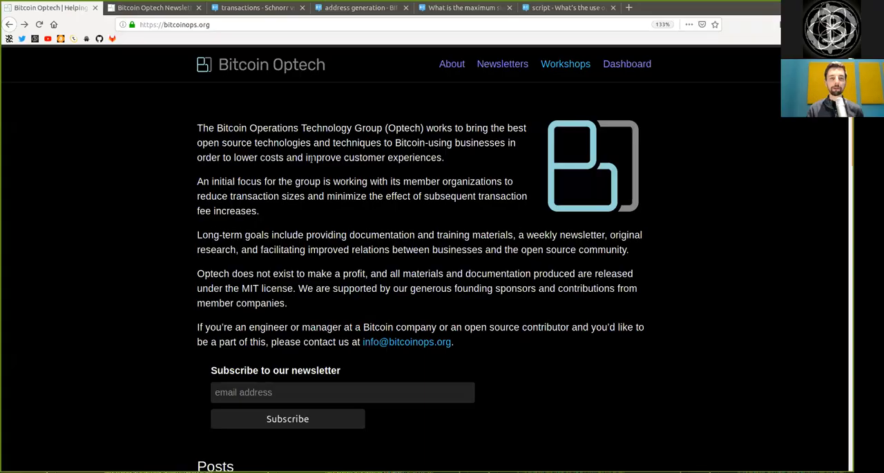
mouse_move(255, 91)
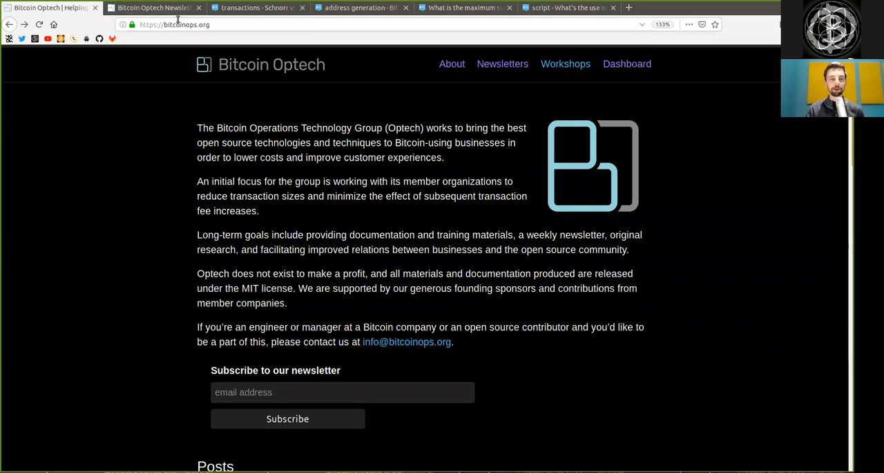
mouse_move(152, 8)
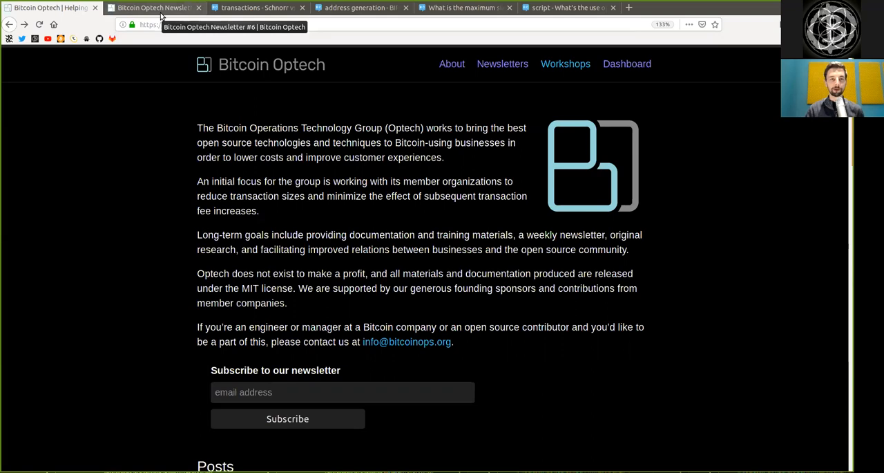
Step: Switch to Newsletter #6 and read its introduction about Xapo's four million UTXOs
left_click(152, 7)
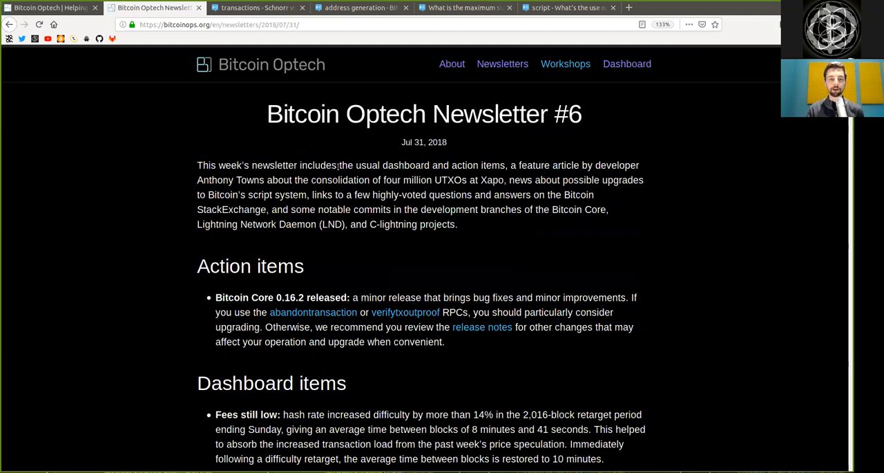
double_click(405, 165)
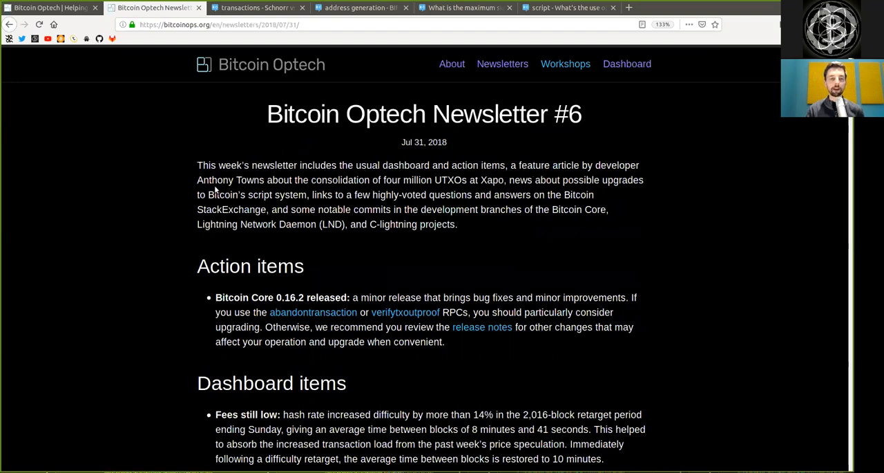
double_click(340, 179)
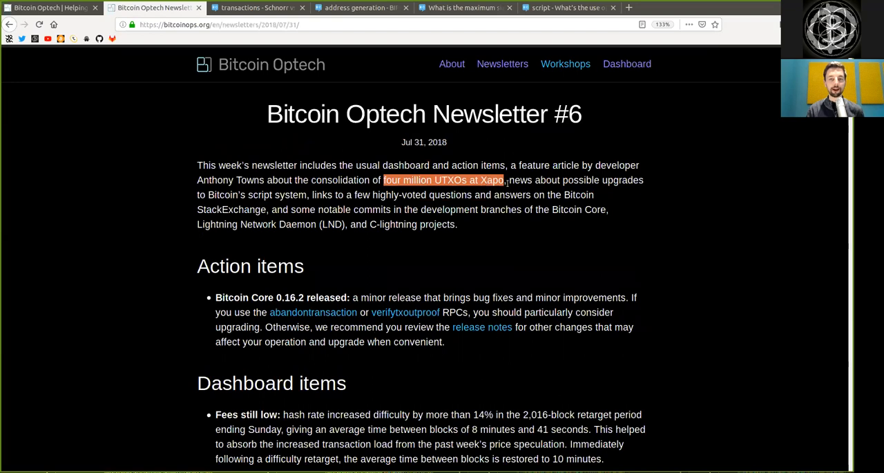
double_click(581, 180)
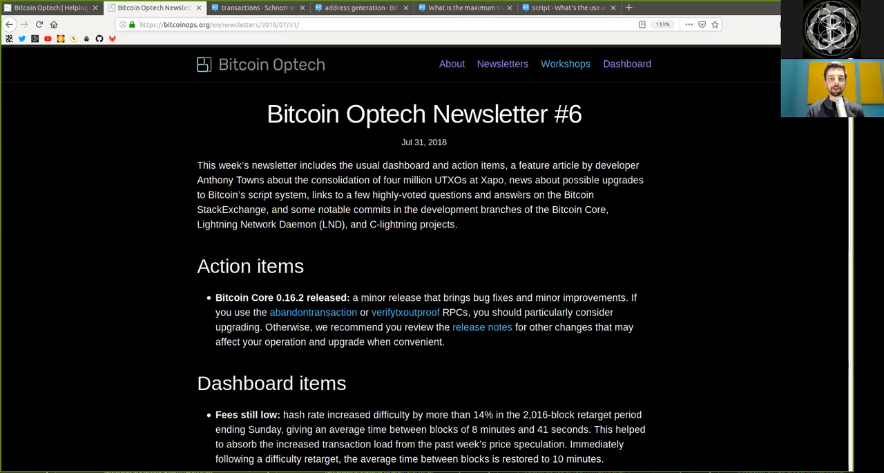
double_click(231, 209)
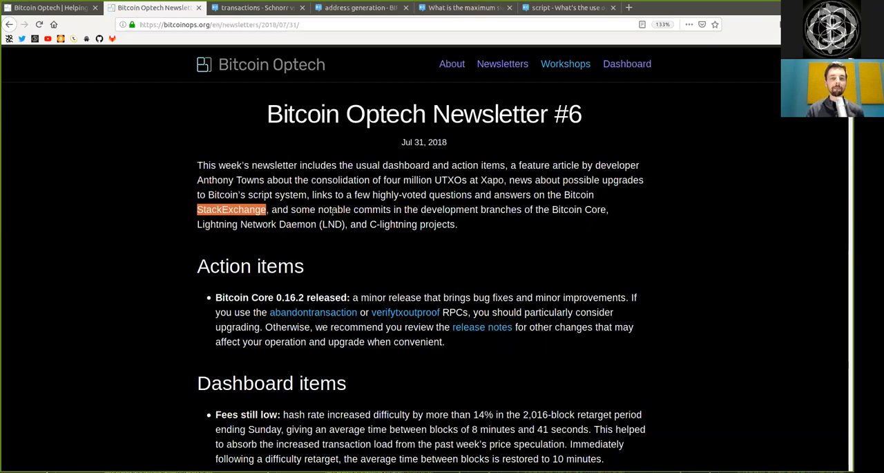
double_click(334, 209)
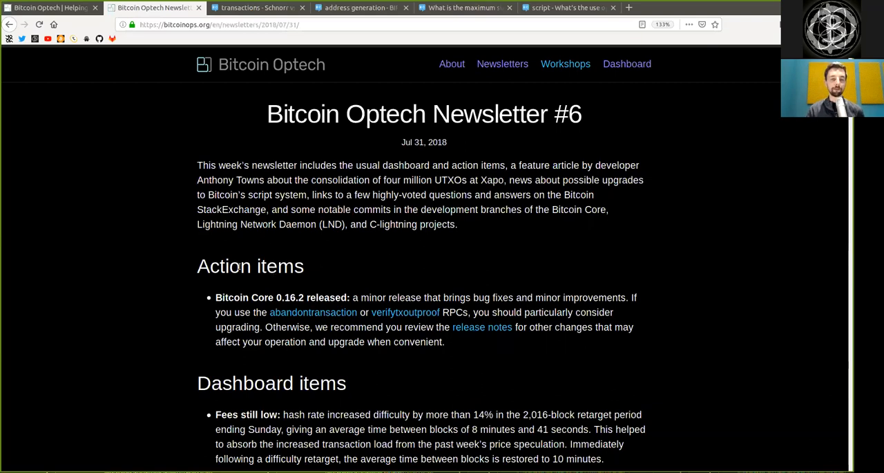
Step: Read the Action items on the Bitcoin Core 0.16.2 release, highlighting key words
double_click(224, 266)
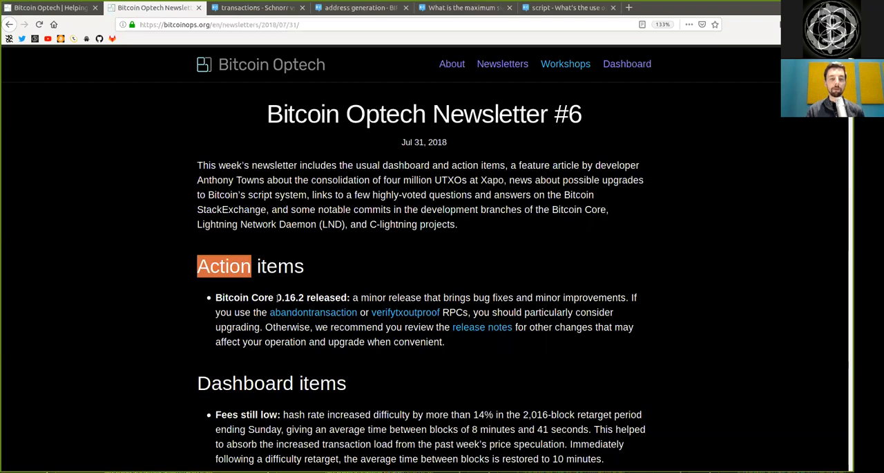
double_click(289, 297)
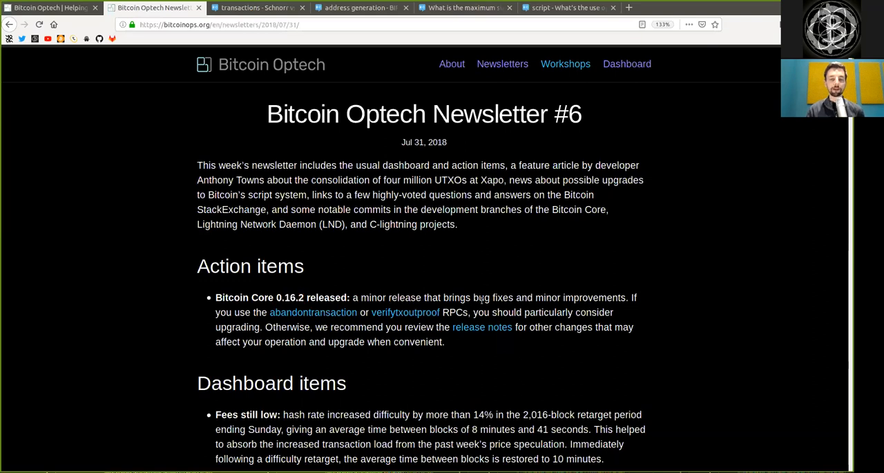
double_click(580, 297)
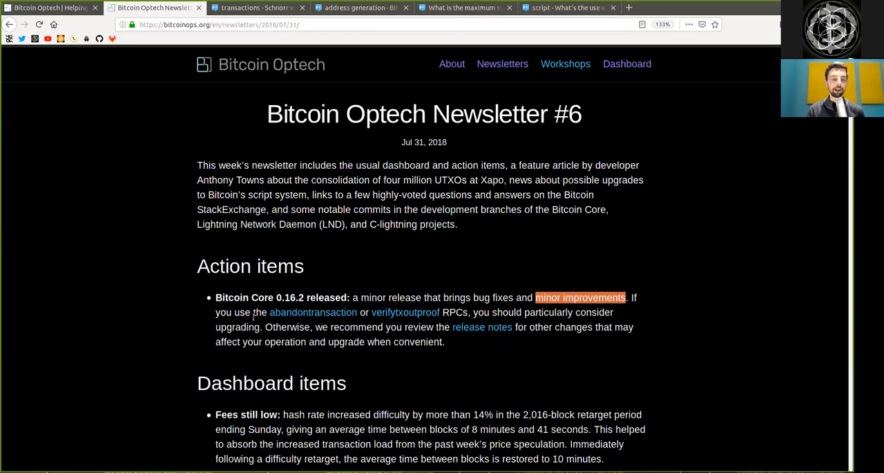
mouse_move(313, 311)
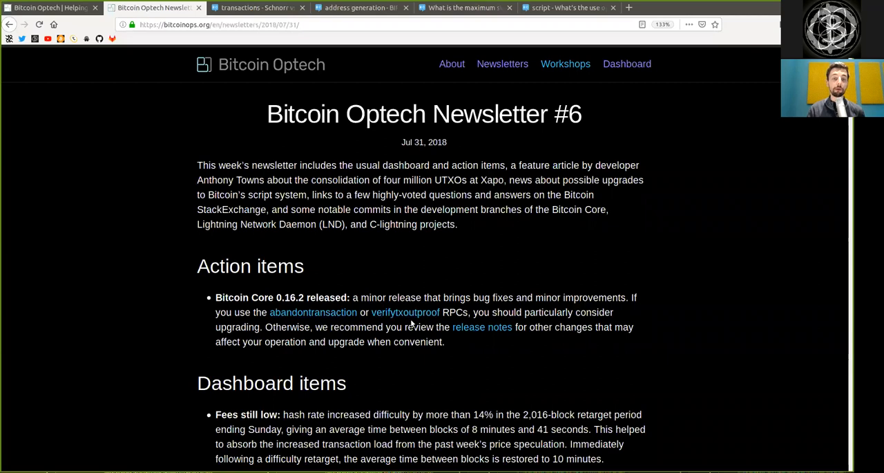
double_click(454, 312)
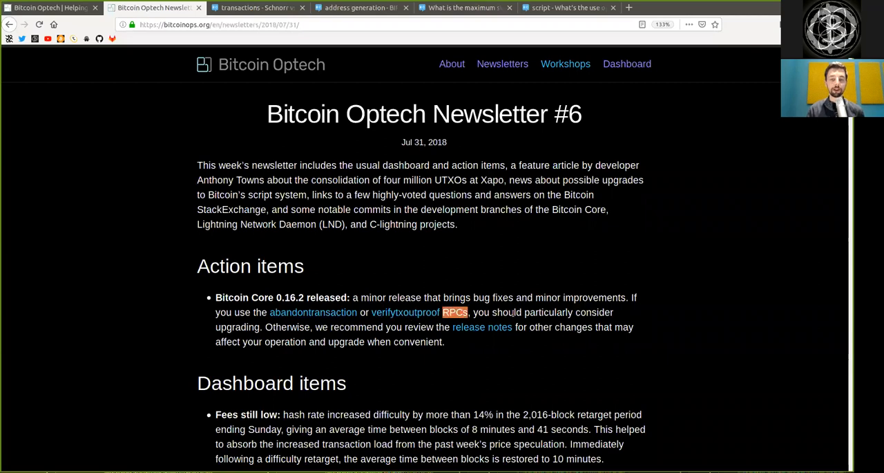
left_click_drag(563, 297, 572, 311)
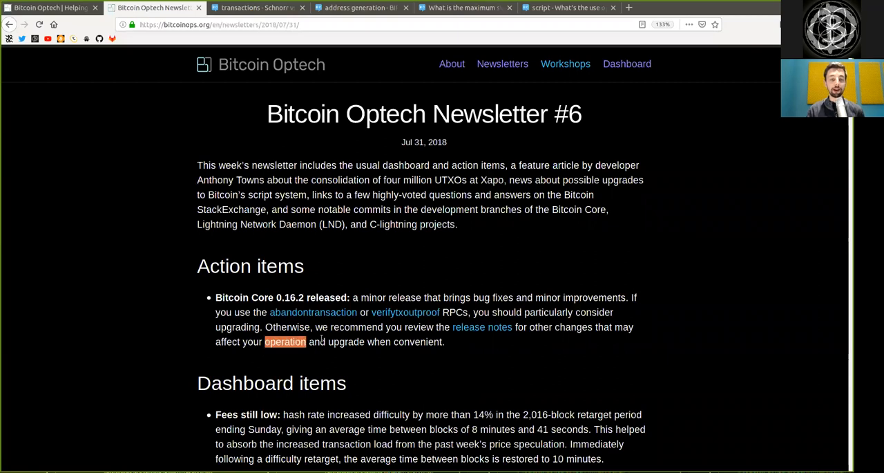
double_click(419, 327)
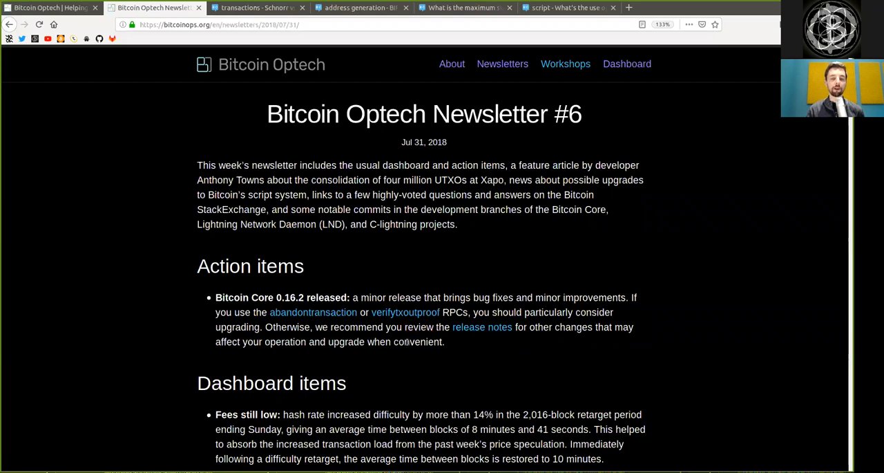
Step: Read the 'Fees still low' item on difficulty and the 8 minutes 41 seconds block time
scroll("down", 3)
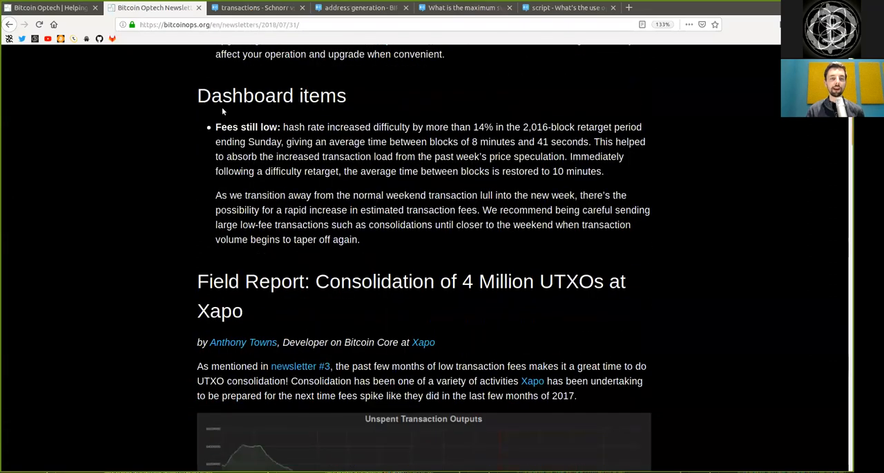
double_click(246, 127)
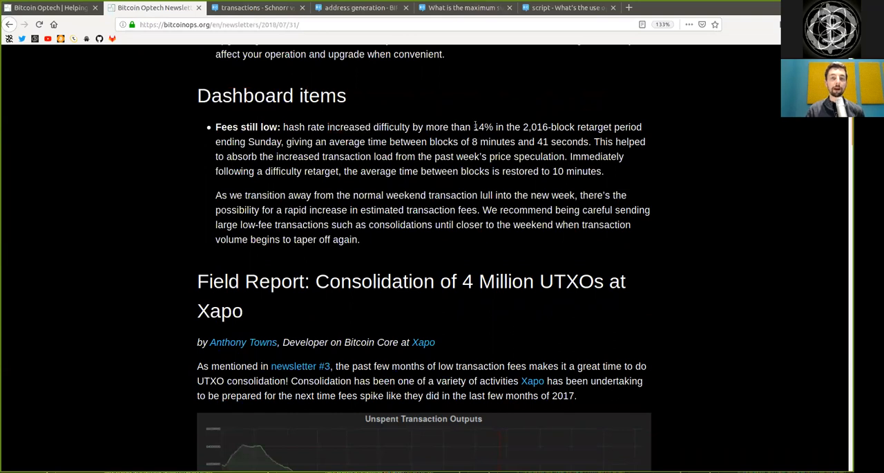
double_click(483, 127)
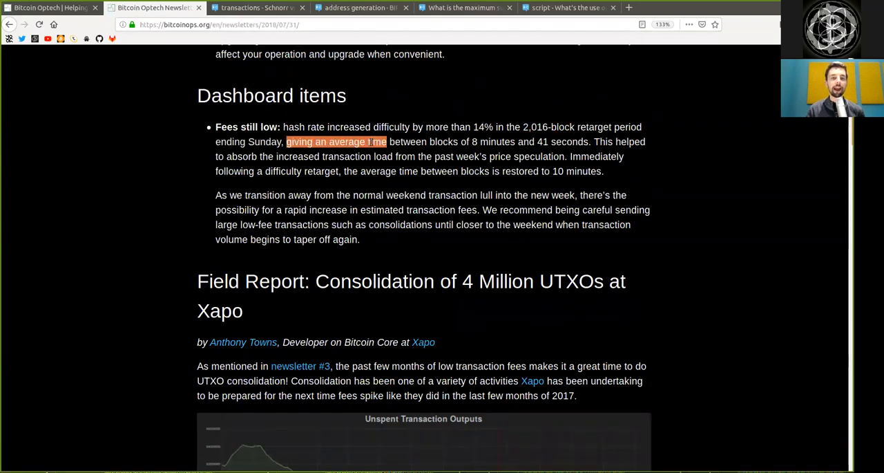
left_click_drag(387, 142, 426, 141)
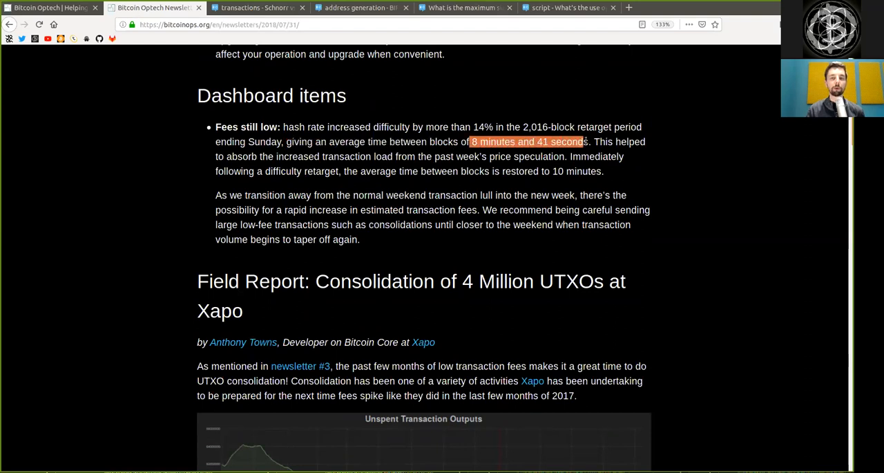
double_click(241, 156)
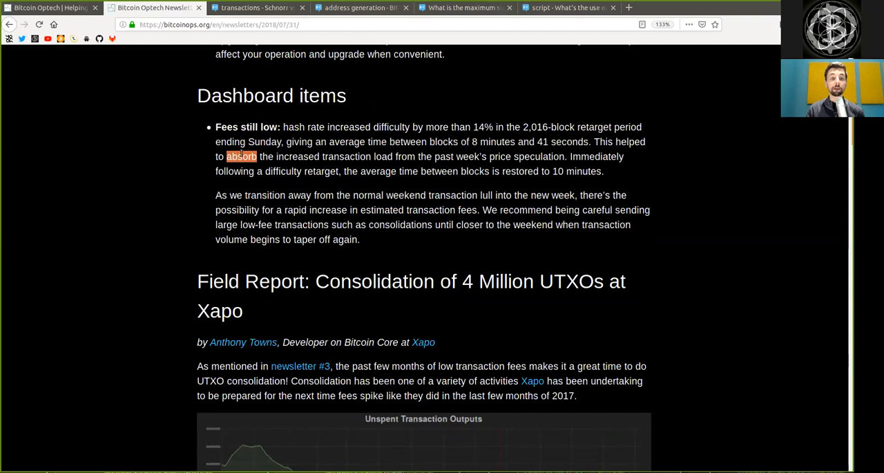
double_click(346, 156)
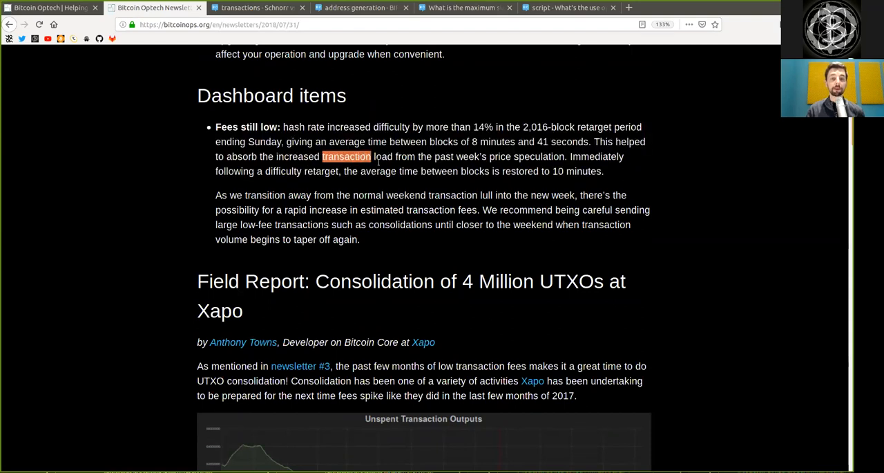
left_click_drag(480, 142, 454, 156)
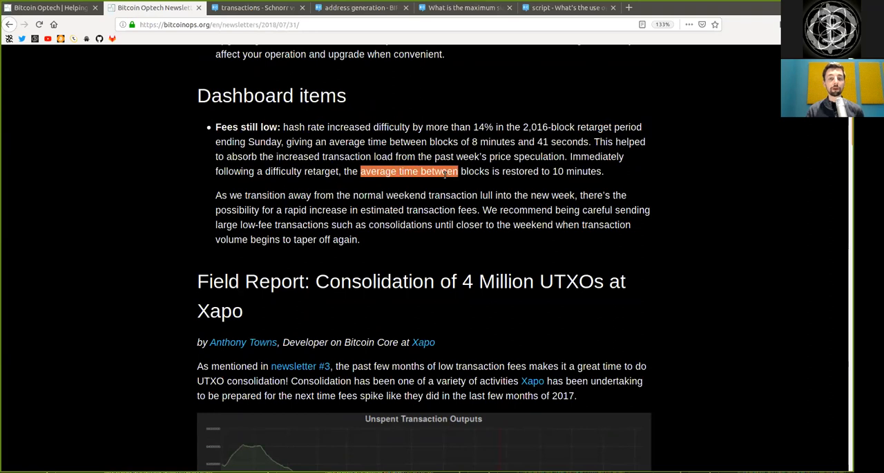
Step: Finish reading the item's remarks on consolidation timing and the possibility of low fees
left_click_drag(458, 171, 601, 171)
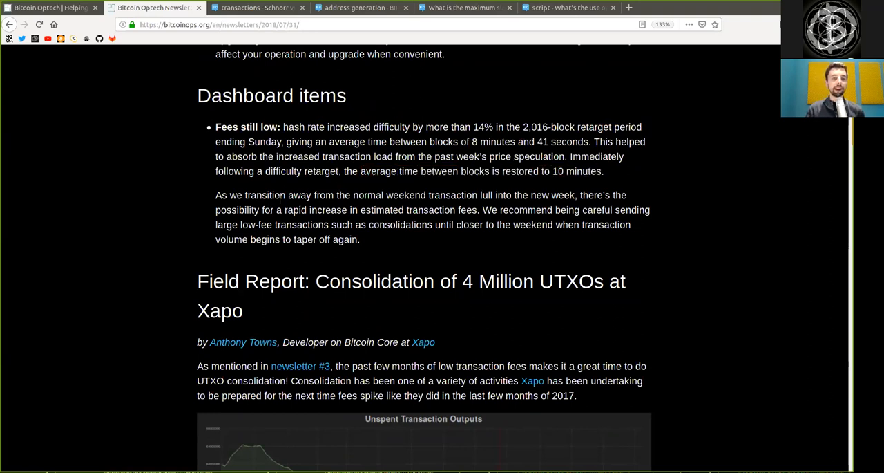
double_click(367, 195)
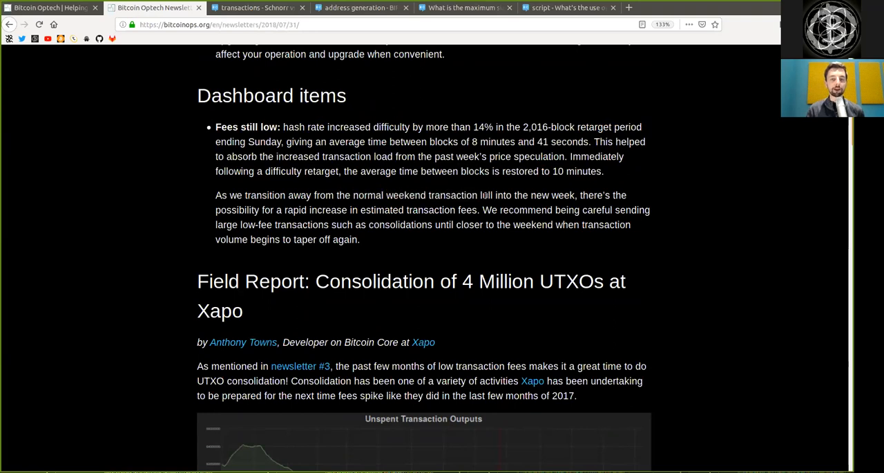
double_click(553, 195)
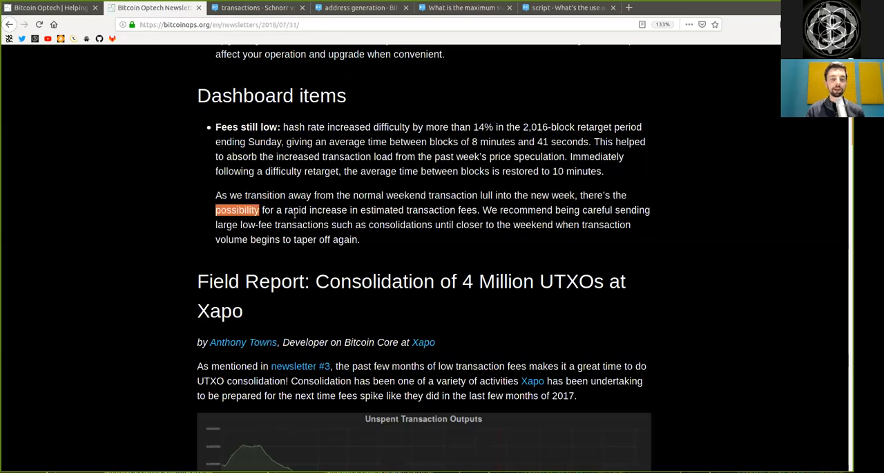
double_click(381, 210)
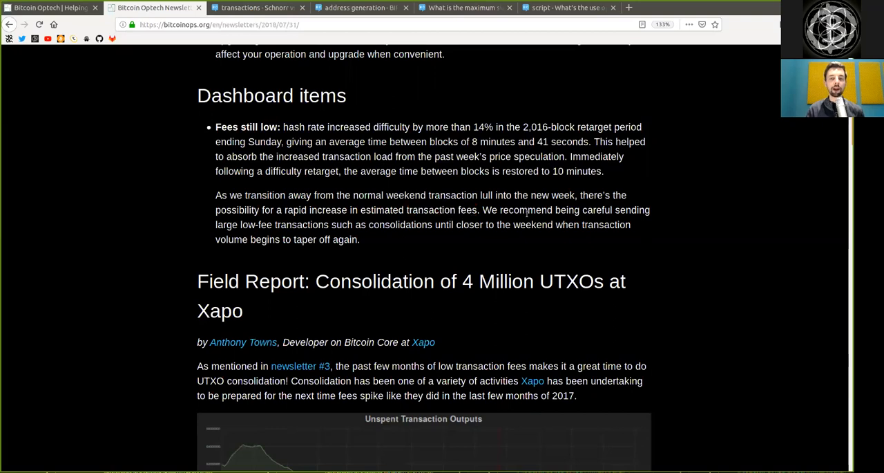
double_click(597, 209)
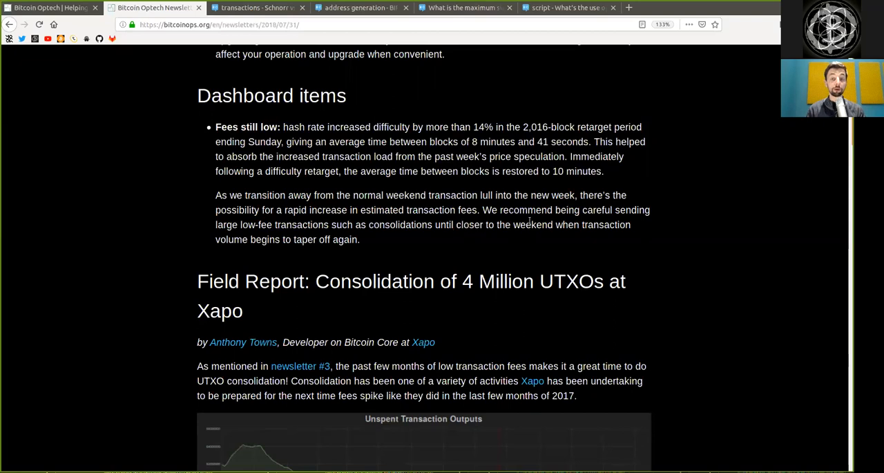
double_click(533, 225)
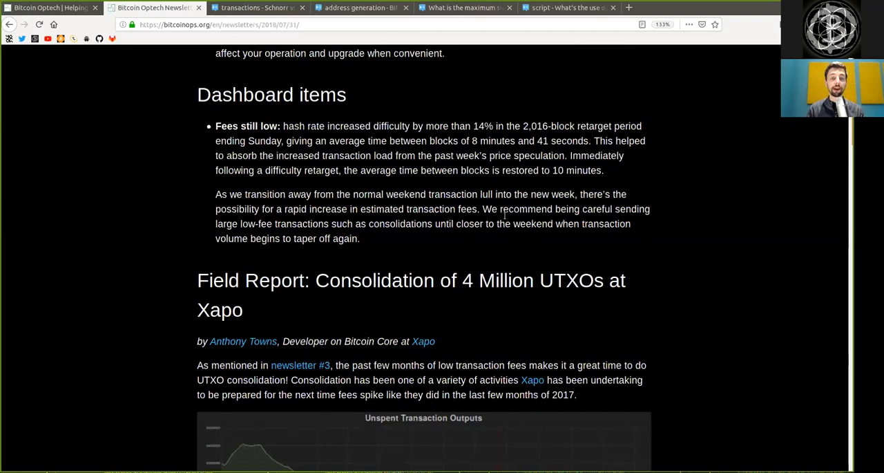
scroll("down", 3)
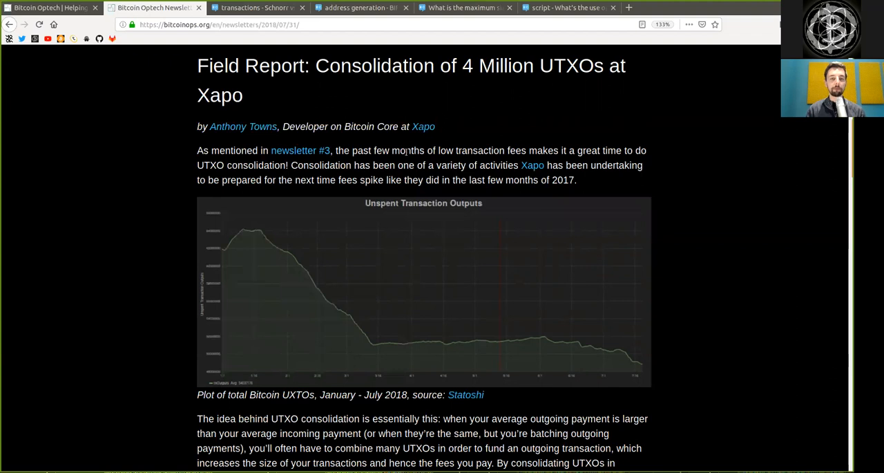
double_click(480, 150)
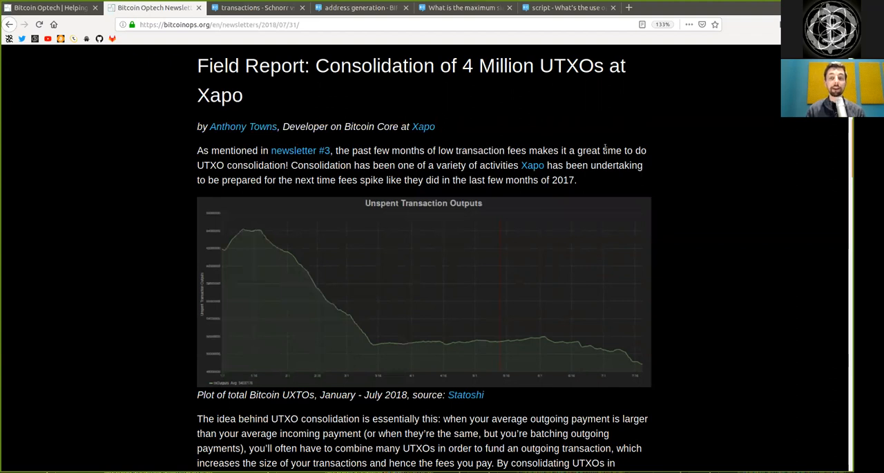
double_click(240, 165)
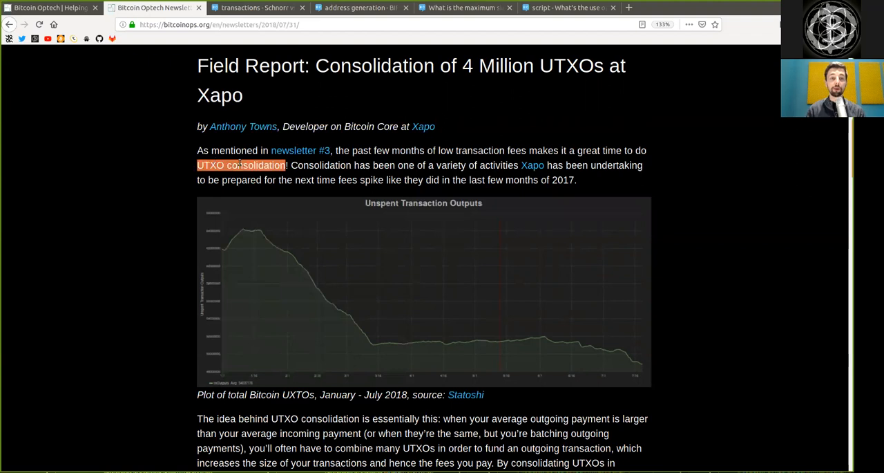
left_click(345, 166)
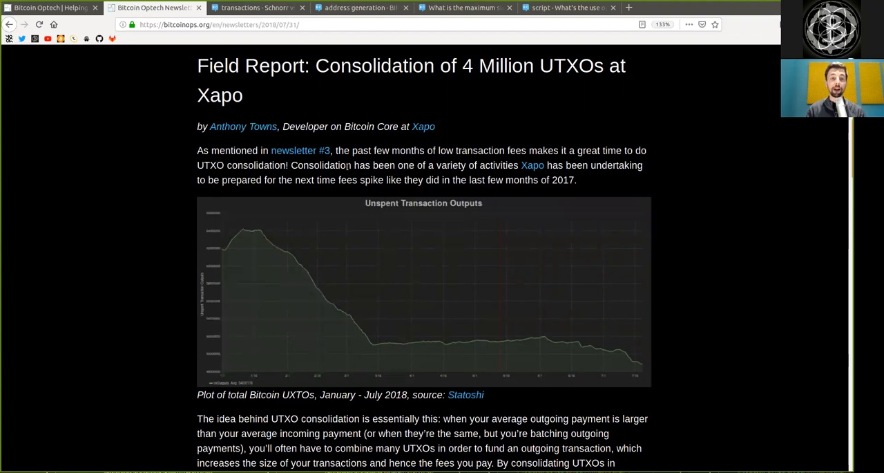
double_click(321, 164)
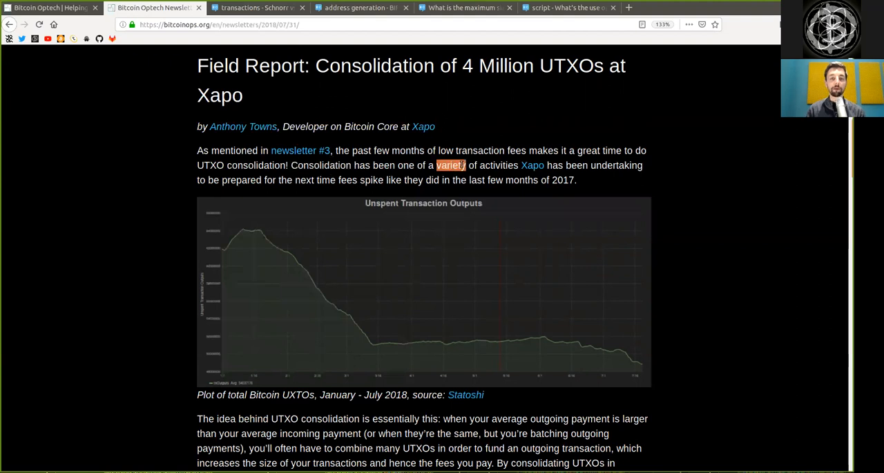
double_click(498, 166)
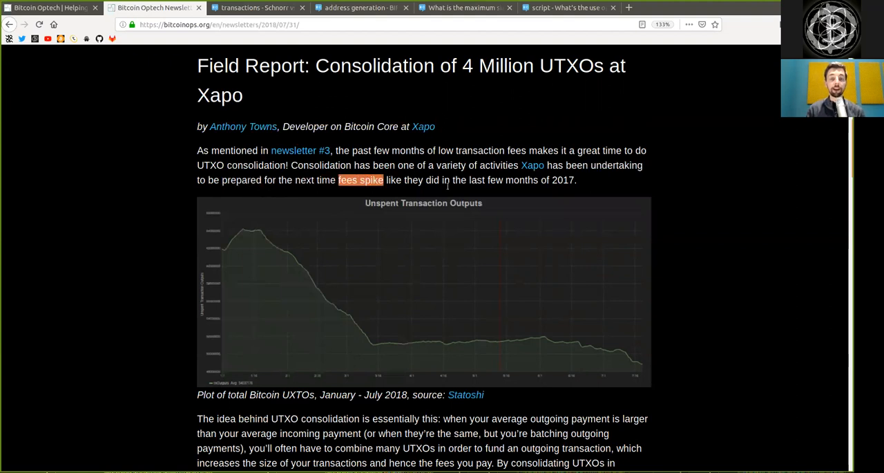
mouse_move(476, 185)
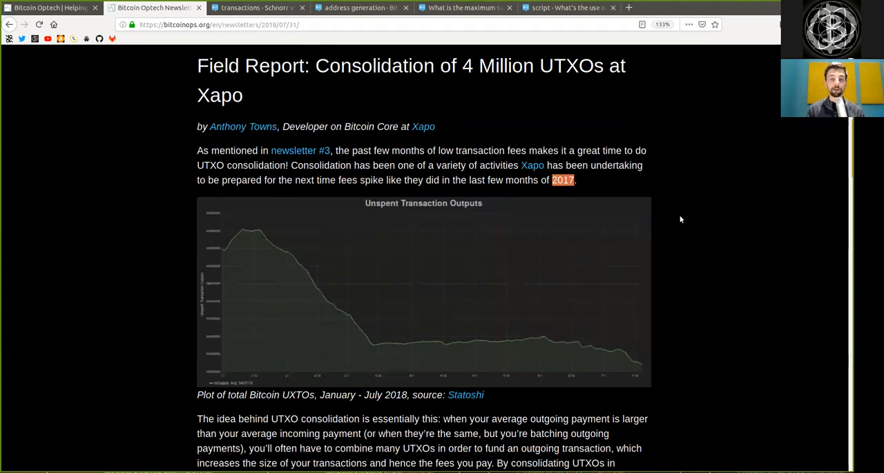
mouse_move(395, 309)
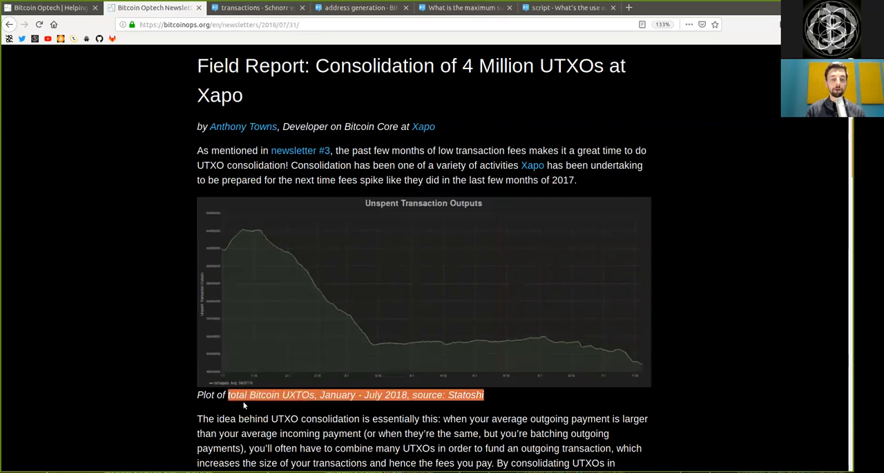
double_click(337, 394)
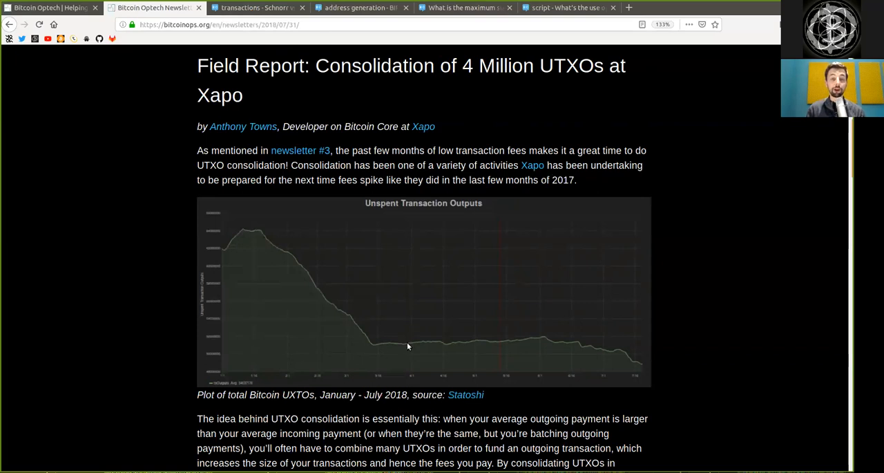
Step: Read the explanation of why consolidating UTXOs while fees are low reduces fees
scroll("down", 3)
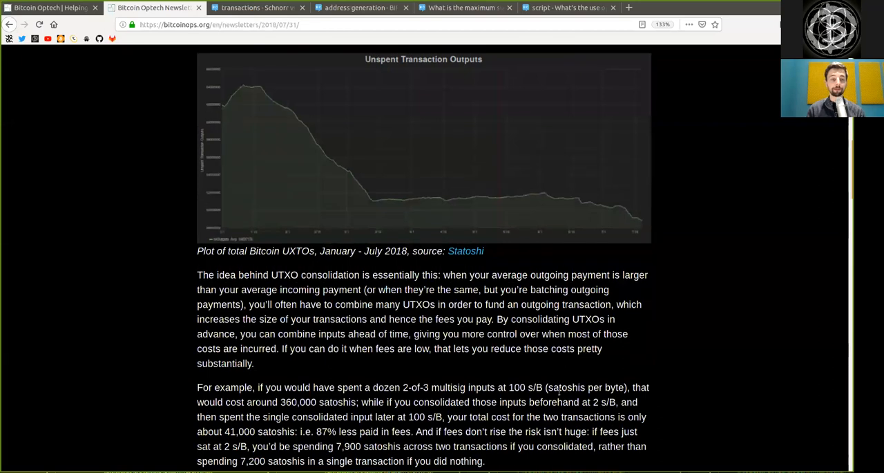
scroll("down", 3)
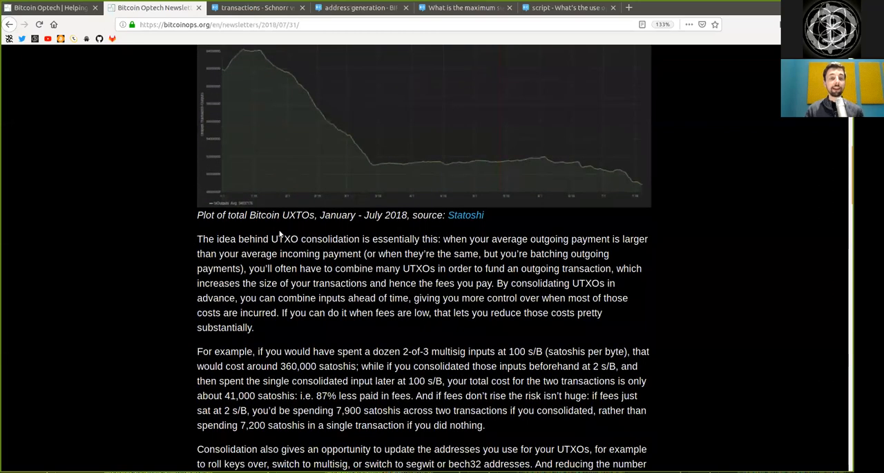
mouse_move(330, 229)
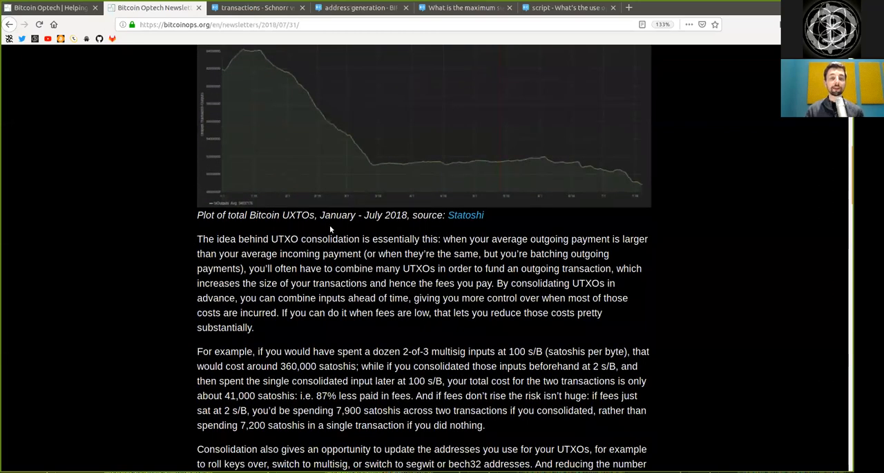
double_click(395, 238)
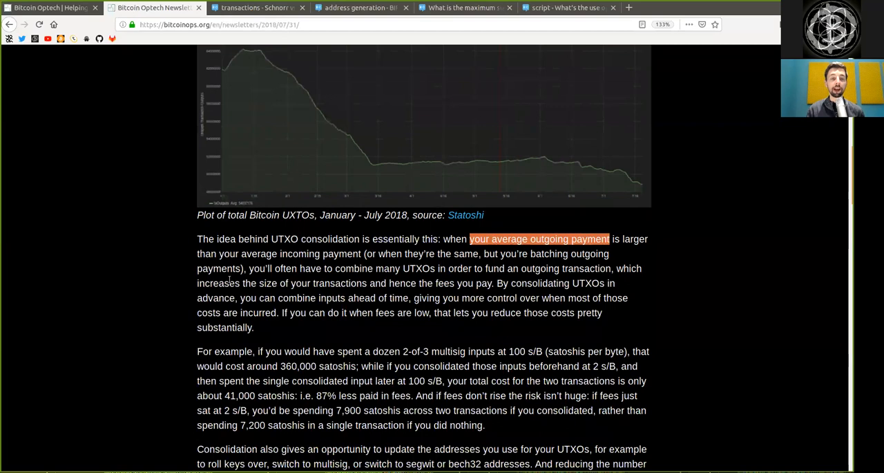
double_click(300, 253)
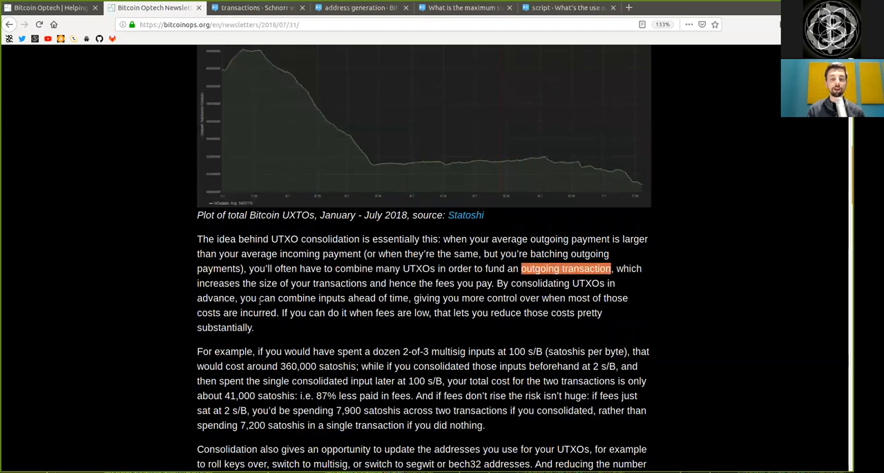
left_click(565, 268)
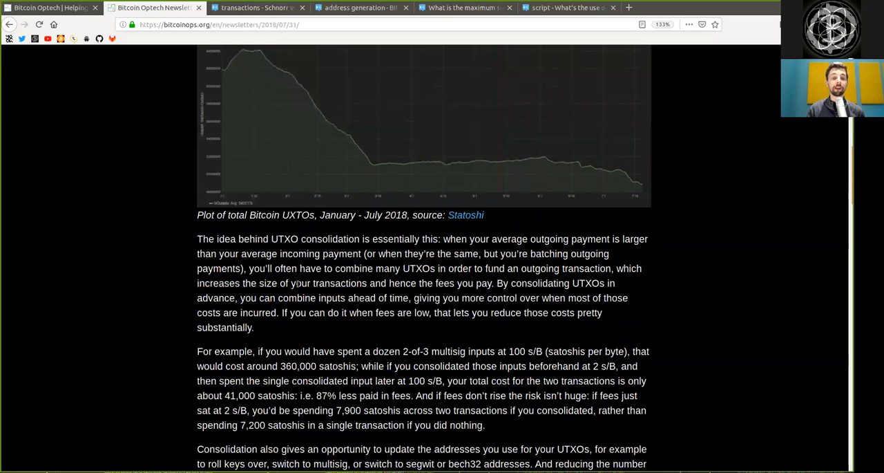
double_click(340, 282)
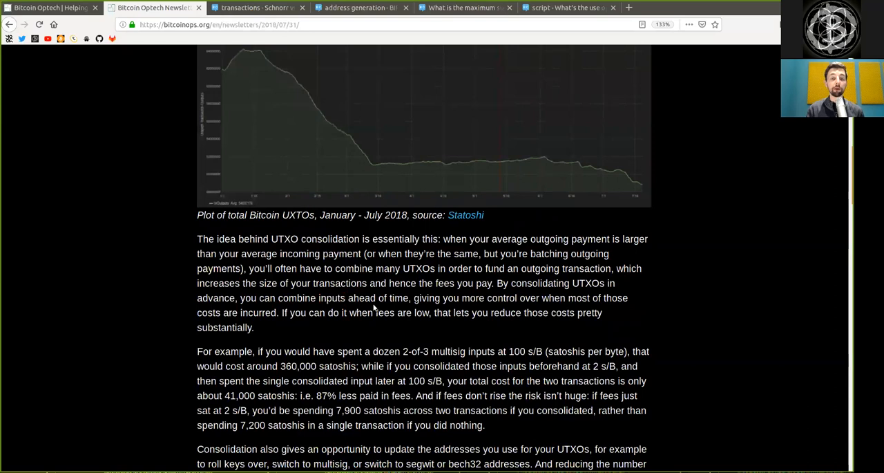
double_click(435, 298)
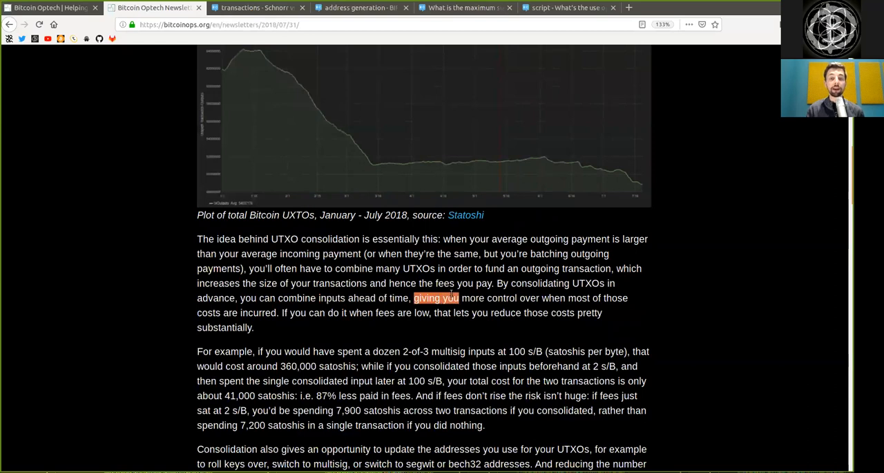
left_click_drag(415, 297, 516, 298)
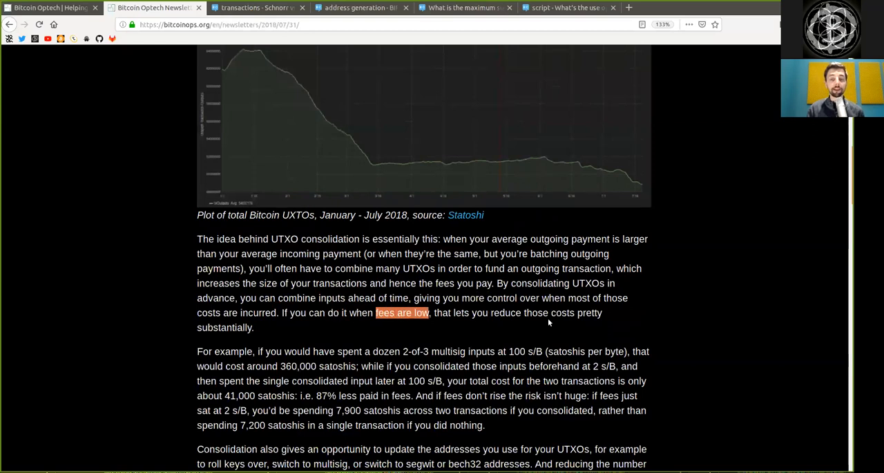
left_click(402, 312)
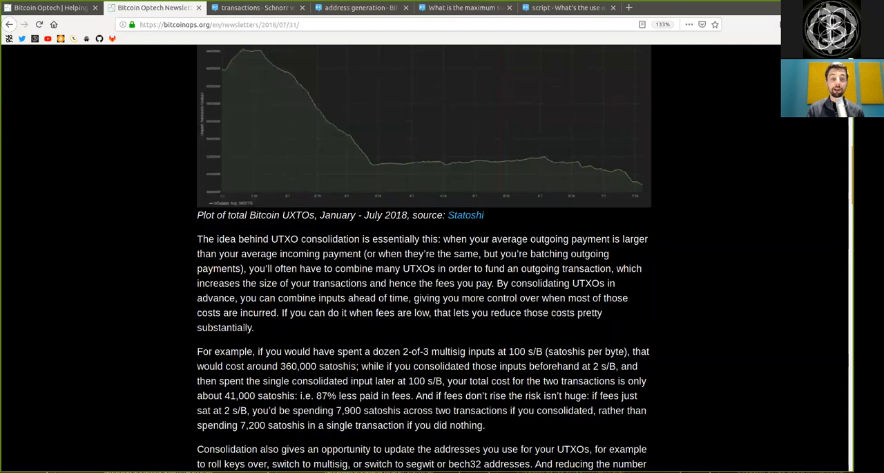
Step: Read the 2-of-3 multisig fee example with the 100 s/B rate and 87% savings
double_click(224, 327)
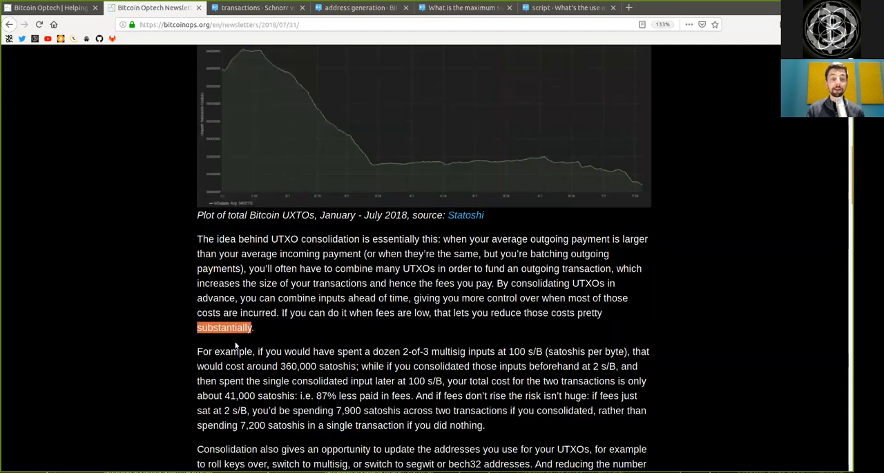
double_click(232, 351)
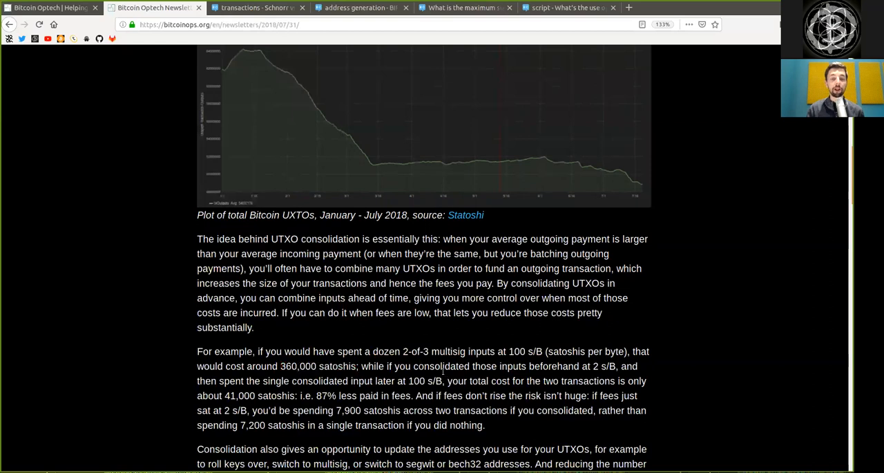
double_click(441, 366)
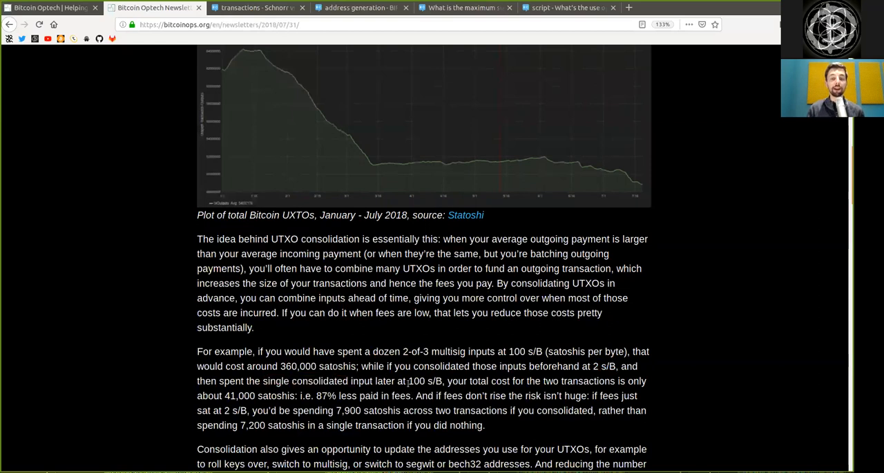
double_click(427, 380)
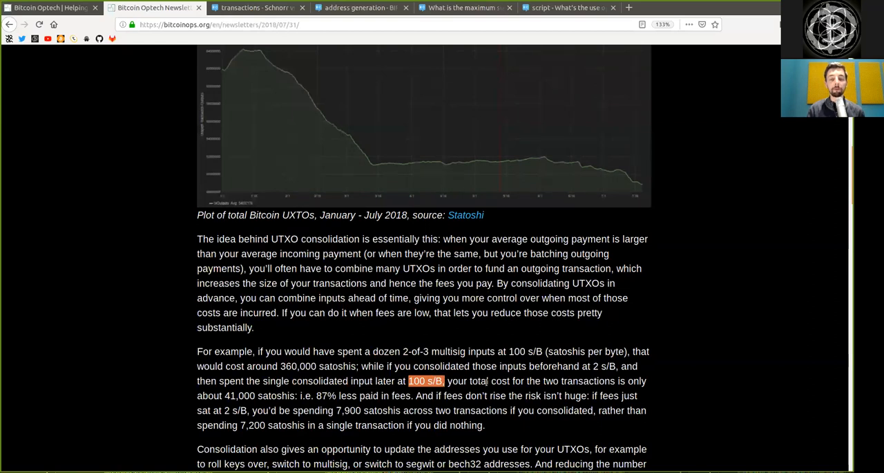
double_click(489, 380)
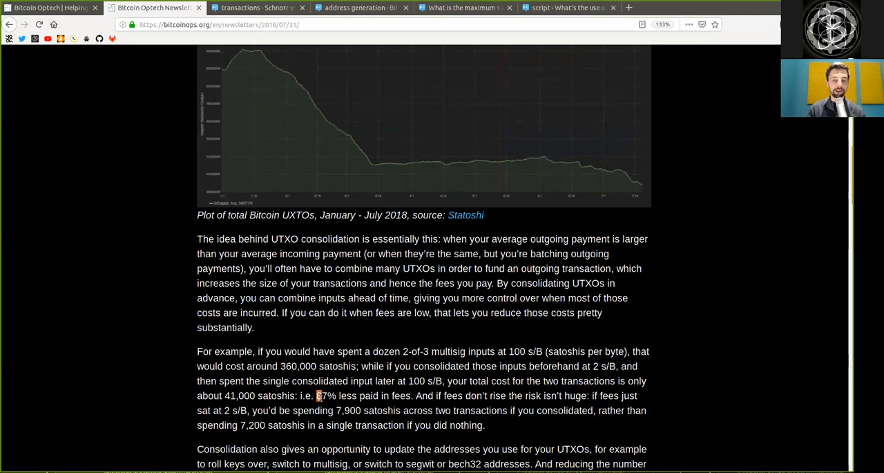
double_click(325, 395)
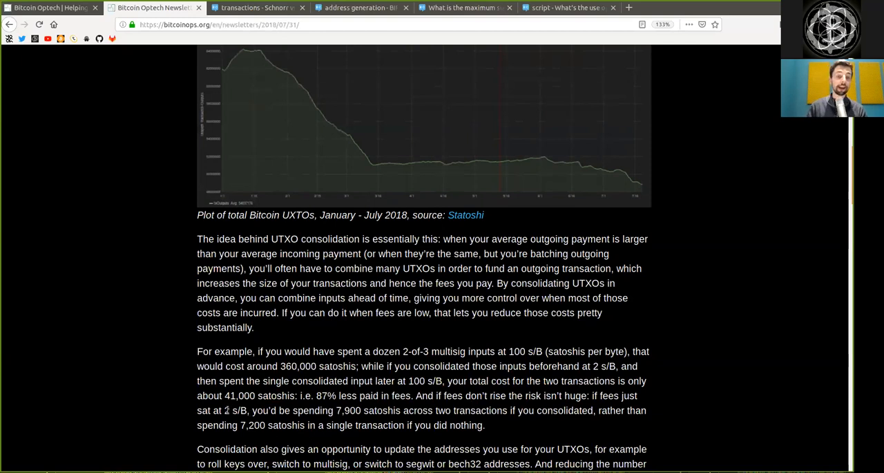
double_click(312, 409)
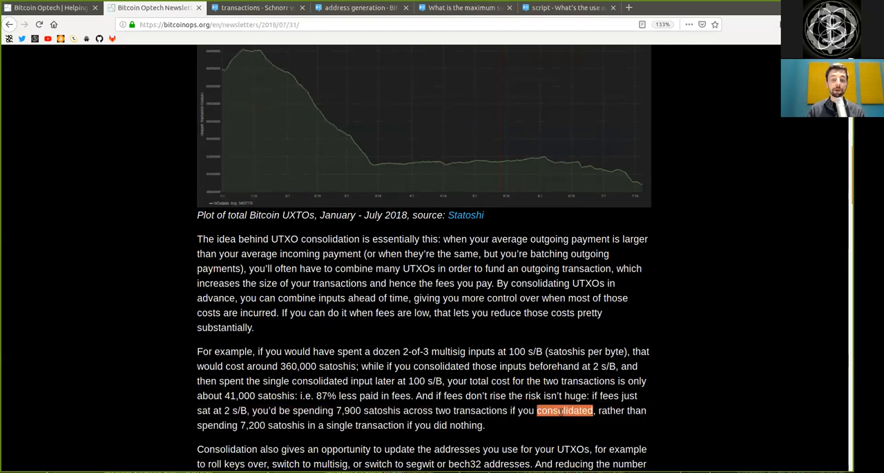
mouse_move(245, 435)
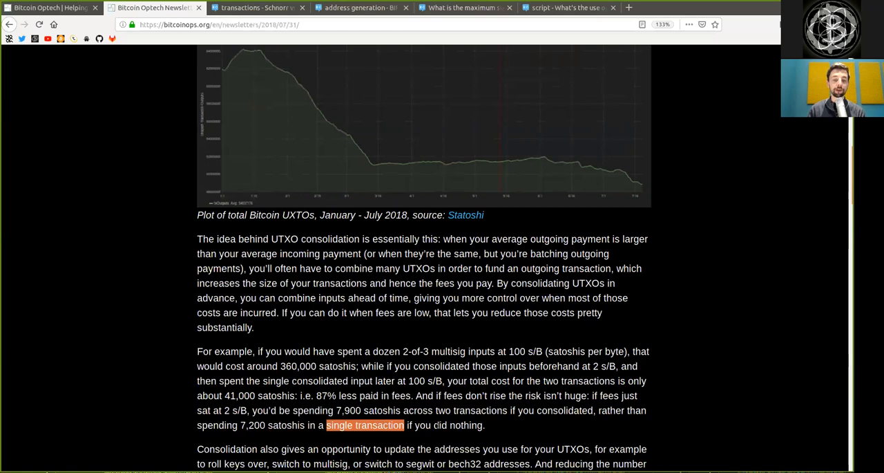
Step: Read the paragraph on consolidation letting addresses be upgraded and aiding decentralisation
scroll("down", 3)
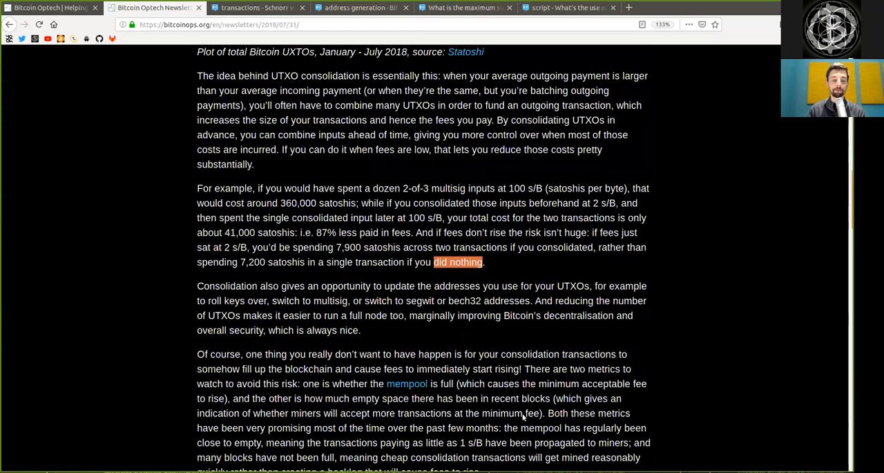
scroll("down", 3)
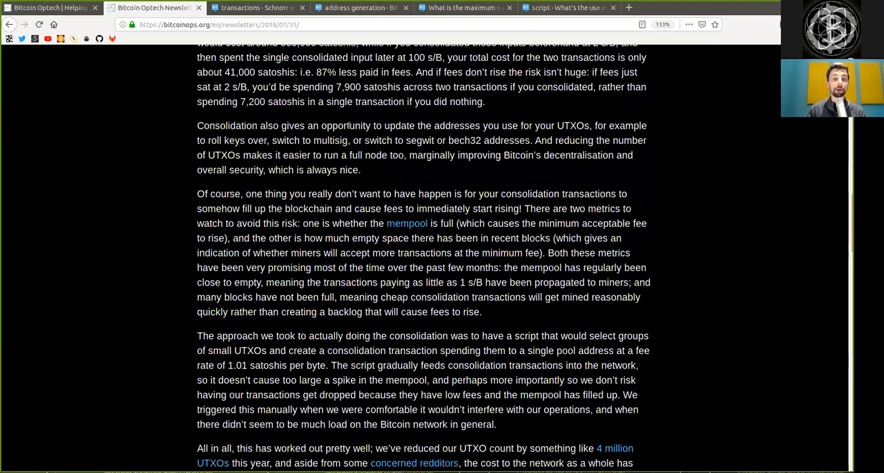
double_click(456, 125)
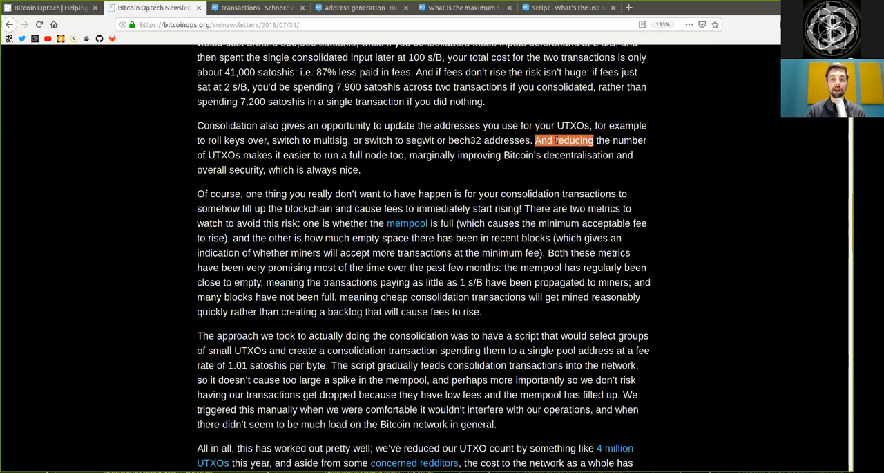
double_click(224, 155)
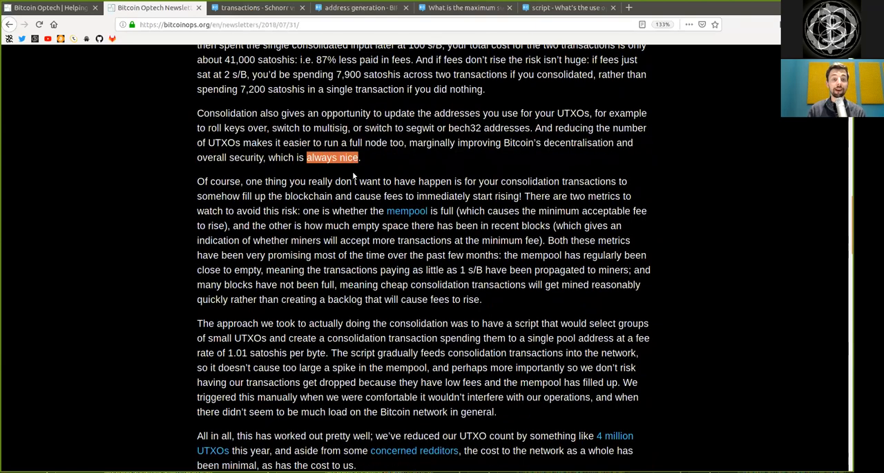
scroll("down", 3)
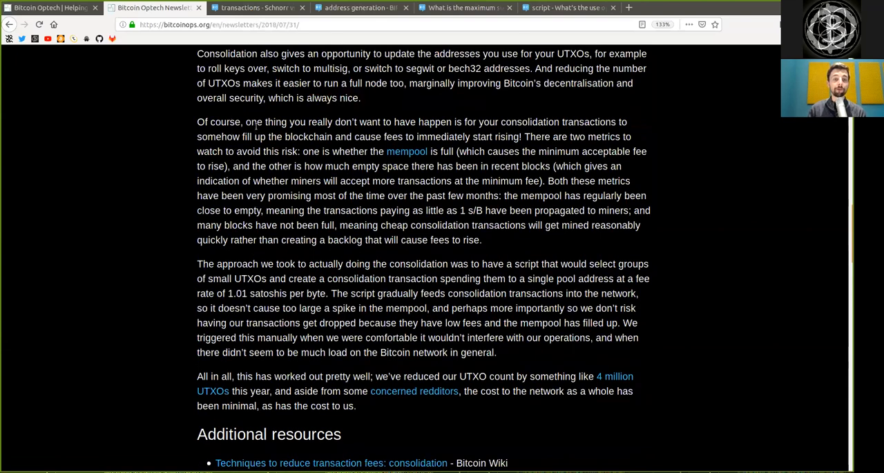
left_click_drag(335, 121, 380, 136)
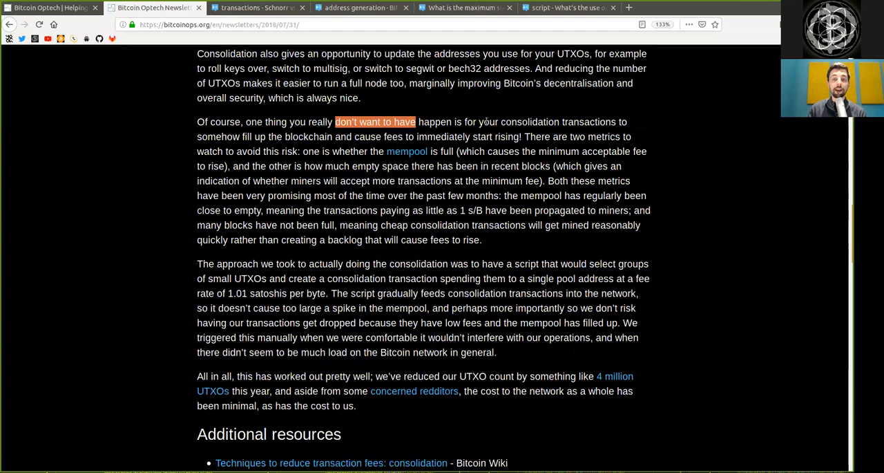
double_click(589, 122)
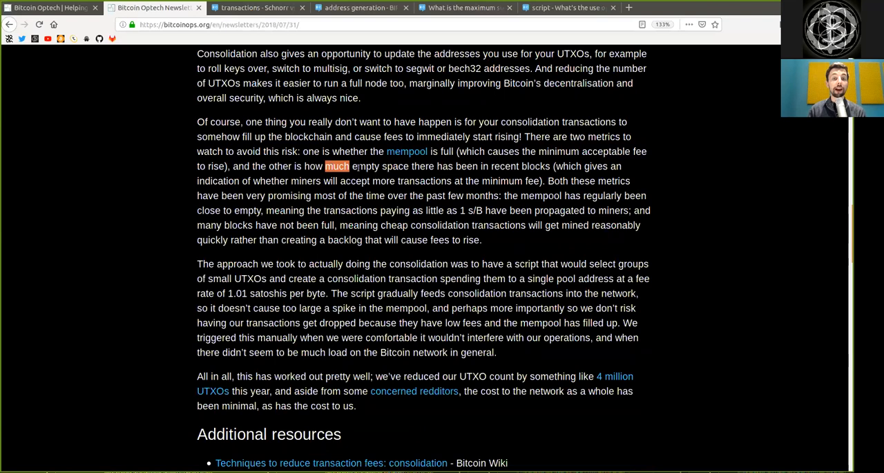
left_click_drag(349, 166, 461, 181)
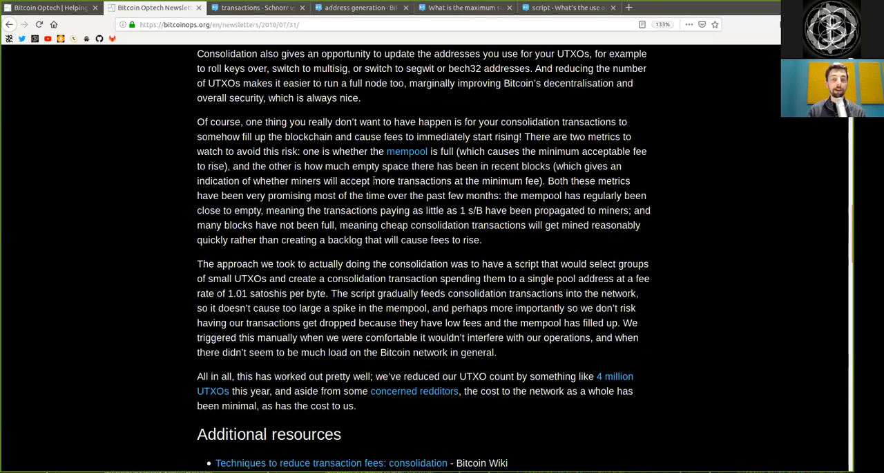
double_click(412, 181)
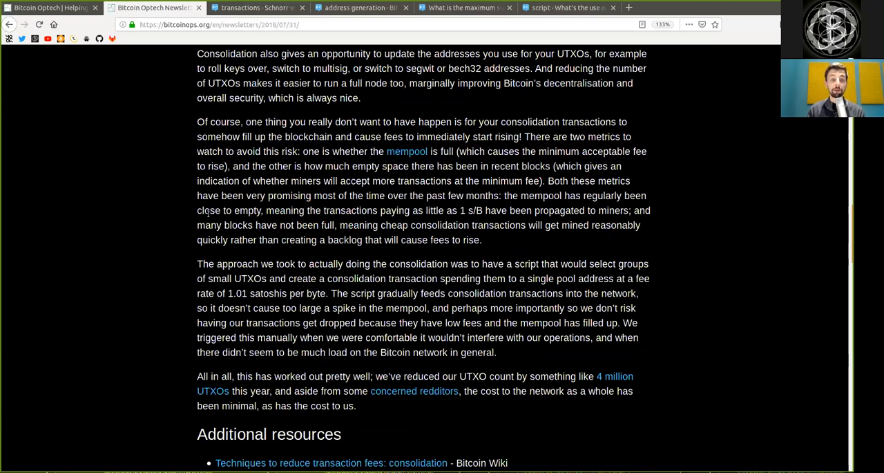
double_click(214, 210)
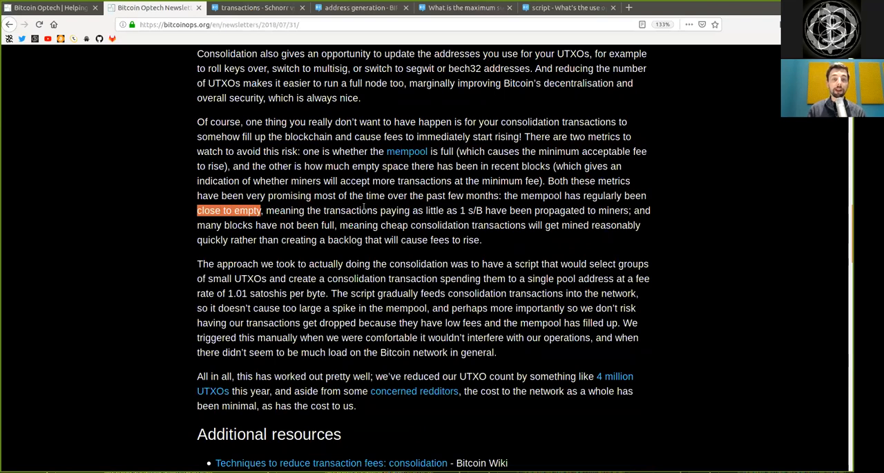
double_click(439, 210)
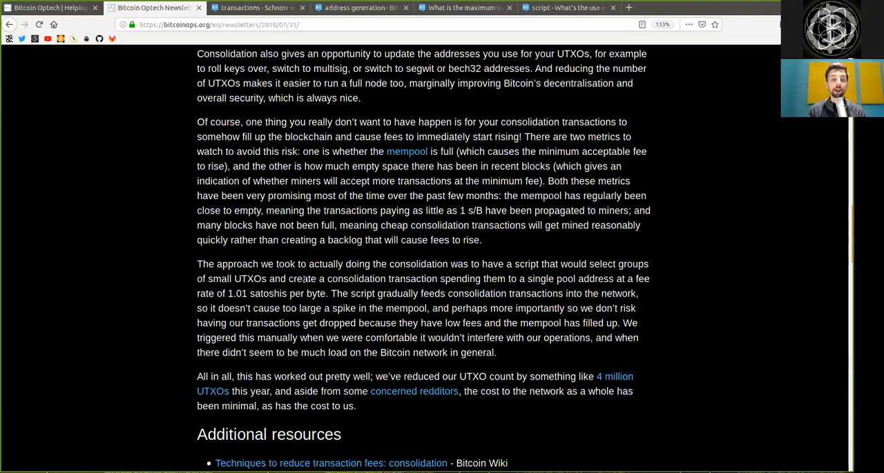
double_click(356, 279)
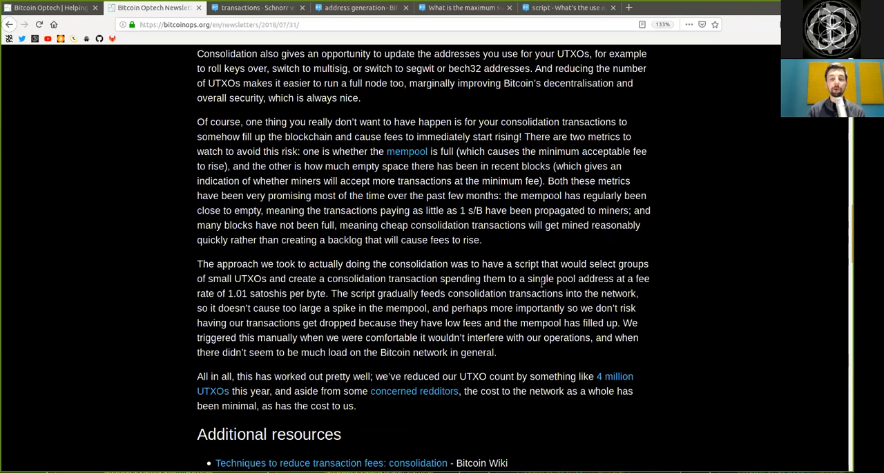
double_click(585, 278)
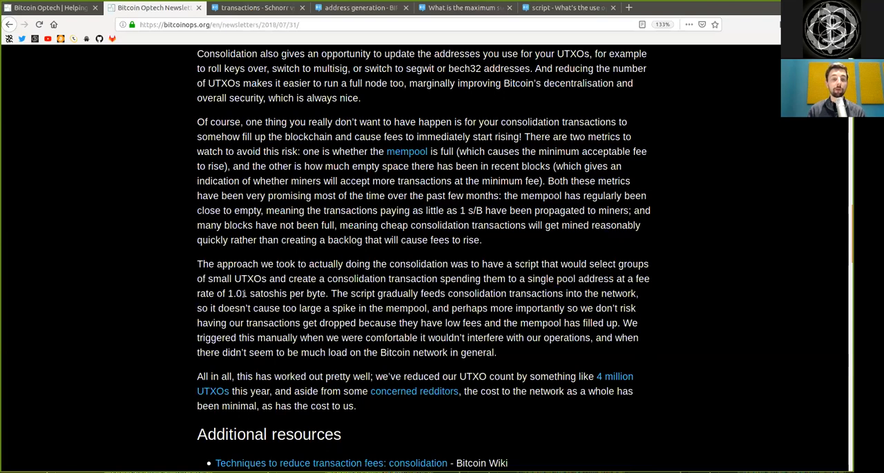
double_click(287, 293)
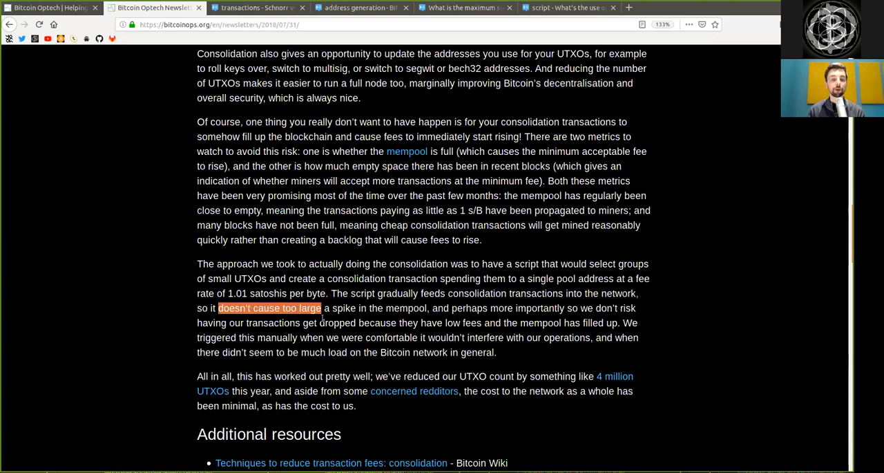
left_click_drag(322, 307, 427, 308)
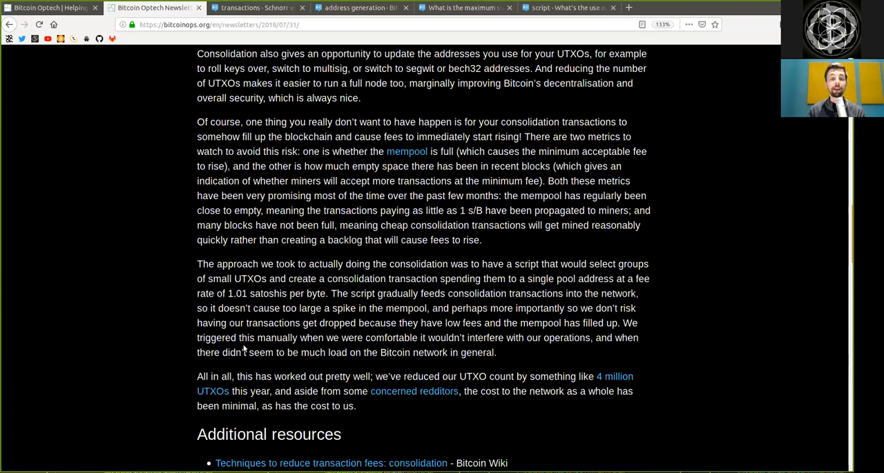
double_click(265, 323)
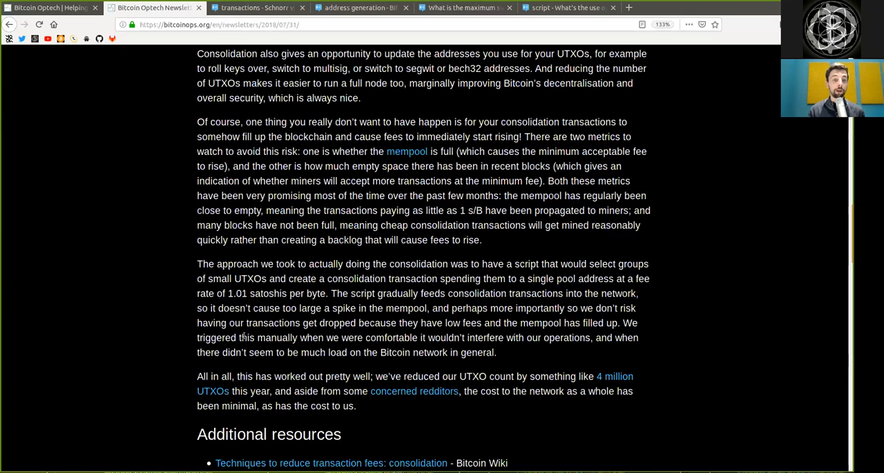
double_click(277, 338)
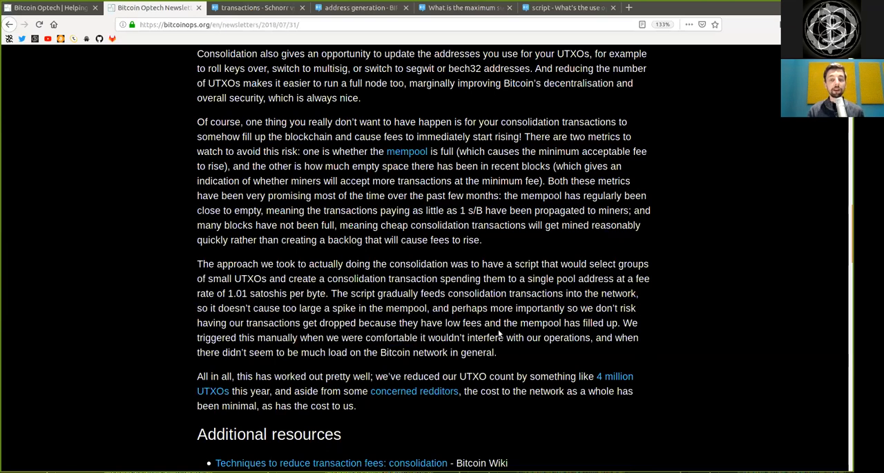
double_click(567, 337)
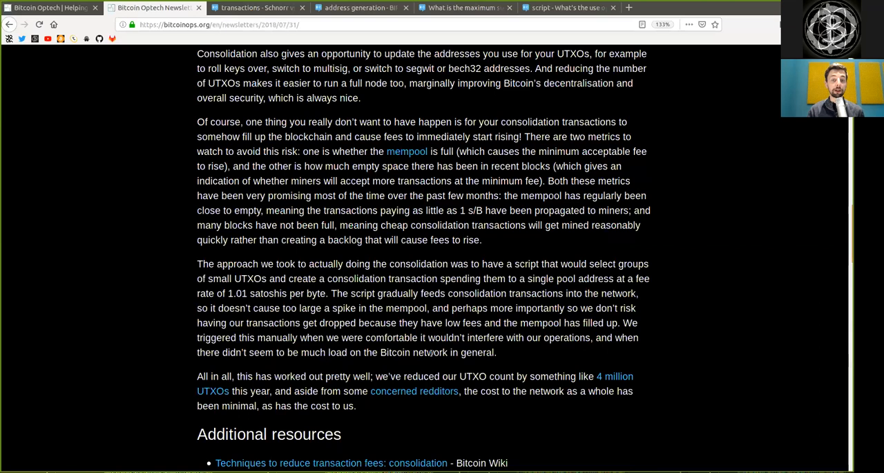
double_click(453, 351)
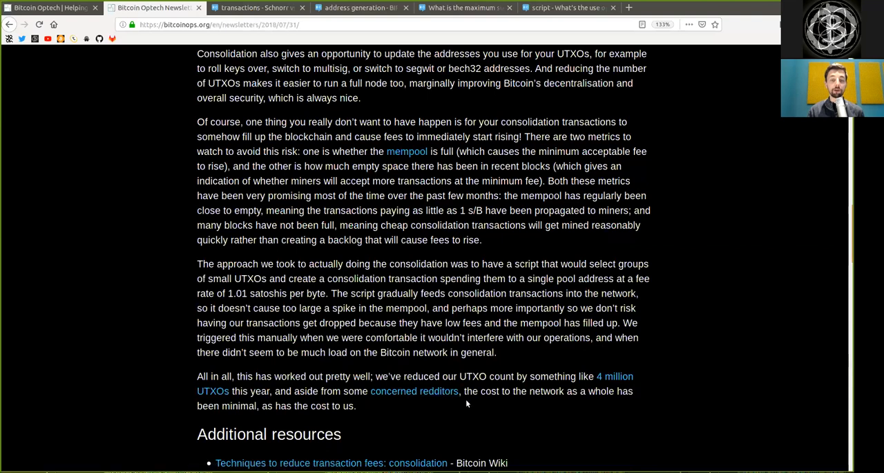
mouse_move(565, 401)
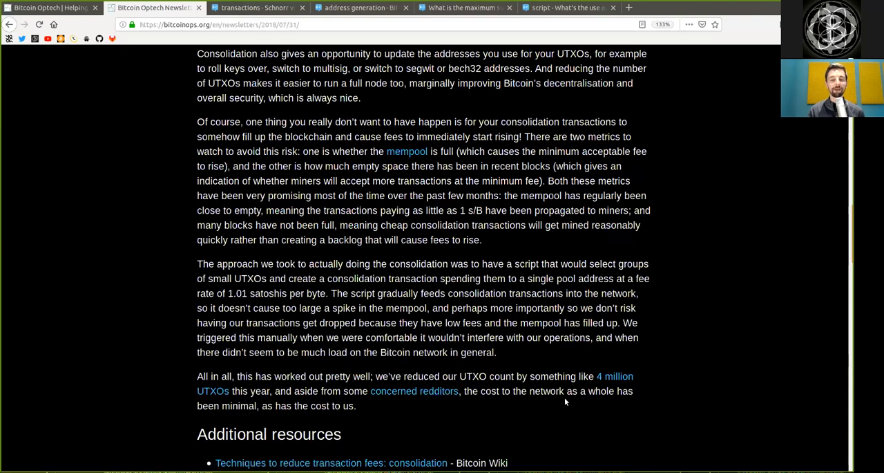
mouse_move(246, 410)
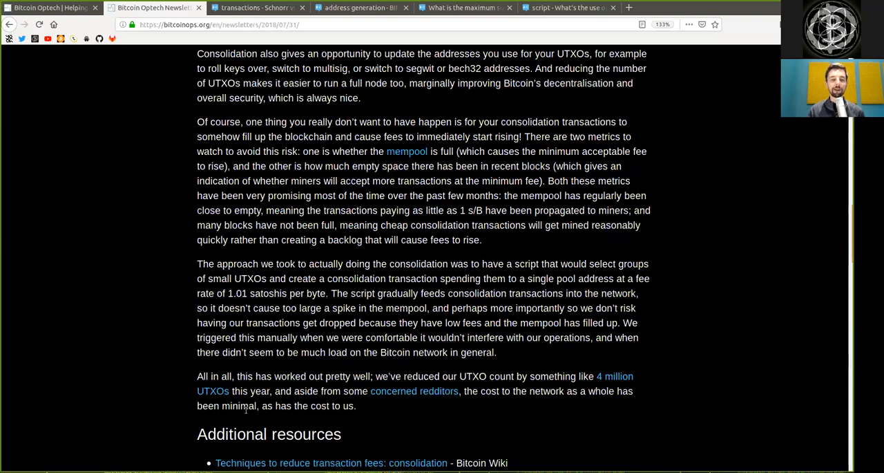
mouse_move(307, 417)
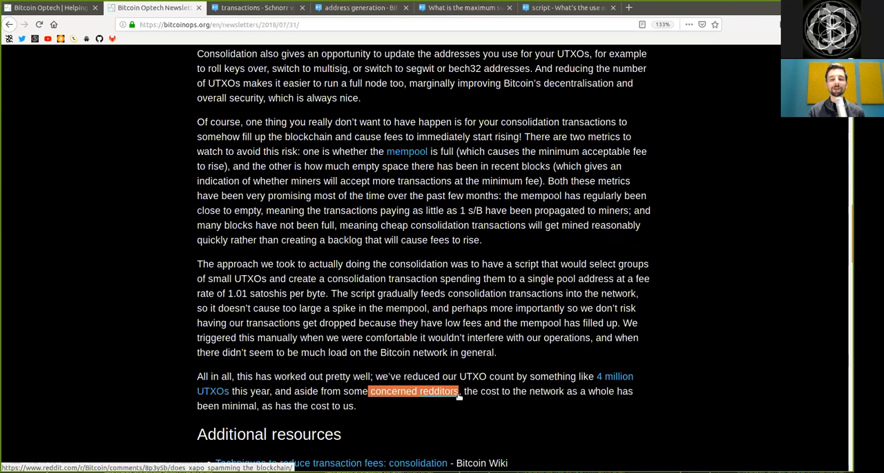
mouse_move(444, 419)
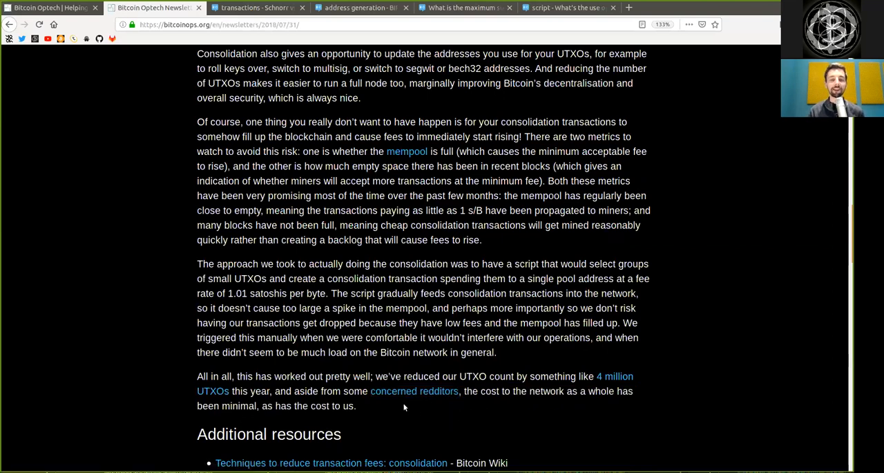
mouse_move(439, 390)
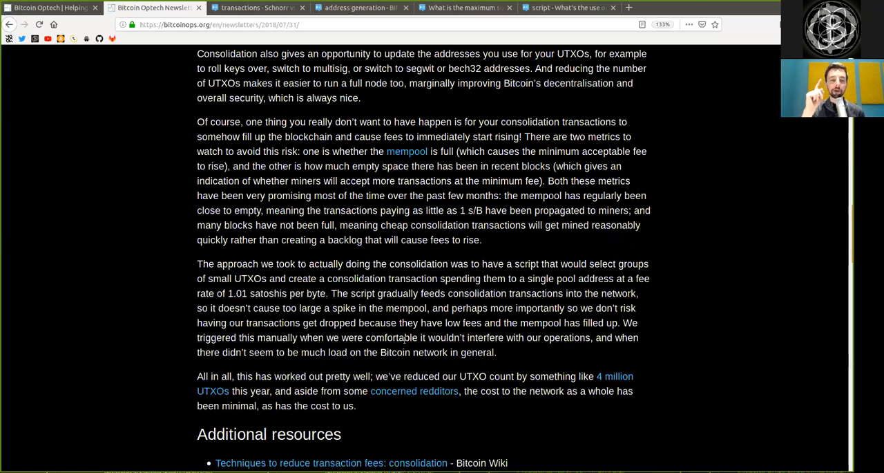
scroll("down", 3)
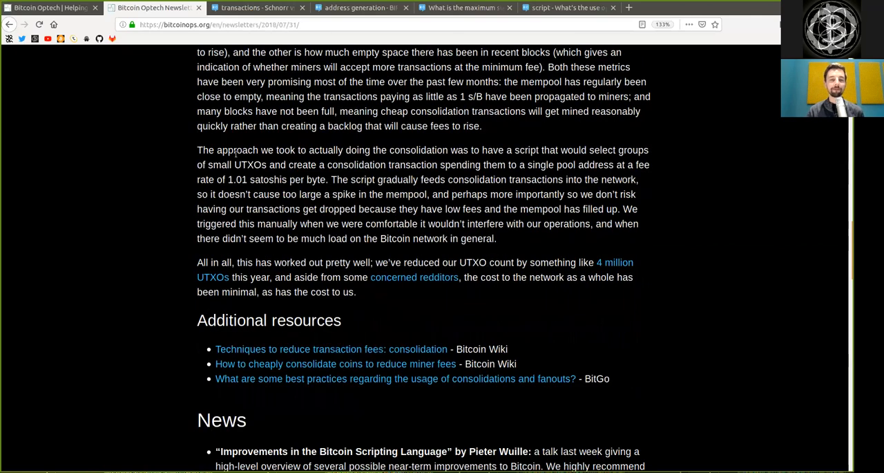
scroll("down", 3)
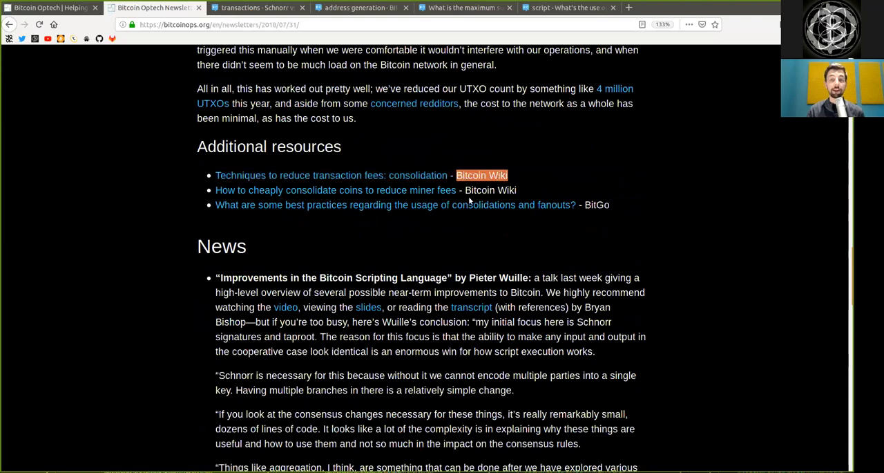
mouse_move(336, 190)
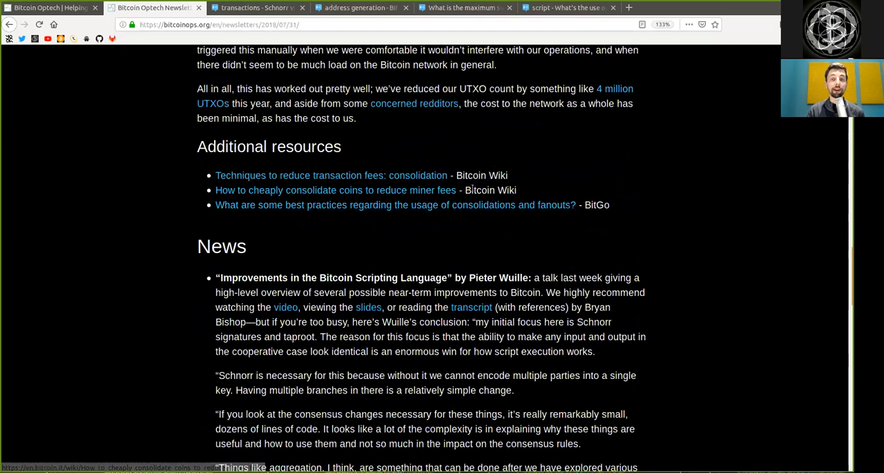
double_click(490, 190)
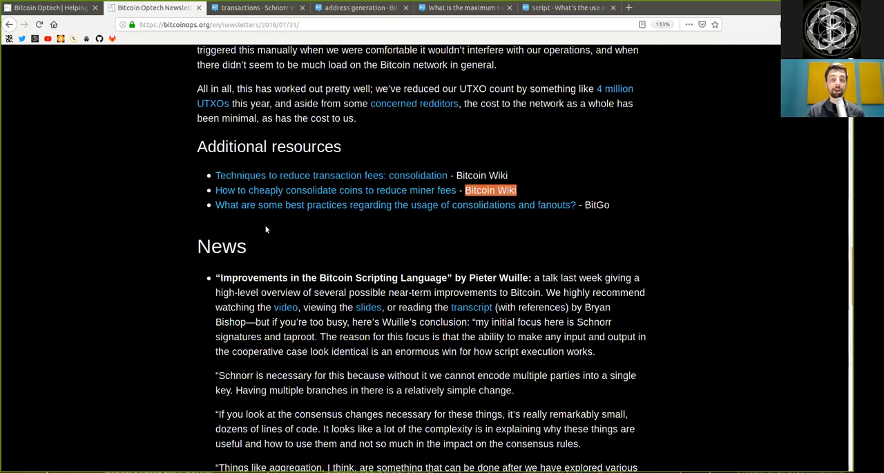
left_click(395, 204)
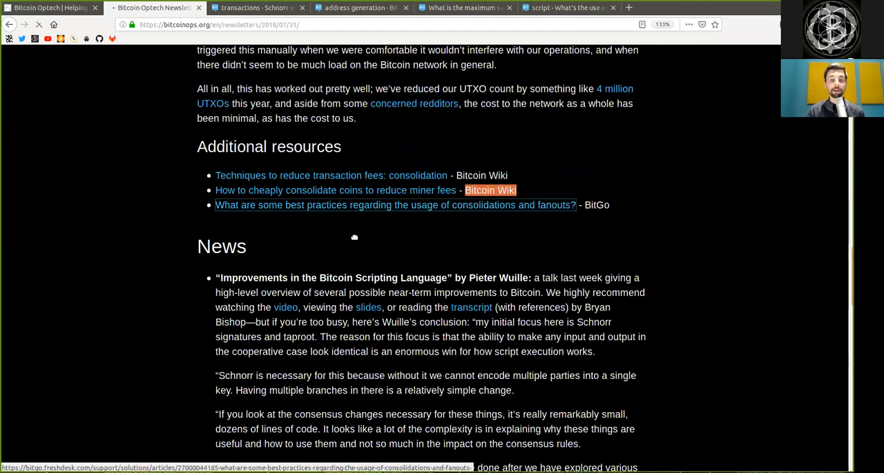
left_click(395, 204)
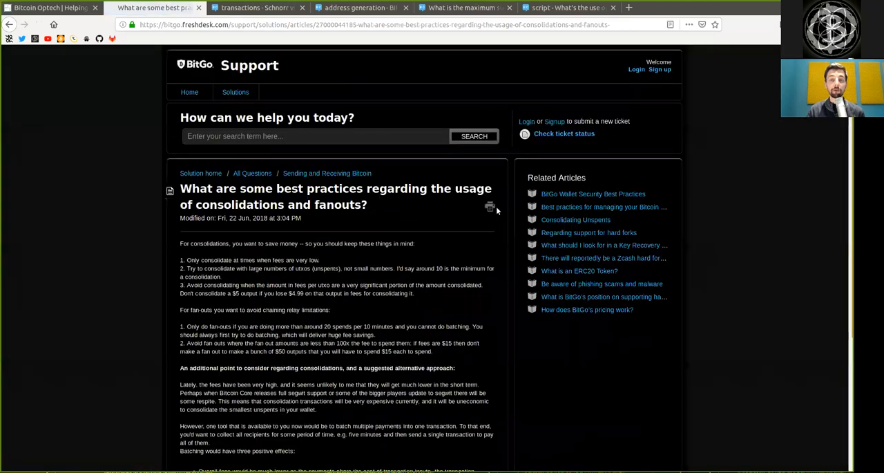
left_click(152, 8)
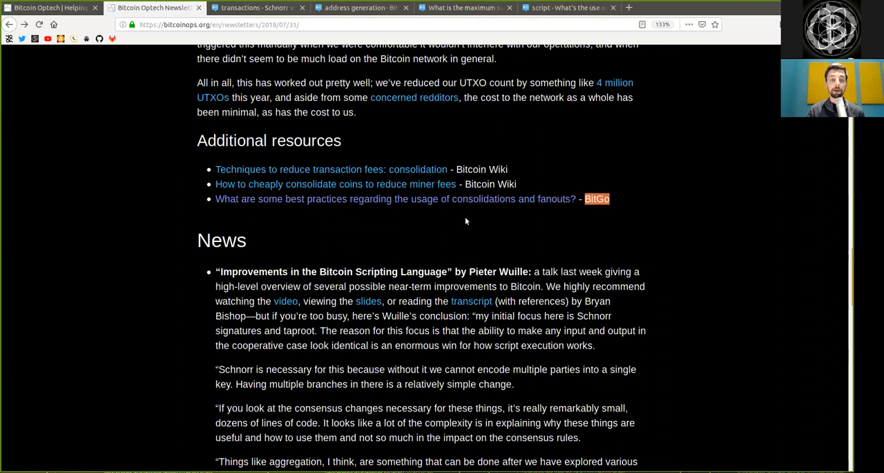
scroll("down", 3)
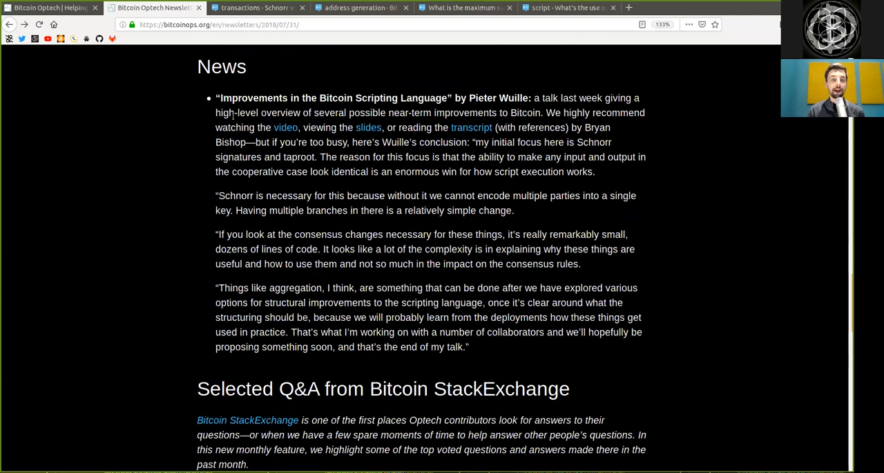
double_click(349, 112)
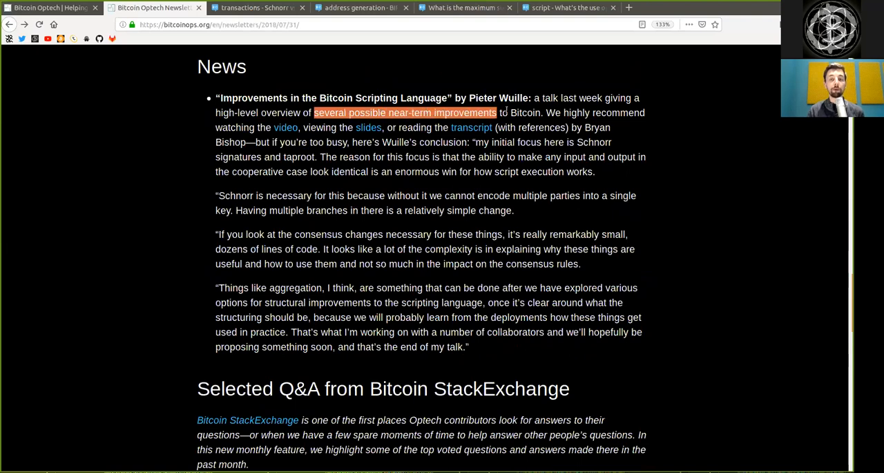
left_click_drag(496, 112, 541, 112)
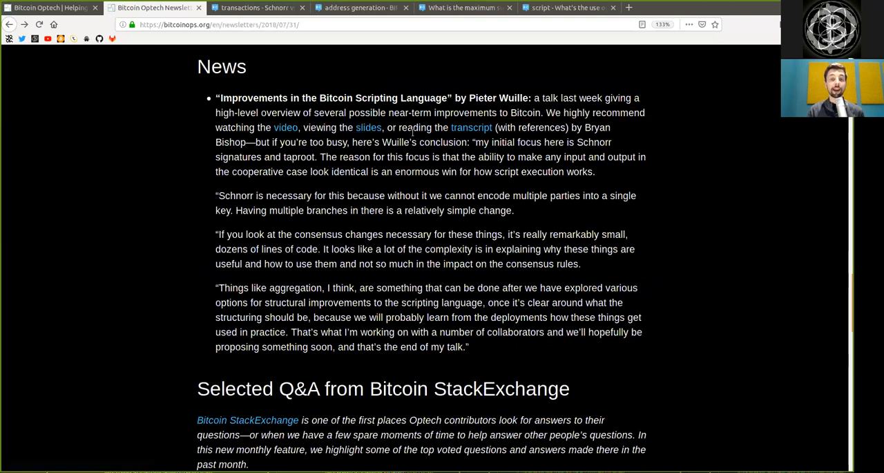
double_click(597, 127)
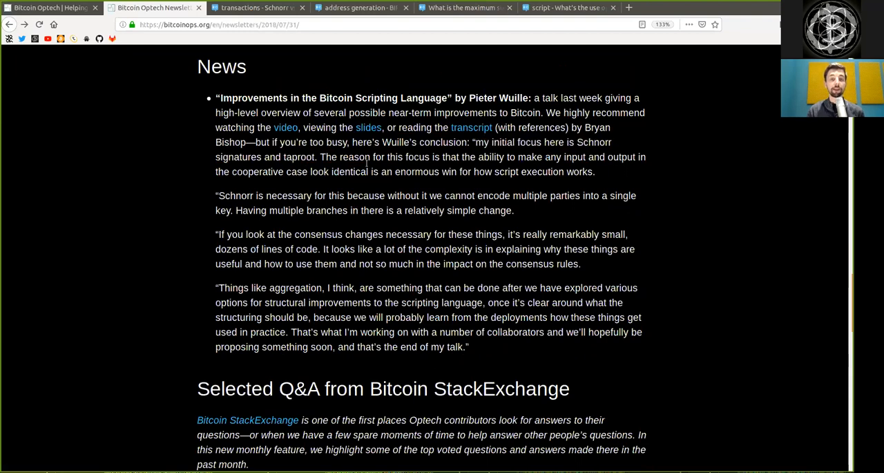
double_click(491, 156)
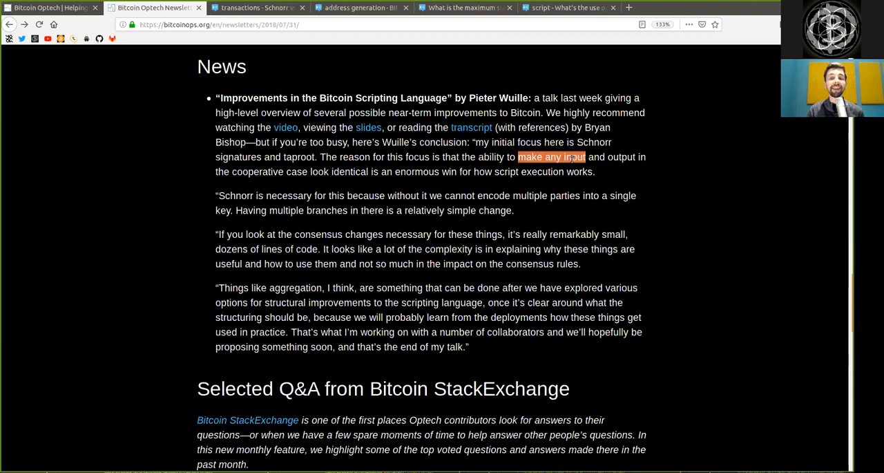
left_click(263, 172)
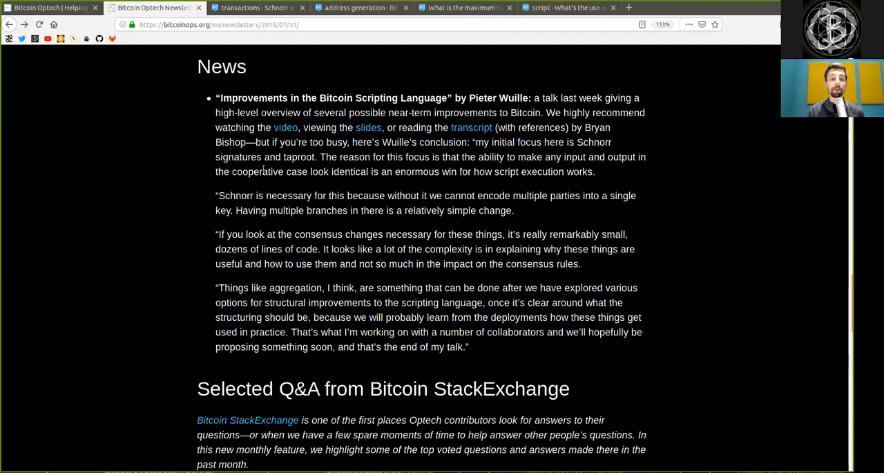
double_click(349, 171)
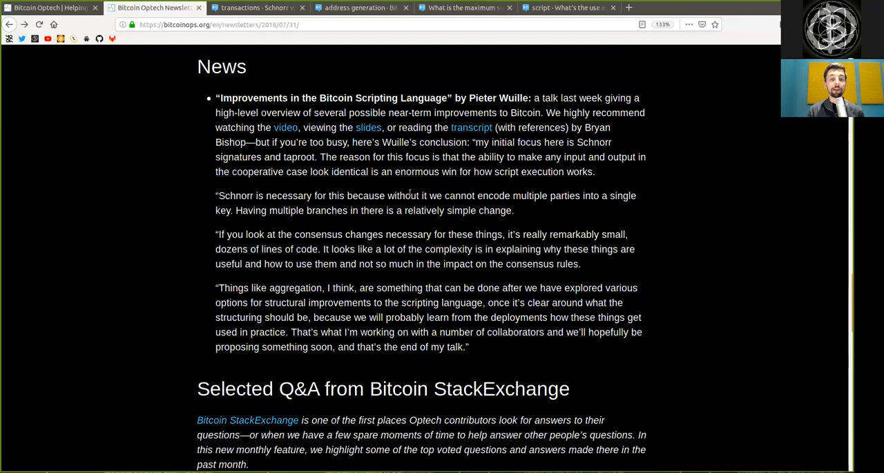
double_click(459, 196)
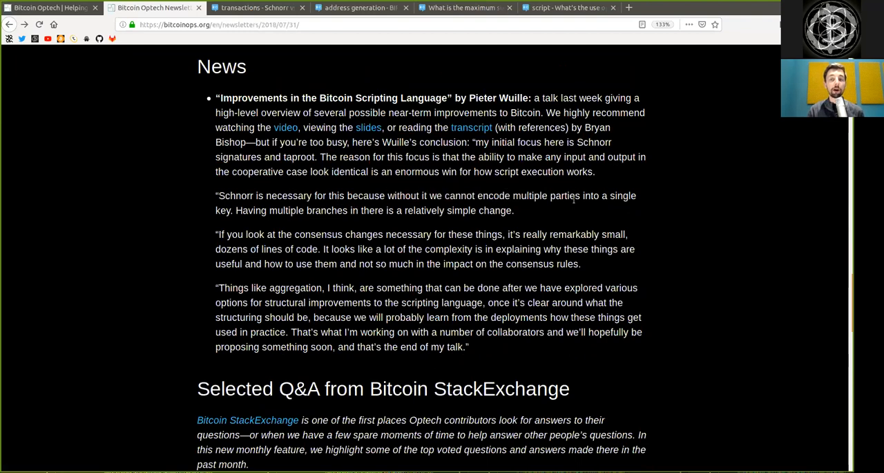
double_click(622, 196)
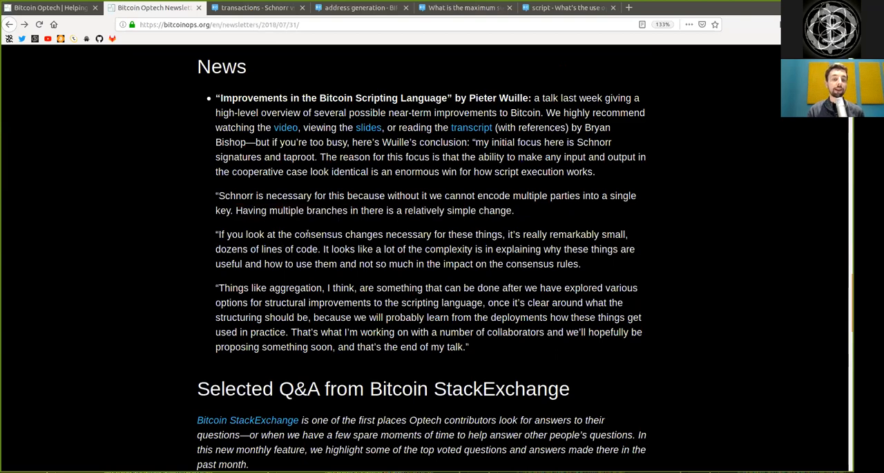
double_click(408, 234)
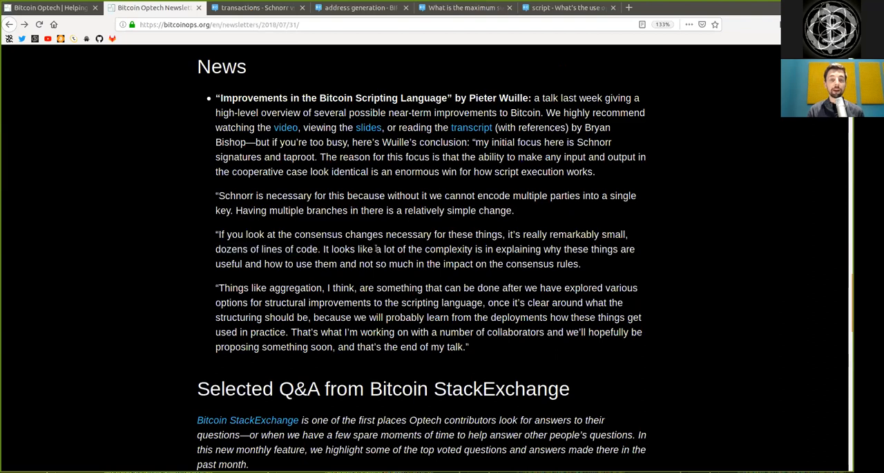
double_click(388, 248)
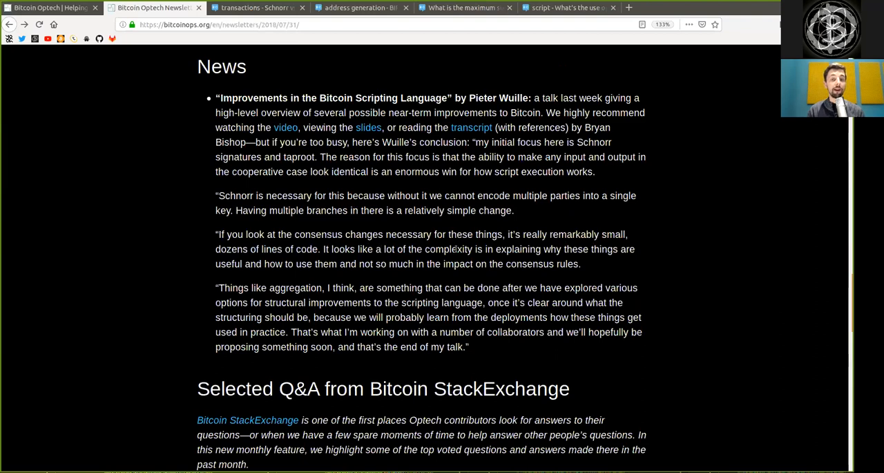
double_click(449, 249)
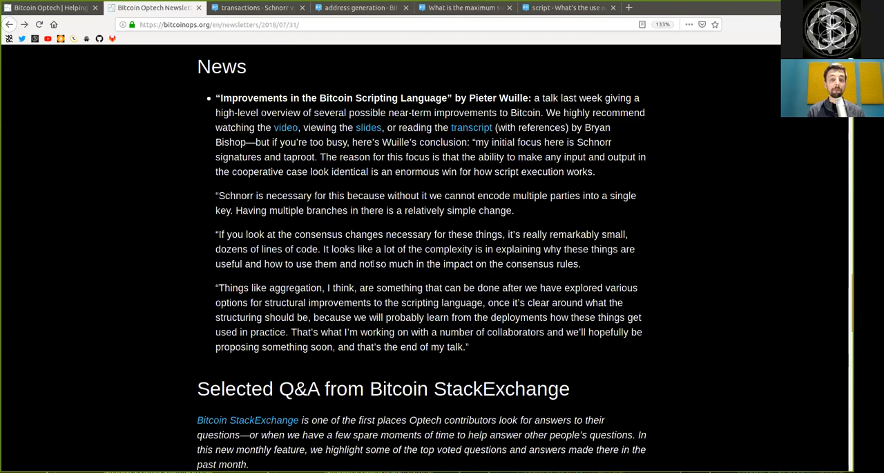
double_click(457, 264)
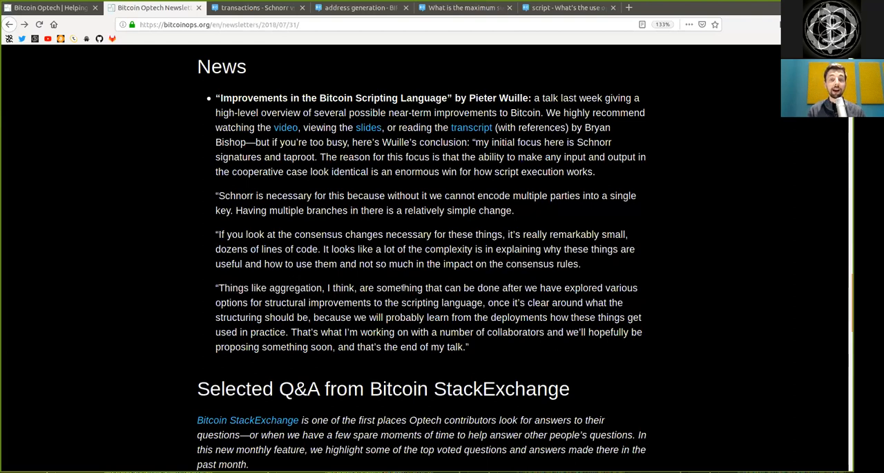
mouse_move(515, 297)
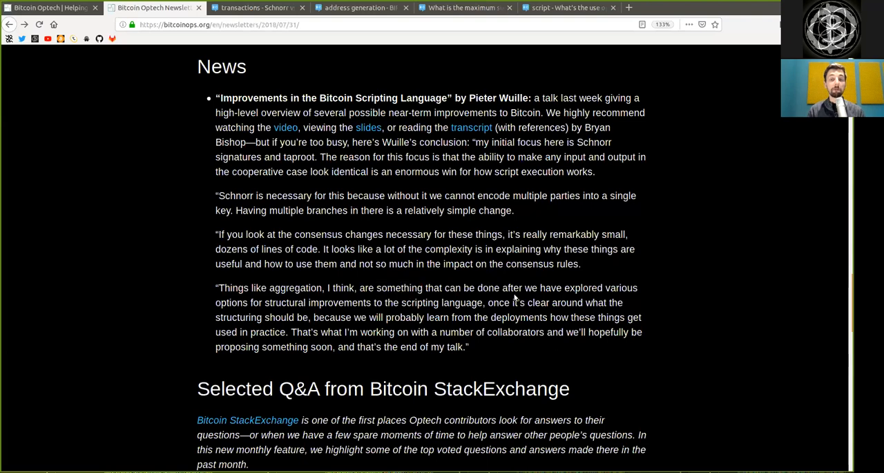
mouse_move(600, 300)
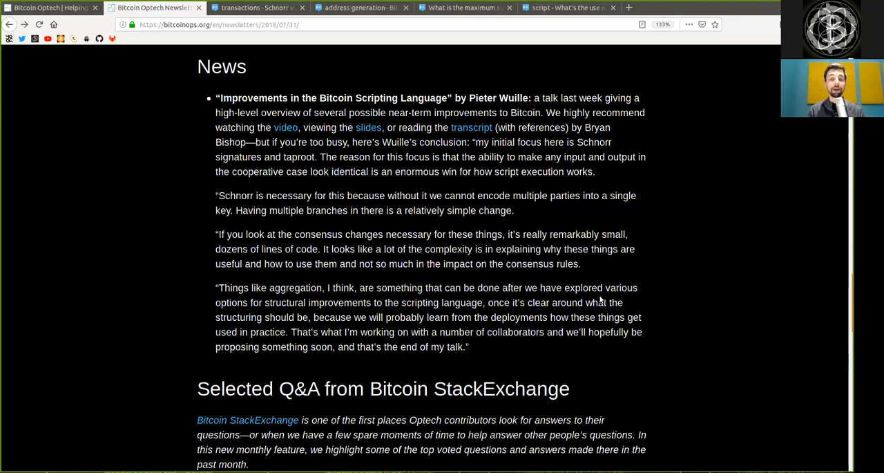
double_click(231, 302)
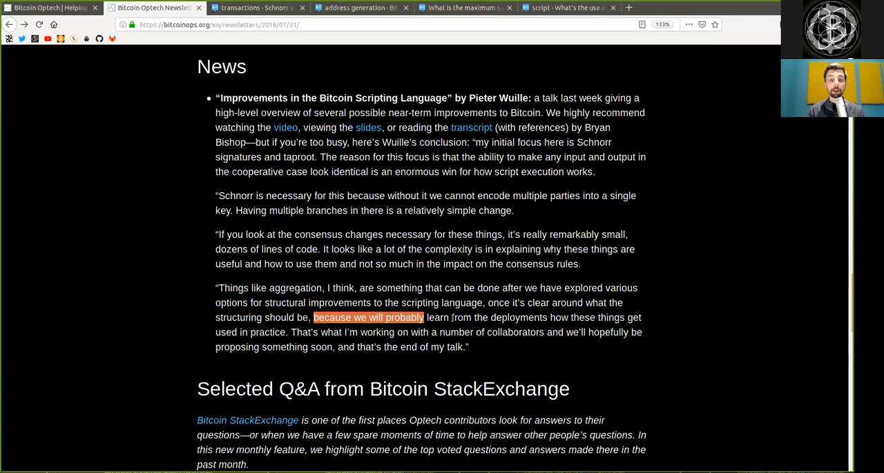
left_click(580, 329)
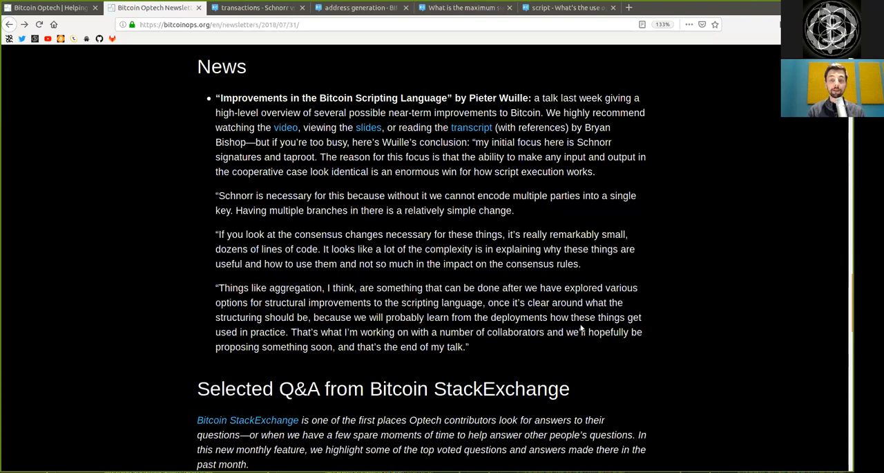
double_click(268, 332)
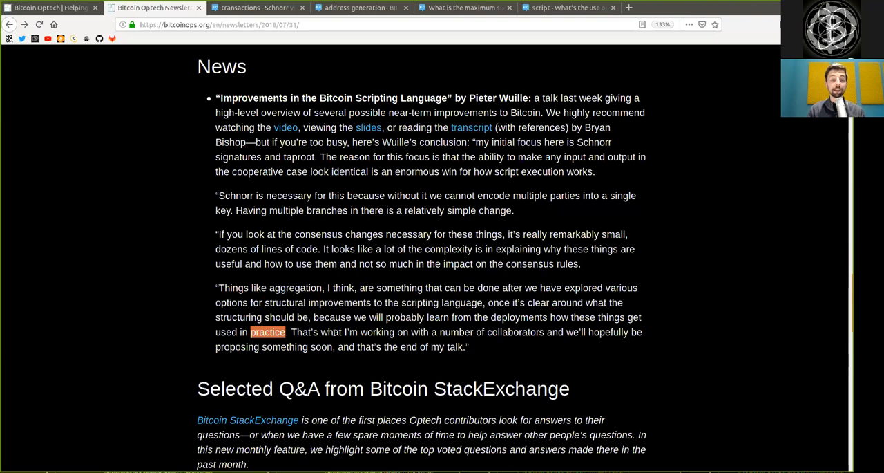
double_click(376, 331)
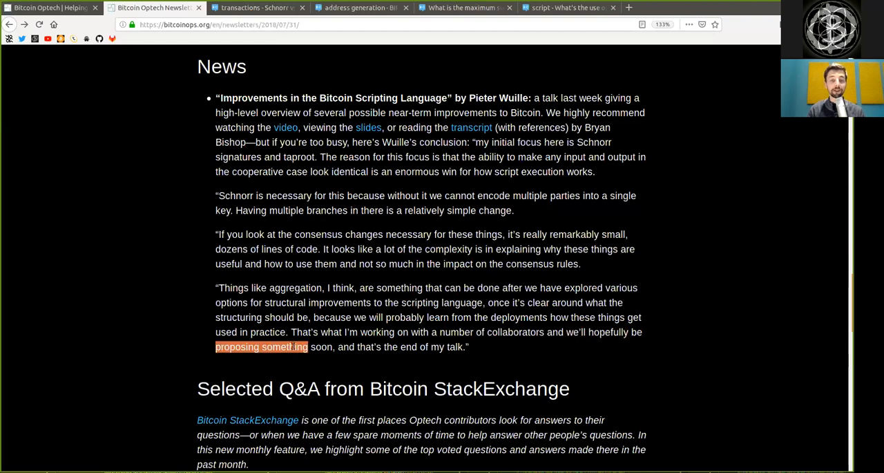
left_click(369, 346)
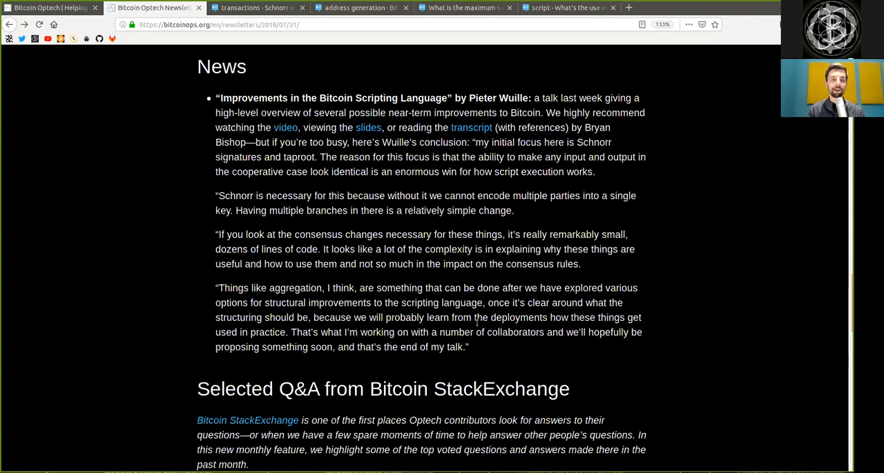
mouse_move(286, 135)
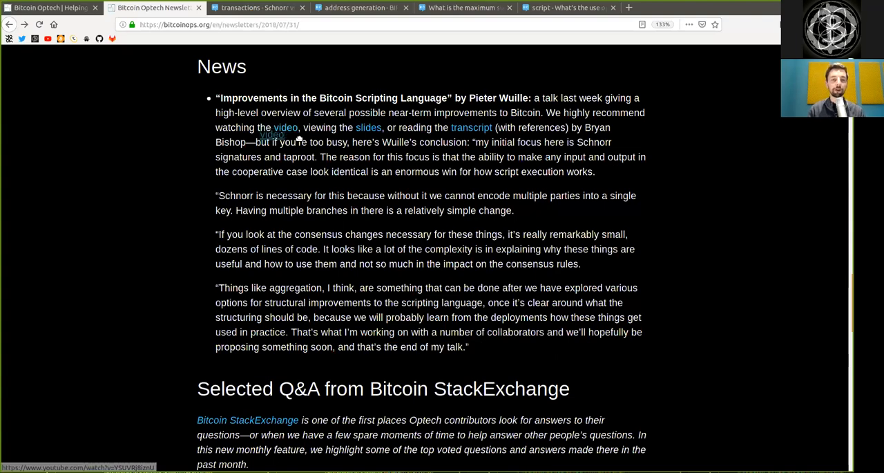
Step: Scroll down to 'Selected Q&A from Bitcoin StackExchange' and mark the word 'answers'
scroll("down", 3)
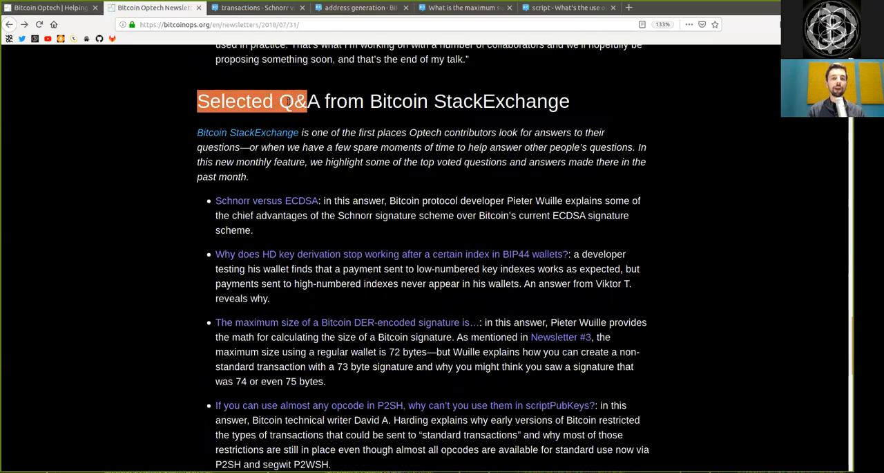
scroll("down", 3)
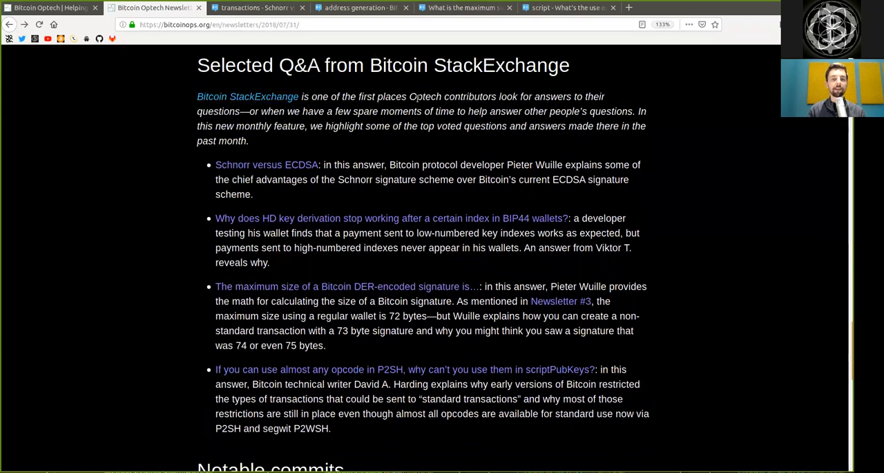
double_click(552, 96)
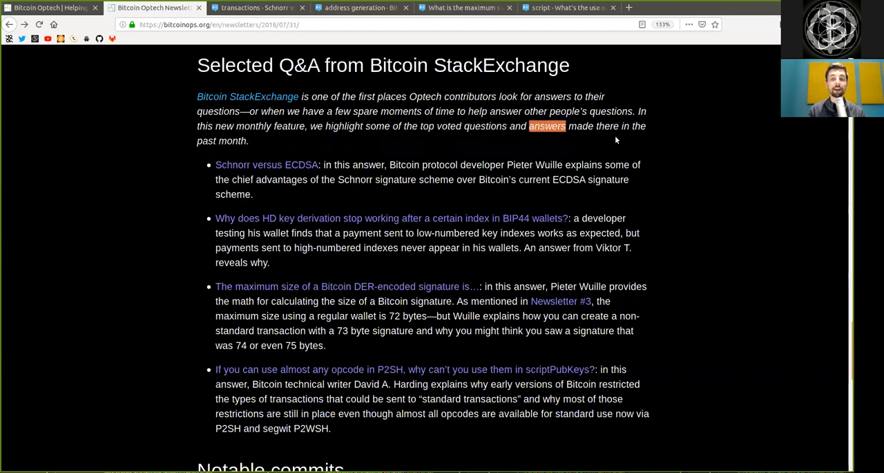
mouse_move(197, 157)
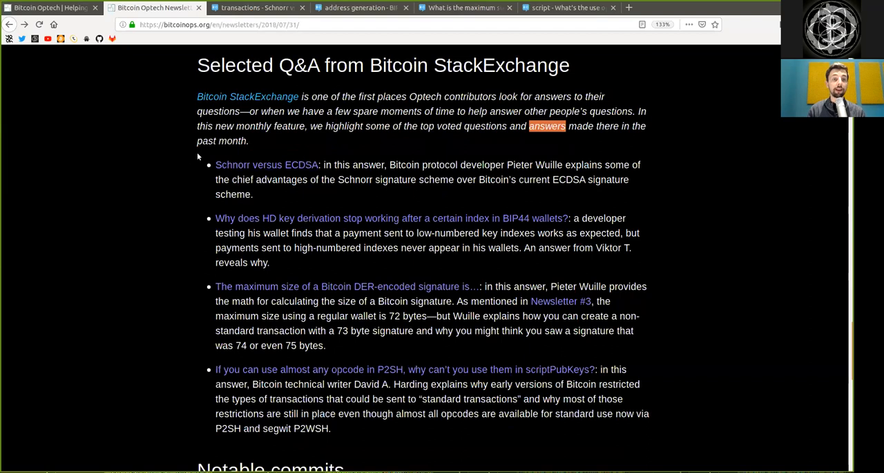
Step: Switch to the 'transactions - Schnorr vs ECDSA' StackExchange tab
left_click(267, 165)
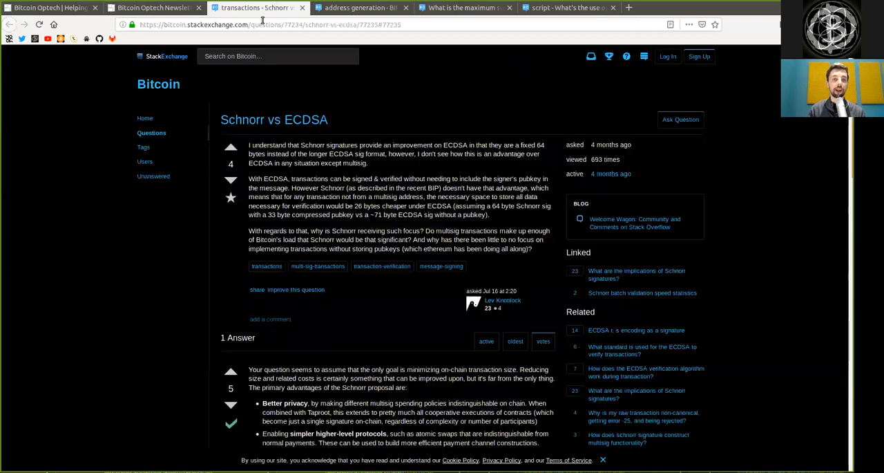
double_click(273, 120)
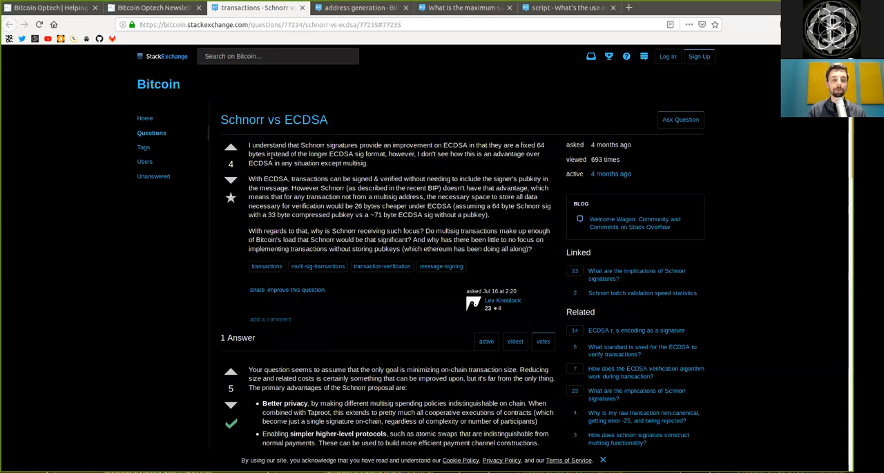
mouse_move(308, 170)
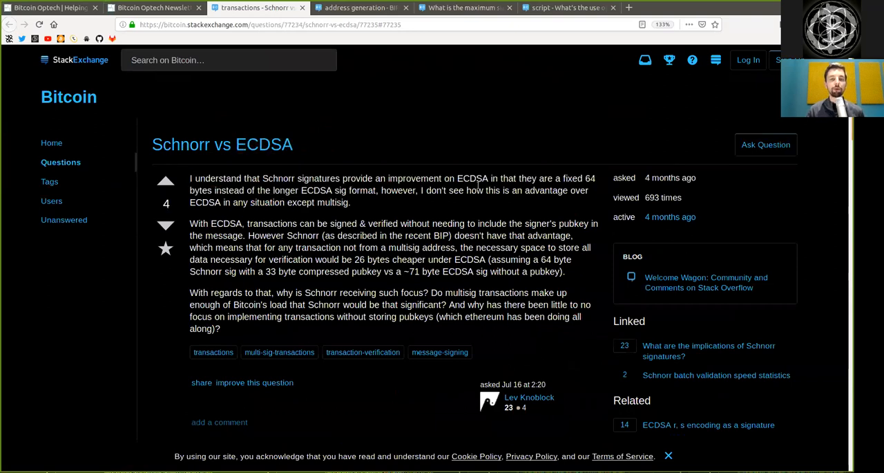
Step: Read the question on pubkey recovery and ~71-byte signatures, then scroll to '1 Answer'
double_click(473, 179)
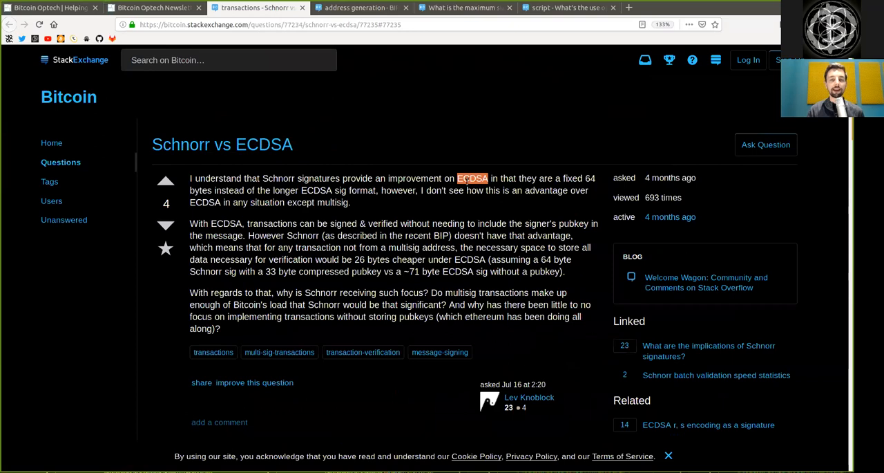
left_click(473, 178)
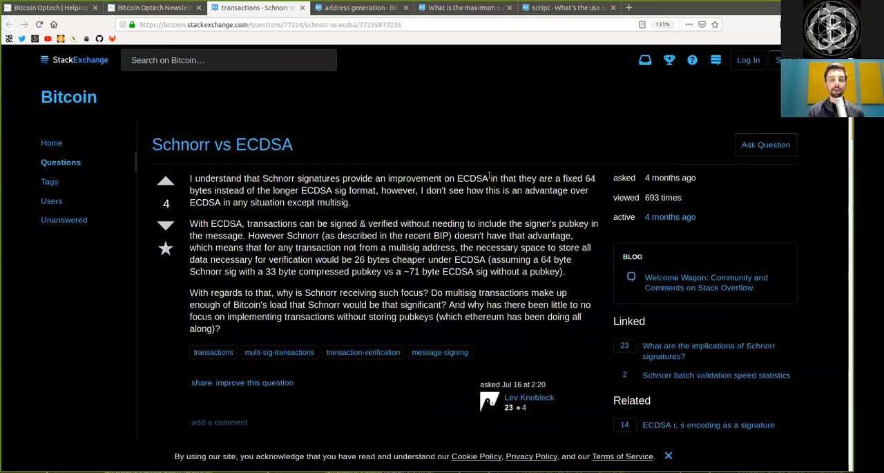
mouse_move(553, 188)
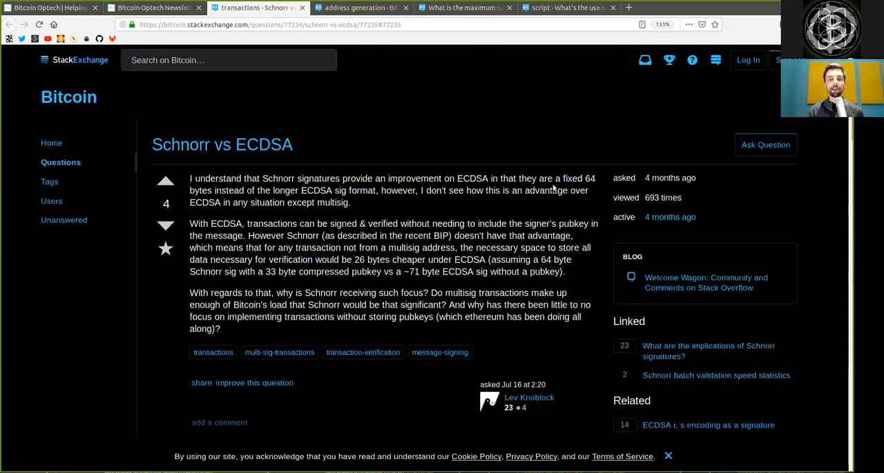
left_click_drag(584, 179, 255, 190)
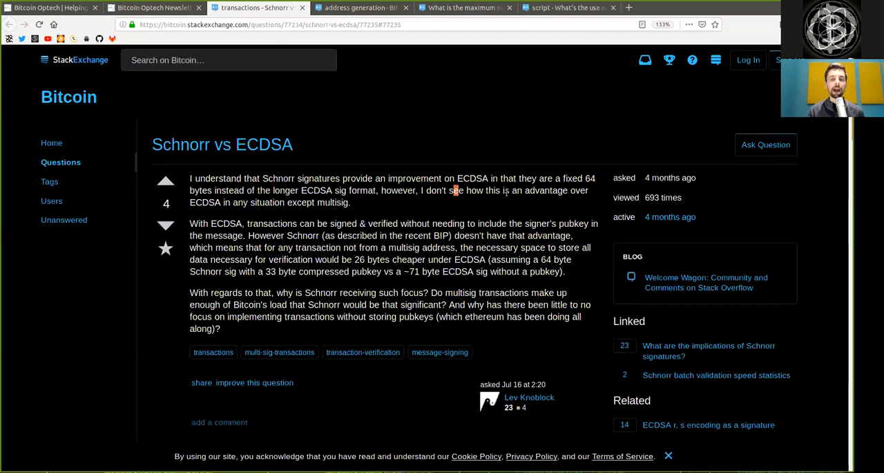
double_click(547, 190)
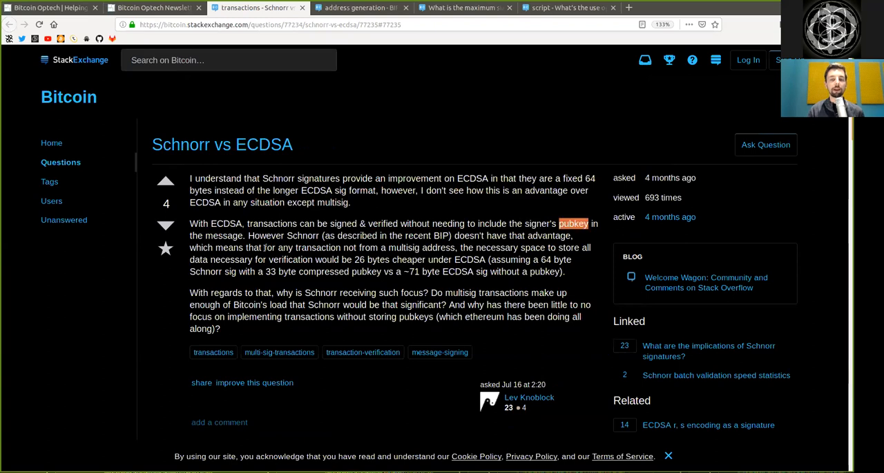
double_click(280, 235)
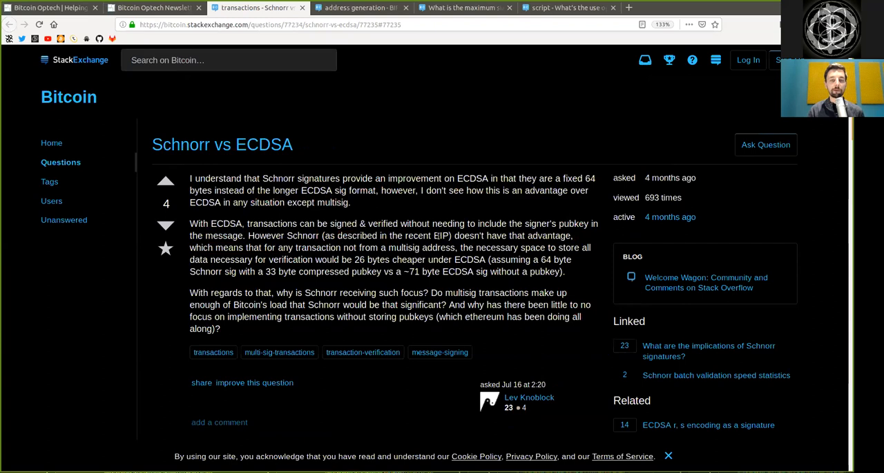
double_click(549, 236)
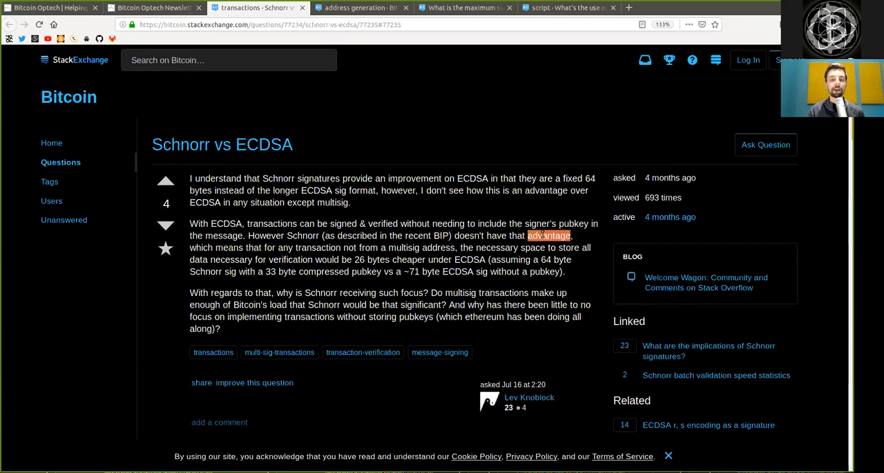
mouse_move(262, 247)
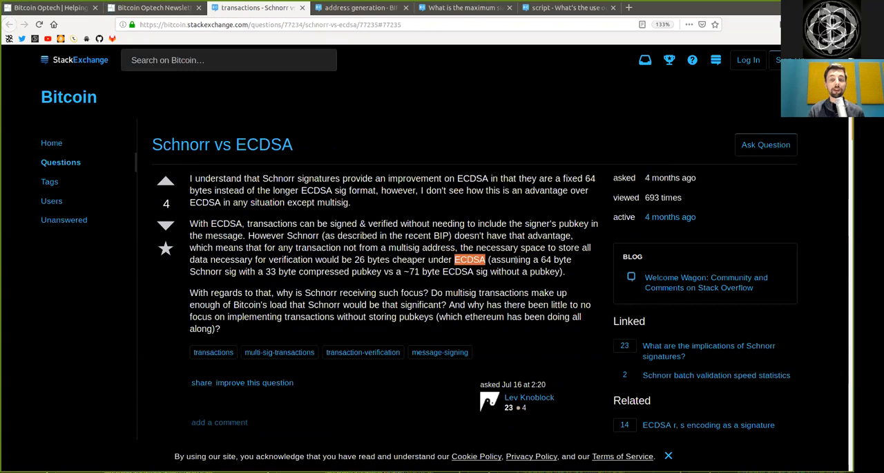
left_click_drag(544, 259, 564, 271)
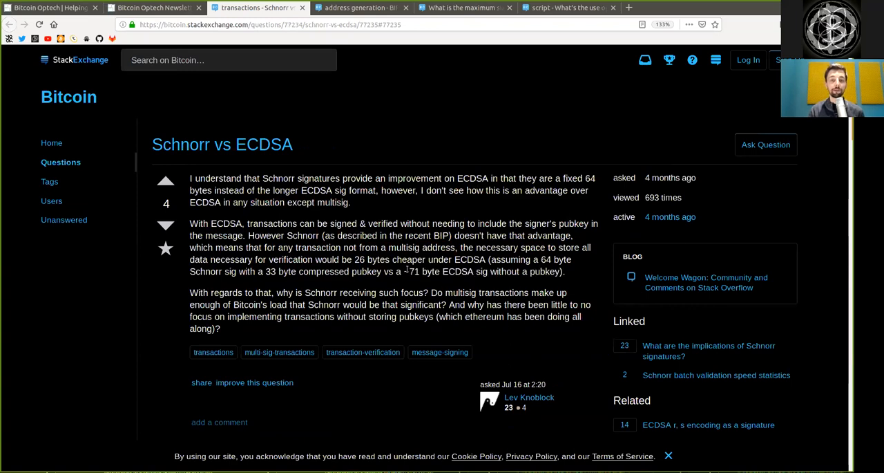
double_click(412, 271)
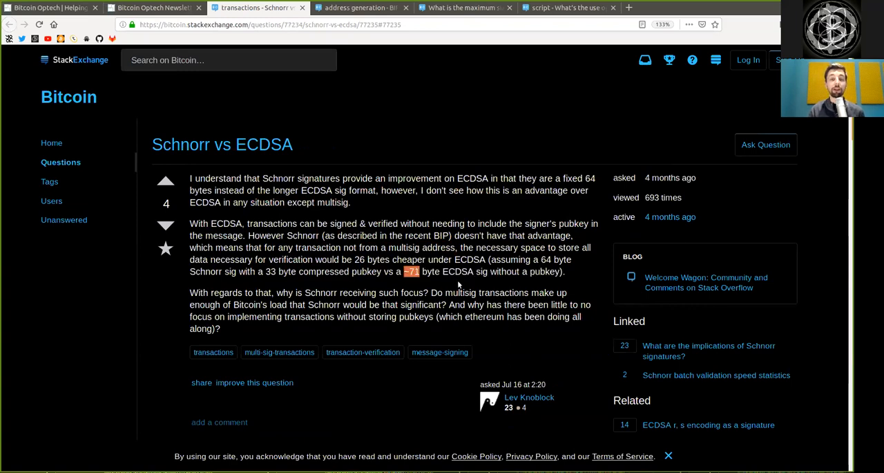
mouse_move(335, 232)
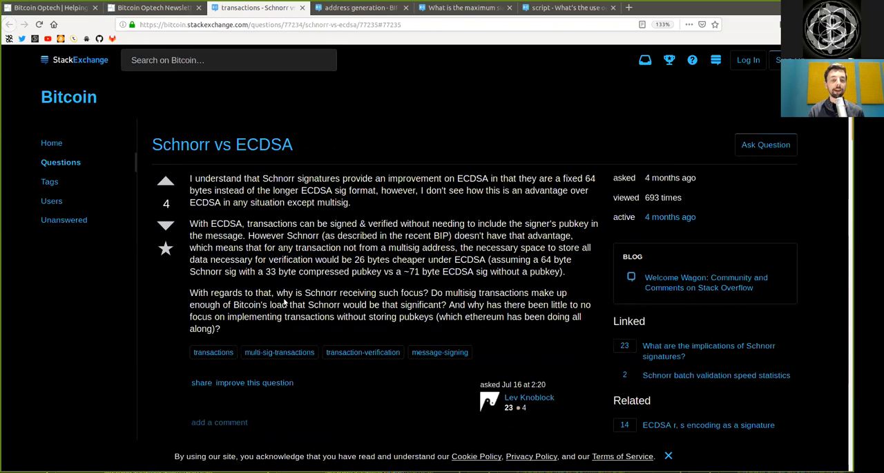
double_click(358, 292)
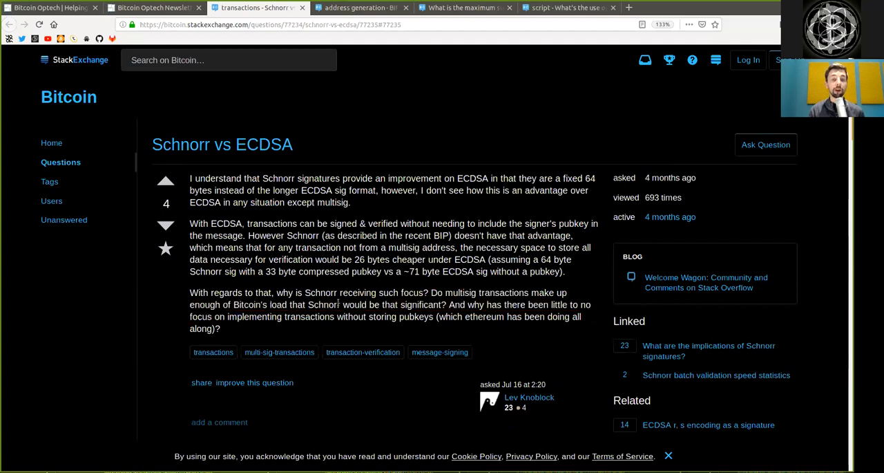
double_click(420, 304)
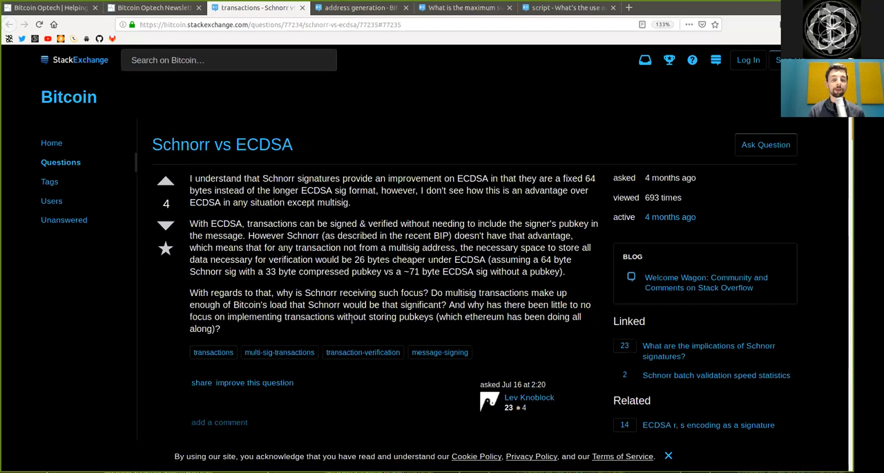
double_click(384, 317)
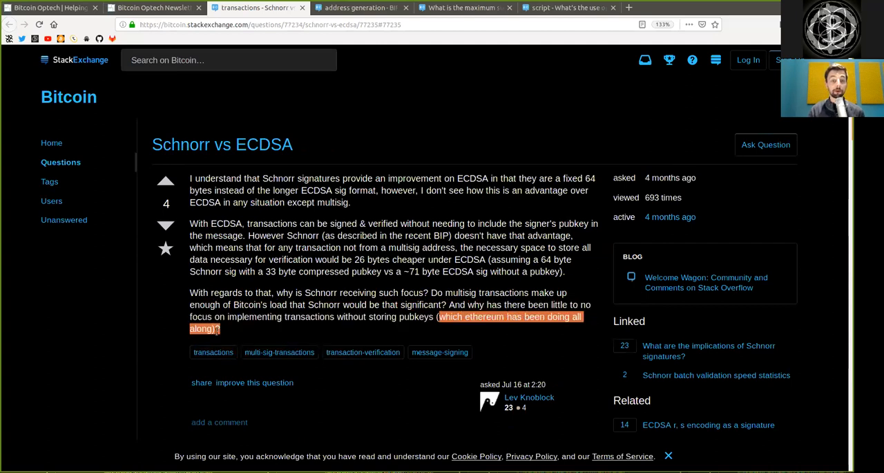
scroll("down", 3)
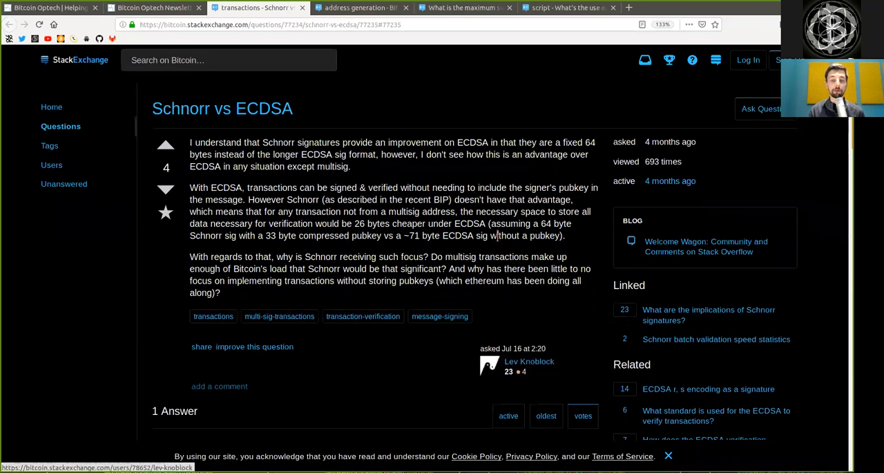
Step: Read the accepted answer's opening on Schnorr advantages, including Taproot cooperative executions
scroll("down", 3)
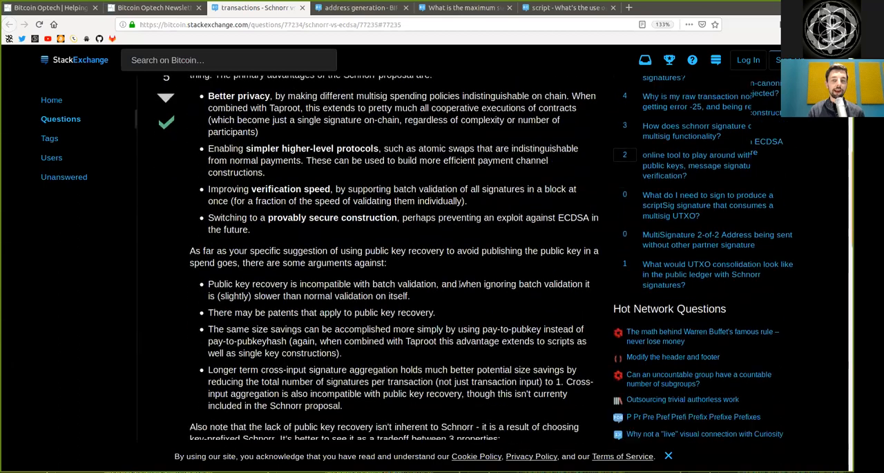
scroll("down", 3)
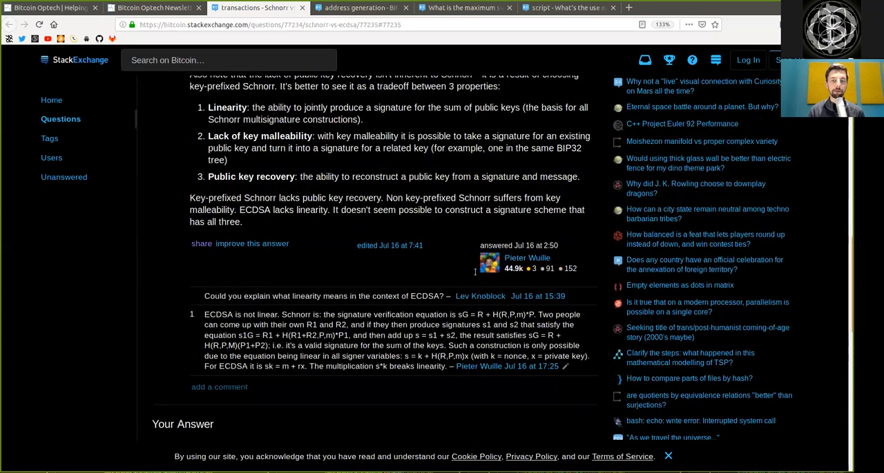
scroll("up", 3)
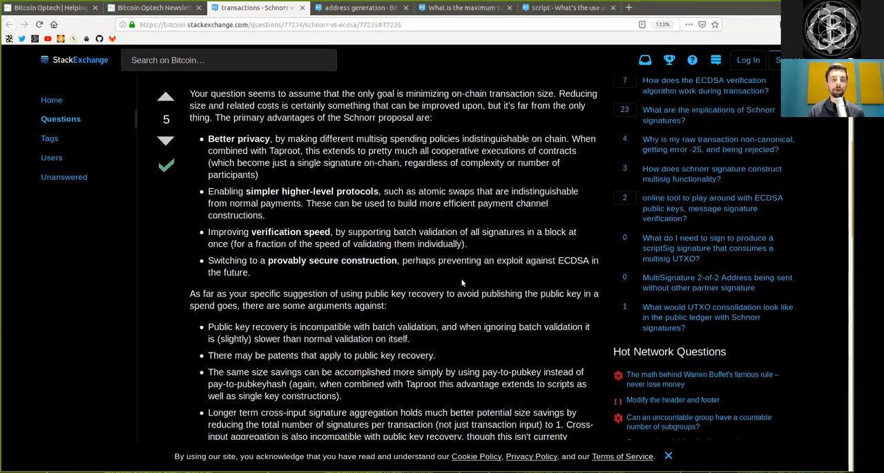
double_click(197, 93)
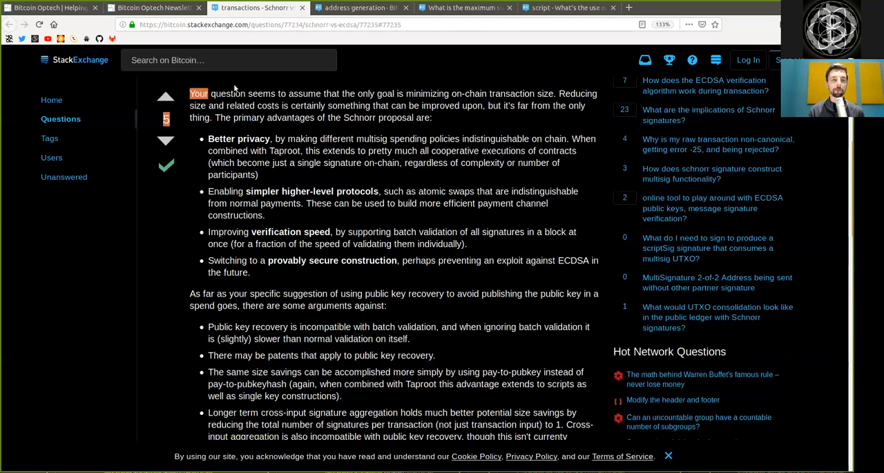
left_click_drag(190, 93, 341, 94)
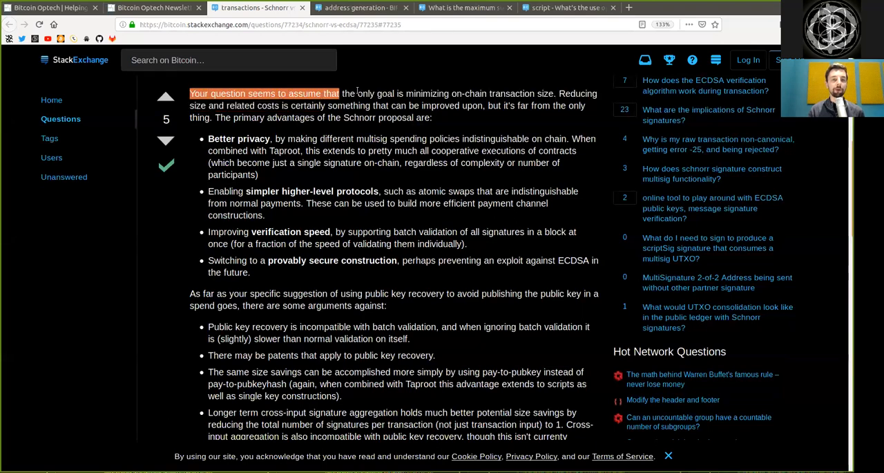
left_click(436, 93)
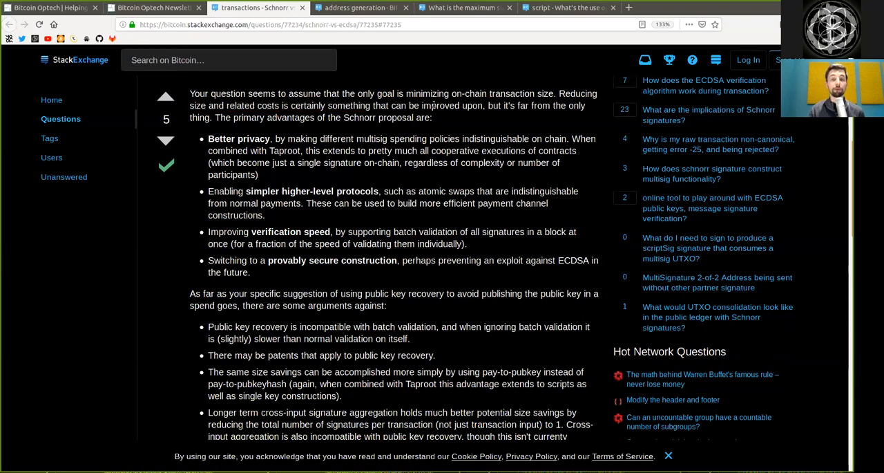
left_click_drag(518, 105, 584, 105)
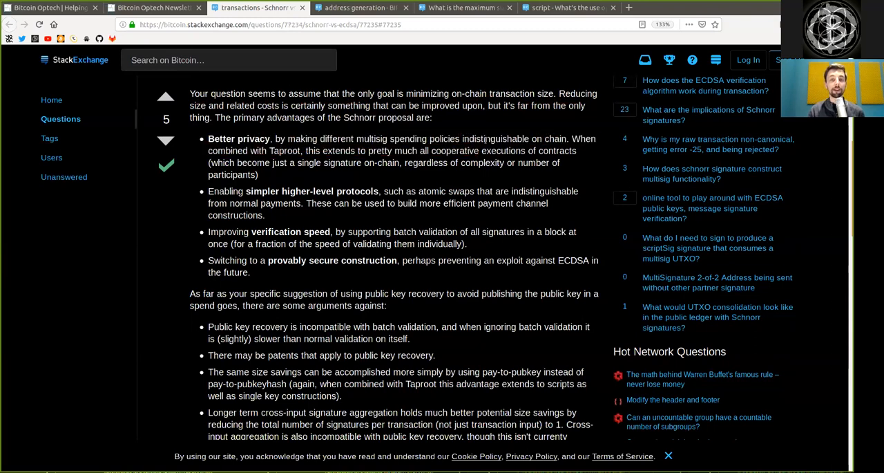
double_click(555, 139)
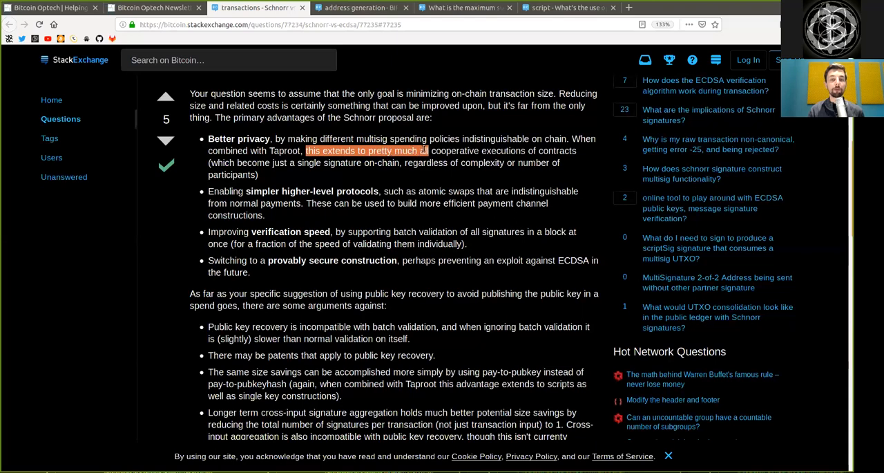
left_click_drag(428, 151, 550, 162)
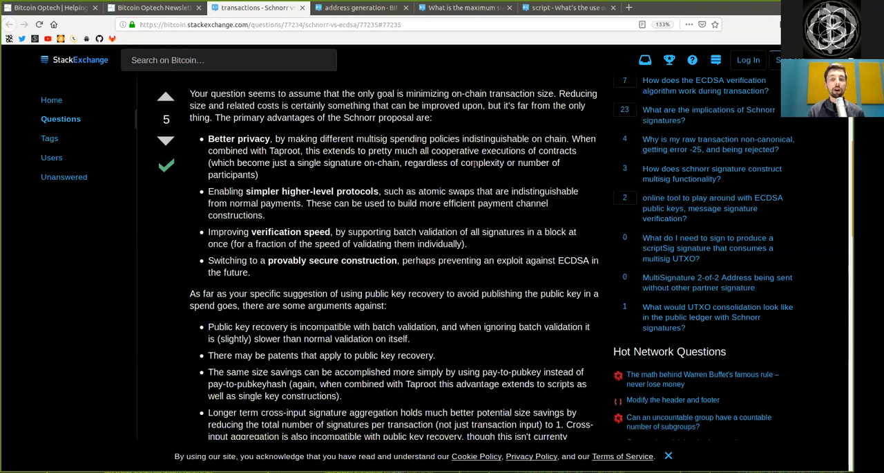
double_click(232, 174)
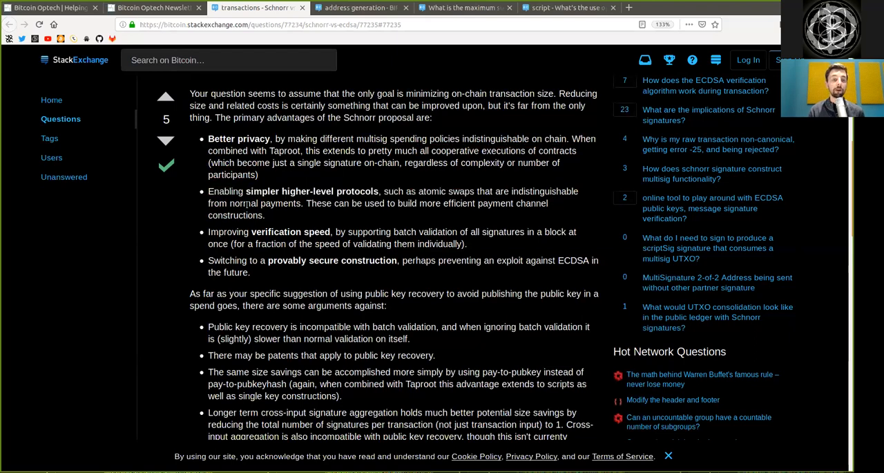
Step: Read the arguments against public key recovery up to the pay-to-pubkey point
double_click(264, 203)
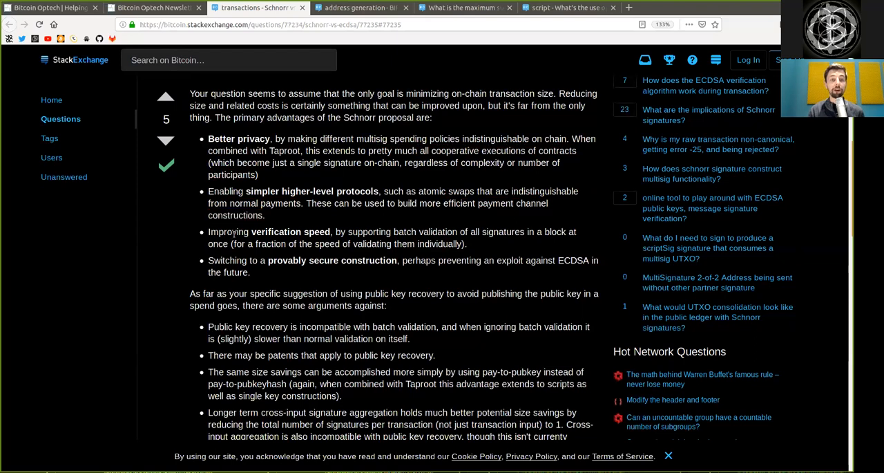
double_click(290, 231)
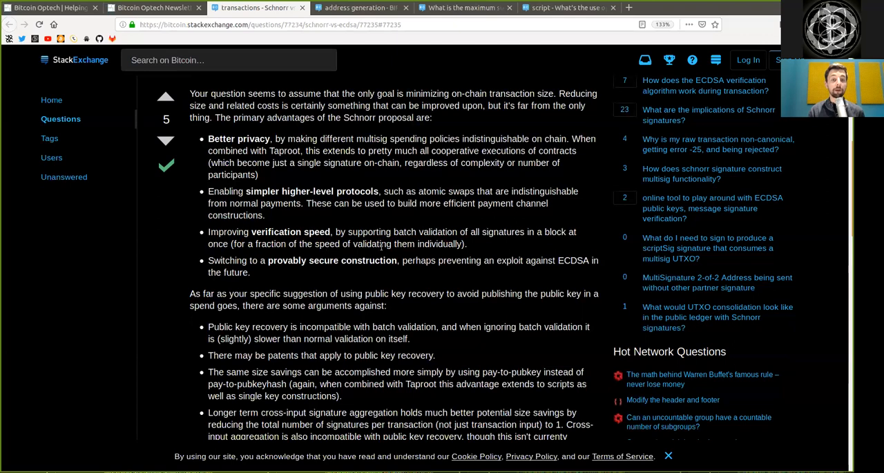
double_click(441, 243)
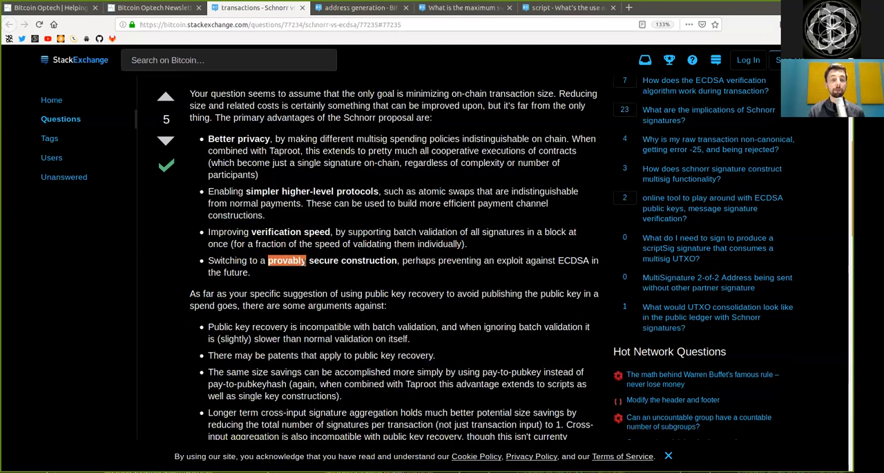
double_click(352, 260)
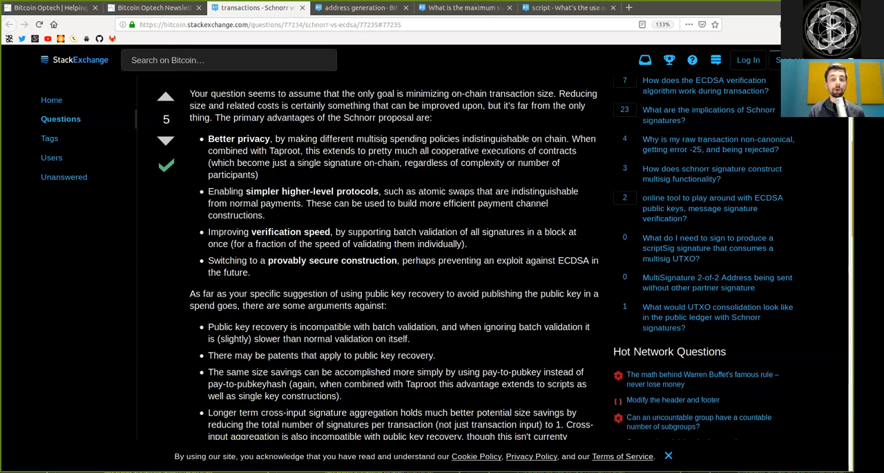
double_click(404, 293)
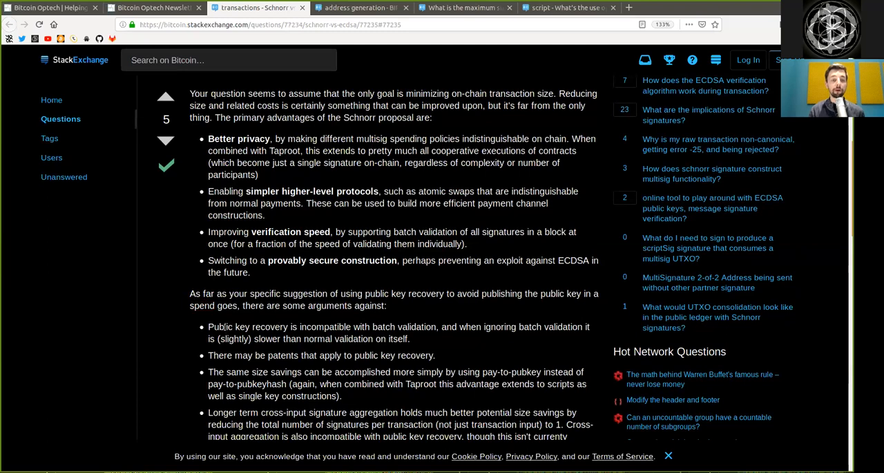
double_click(325, 326)
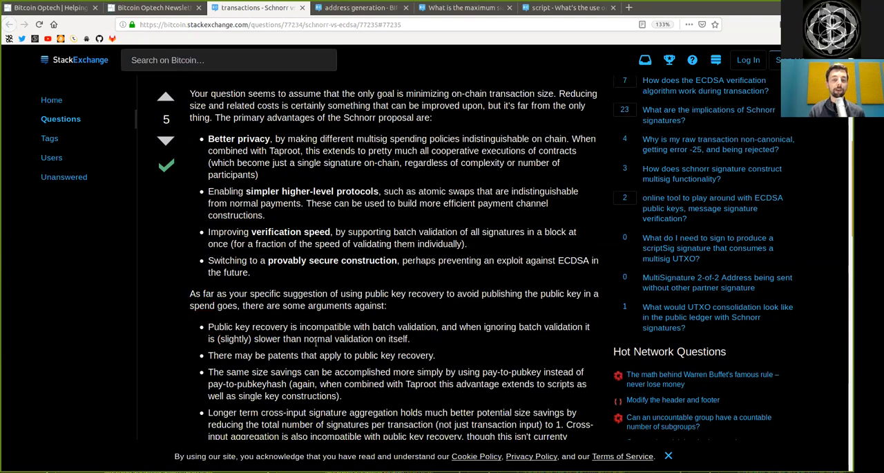
mouse_move(375, 352)
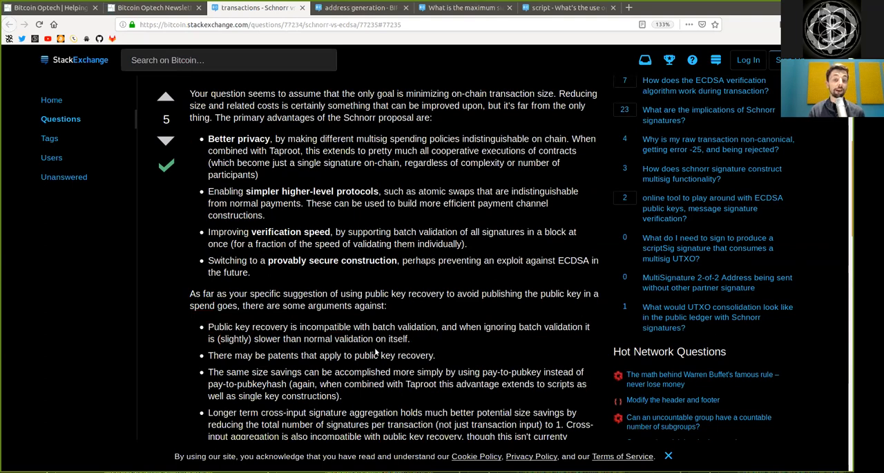
mouse_move(262, 353)
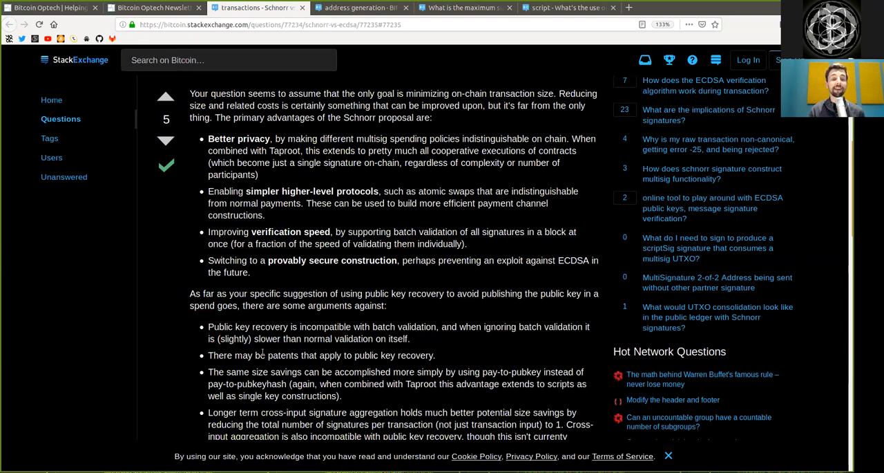
double_click(283, 355)
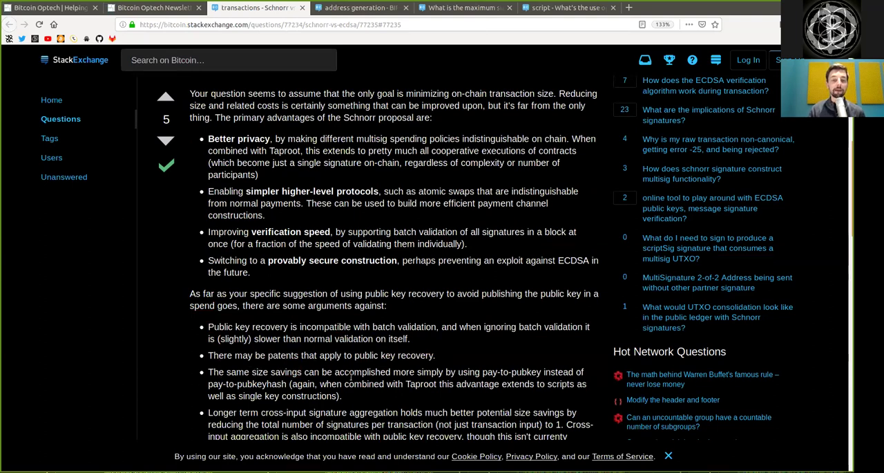
double_click(429, 371)
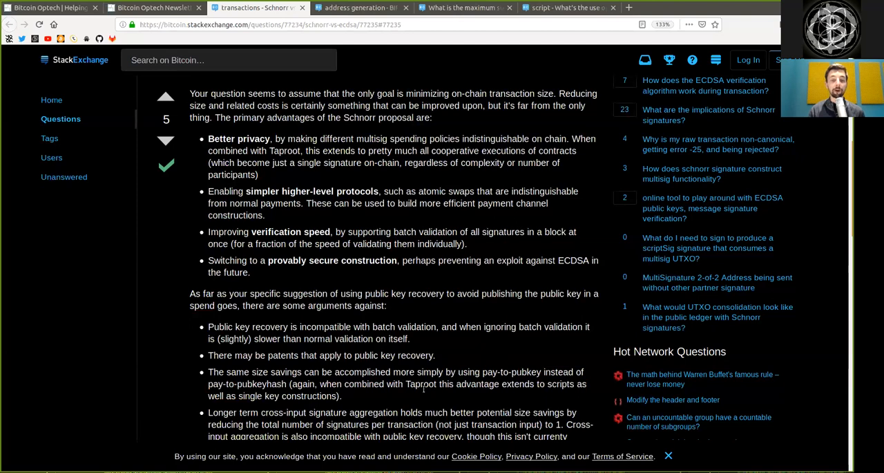
double_click(477, 383)
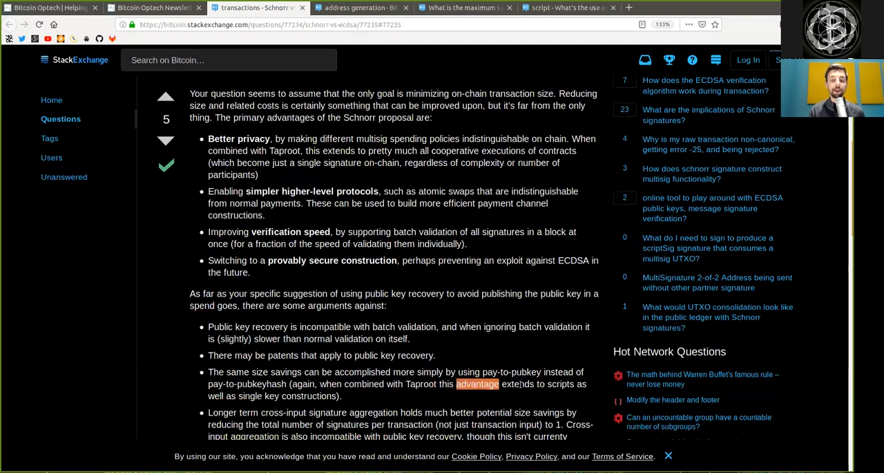
left_click(559, 384)
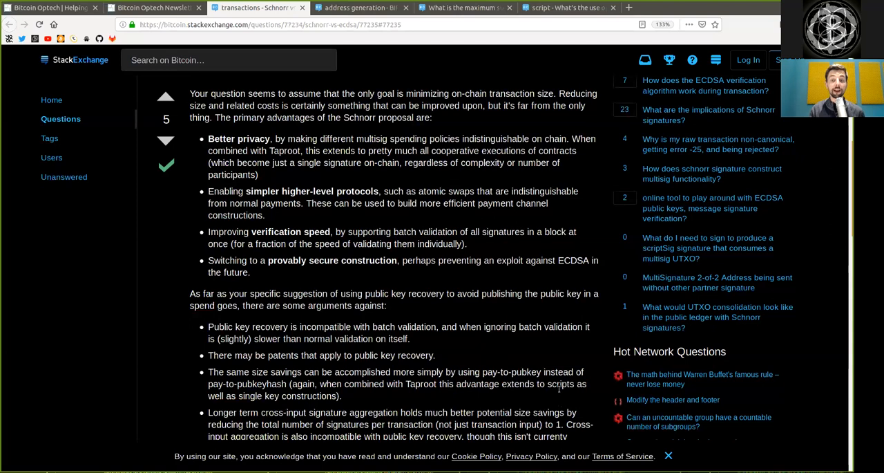
mouse_move(244, 405)
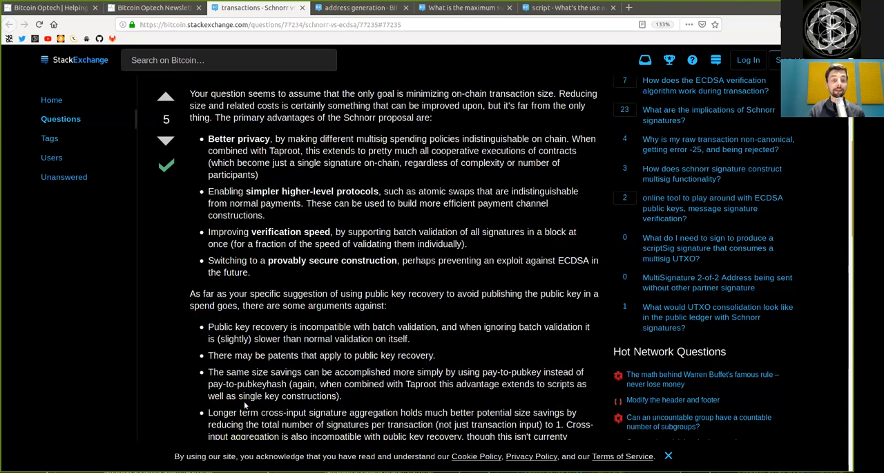
scroll("down", 3)
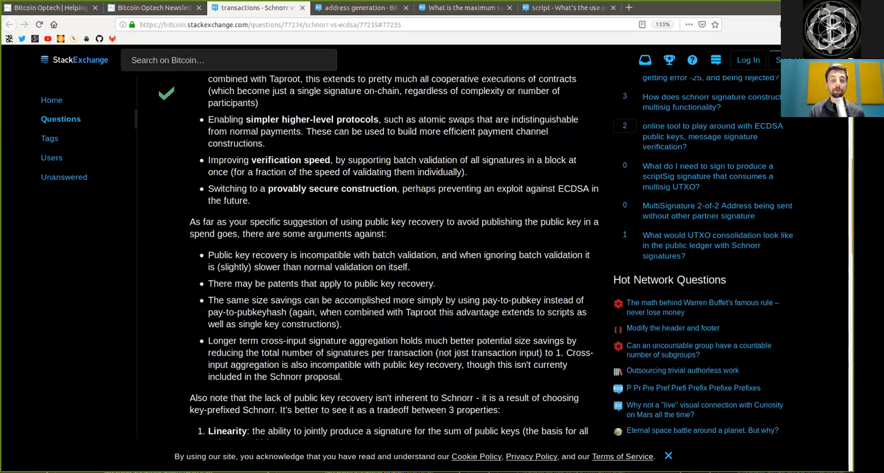
double_click(553, 352)
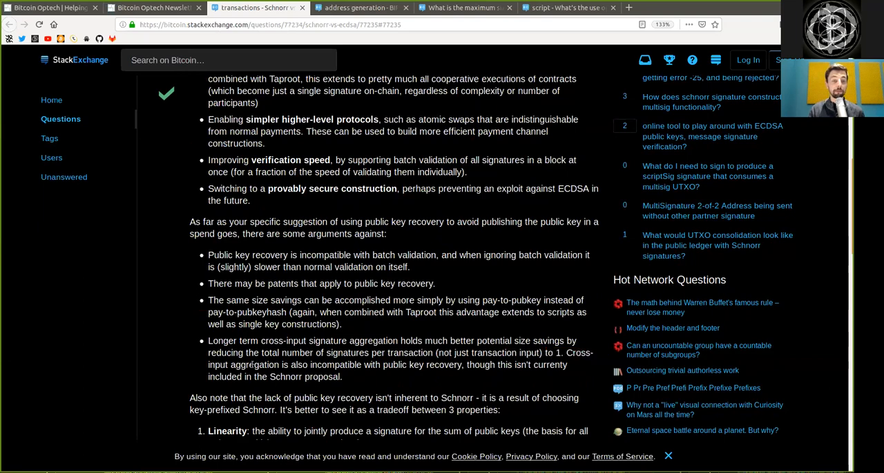
double_click(253, 364)
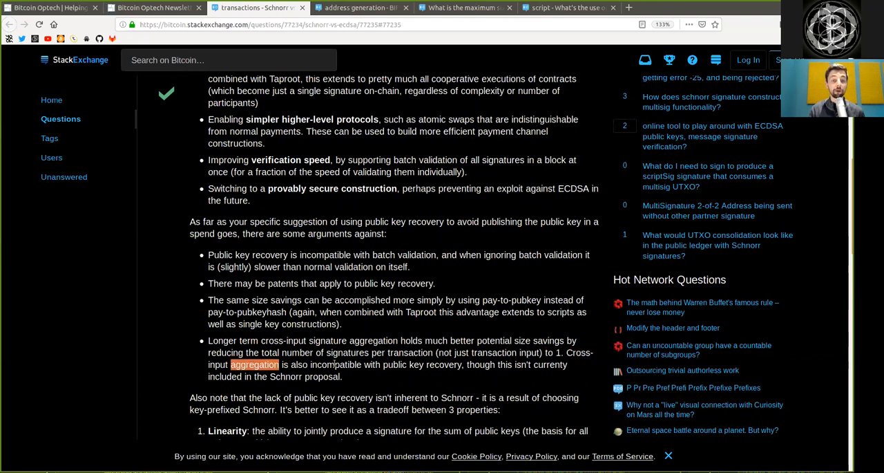
double_click(404, 364)
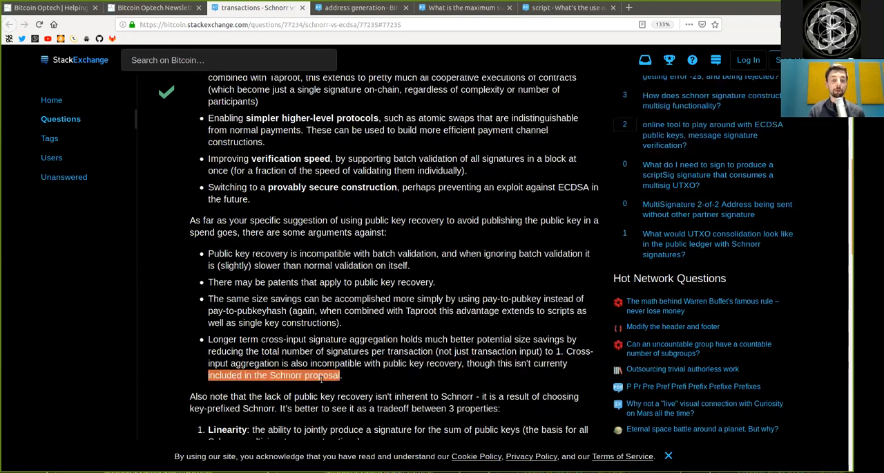
scroll("down", 3)
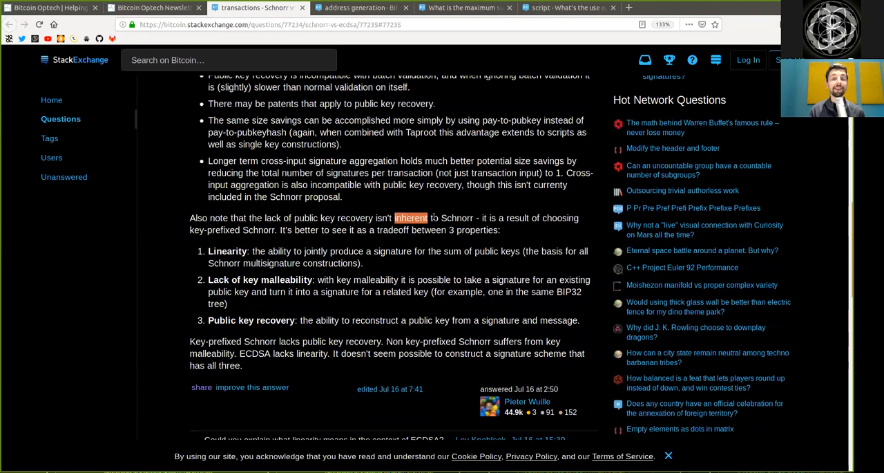
left_click(515, 218)
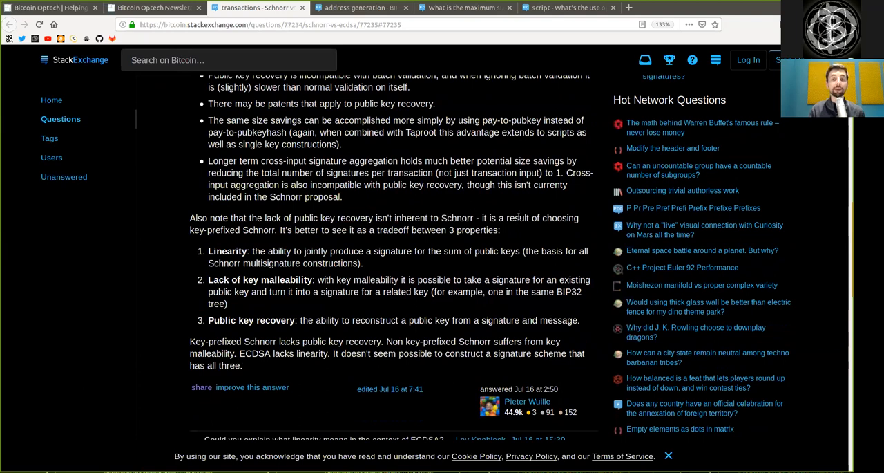
double_click(541, 217)
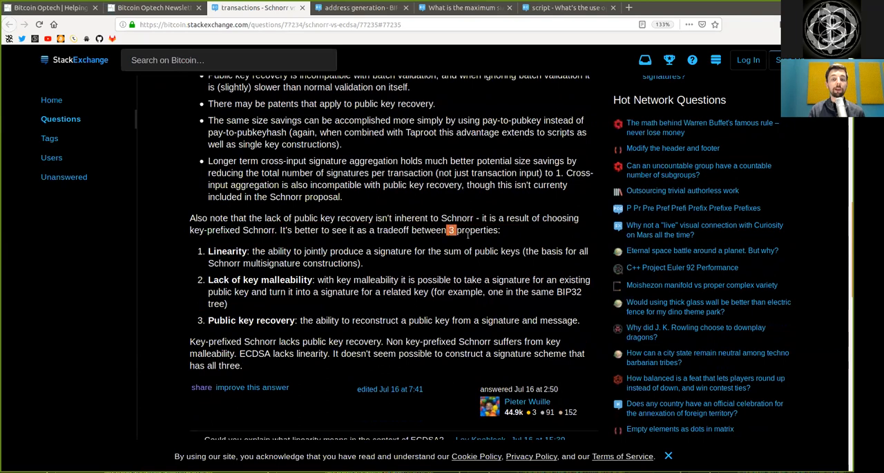
double_click(227, 251)
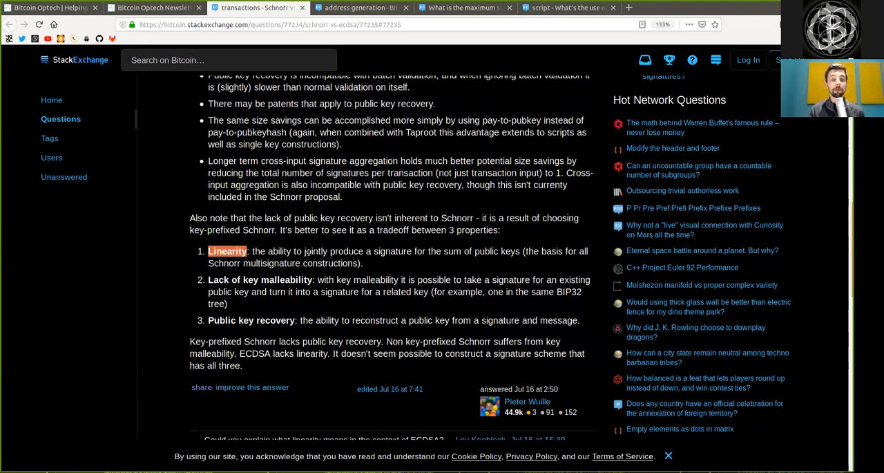
double_click(346, 251)
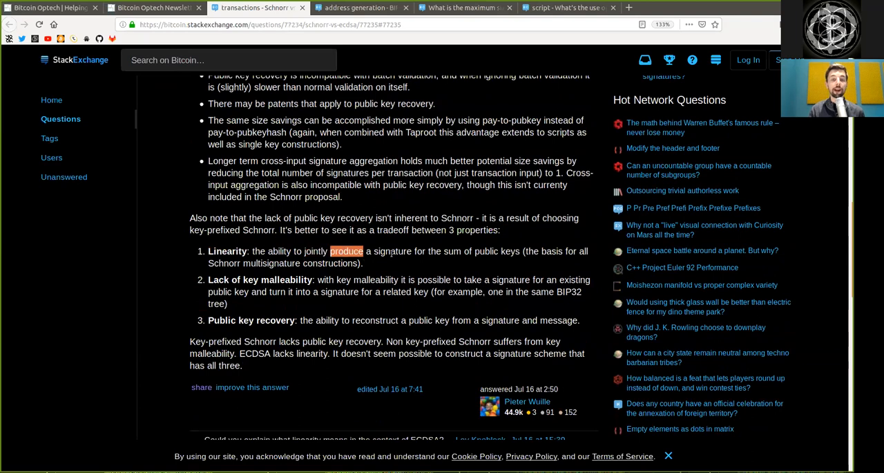
double_click(471, 251)
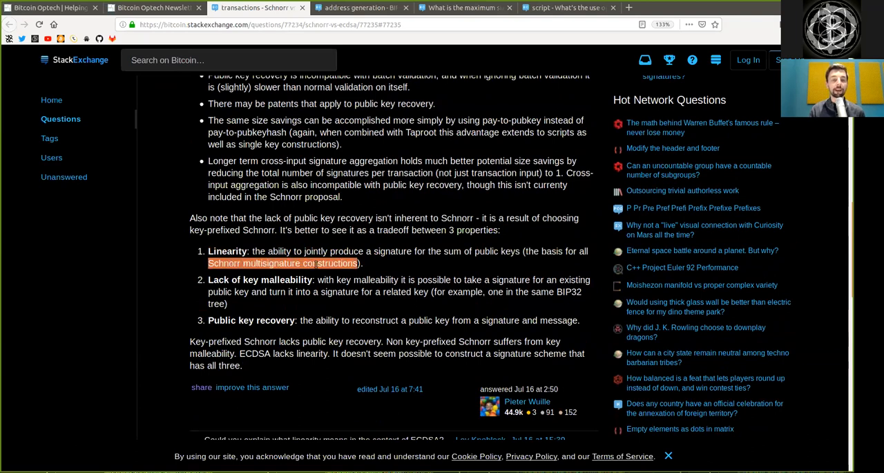
mouse_move(216, 282)
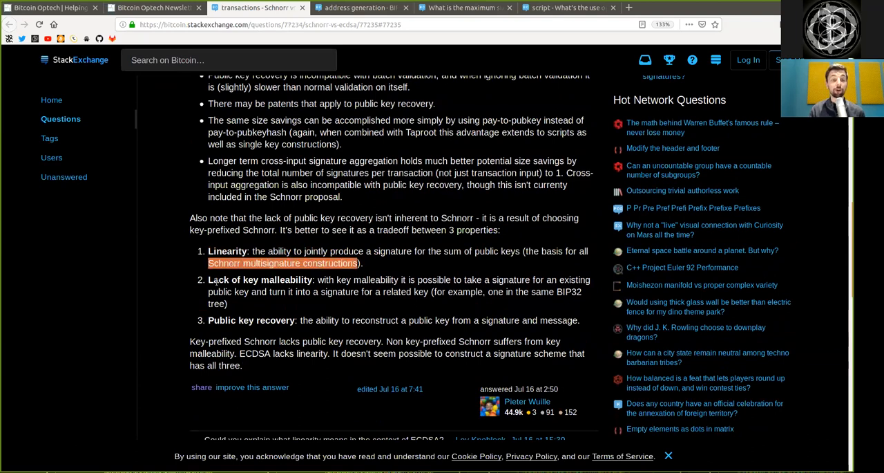
double_click(260, 280)
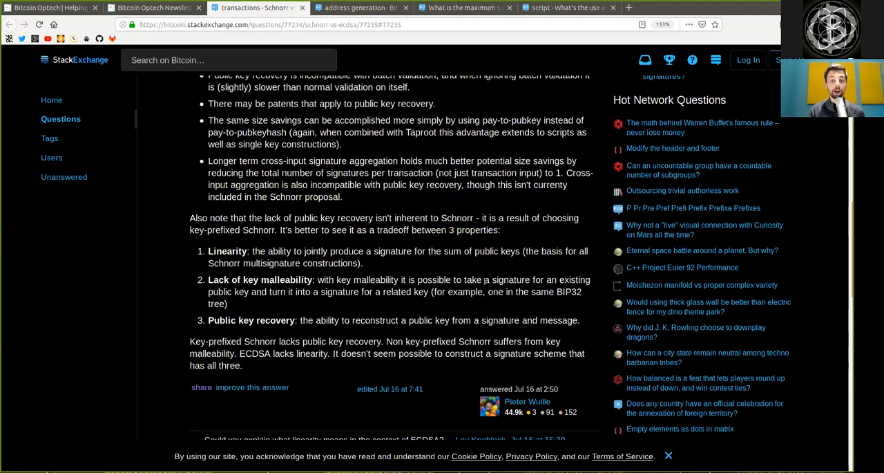
mouse_move(363, 304)
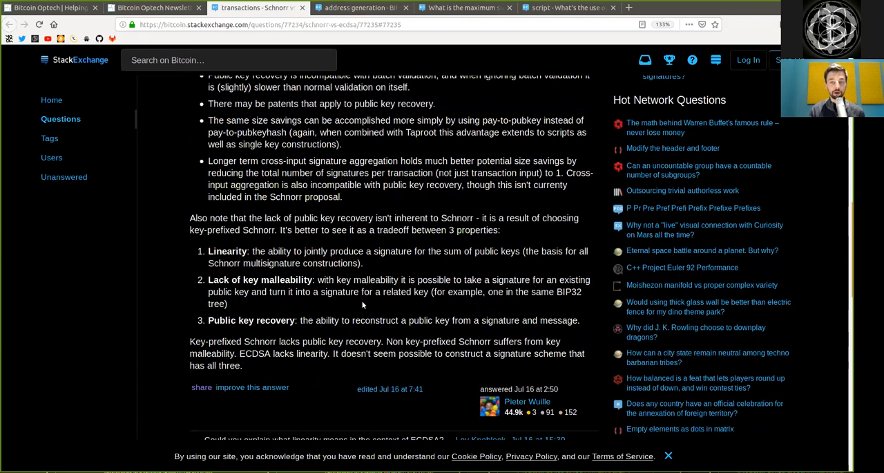
mouse_move(278, 303)
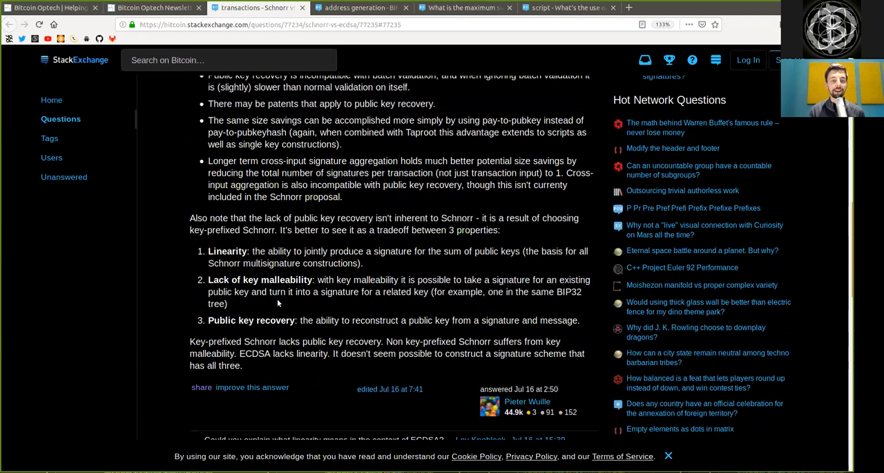
mouse_move(376, 300)
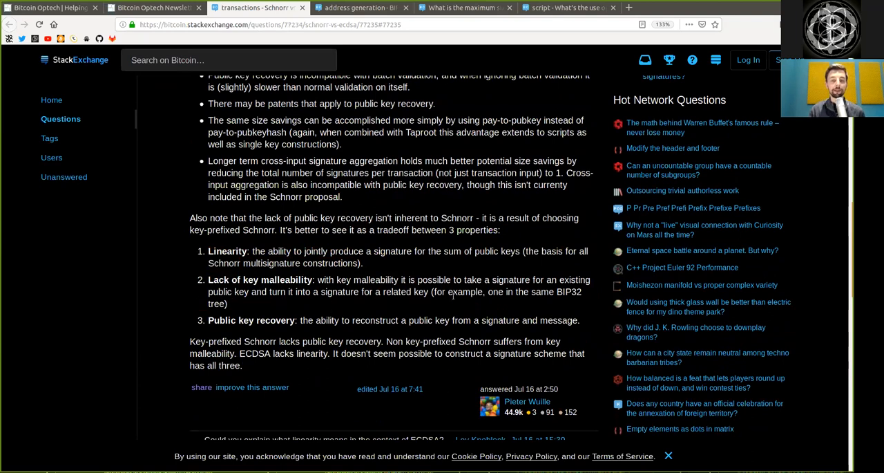
mouse_move(475, 304)
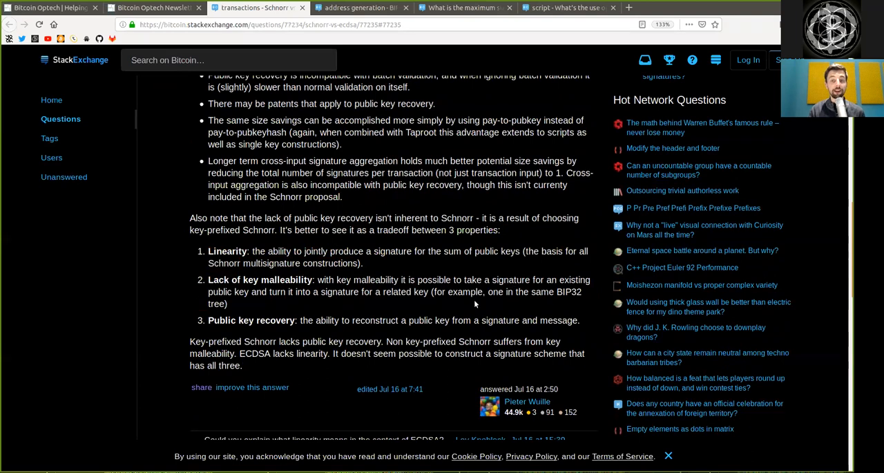
double_click(216, 304)
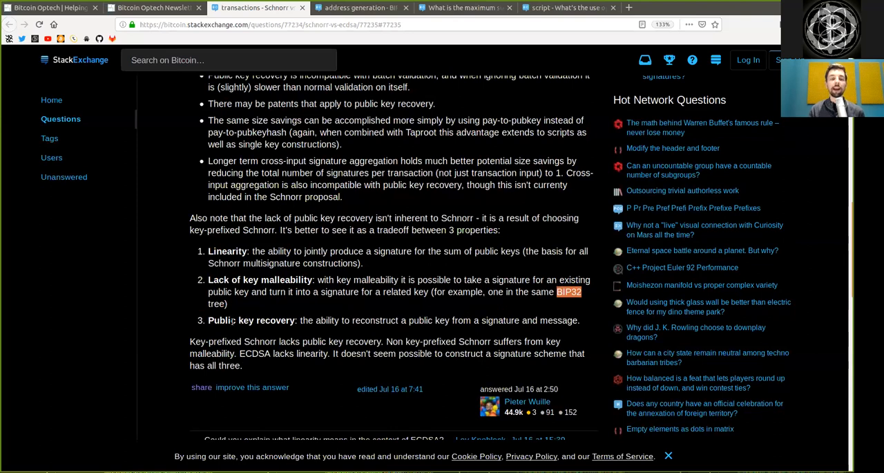
double_click(265, 320)
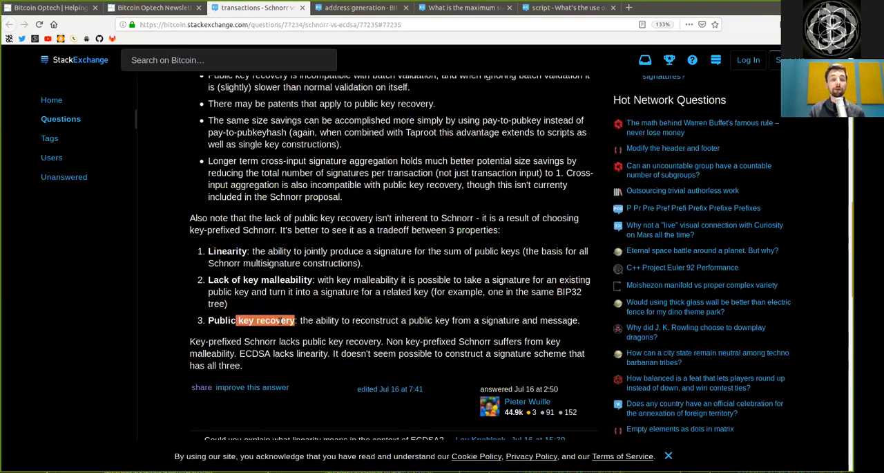
double_click(375, 320)
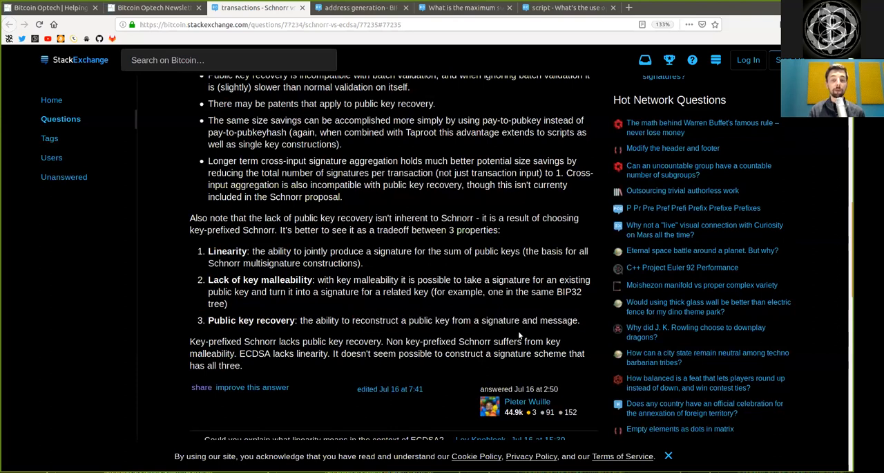
double_click(558, 320)
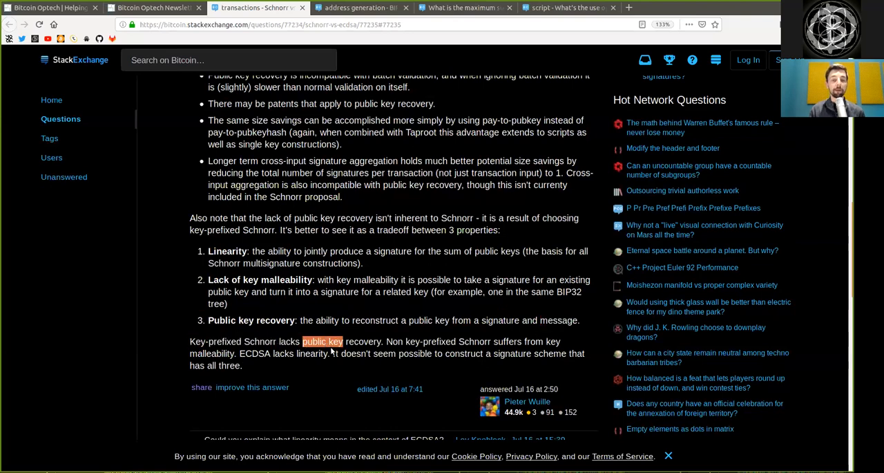
double_click(420, 340)
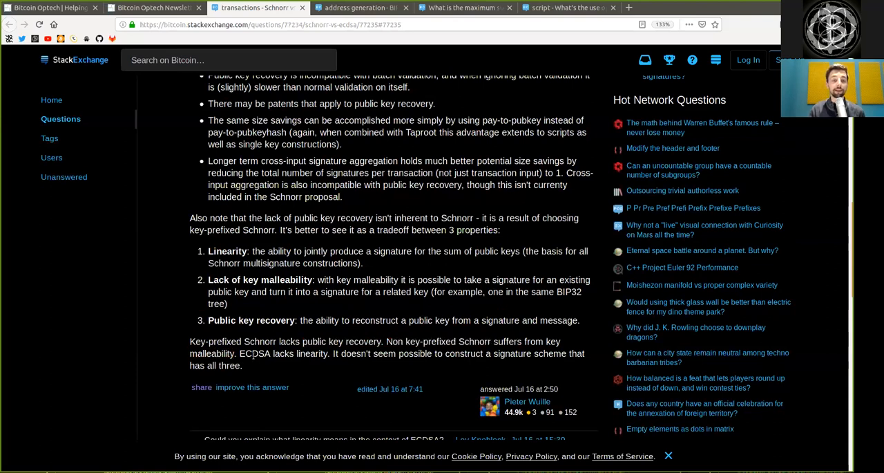
double_click(300, 353)
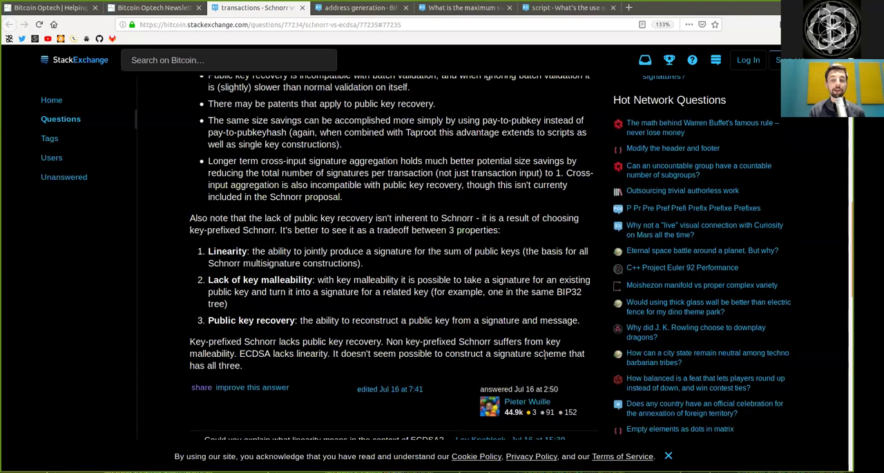
double_click(211, 364)
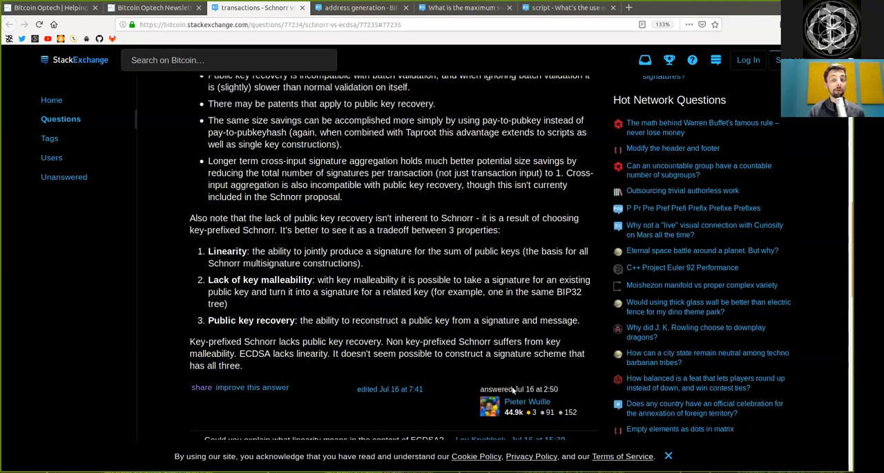
double_click(527, 400)
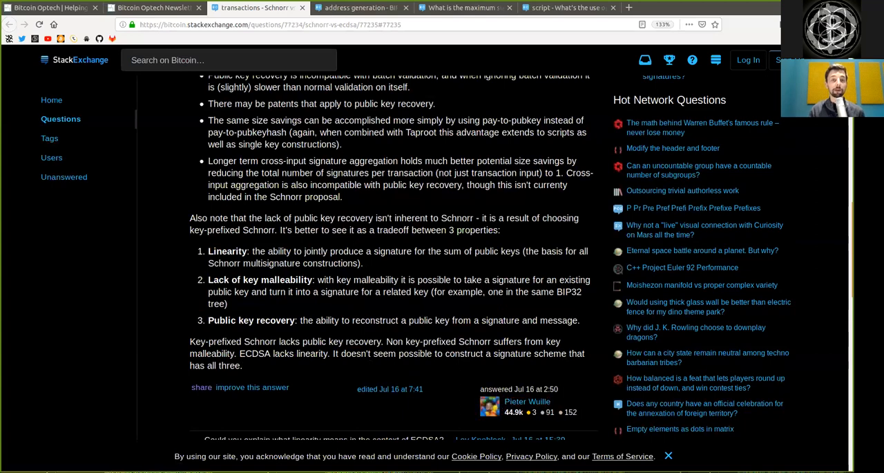
Step: Switch to the 'address generation - BIP 32' question tab and select its title text
left_click(359, 7)
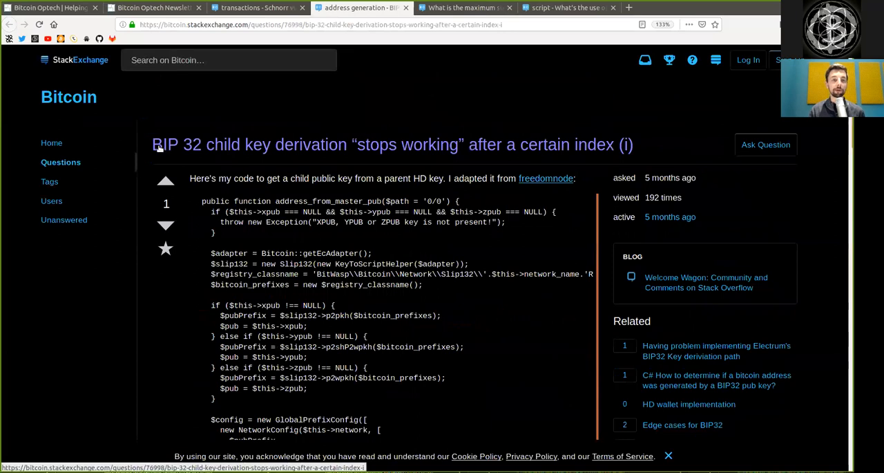
left_click_drag(153, 145, 243, 145)
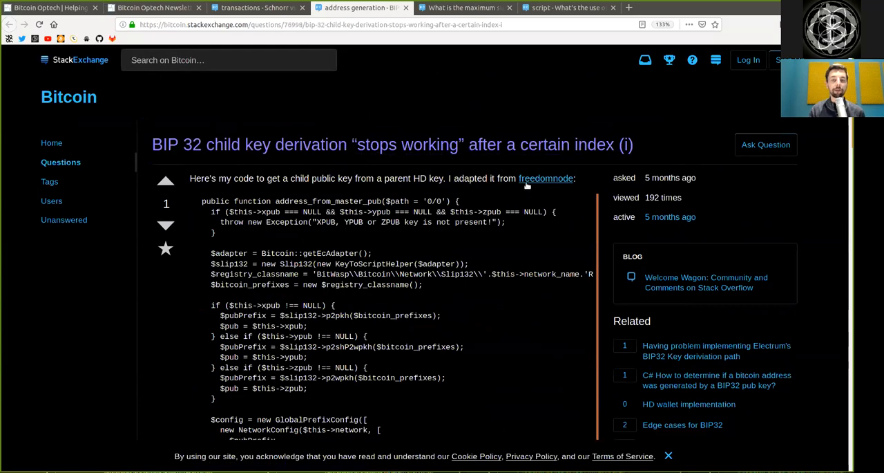
mouse_move(182, 288)
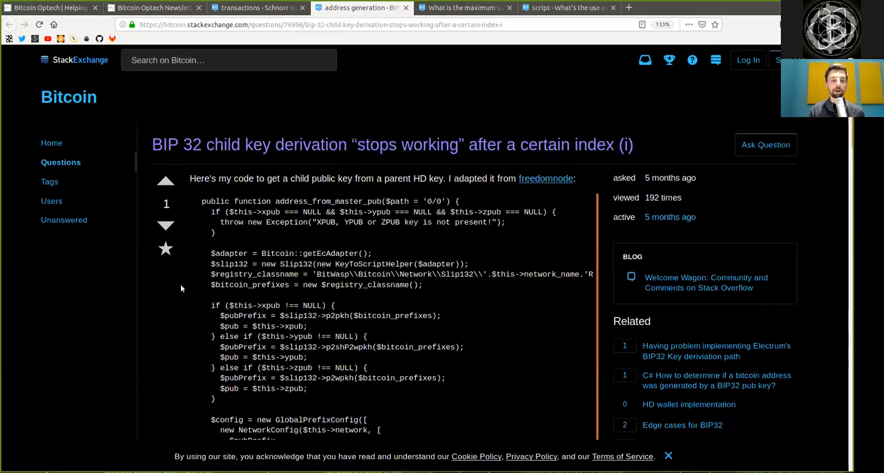
scroll("down", 3)
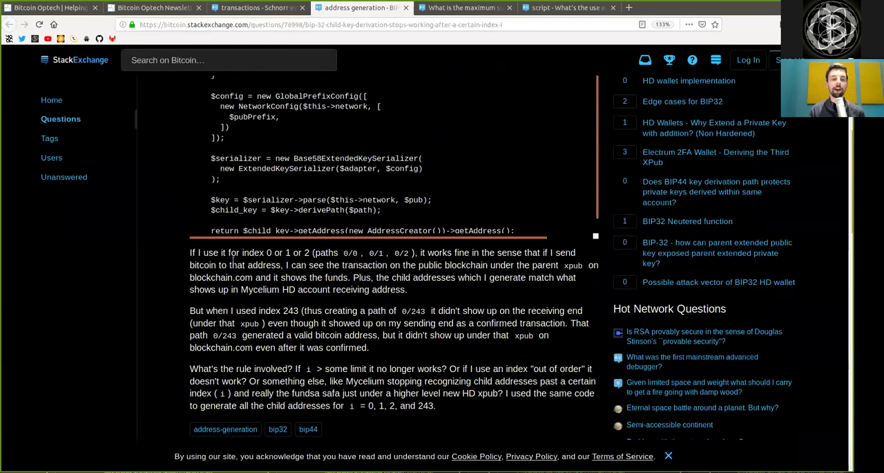
double_click(253, 252)
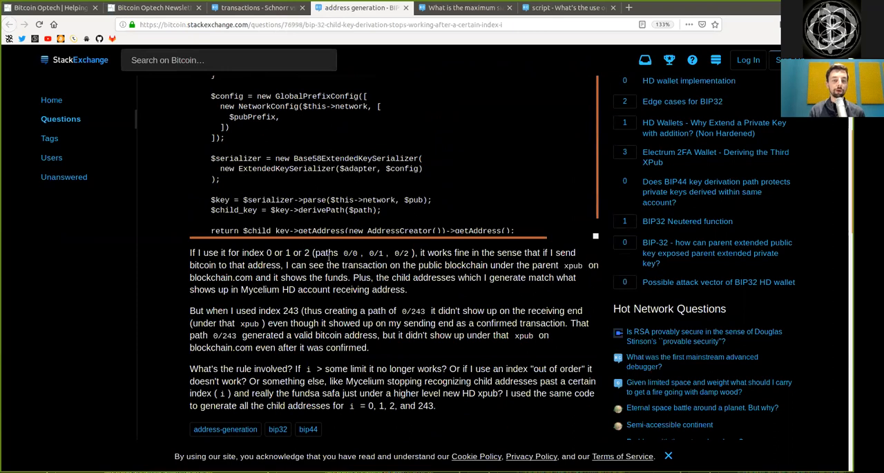
double_click(376, 252)
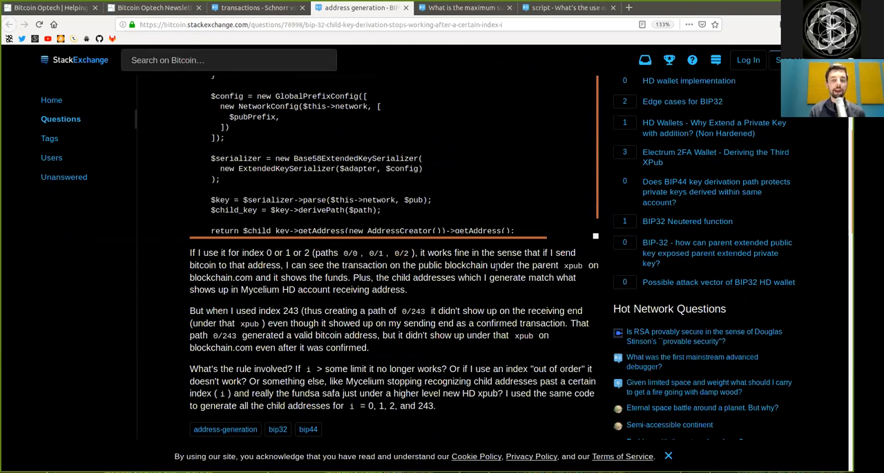
double_click(509, 252)
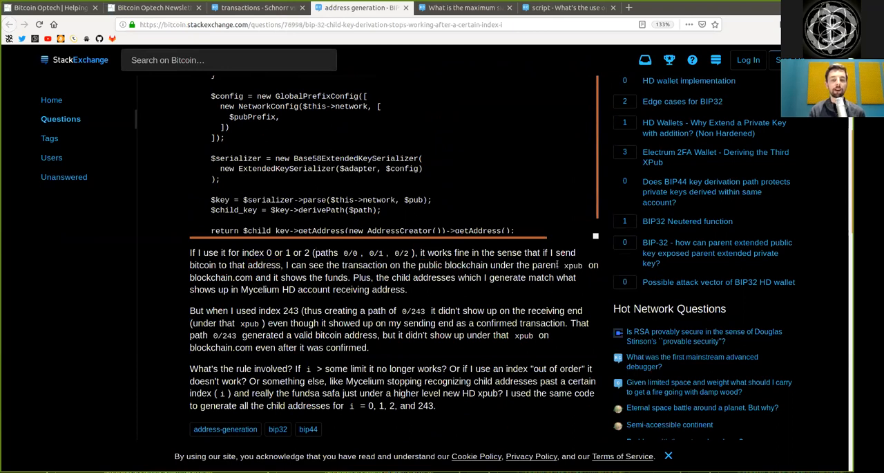
double_click(574, 265)
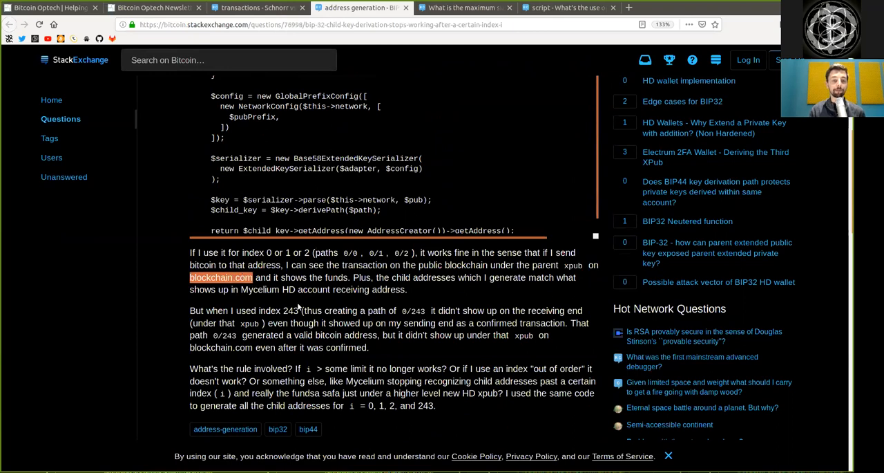
mouse_move(284, 274)
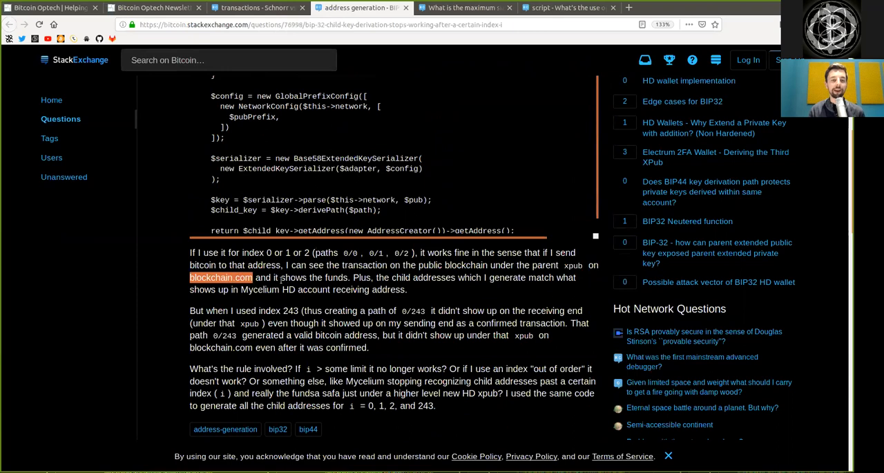
double_click(336, 277)
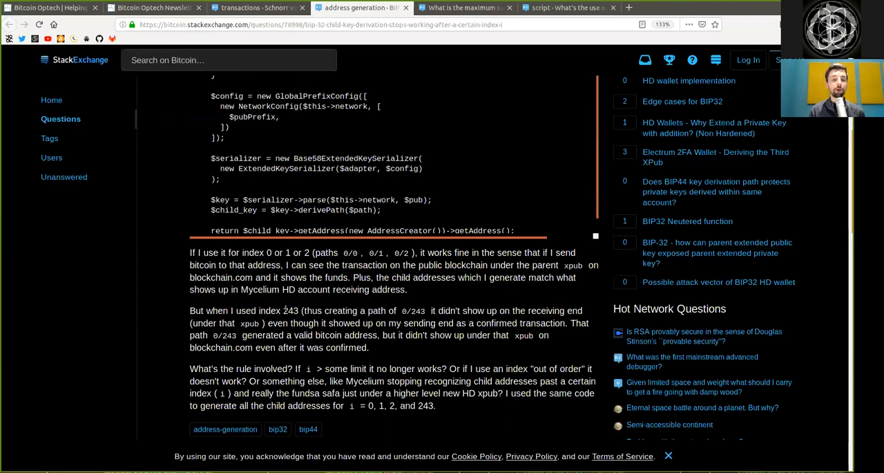
double_click(290, 310)
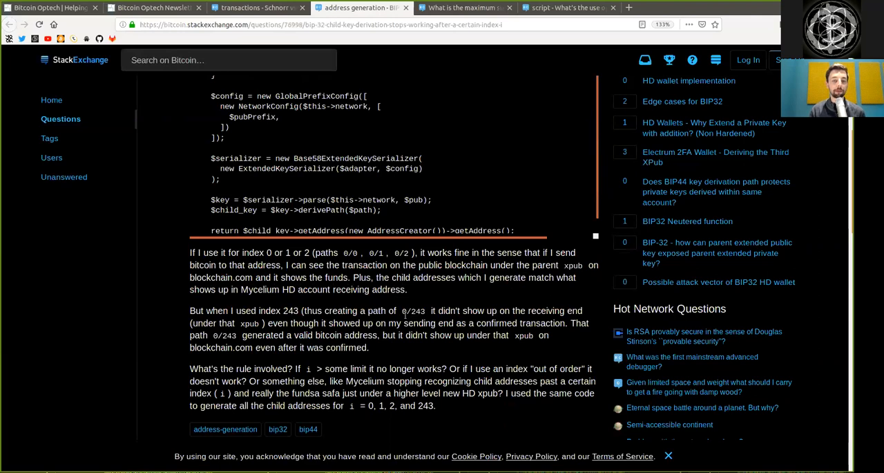
double_click(412, 310)
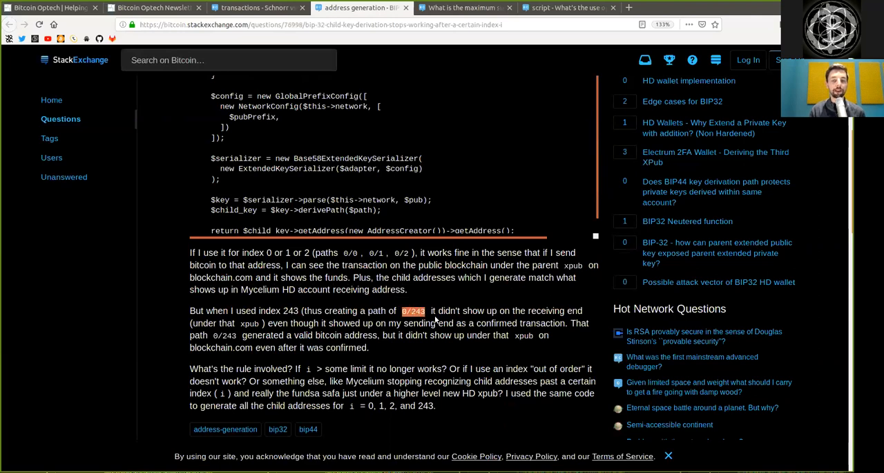
double_click(473, 311)
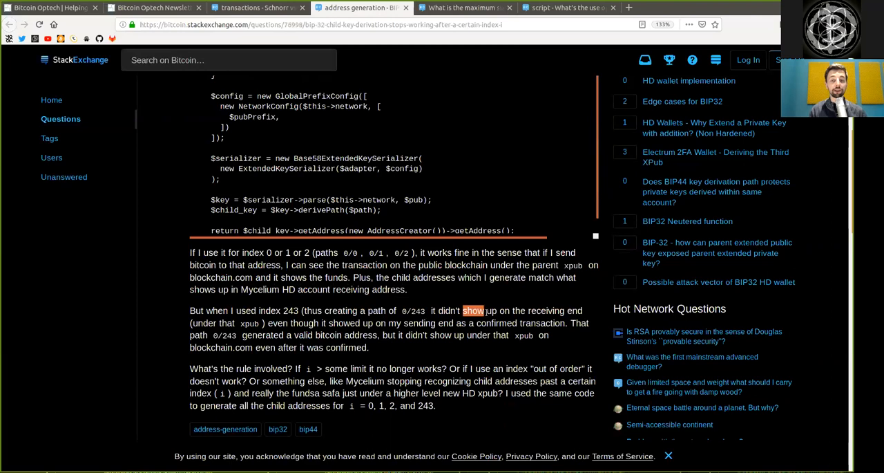
double_click(545, 310)
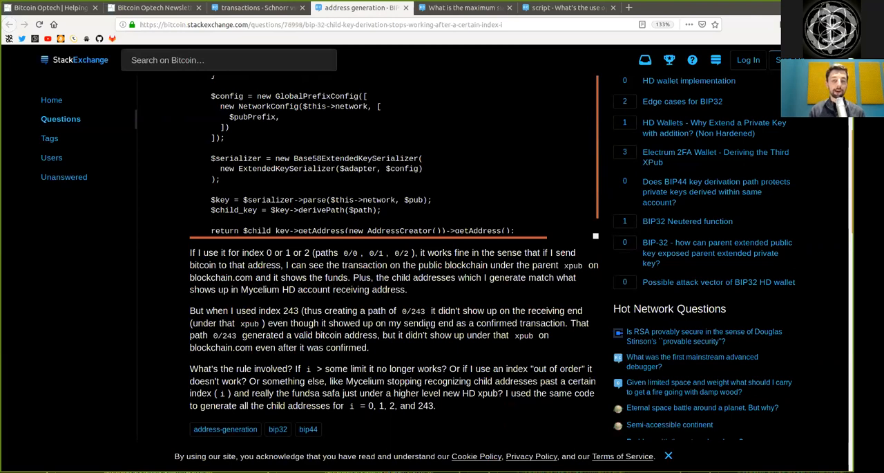
left_click_drag(477, 323, 536, 335)
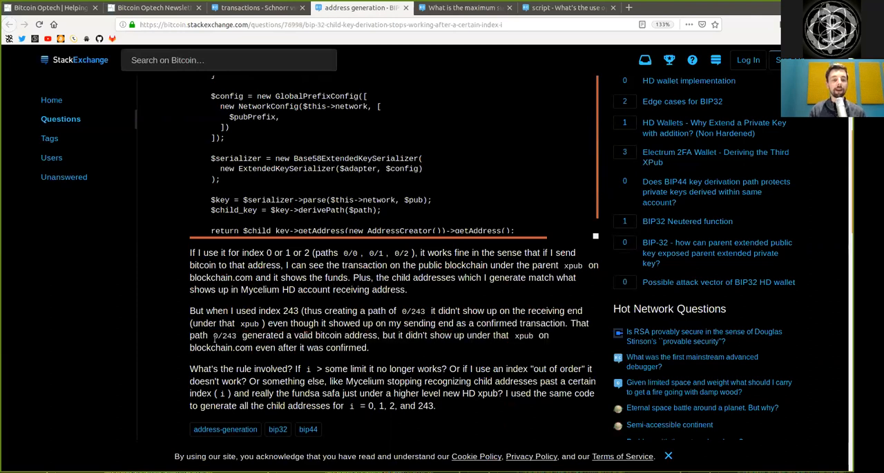
double_click(224, 335)
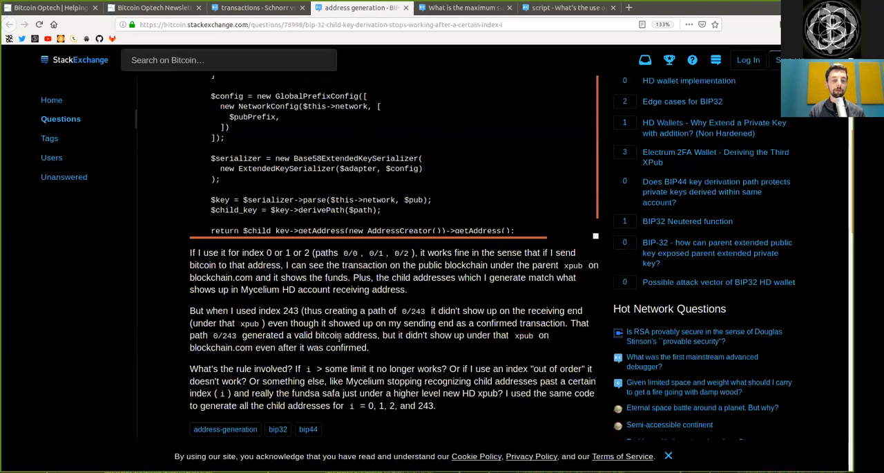
double_click(238, 368)
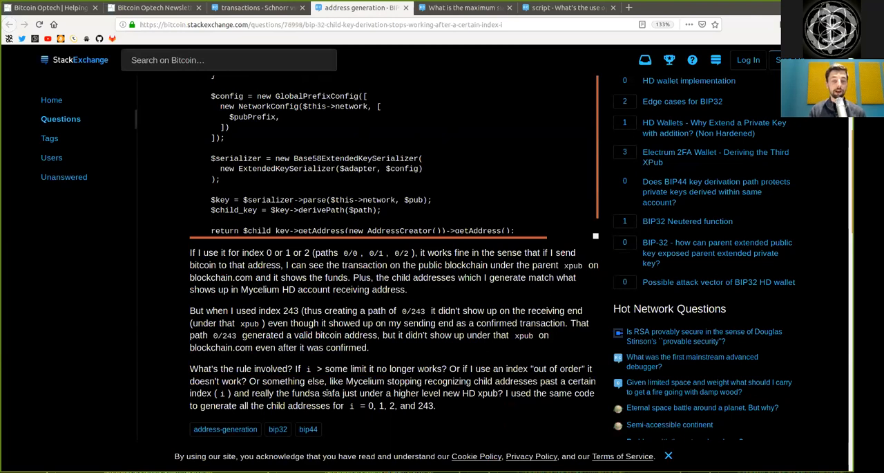
double_click(283, 381)
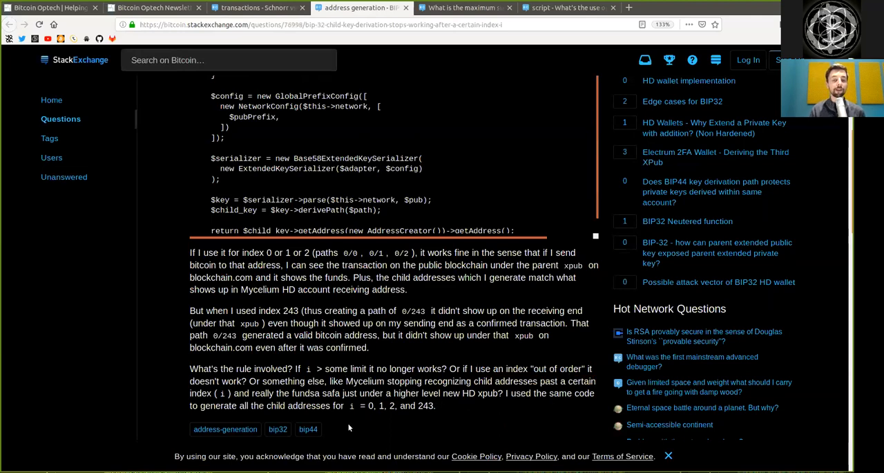
mouse_move(351, 412)
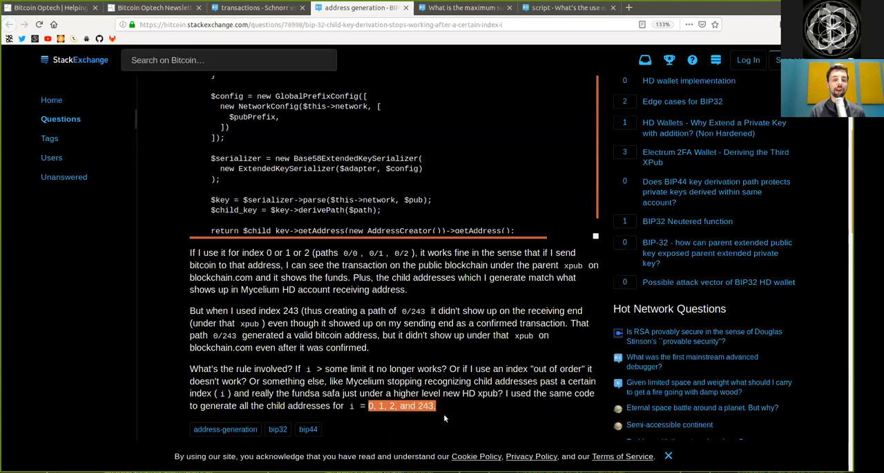
scroll("down", 3)
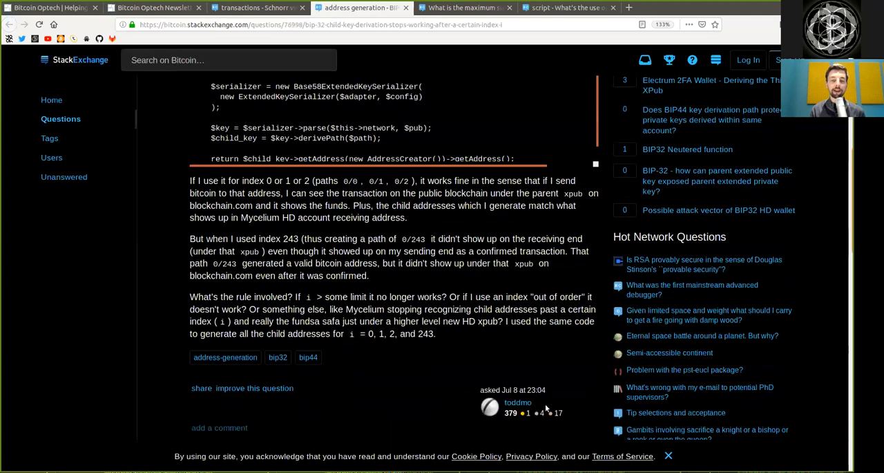
mouse_move(494, 359)
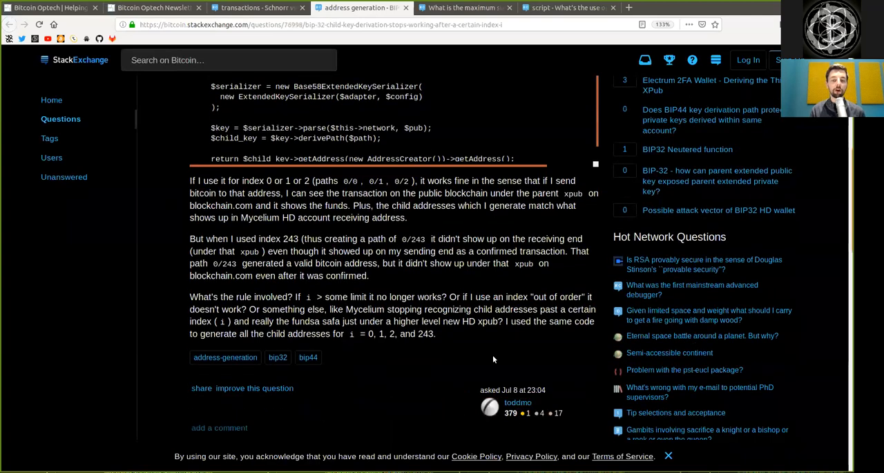
scroll("down", 3)
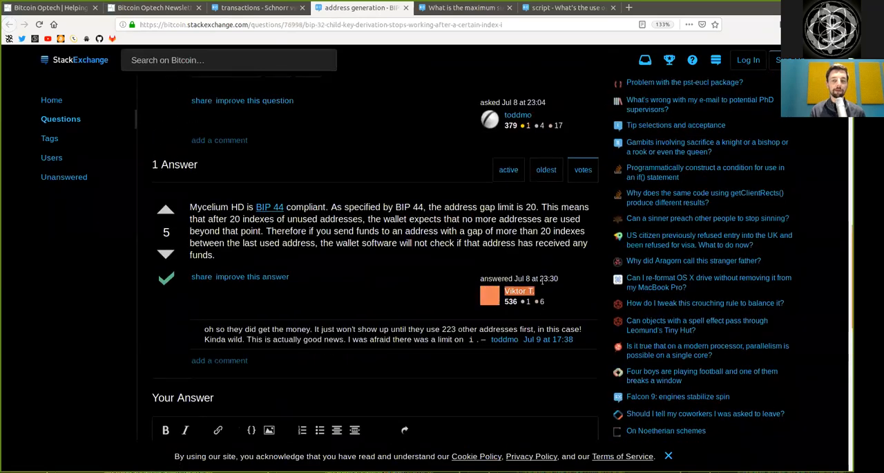
mouse_move(519, 291)
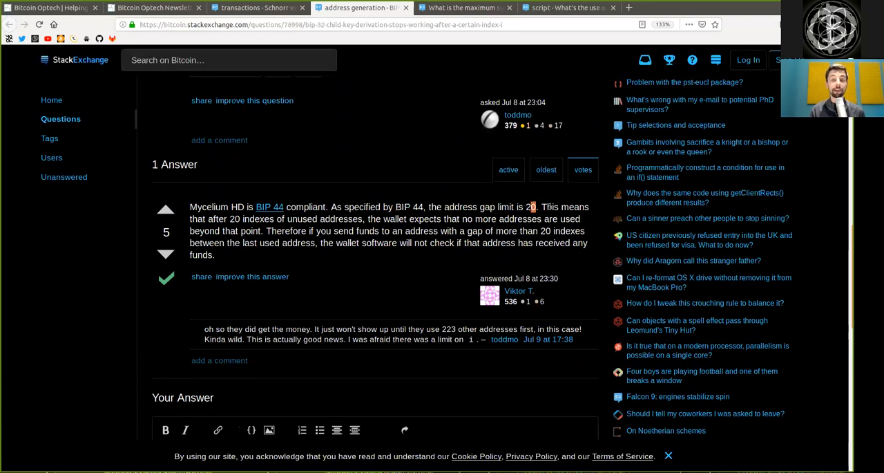
double_click(236, 218)
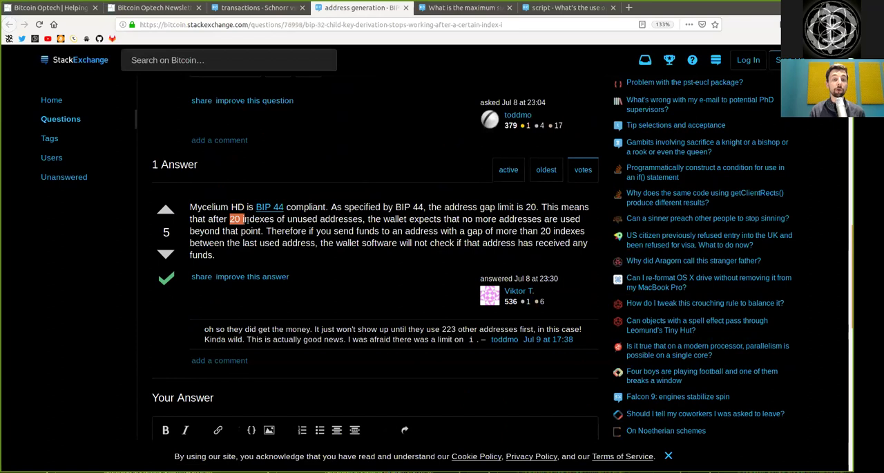
double_click(302, 219)
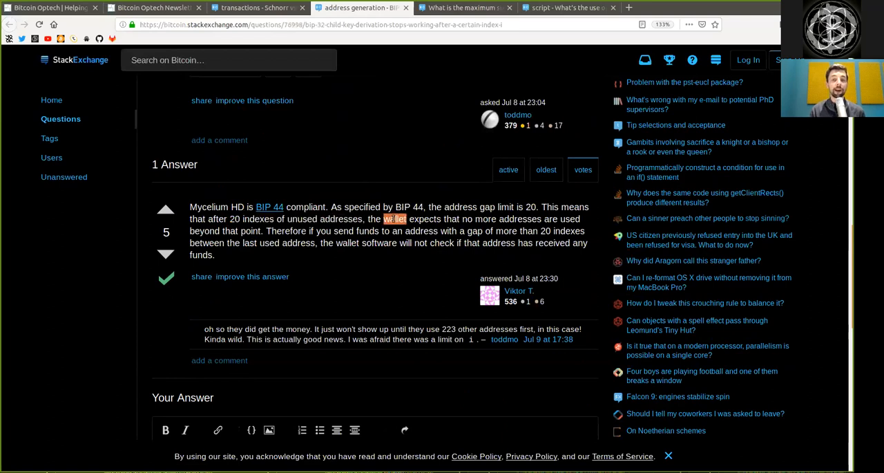
left_click_drag(385, 219, 492, 230)
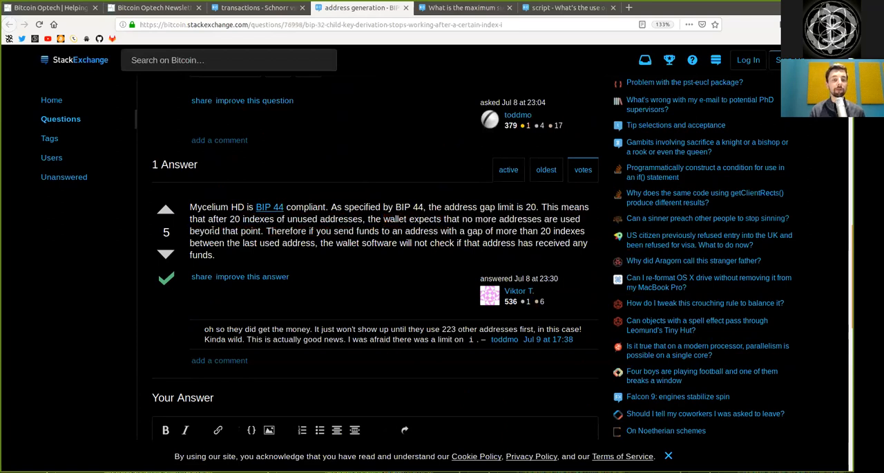
double_click(286, 230)
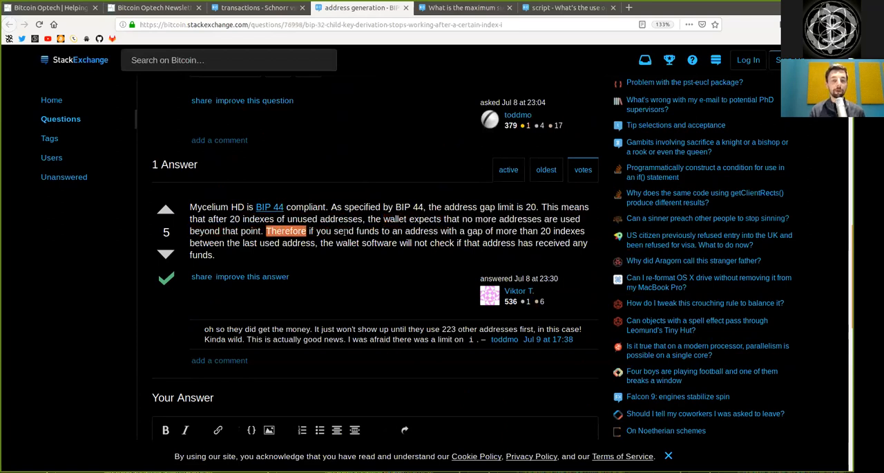
double_click(424, 219)
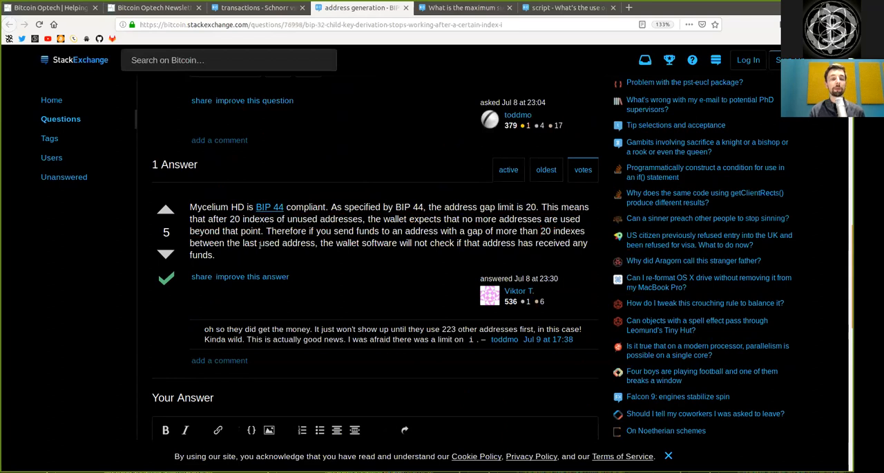
double_click(287, 242)
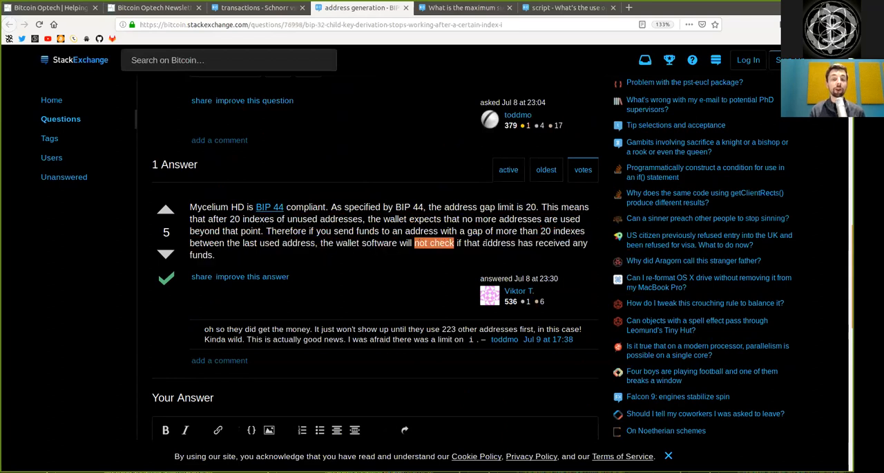
mouse_move(389, 262)
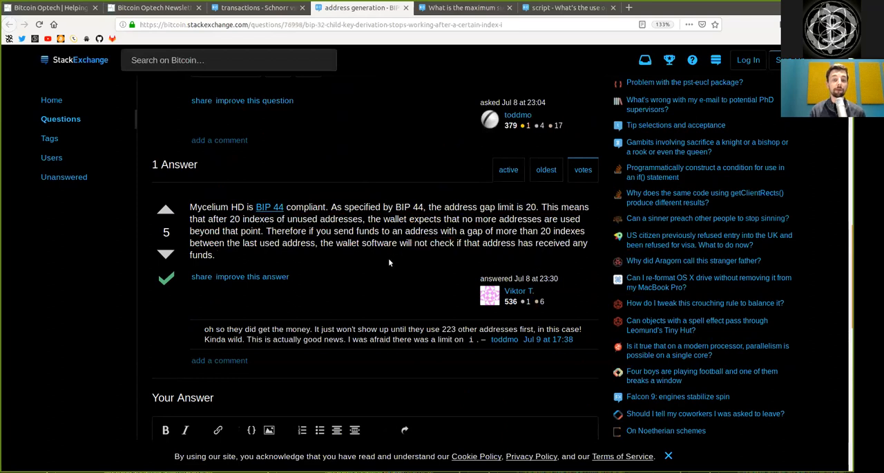
mouse_move(522, 326)
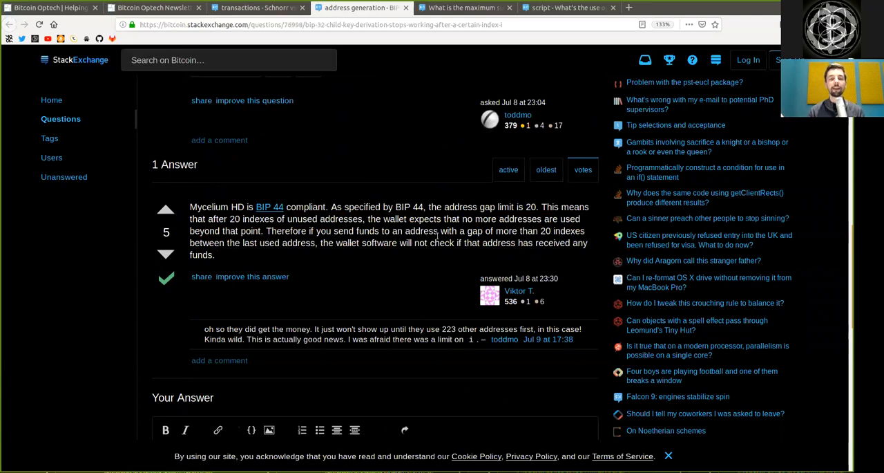
mouse_move(355, 179)
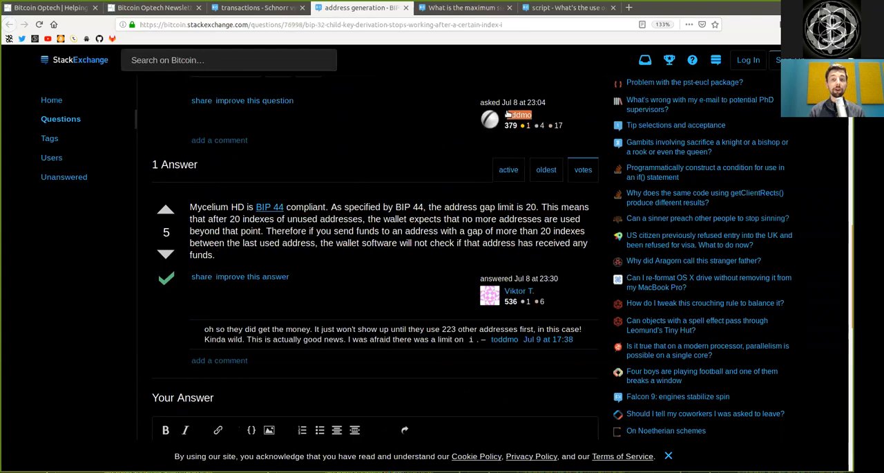
scroll("up", 3)
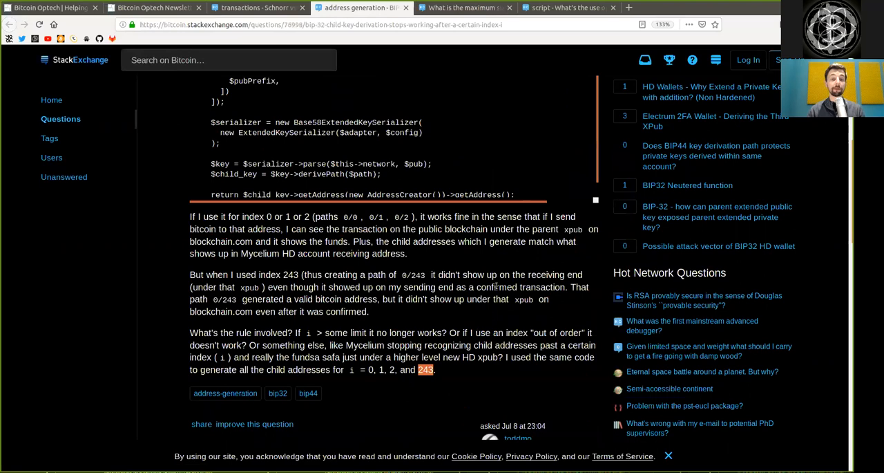
mouse_move(496, 286)
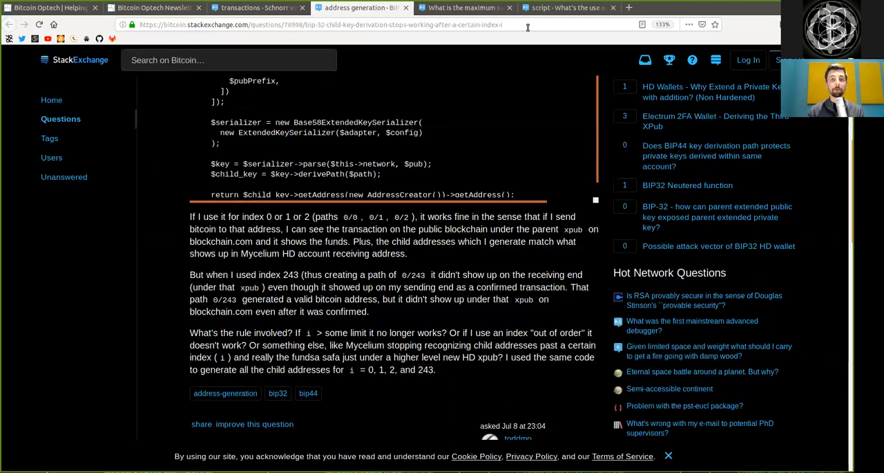
Step: Read the DER signature size question, marking 33 bytes, then scroll to the answer
left_click(463, 8)
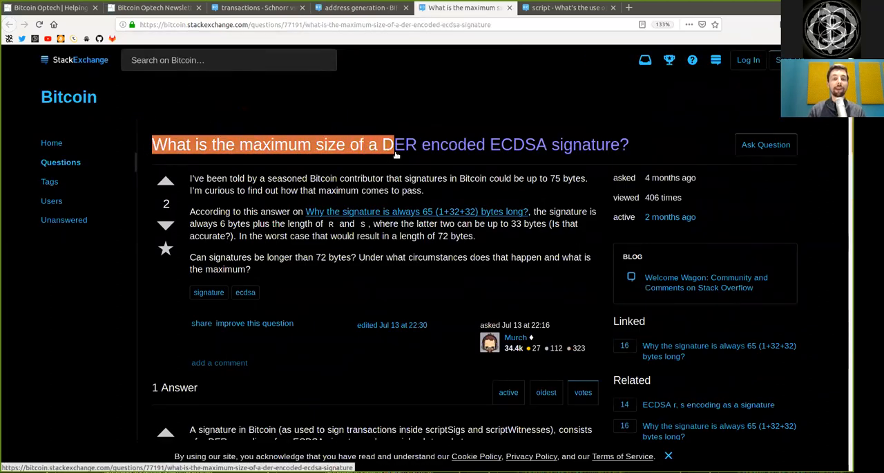
mouse_move(501, 145)
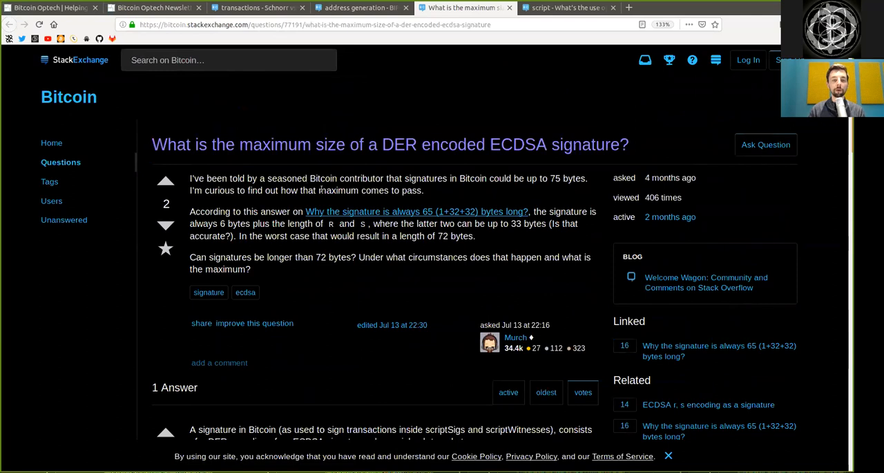
double_click(360, 178)
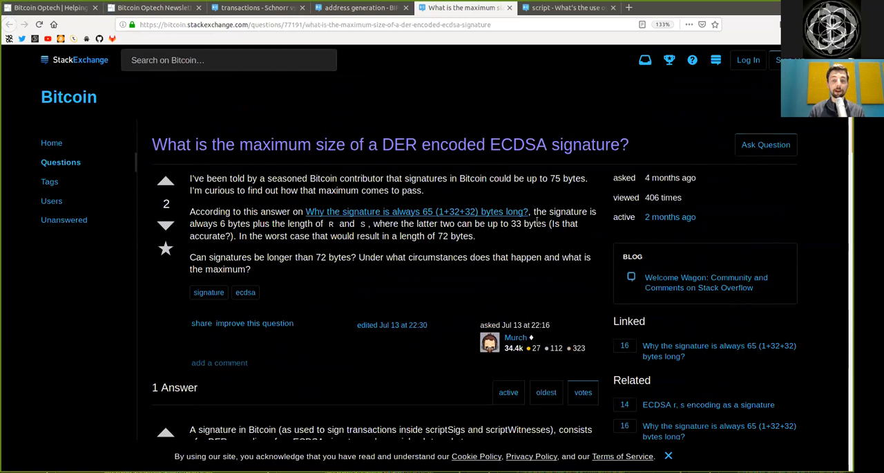
mouse_move(242, 237)
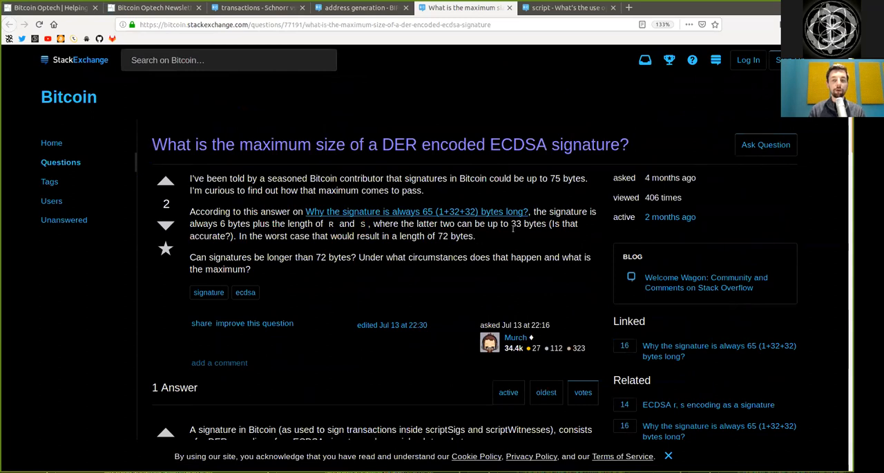
double_click(516, 223)
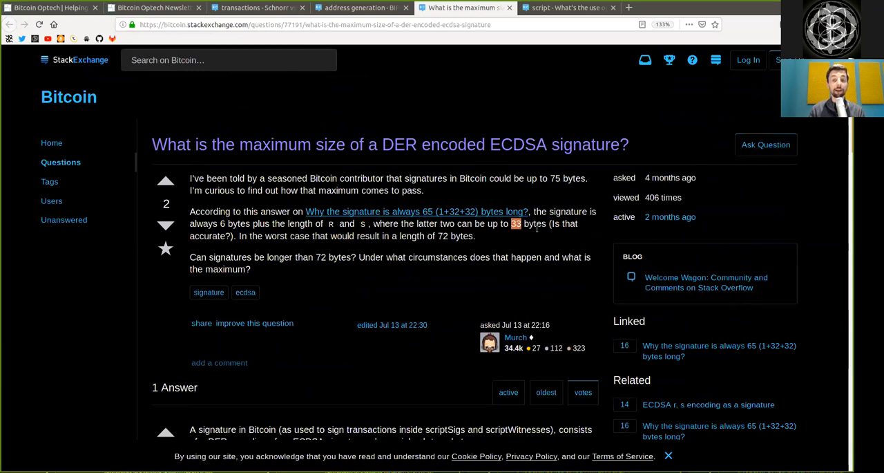
mouse_move(299, 251)
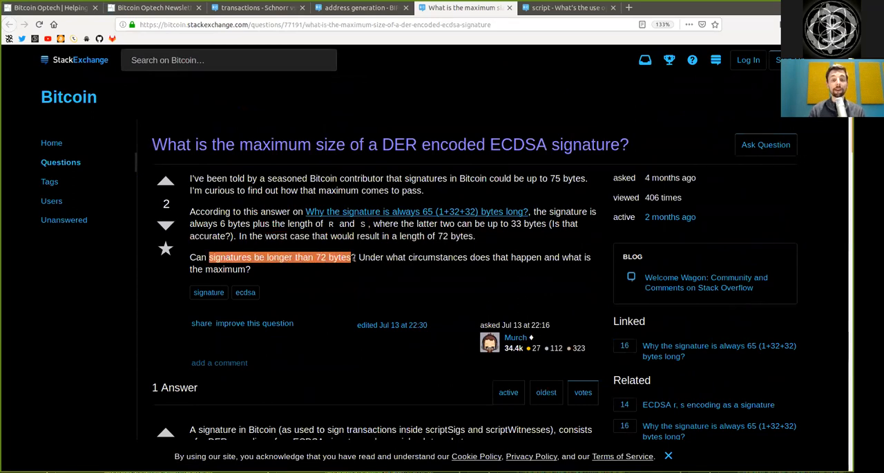
left_click_drag(358, 257, 251, 269)
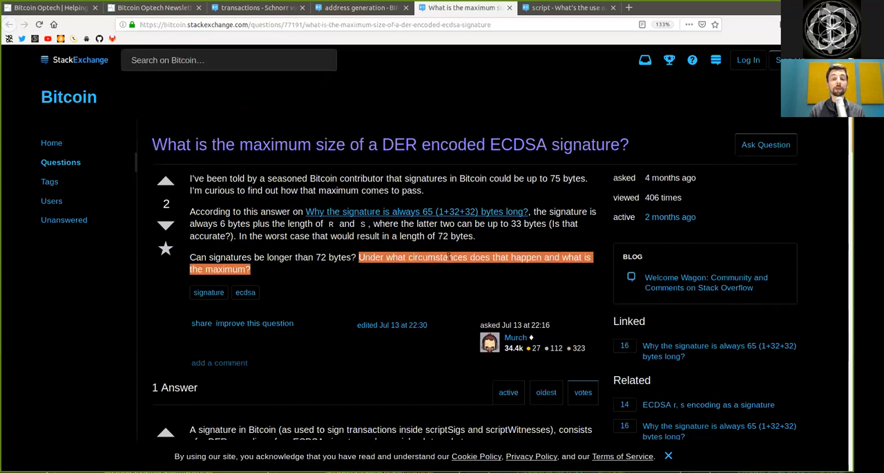
mouse_move(337, 272)
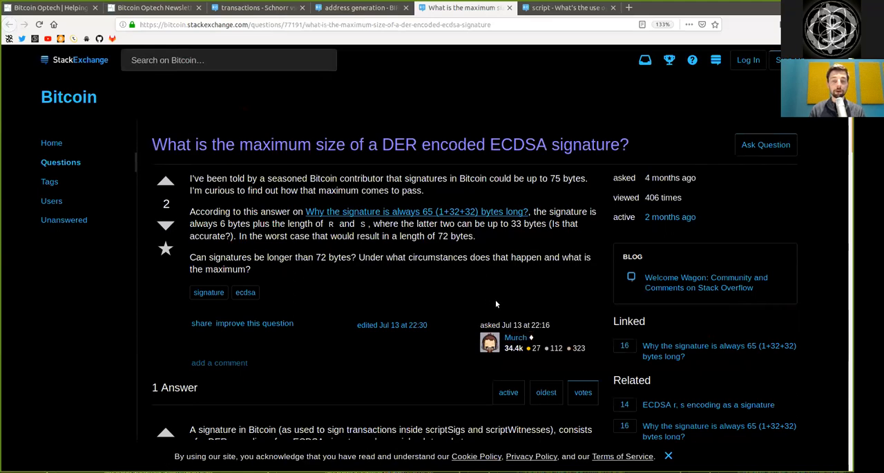
scroll("down", 3)
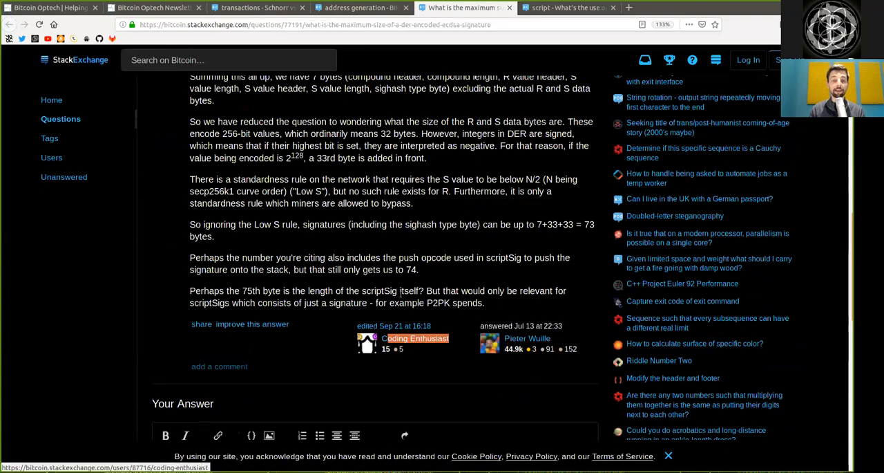
Step: Mark key terms in the answer's DER byte list, like encoding, compound object and its length byte
scroll("up", 3)
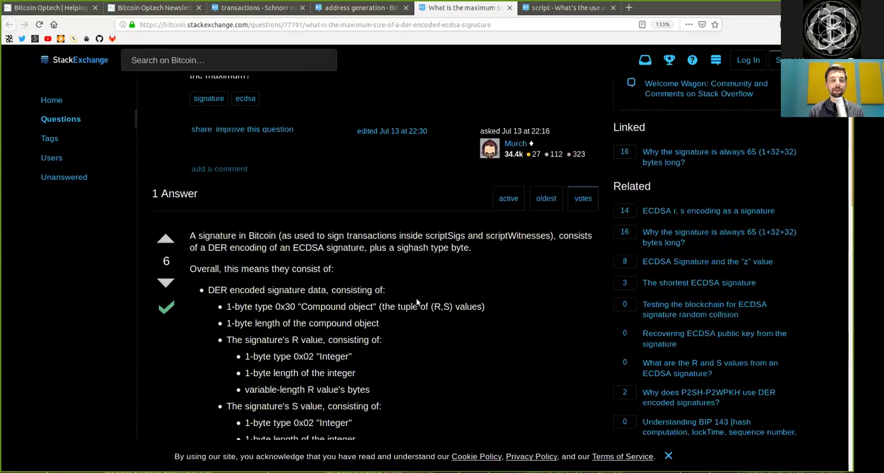
scroll("down", 3)
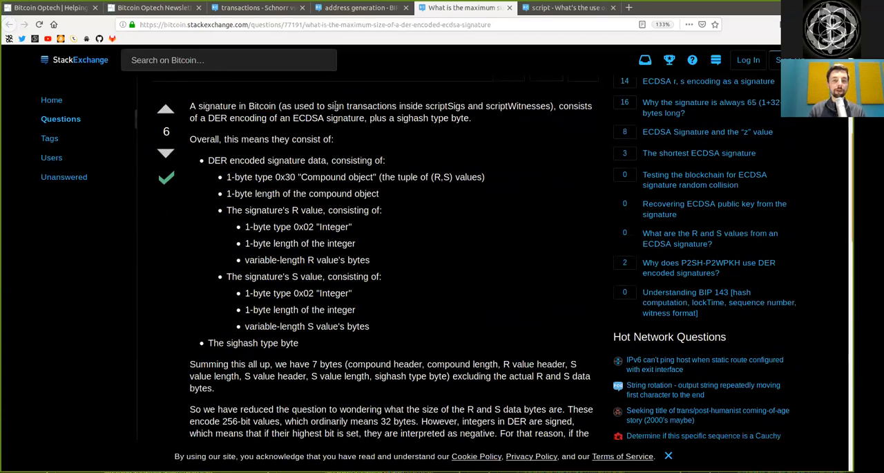
double_click(445, 106)
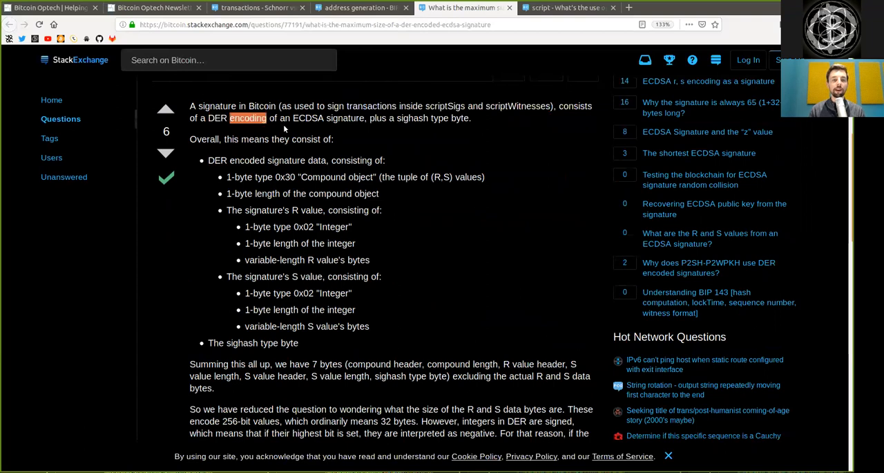
double_click(345, 118)
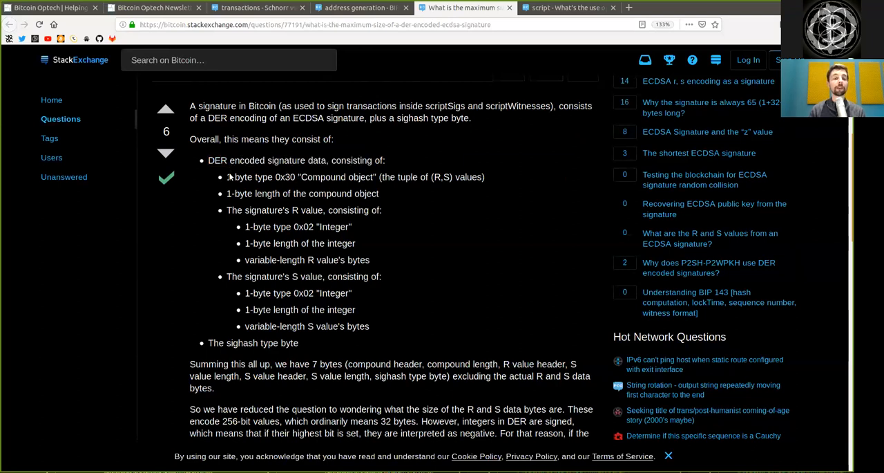
double_click(261, 177)
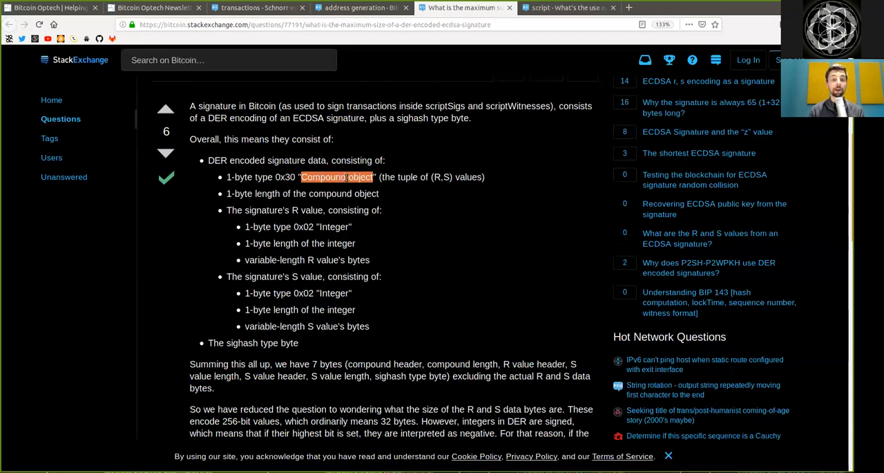
double_click(407, 177)
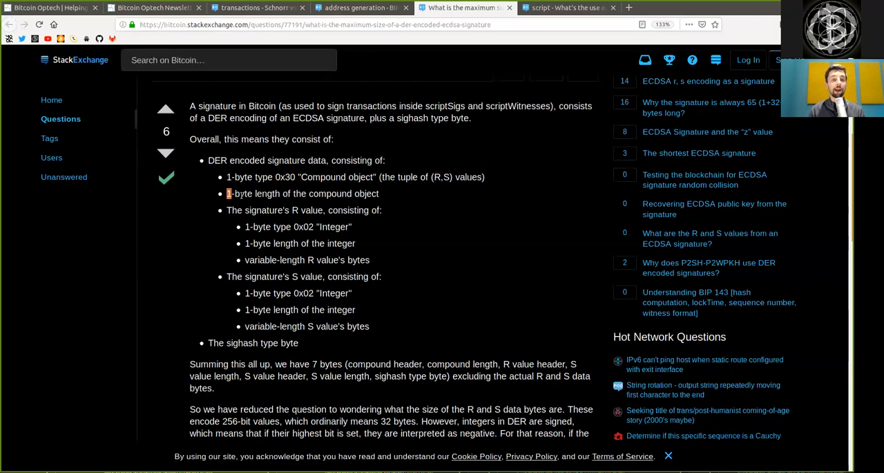
double_click(331, 193)
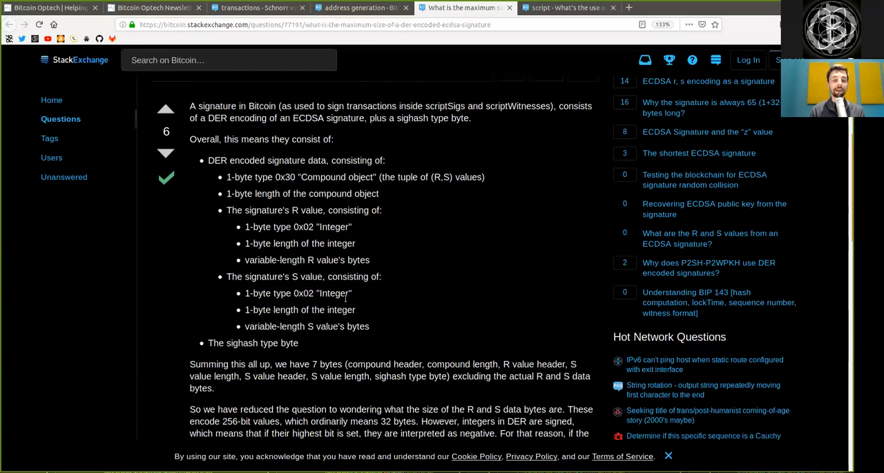
Step: Mark the S value header, length bytes and sighash type in the 7-byte overhead summary
double_click(261, 327)
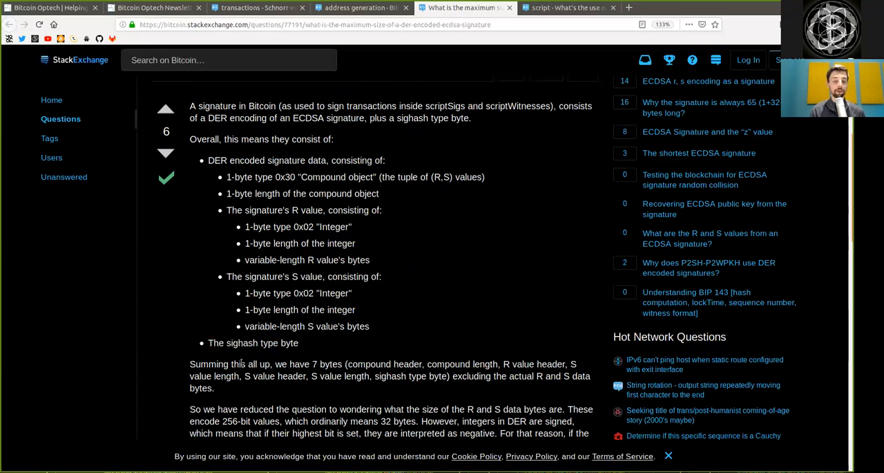
double_click(315, 376)
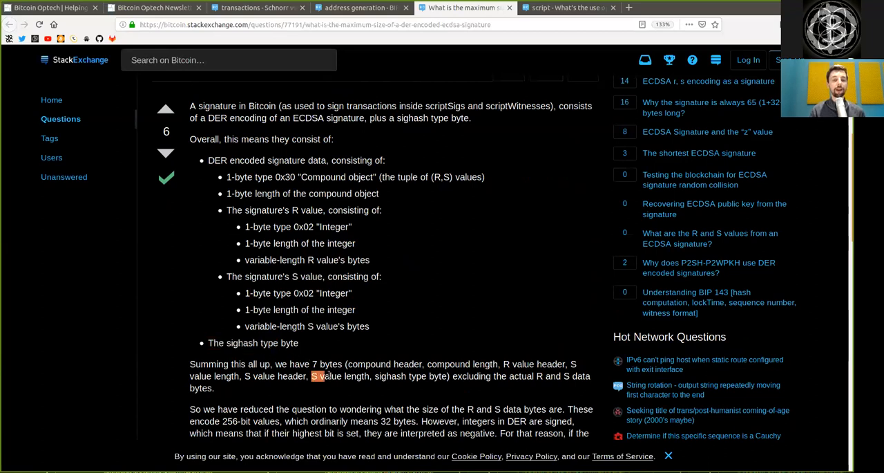
double_click(368, 363)
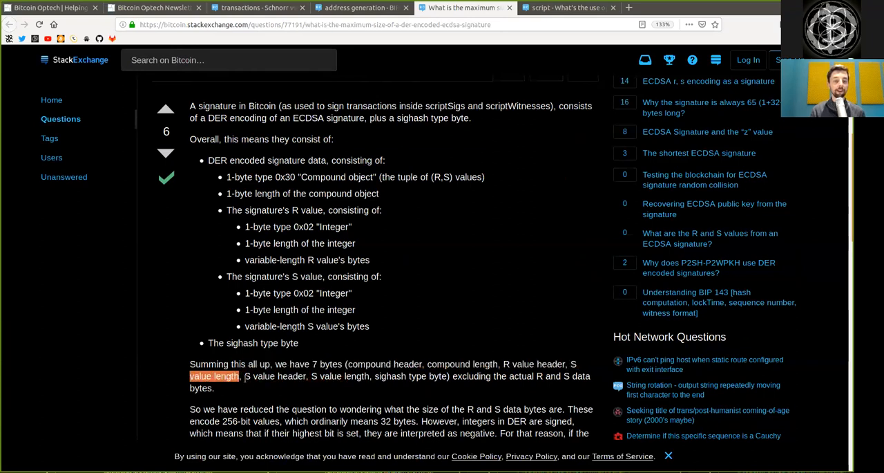
double_click(276, 376)
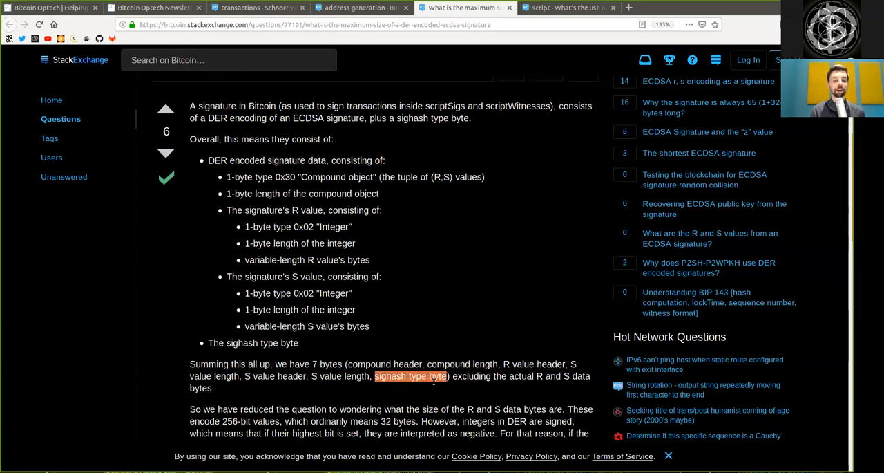
double_click(471, 376)
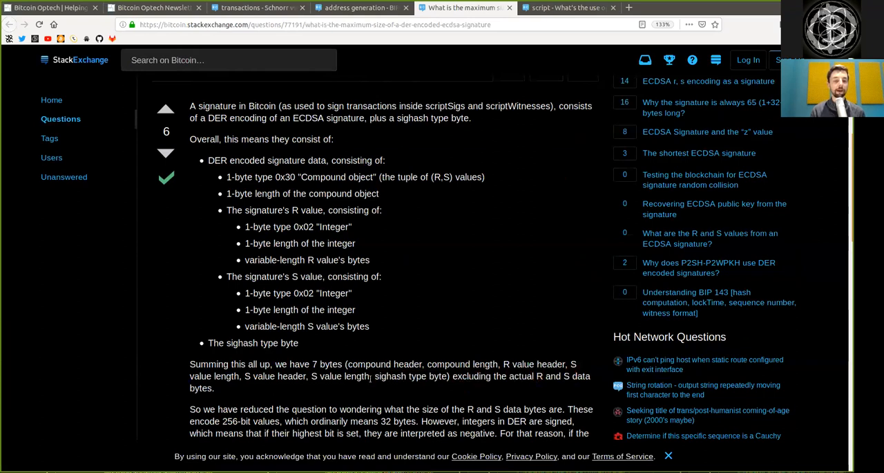
scroll("down", 3)
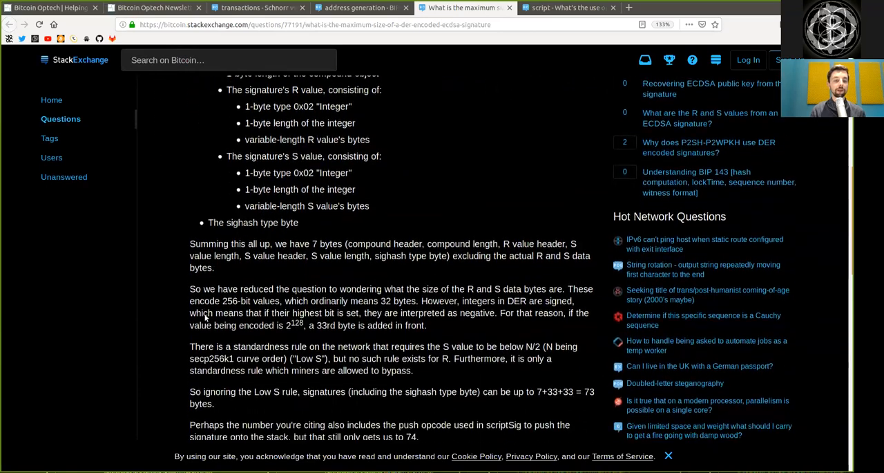
scroll("down", 3)
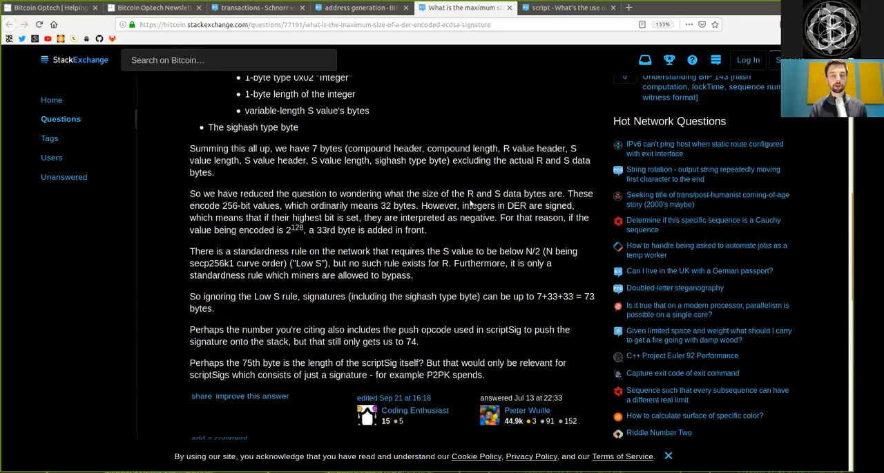
left_click_drag(467, 193, 471, 205)
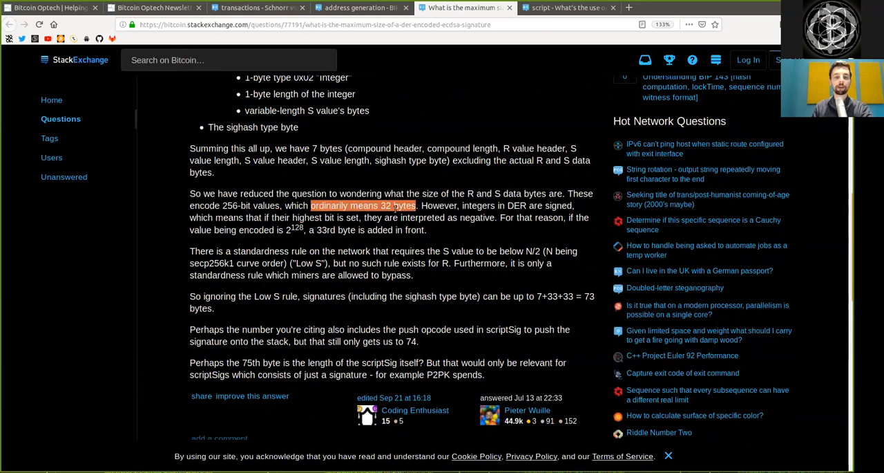
mouse_move(459, 208)
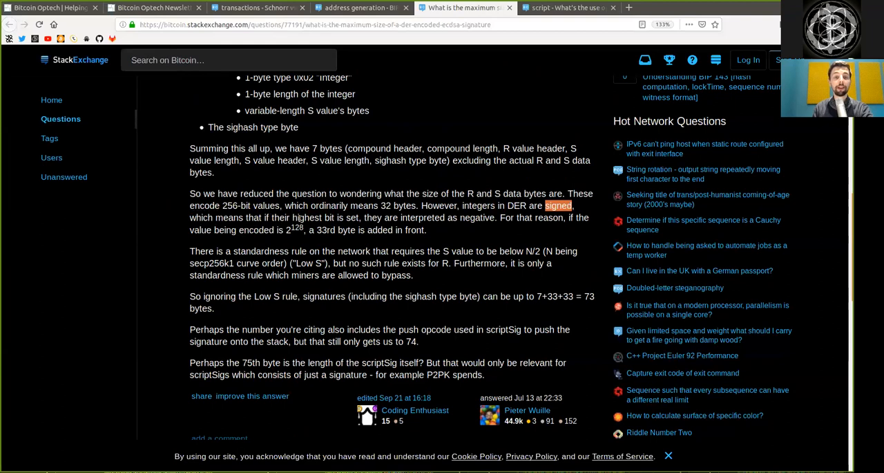
double_click(311, 217)
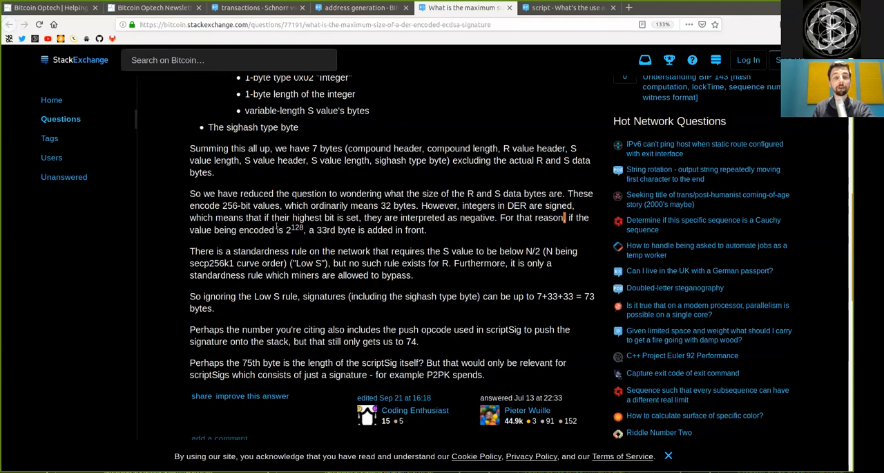
double_click(293, 229)
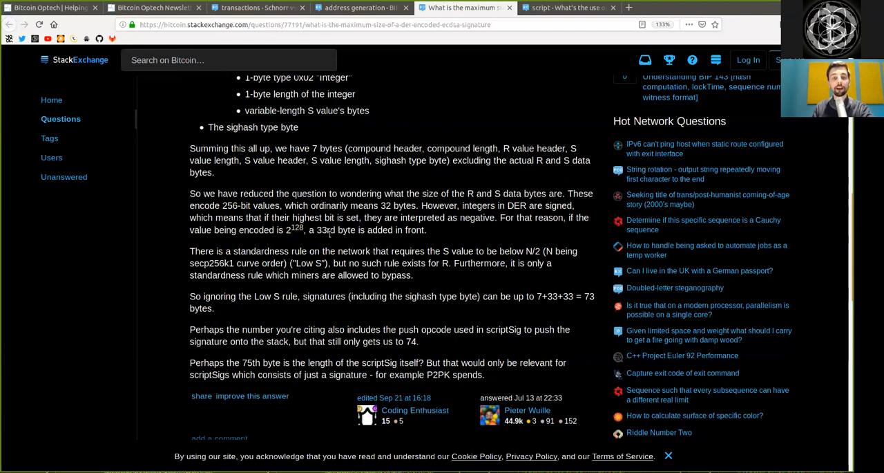
double_click(324, 230)
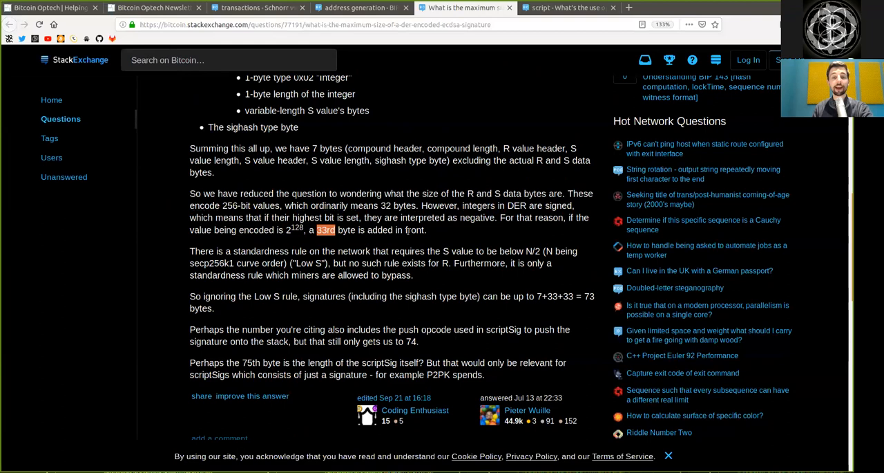
double_click(415, 230)
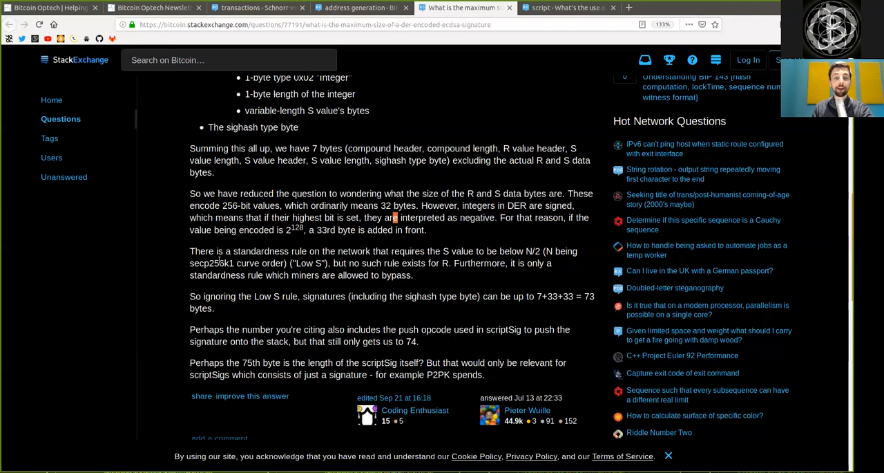
mouse_move(335, 260)
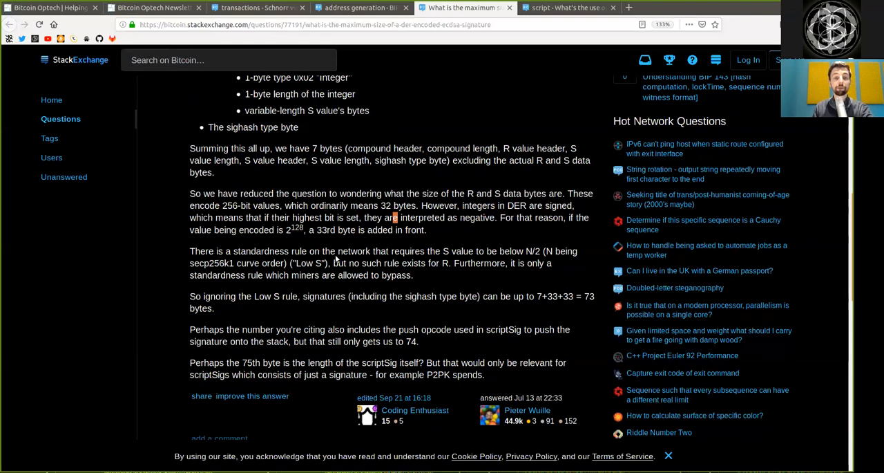
mouse_move(437, 250)
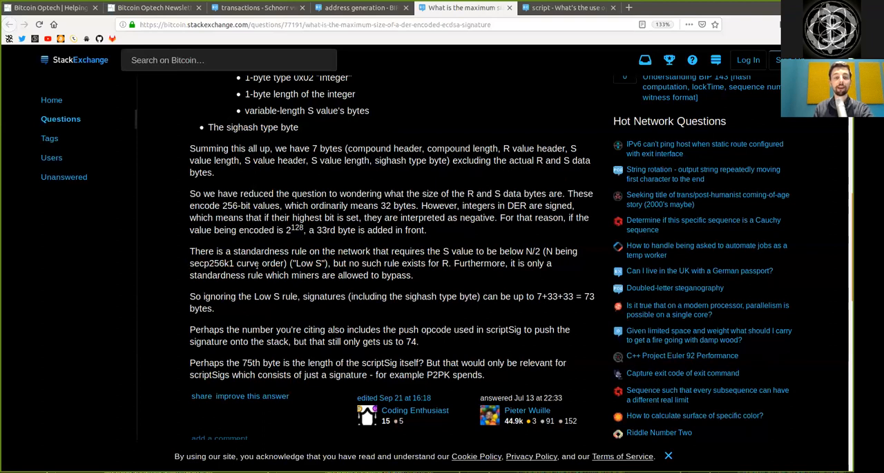
double_click(310, 264)
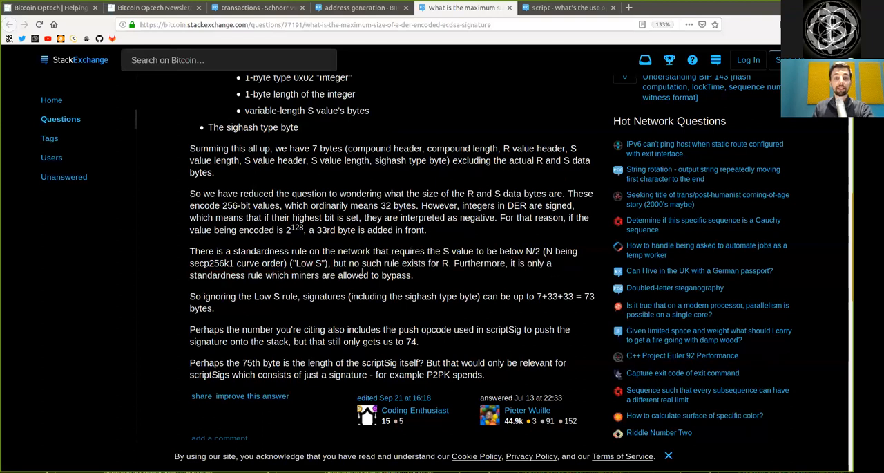
double_click(371, 264)
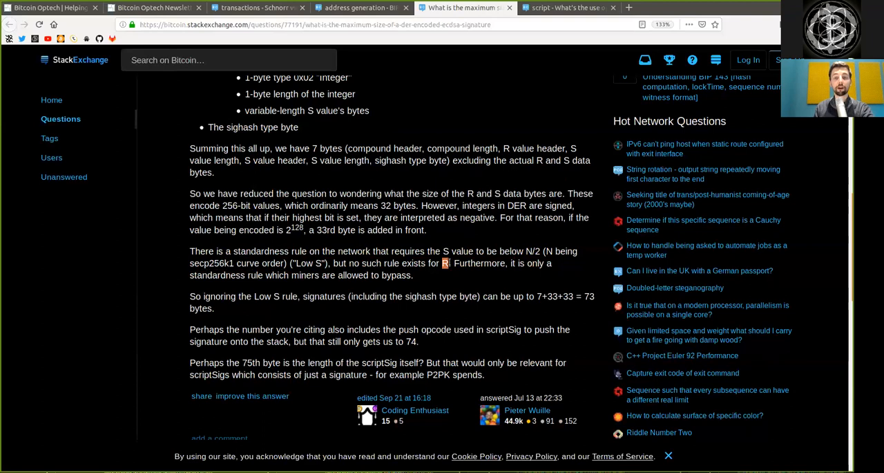
mouse_move(446, 286)
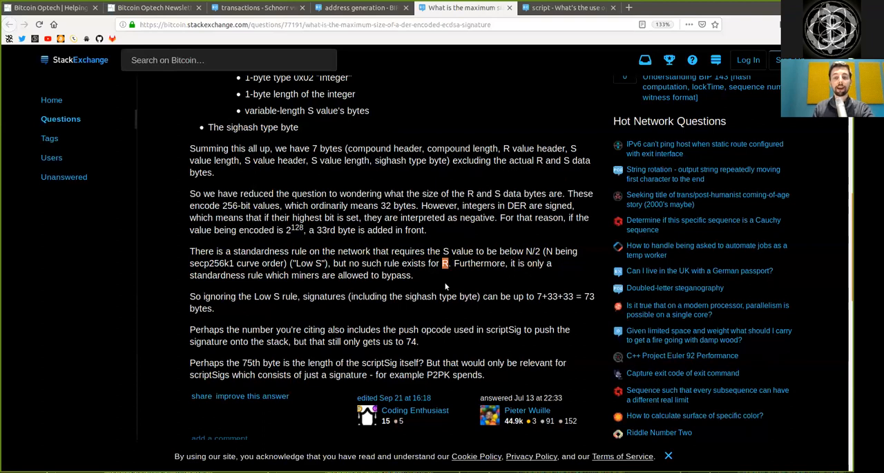
mouse_move(306, 288)
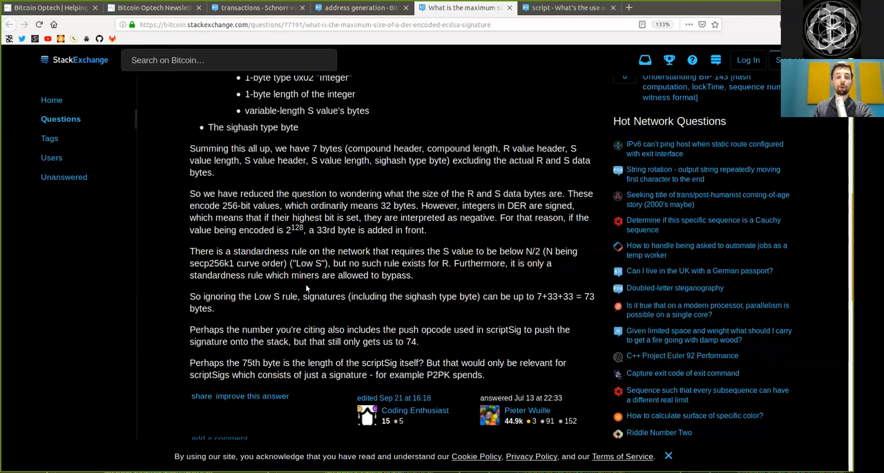
mouse_move(220, 311)
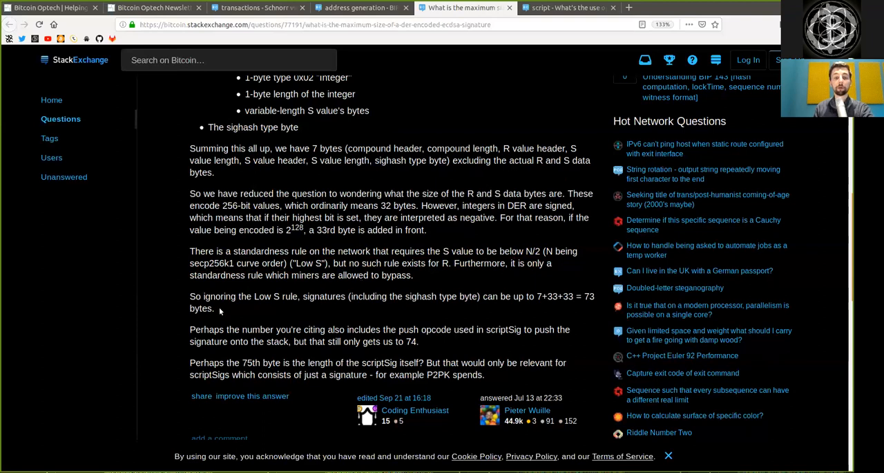
mouse_move(333, 305)
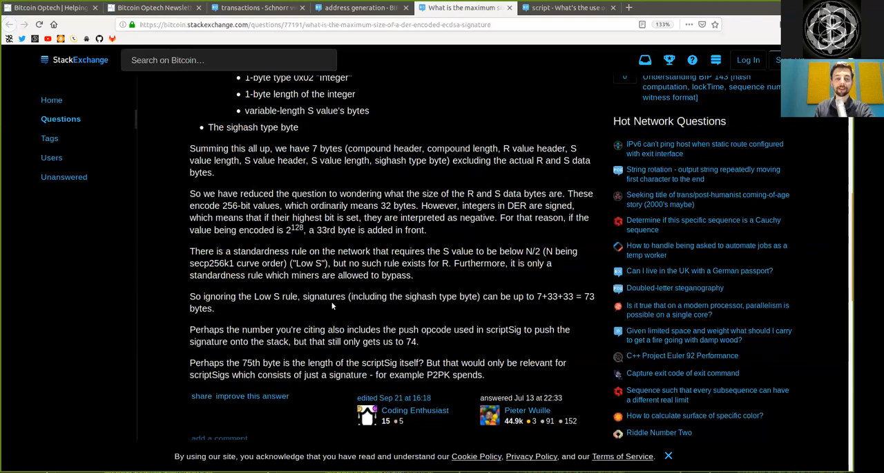
double_click(262, 296)
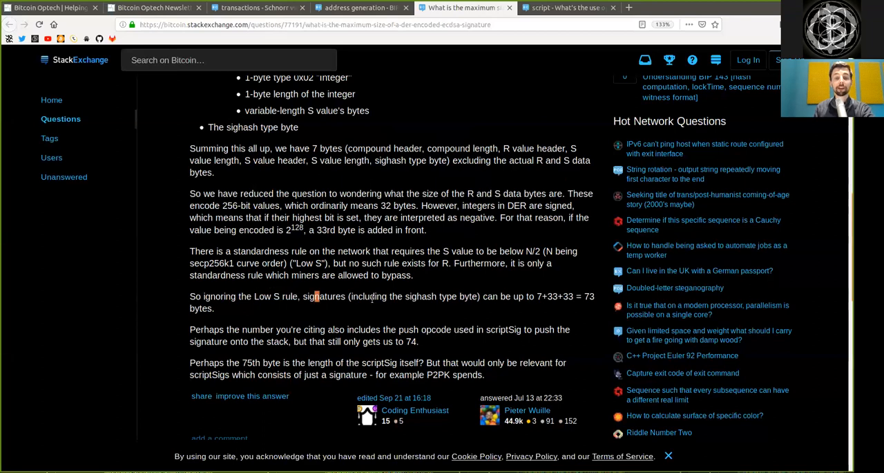
left_click_drag(190, 296, 385, 296)
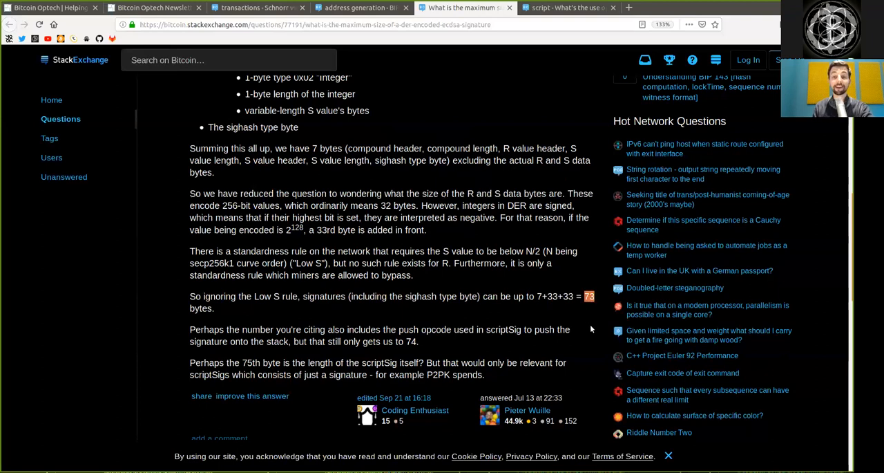
mouse_move(545, 325)
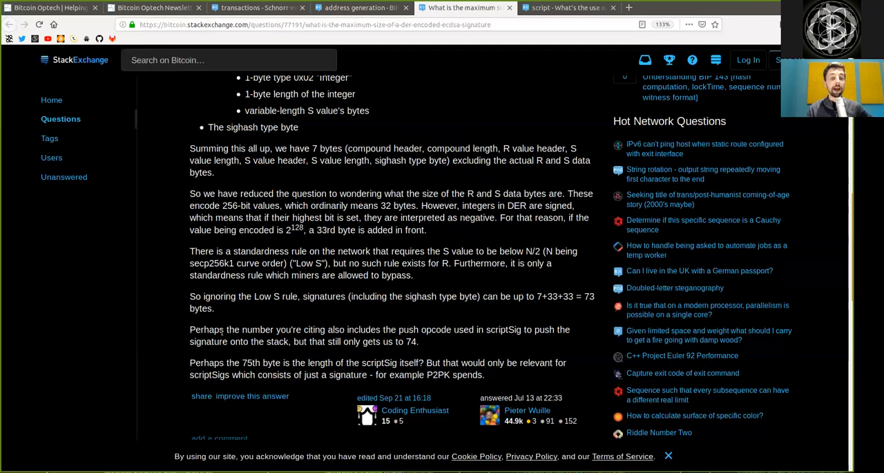
double_click(270, 329)
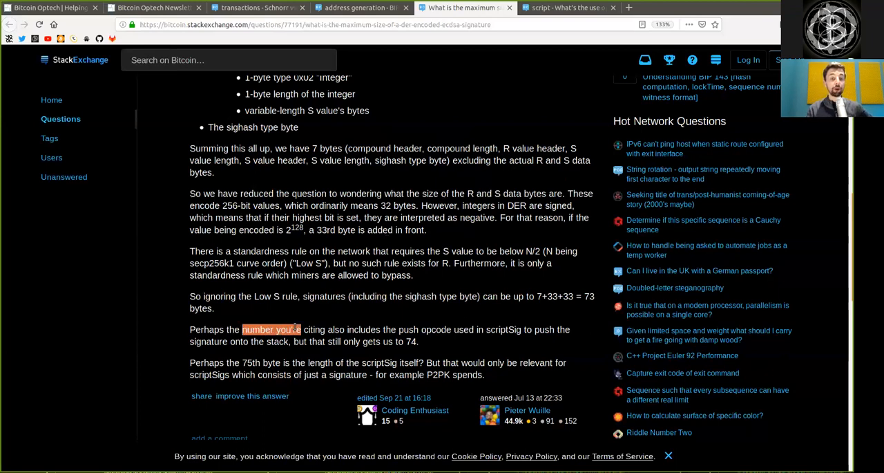
left_click_drag(295, 329, 450, 329)
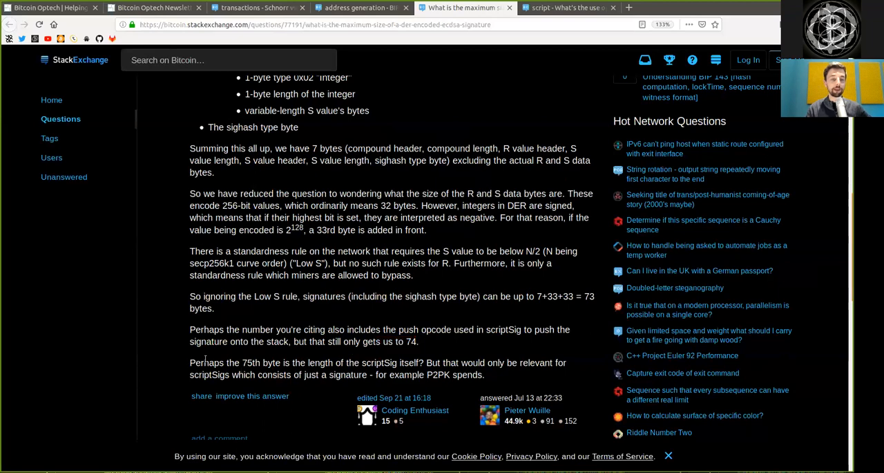
double_click(250, 362)
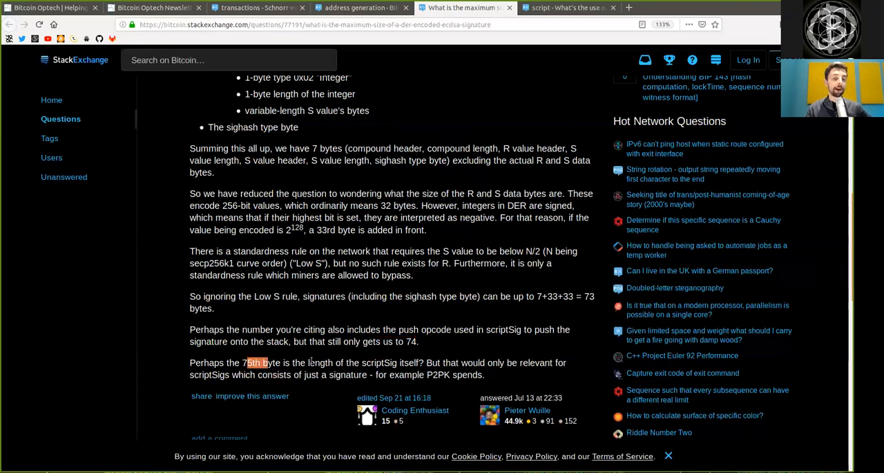
double_click(379, 362)
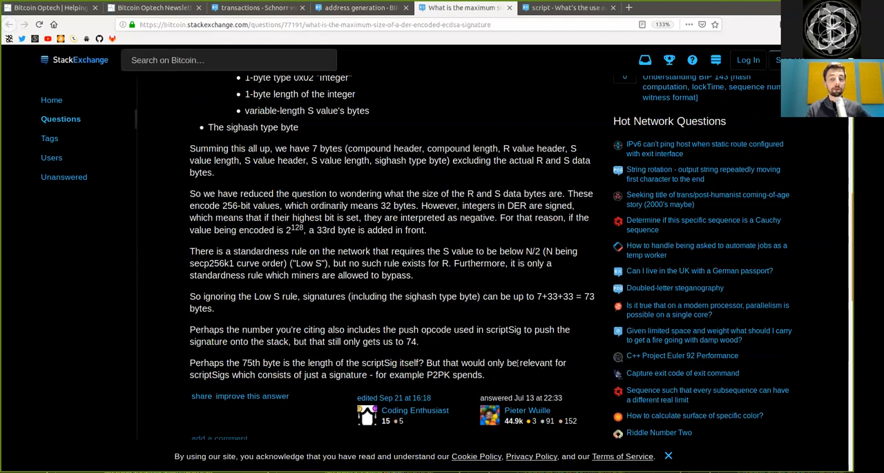
double_click(209, 374)
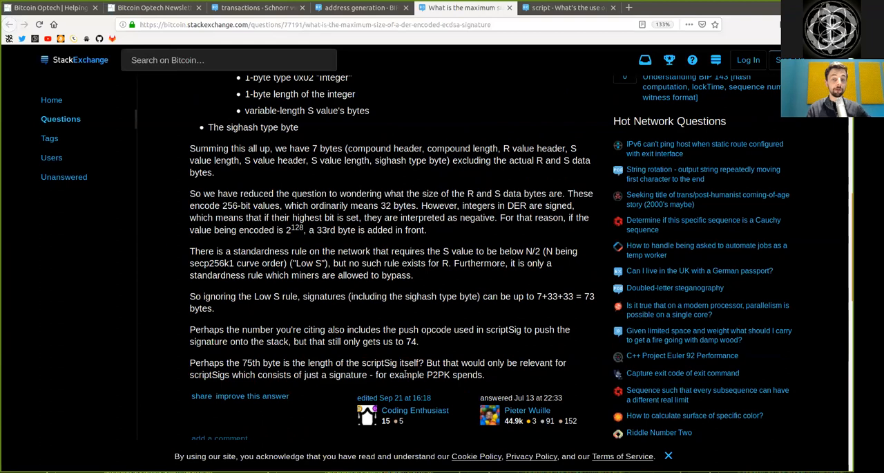
double_click(431, 374)
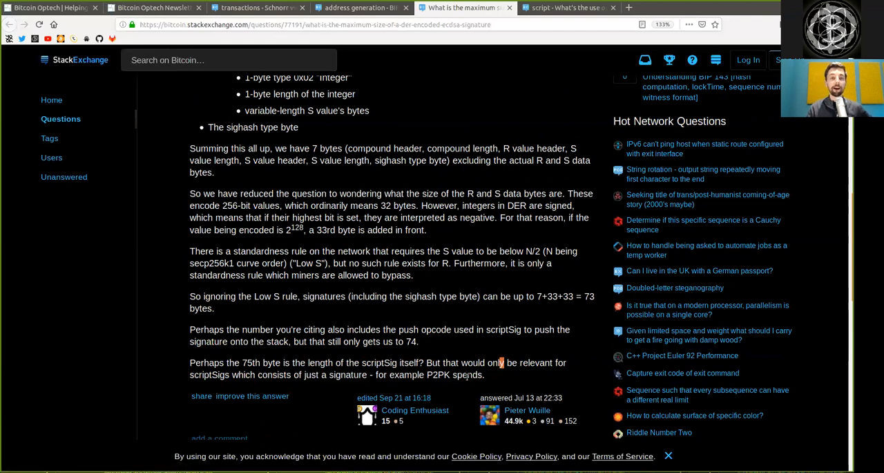
mouse_move(574, 341)
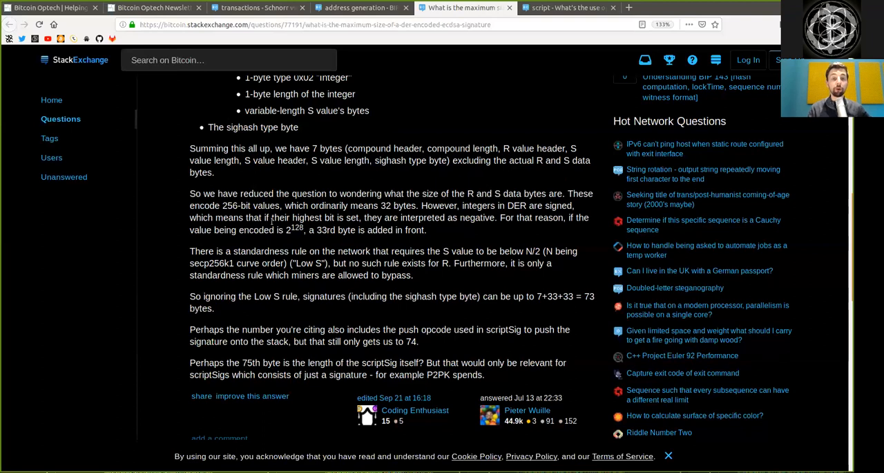
mouse_move(476, 216)
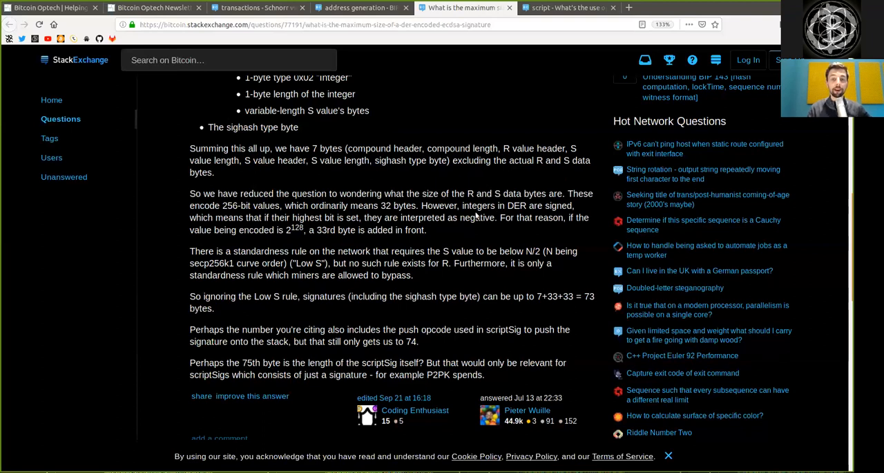
mouse_move(430, 171)
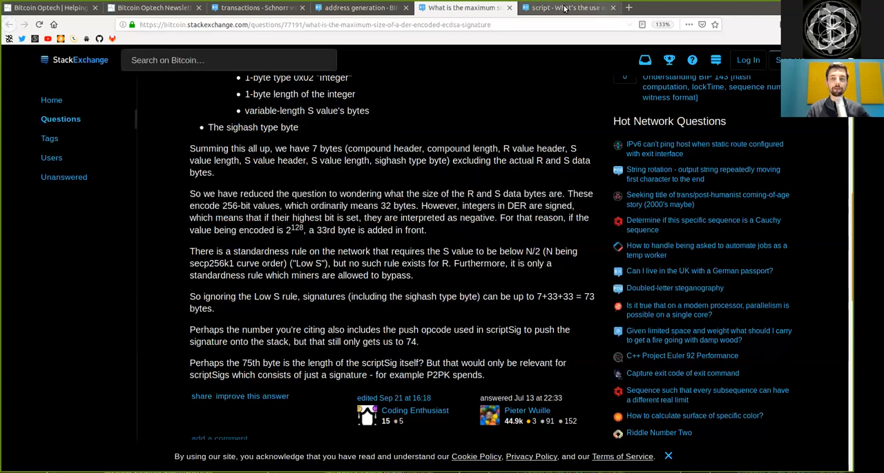
Step: Switch to the non-standard transactions question and highlight its phrases on harder upgrades and non-P2SH
left_click(567, 8)
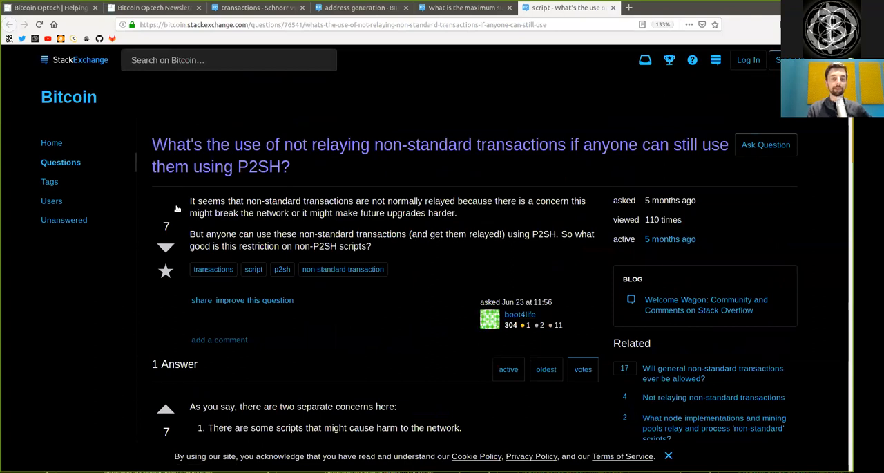
left_click_drag(246, 201, 300, 213)
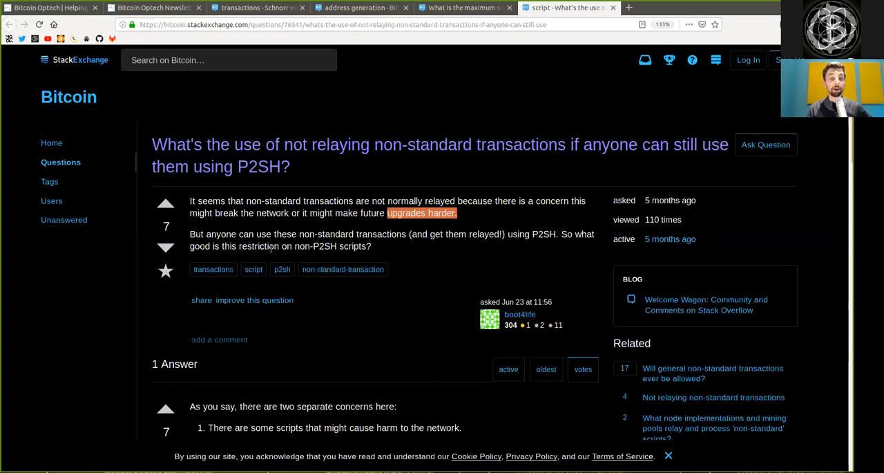
double_click(230, 234)
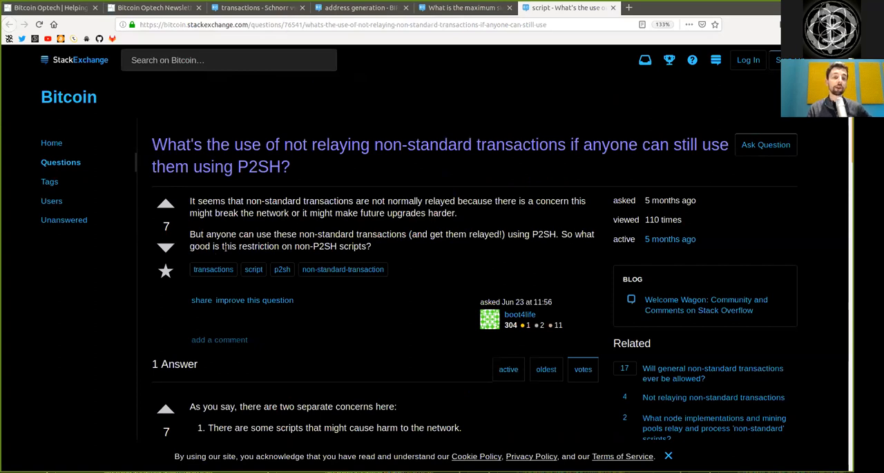
mouse_move(267, 256)
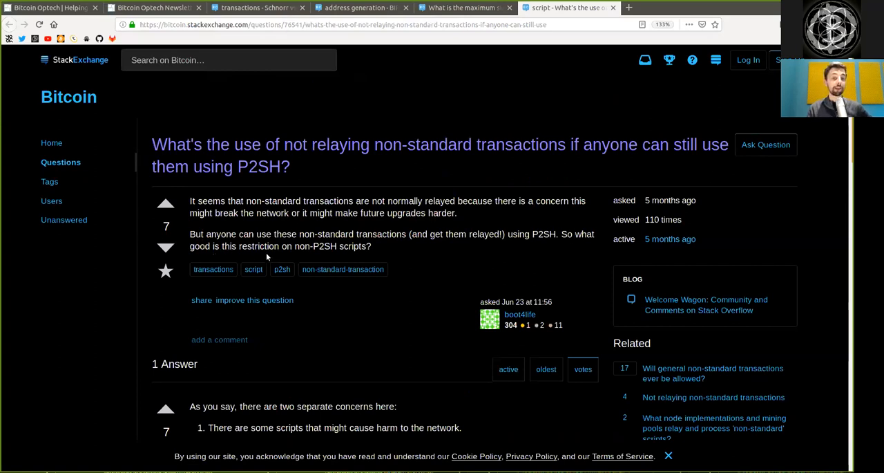
double_click(315, 246)
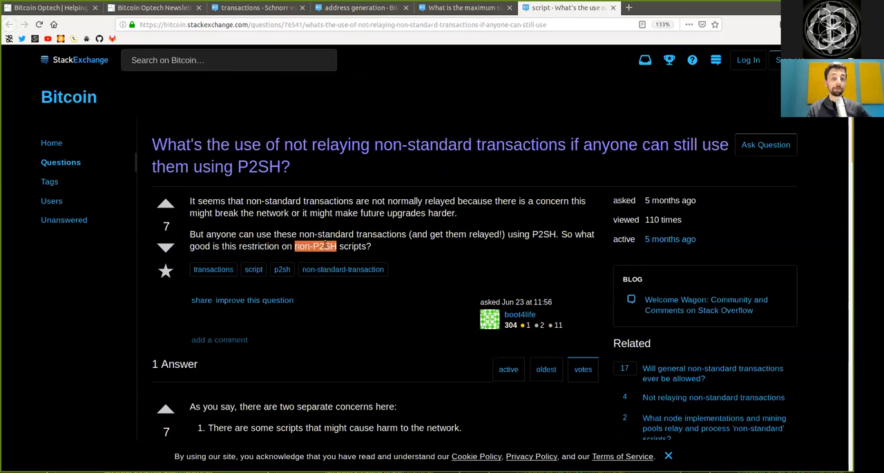
Step: Highlight the accepted answer's network-harm concern, including P2SH and transactions that take long to verify
scroll("down", 3)
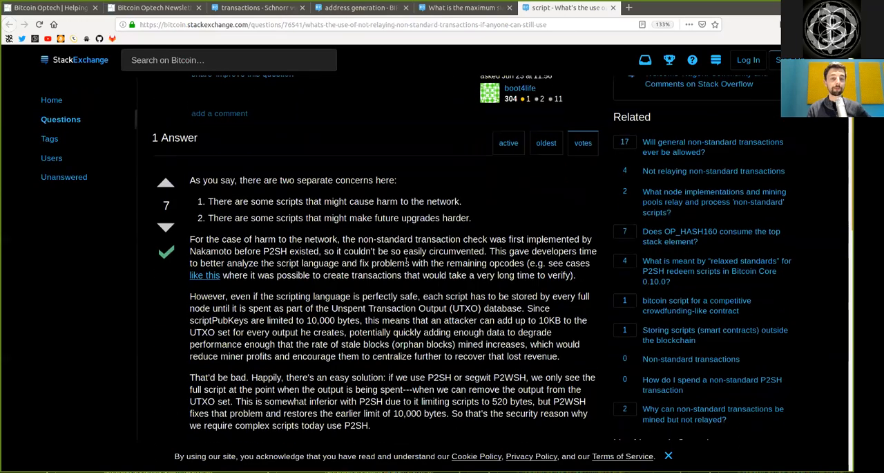
scroll("down", 3)
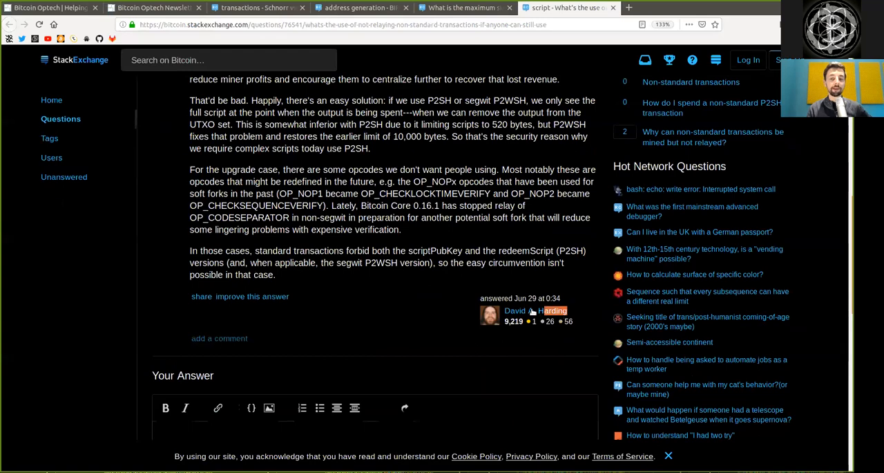
mouse_move(536, 311)
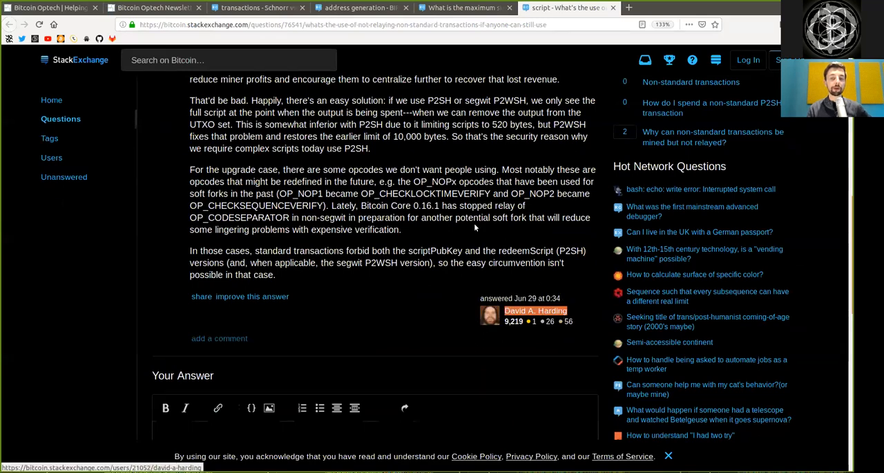
scroll("up", 3)
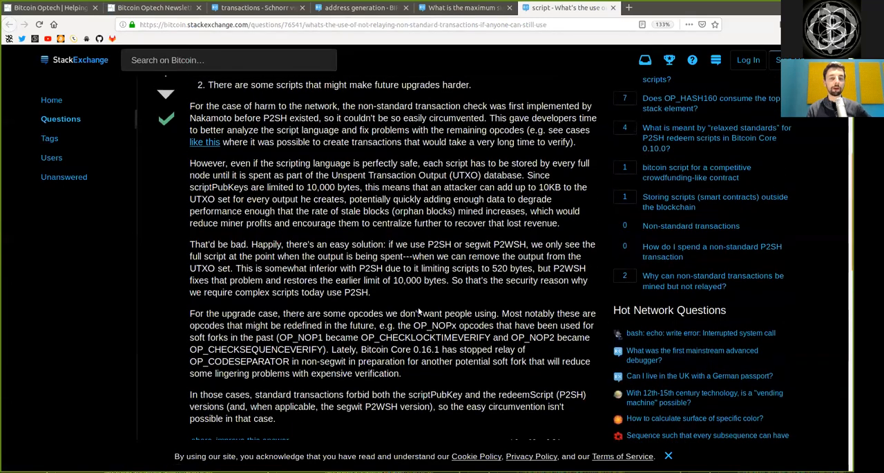
scroll("up", 3)
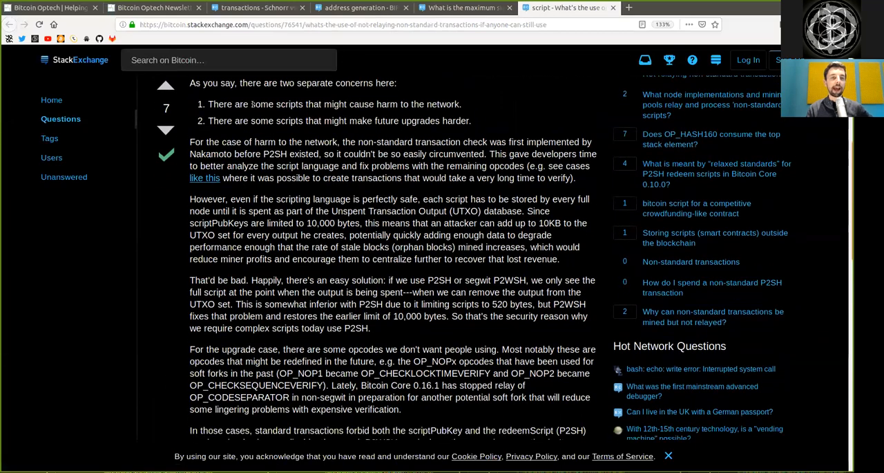
mouse_move(315, 102)
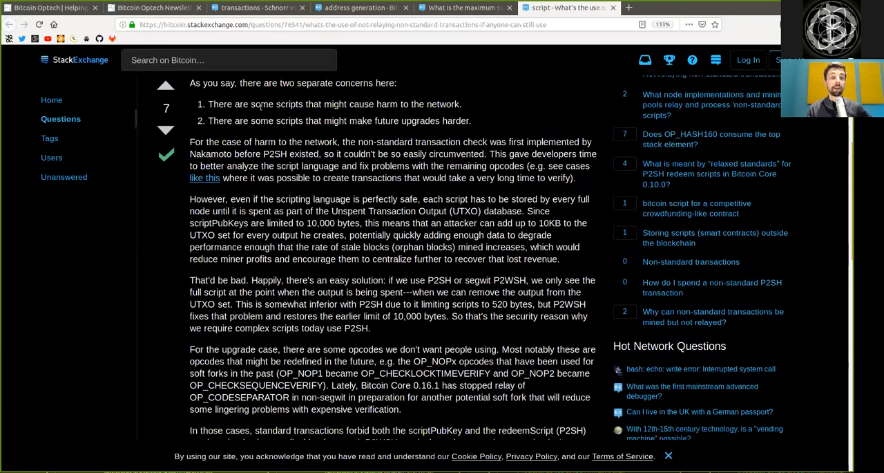
double_click(335, 104)
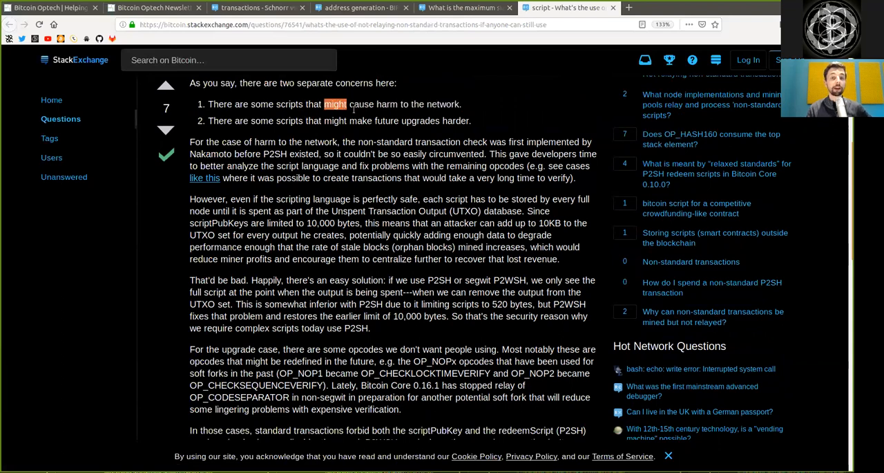
left_click_drag(335, 104, 459, 103)
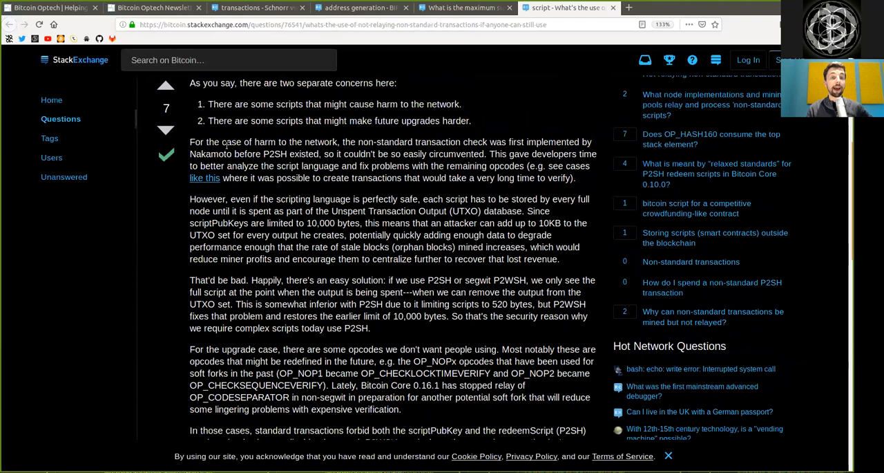
mouse_move(317, 140)
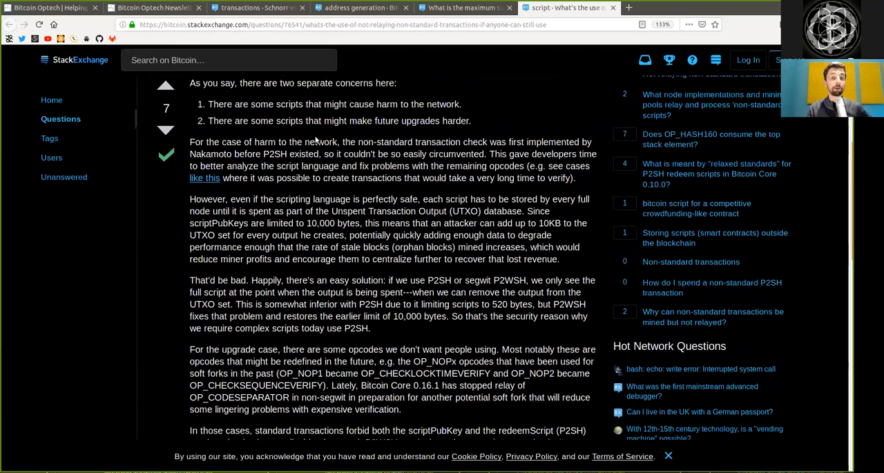
mouse_move(366, 143)
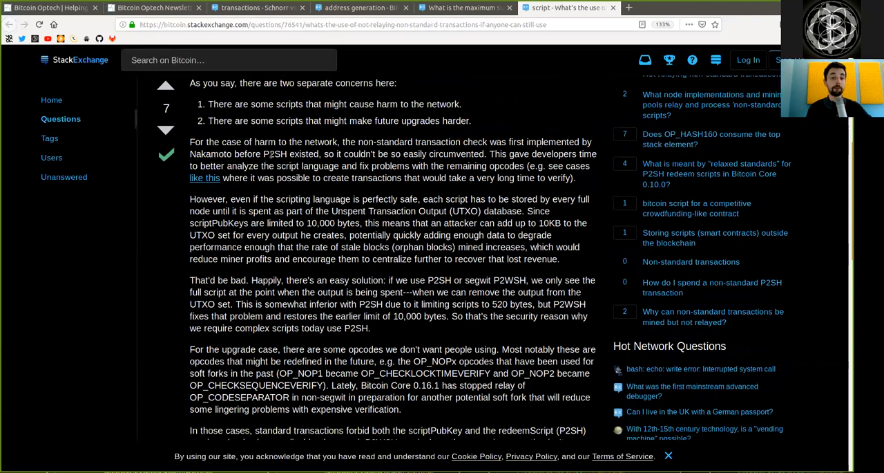
double_click(274, 154)
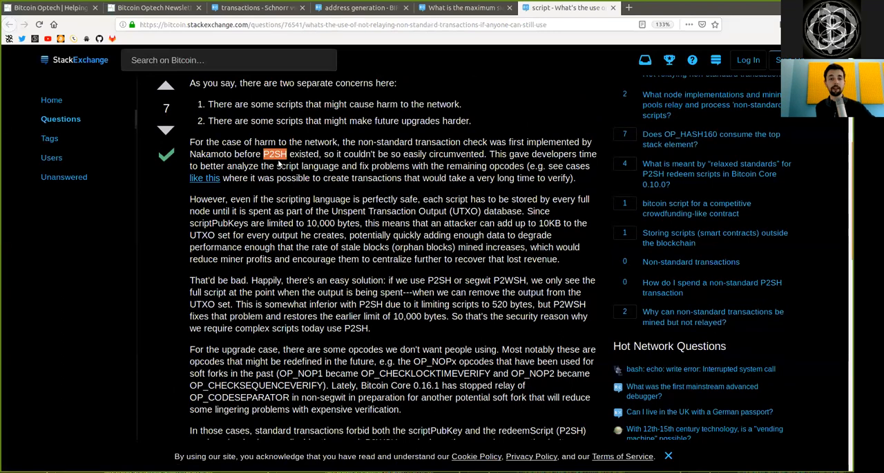
mouse_move(415, 158)
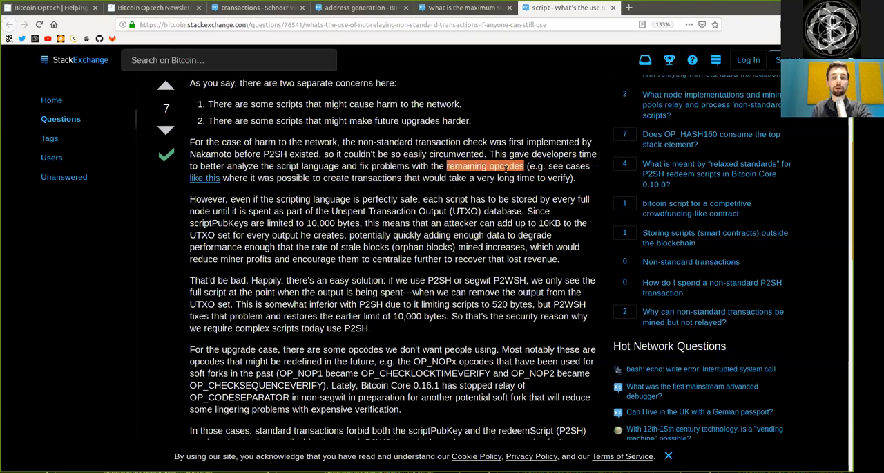
mouse_move(199, 194)
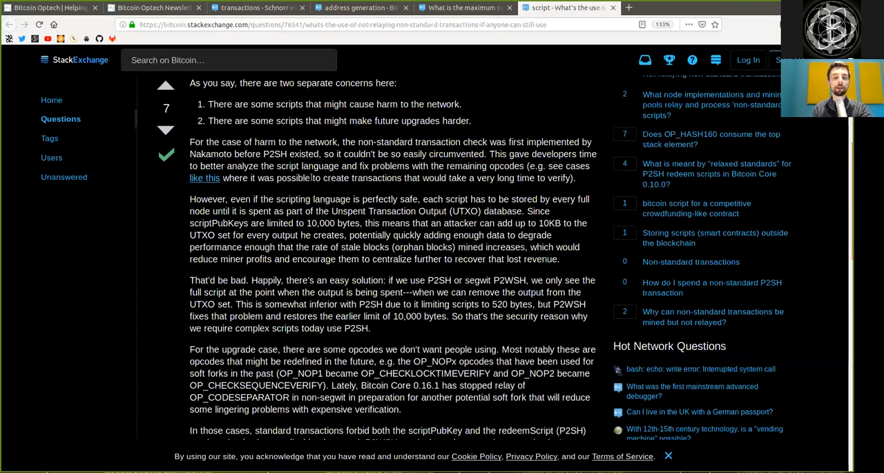
double_click(362, 178)
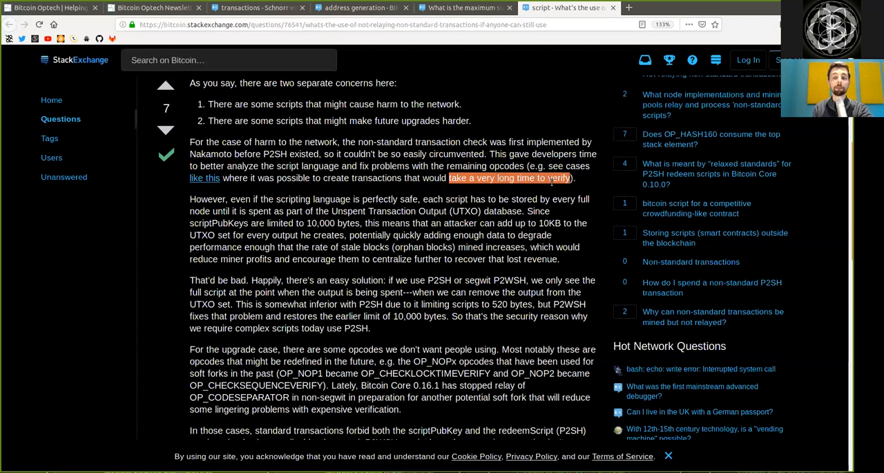
mouse_move(313, 232)
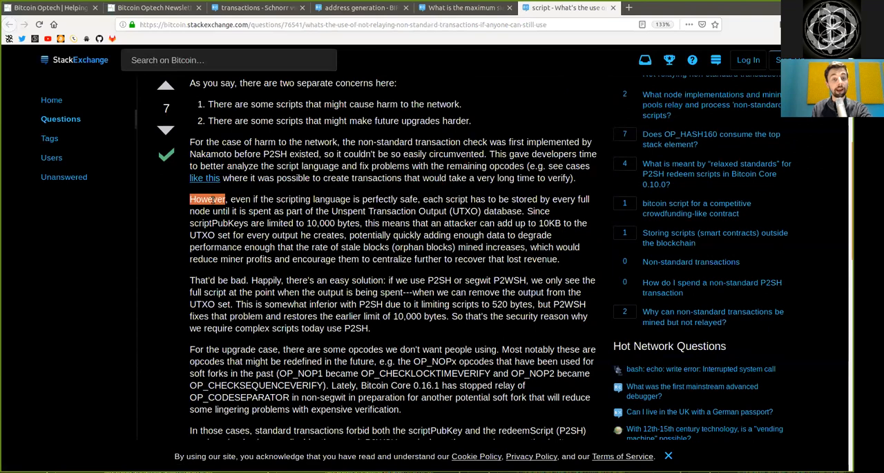
double_click(313, 199)
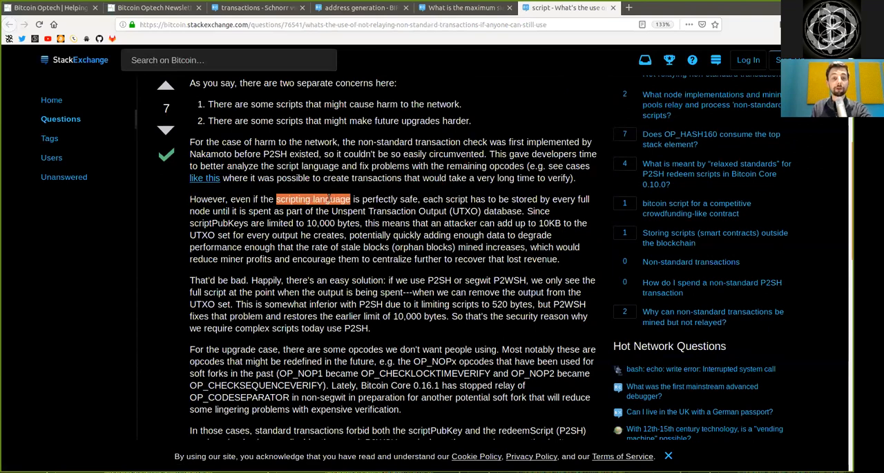
double_click(389, 198)
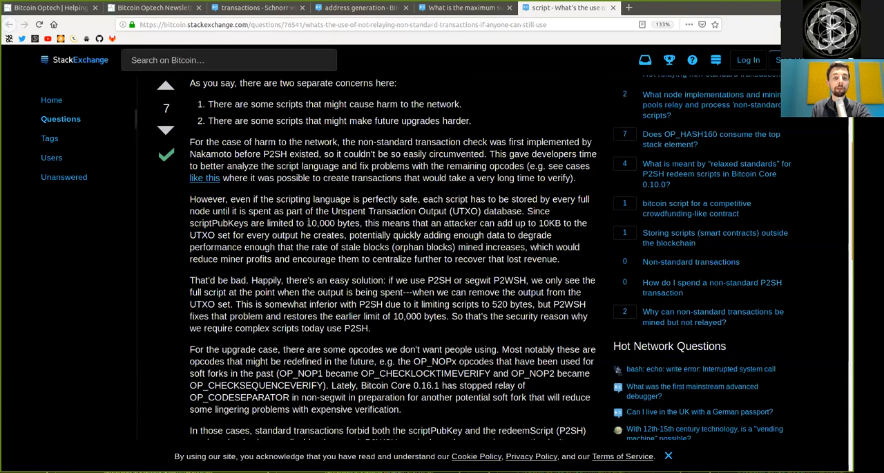
double_click(321, 223)
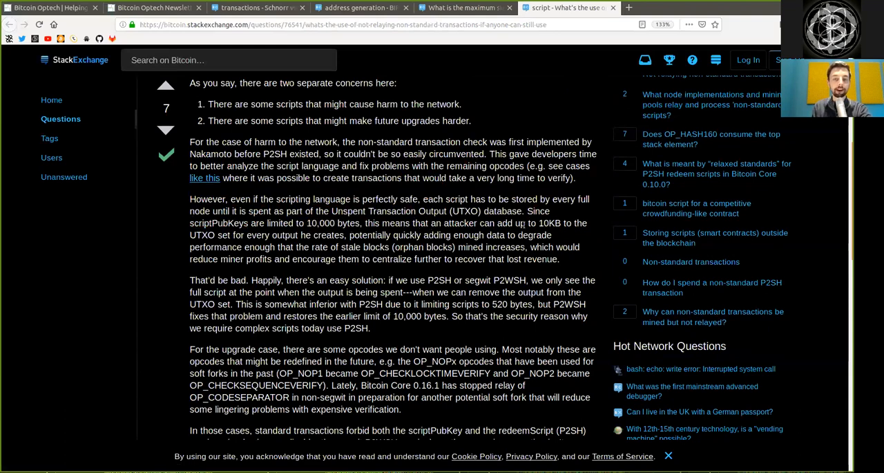
double_click(550, 222)
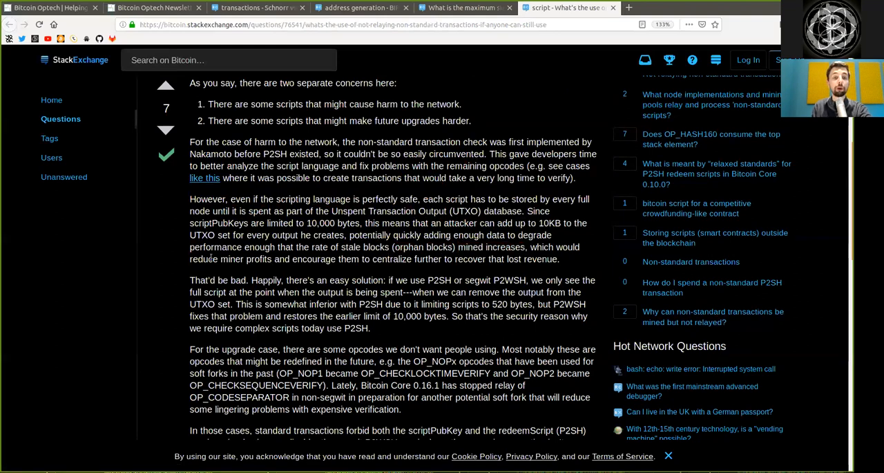
double_click(315, 258)
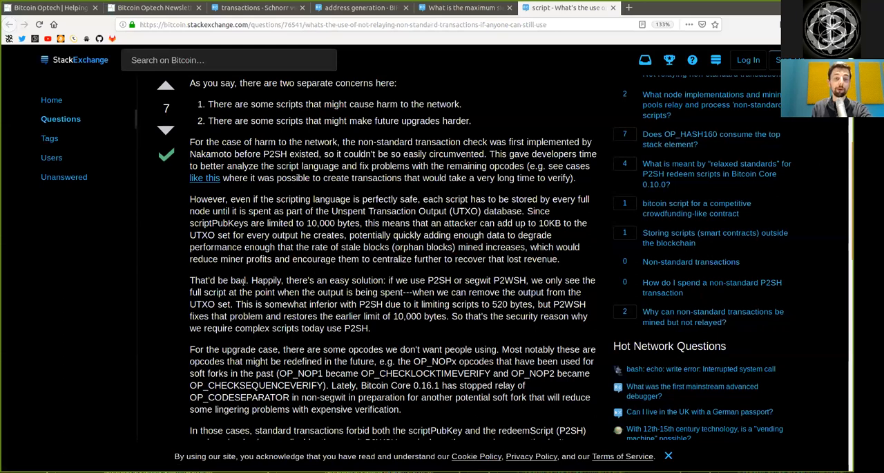
double_click(266, 280)
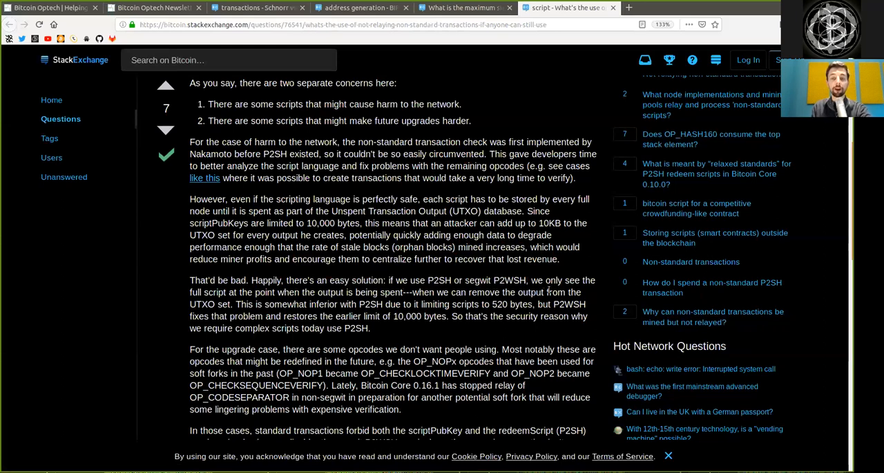
double_click(214, 292)
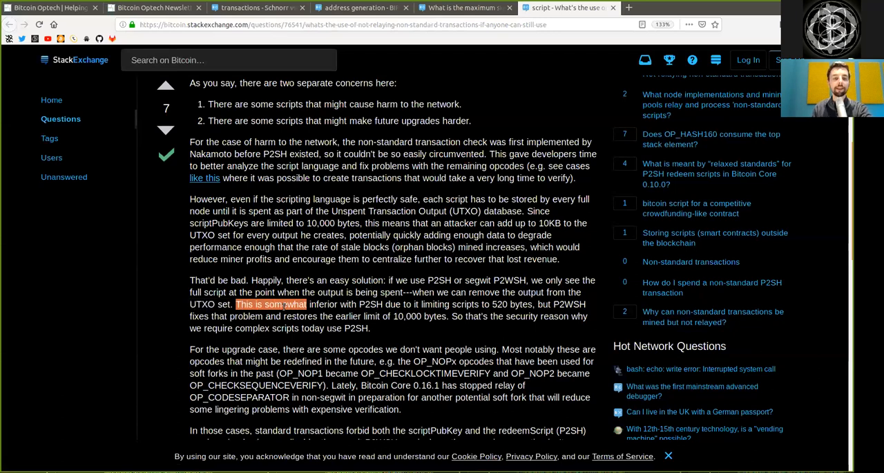
double_click(371, 304)
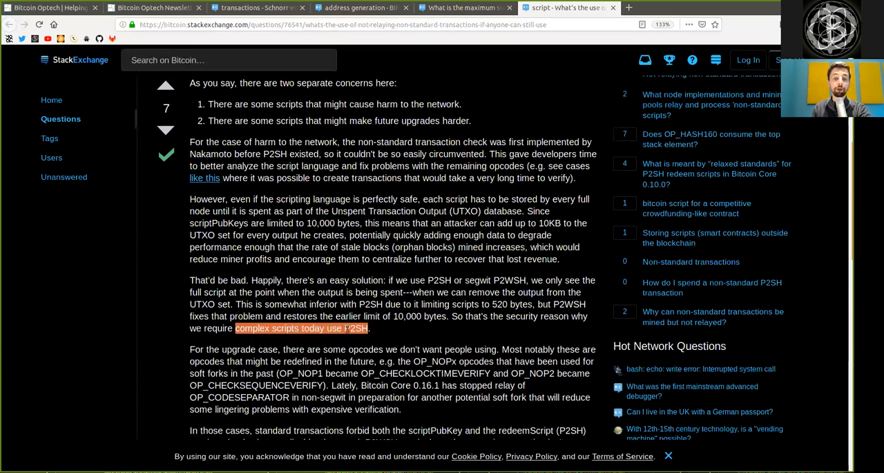
scroll("down", 3)
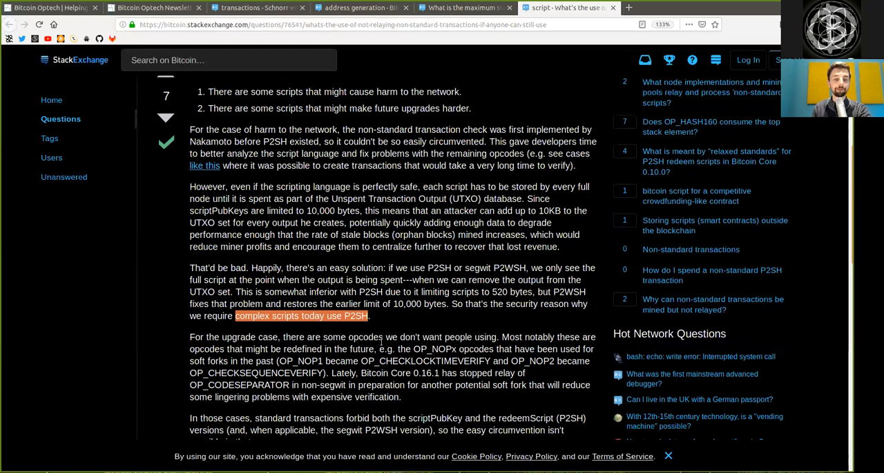
scroll("down", 3)
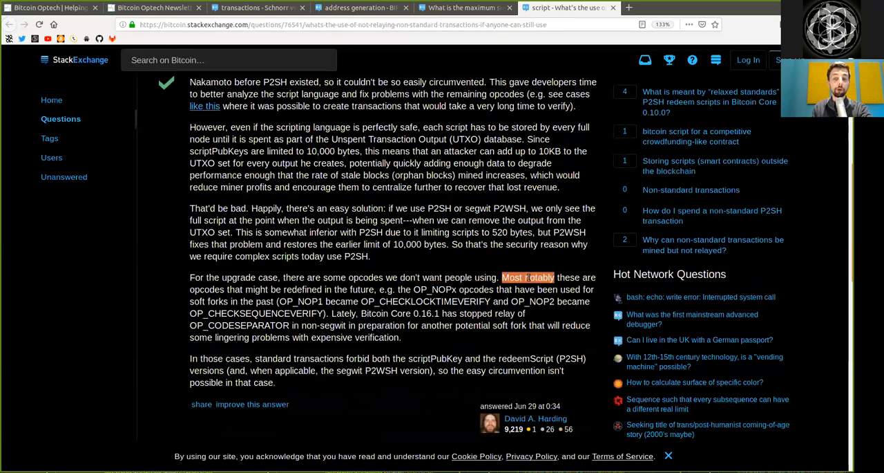
double_click(206, 288)
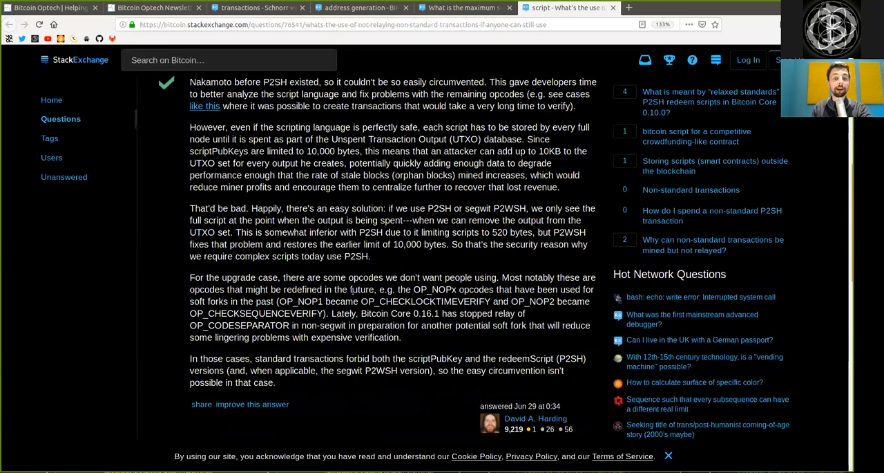
double_click(423, 289)
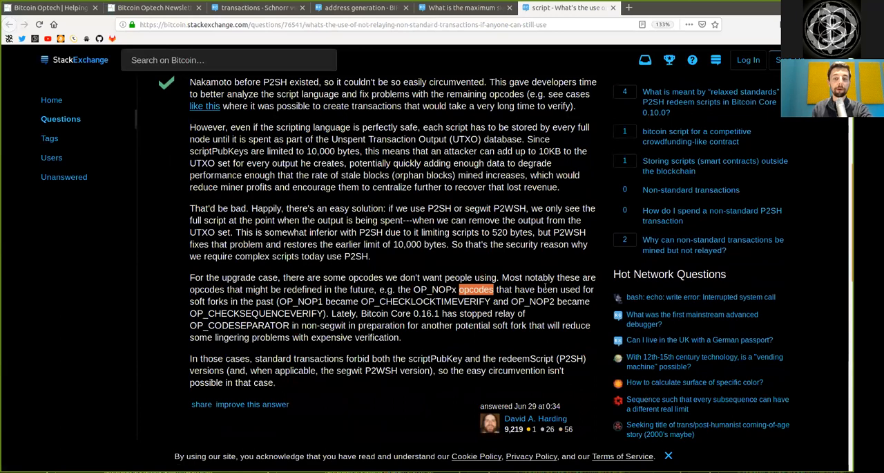
double_click(206, 289)
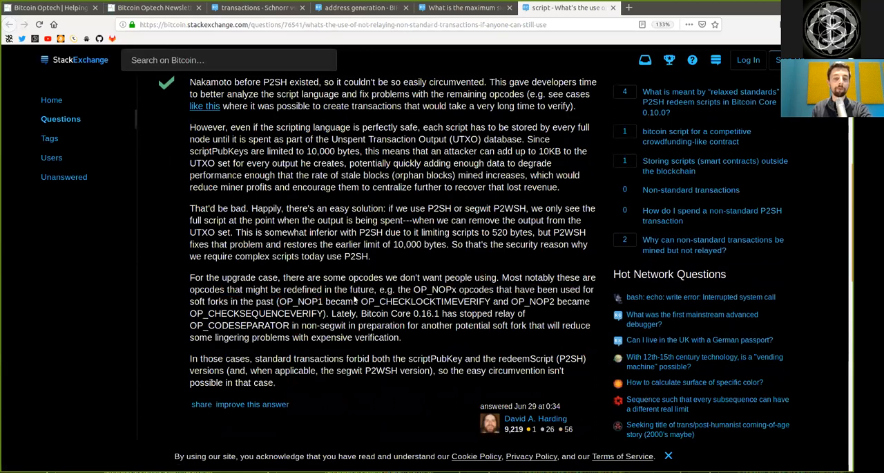
double_click(422, 301)
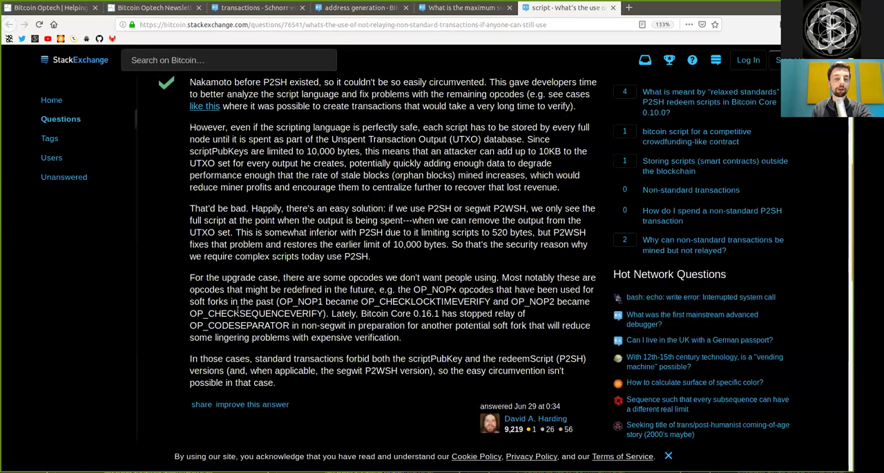
double_click(255, 313)
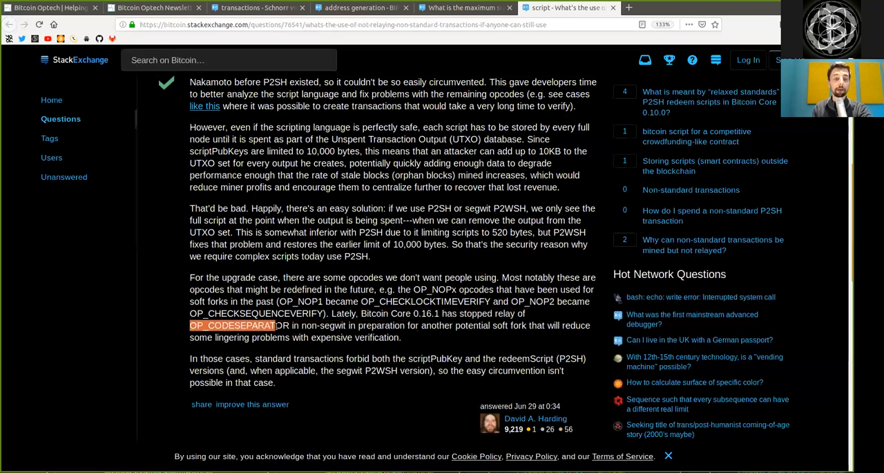
left_click(315, 325)
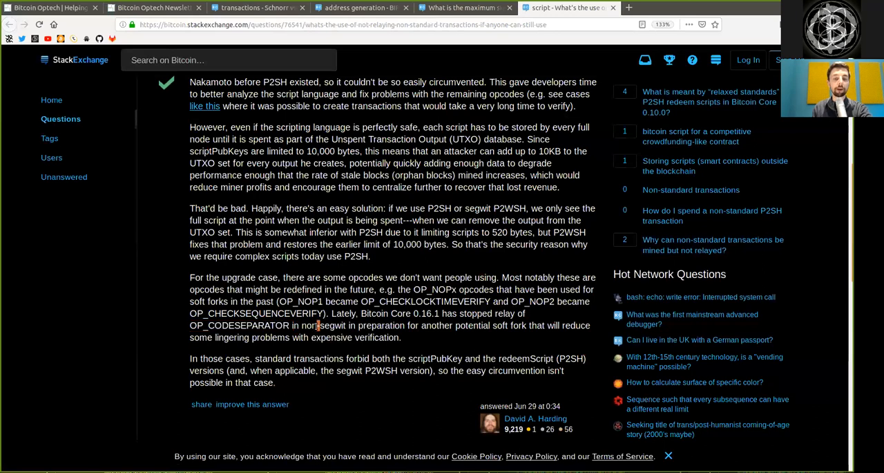
double_click(435, 324)
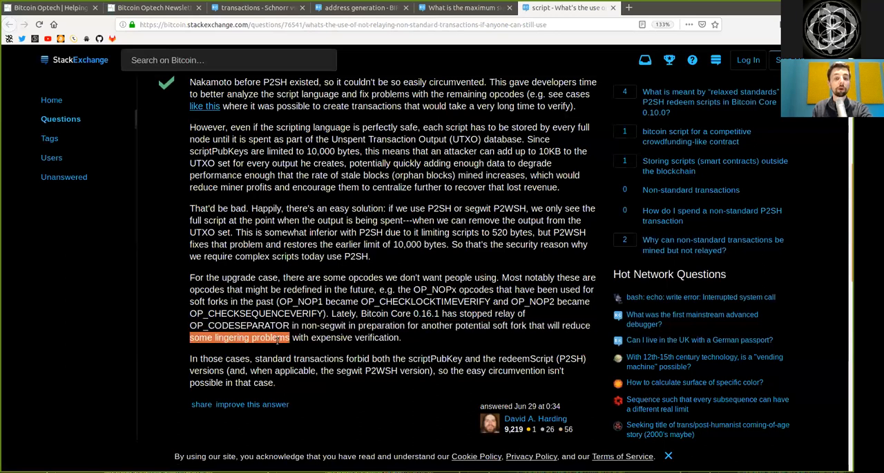
left_click_drag(289, 337, 400, 337)
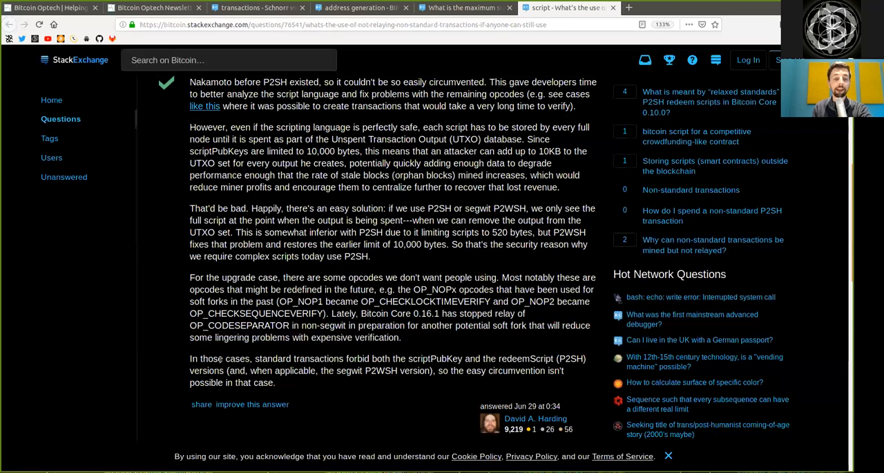
double_click(298, 358)
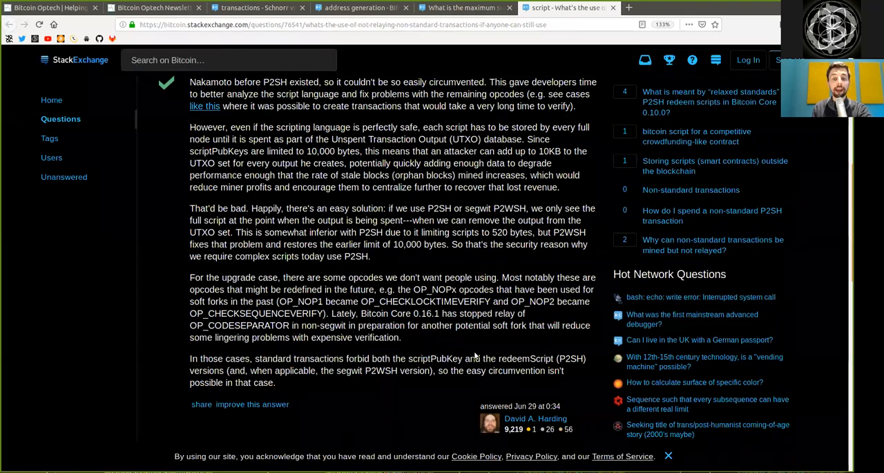
double_click(525, 358)
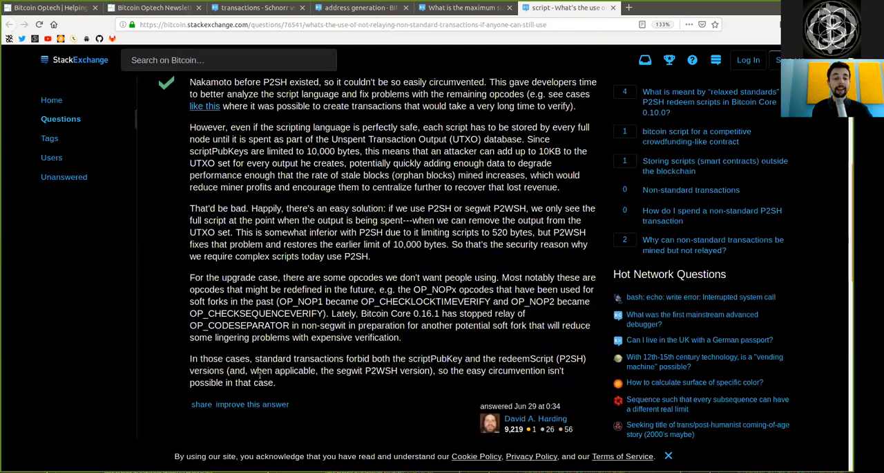
double_click(283, 371)
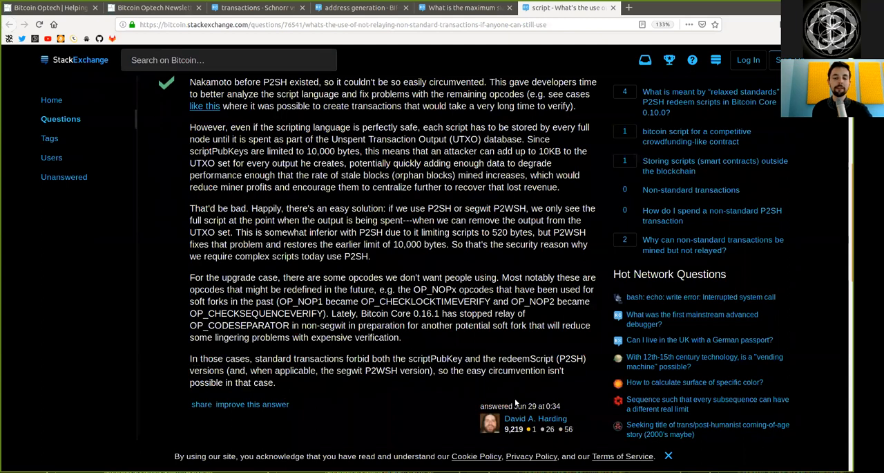
scroll("up", 3)
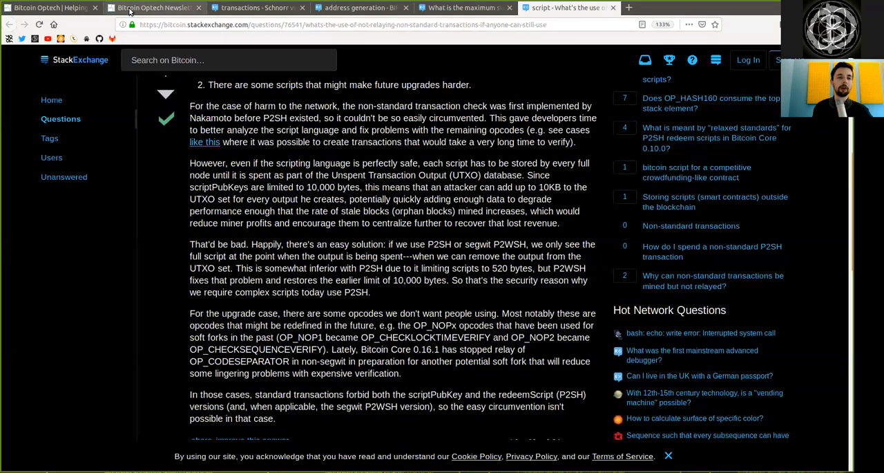
left_click(152, 8)
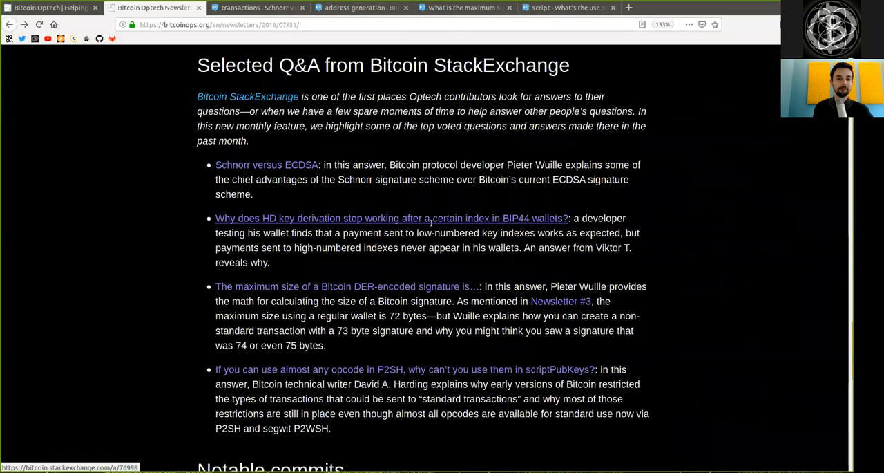
scroll("down", 3)
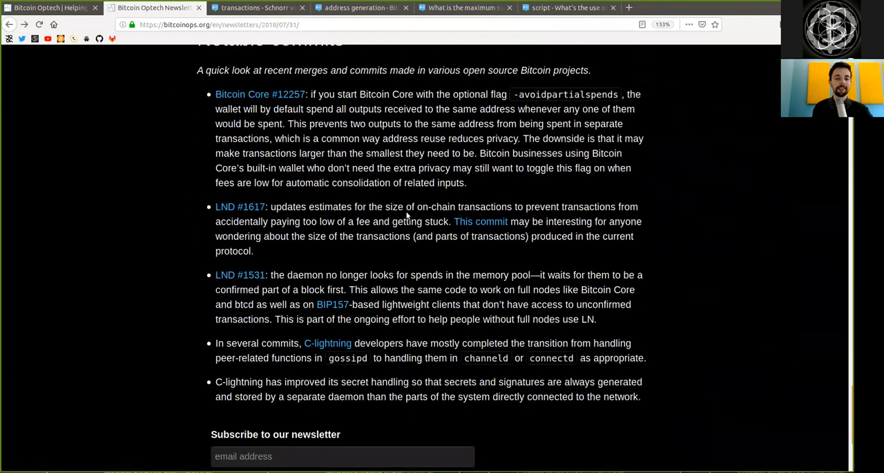
scroll("up", 3)
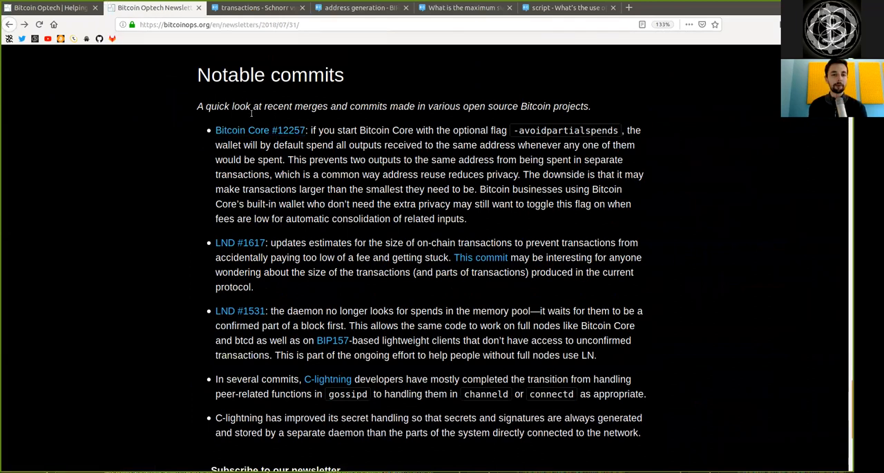
double_click(296, 106)
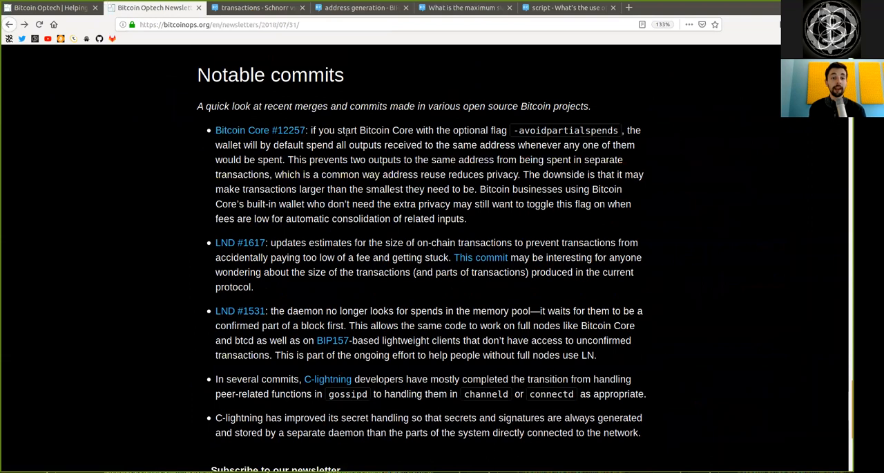
double_click(375, 130)
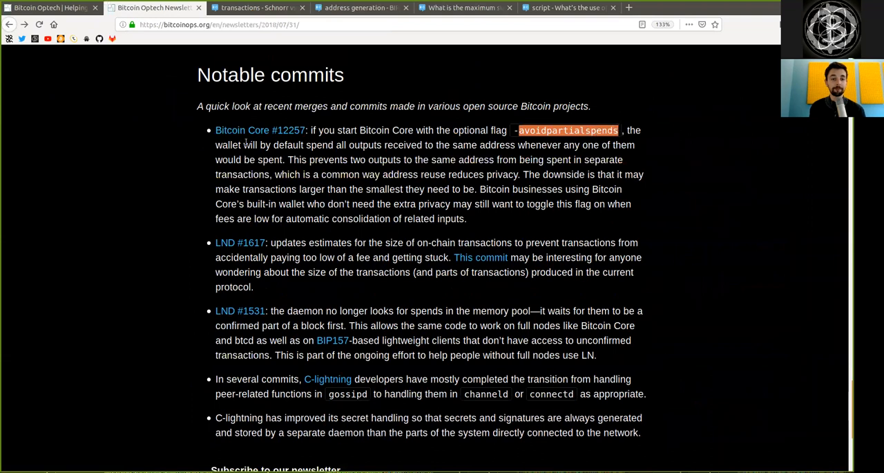
double_click(281, 144)
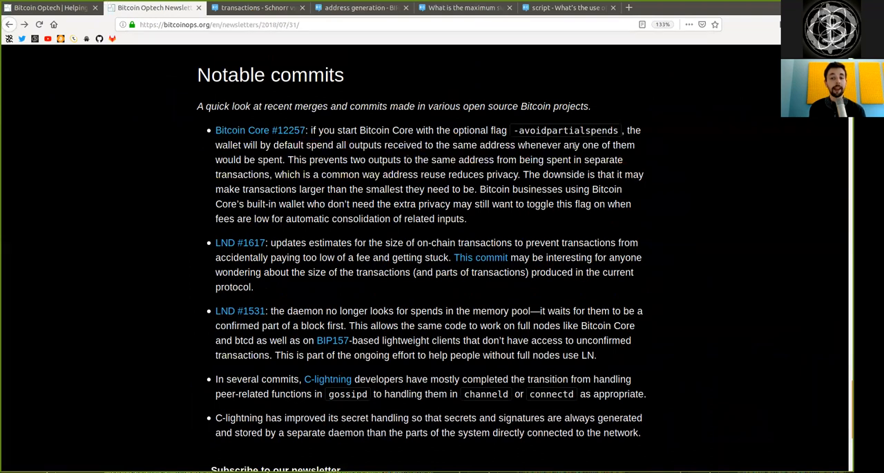
double_click(270, 159)
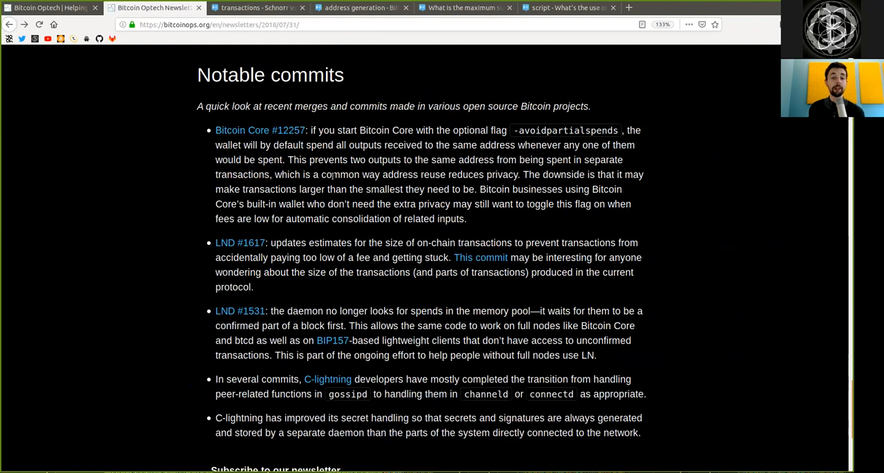
double_click(433, 174)
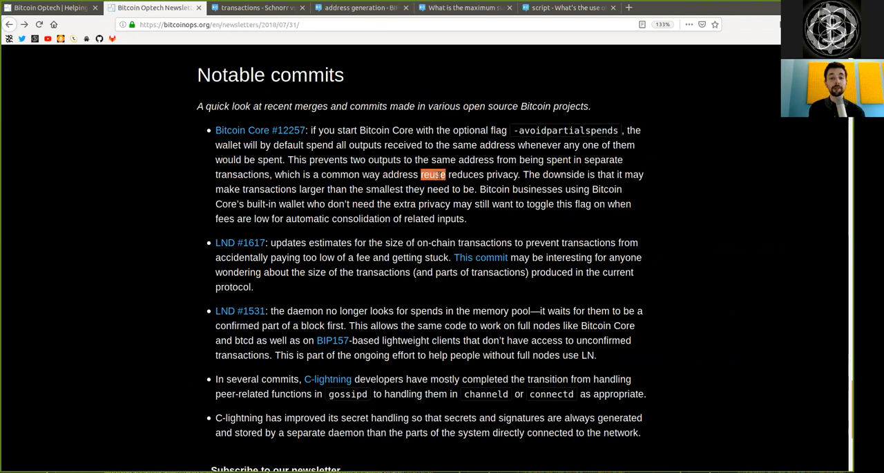
left_click_drag(422, 174, 518, 174)
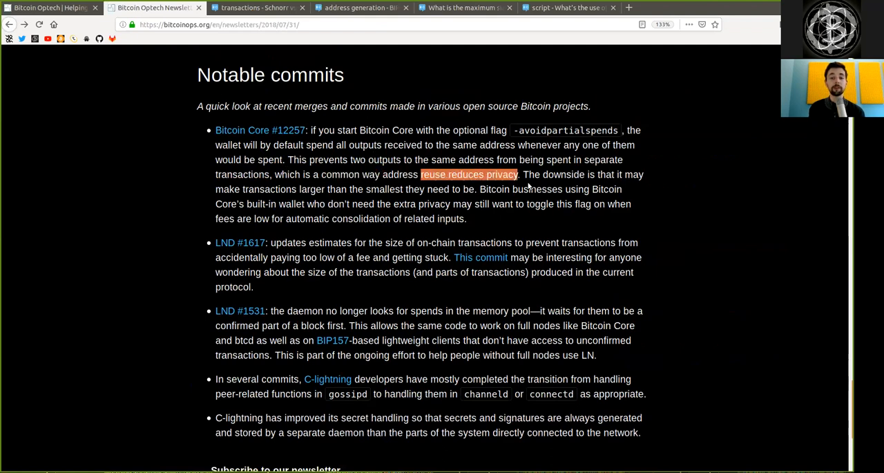
double_click(564, 174)
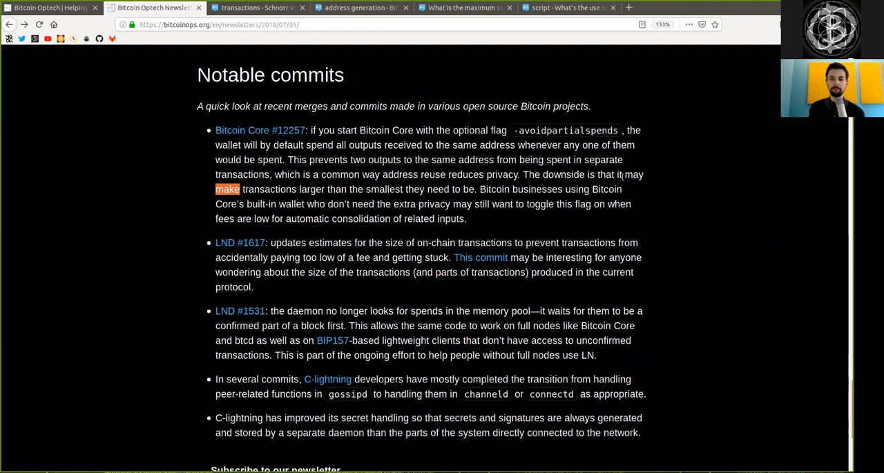
mouse_move(259, 200)
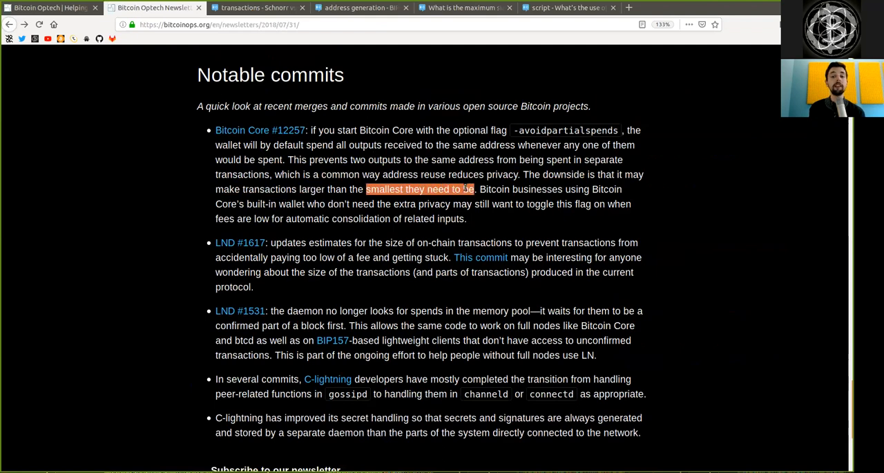
double_click(537, 189)
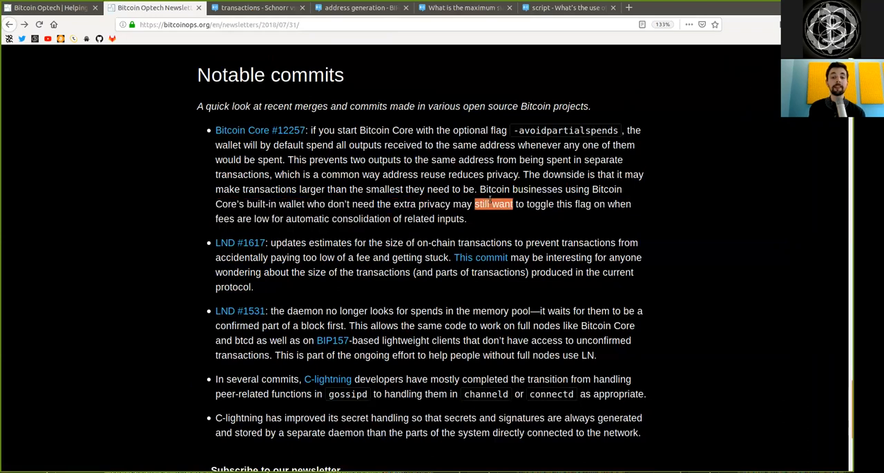
left_click_drag(476, 203, 605, 203)
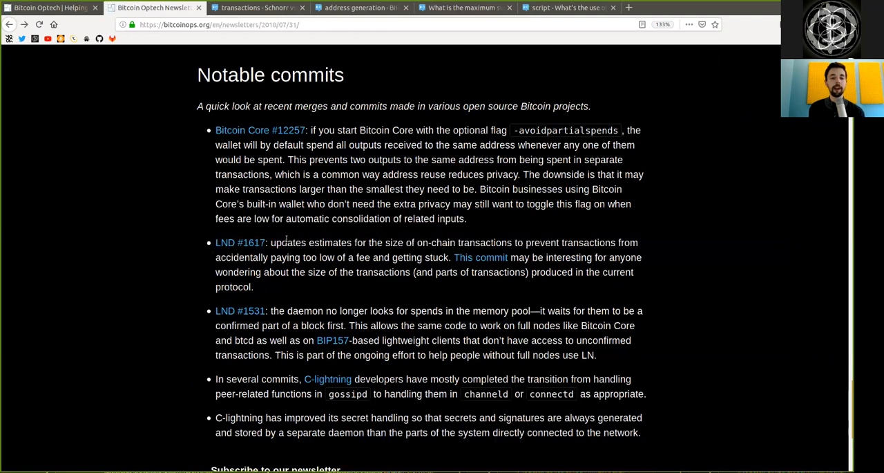
double_click(311, 243)
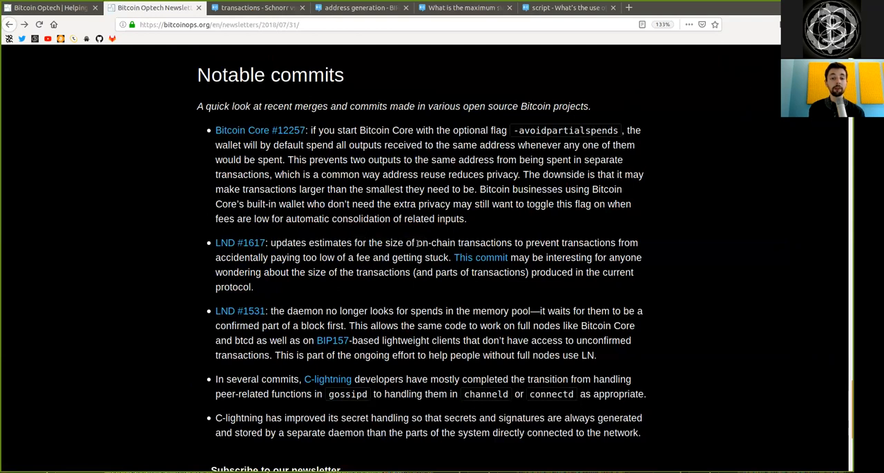
double_click(570, 243)
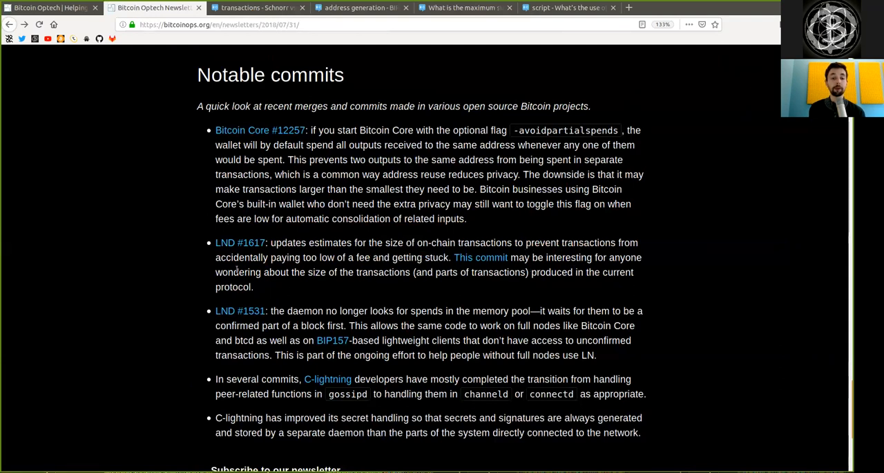
double_click(316, 272)
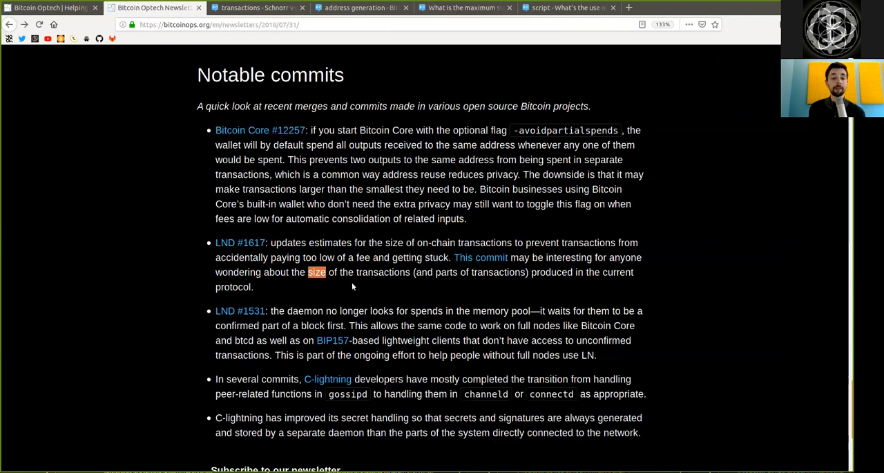
mouse_move(444, 278)
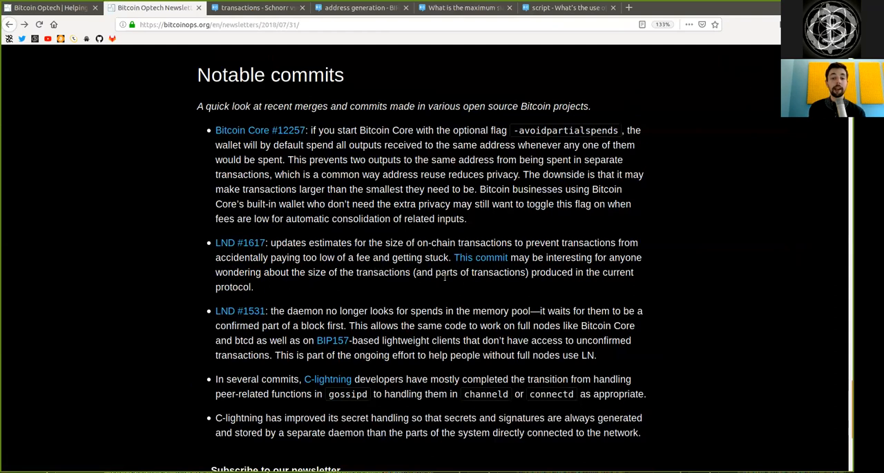
double_click(552, 271)
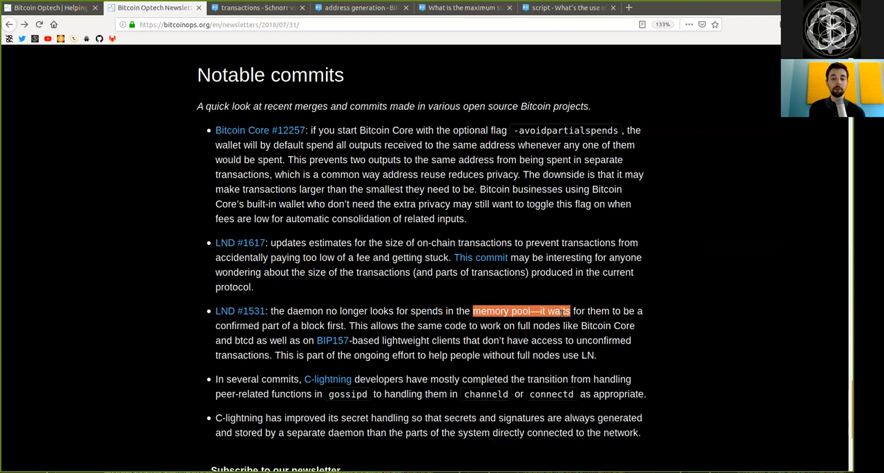
double_click(559, 310)
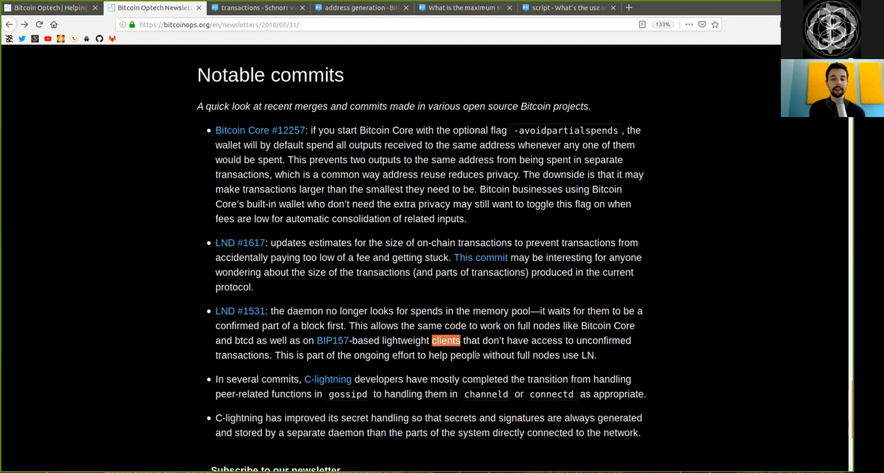
double_click(546, 340)
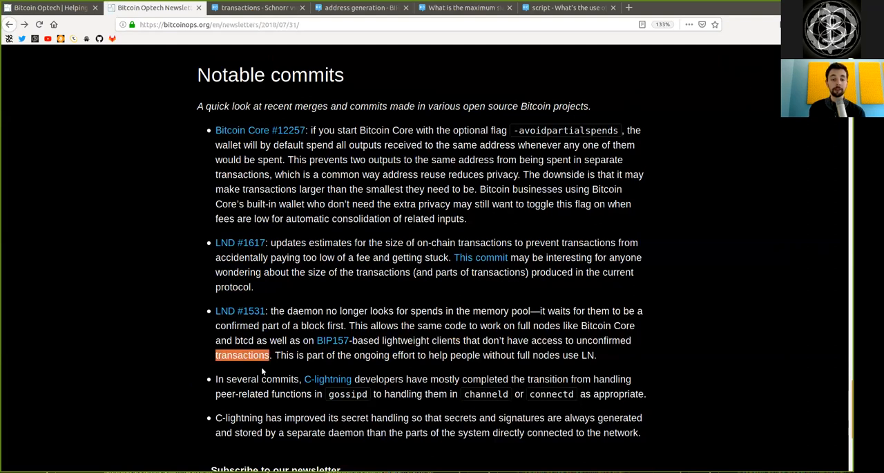
double_click(403, 355)
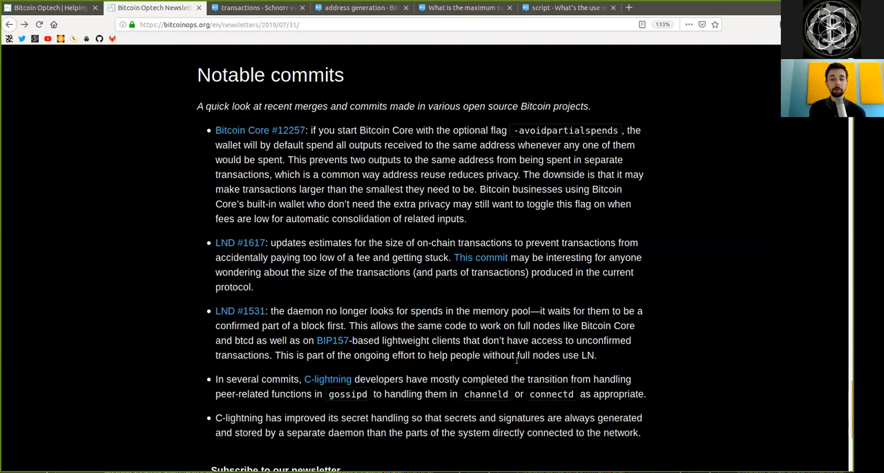
double_click(587, 355)
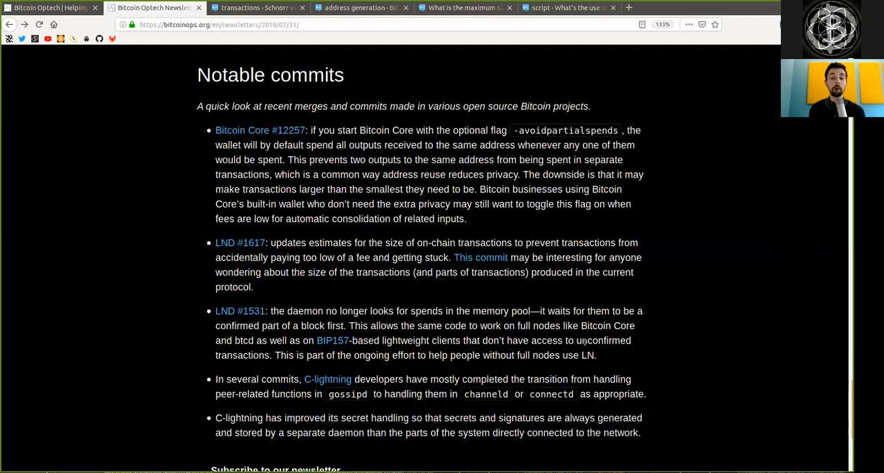
double_click(604, 340)
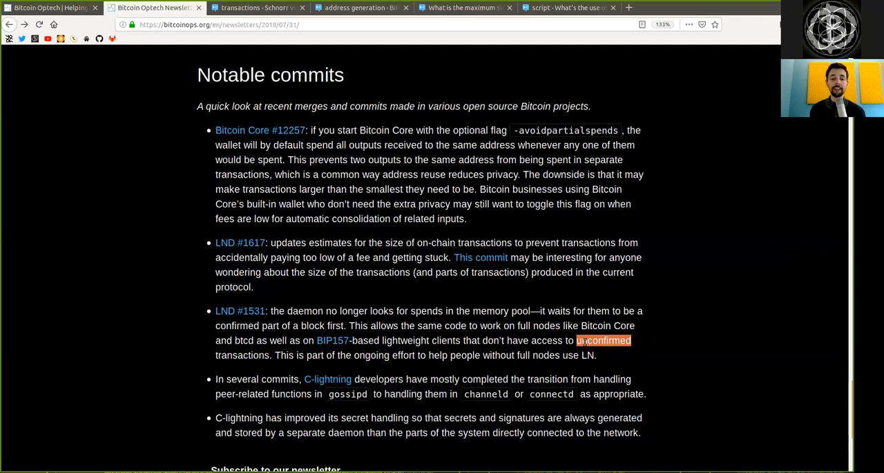
Step: Highlight words in the C-lightning gossipd and secret-handling notes
left_click(254, 407)
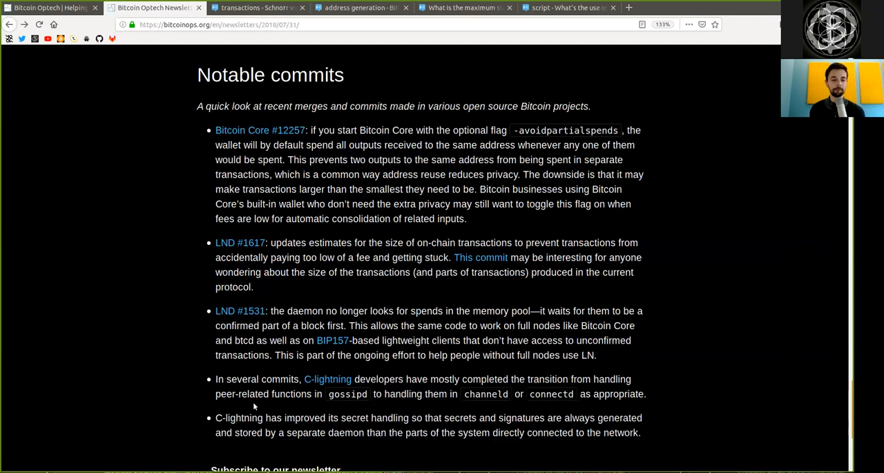
double_click(256, 378)
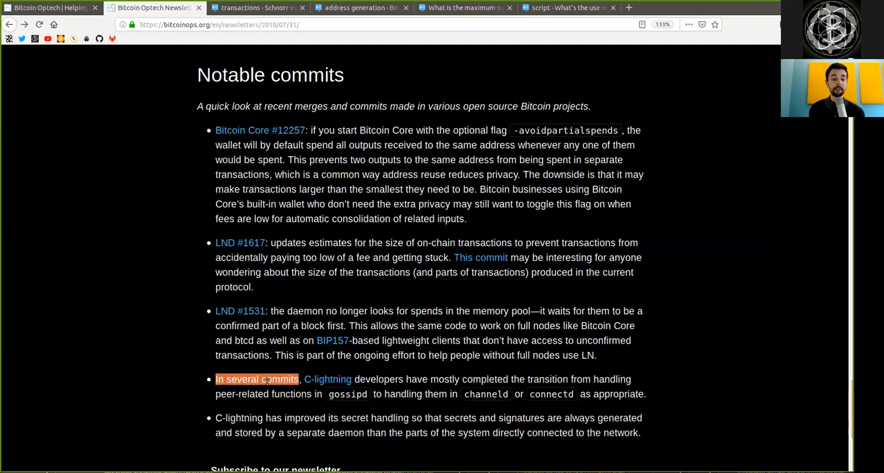
left_click_drag(300, 379, 458, 379)
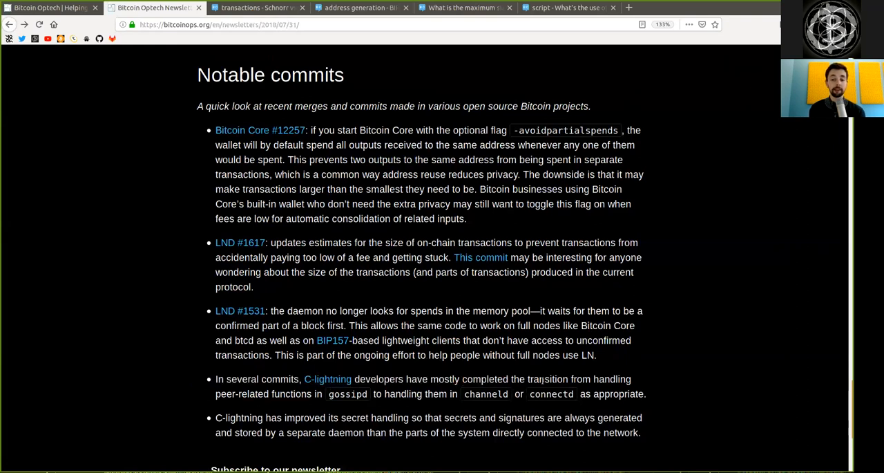
double_click(225, 394)
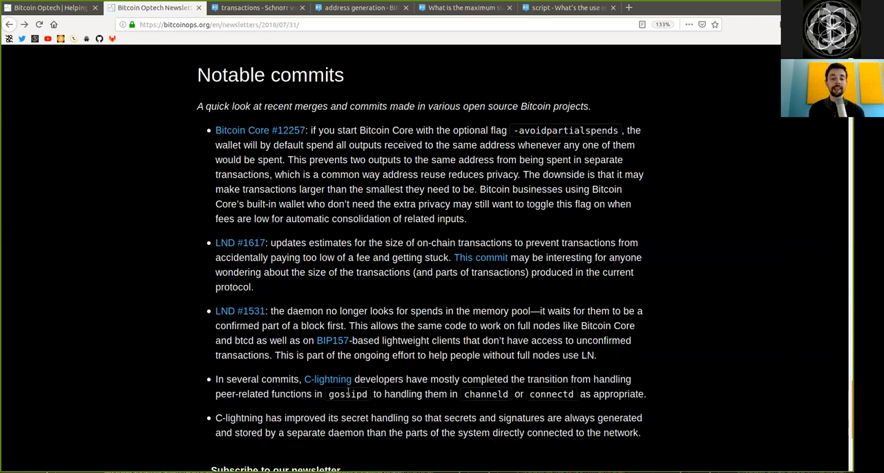
double_click(486, 394)
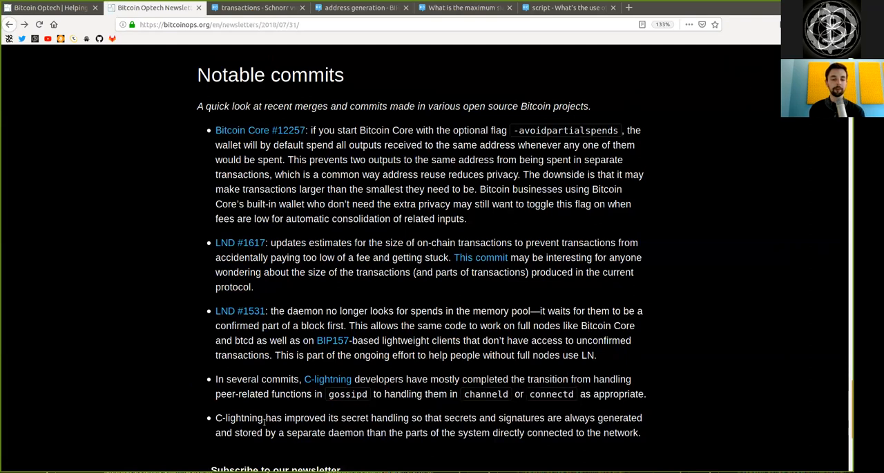
double_click(243, 418)
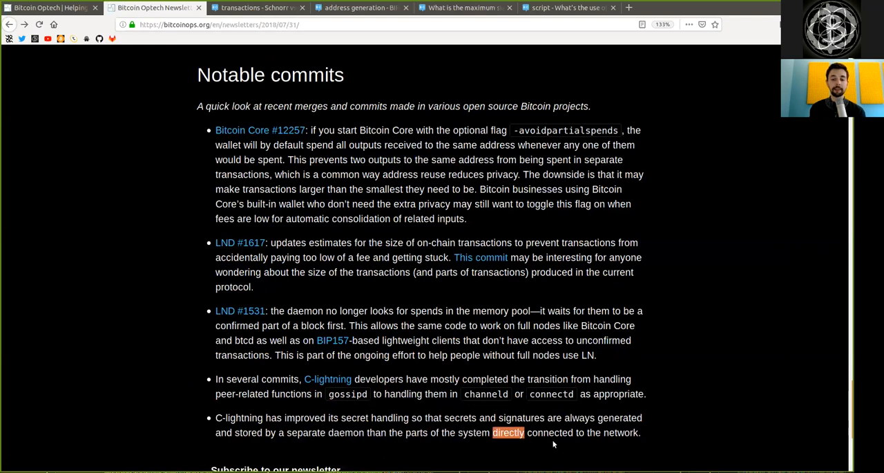
Step: Scroll to the newsletter's end and return to the Bitcoin Optech homepage tab
scroll("down", 3)
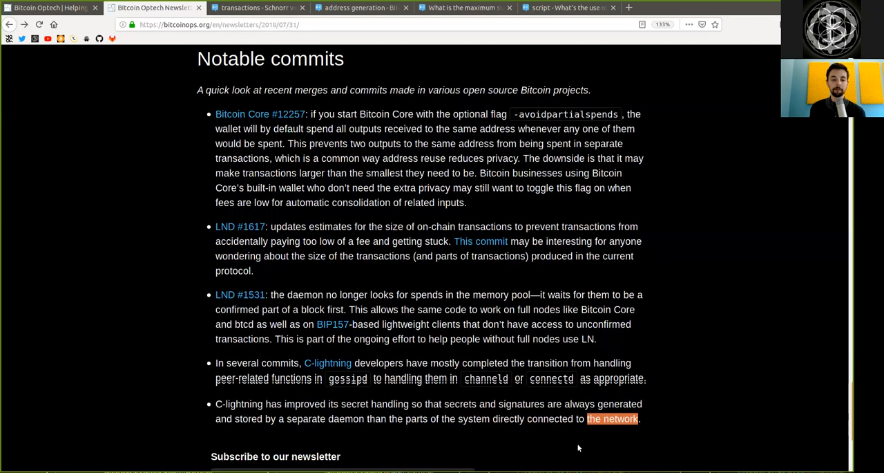
scroll("down", 3)
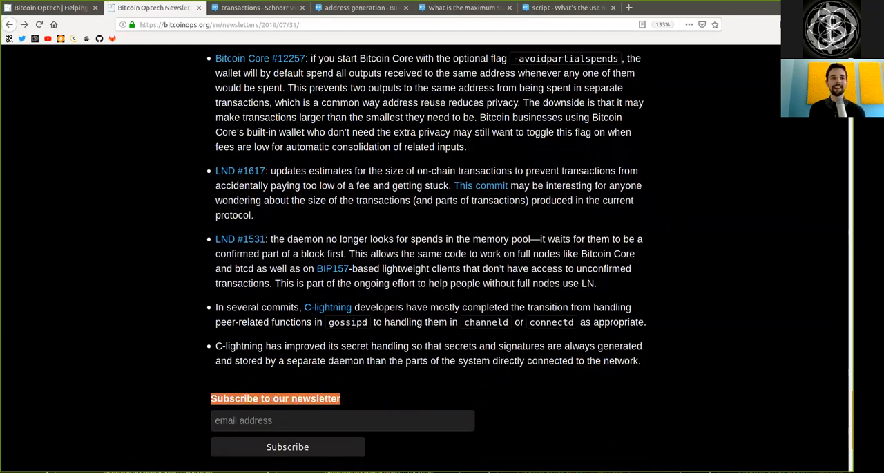
left_click(271, 64)
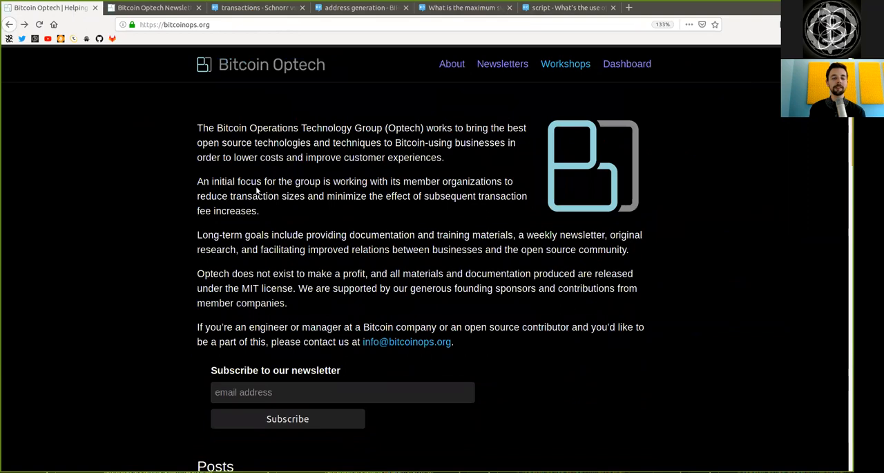